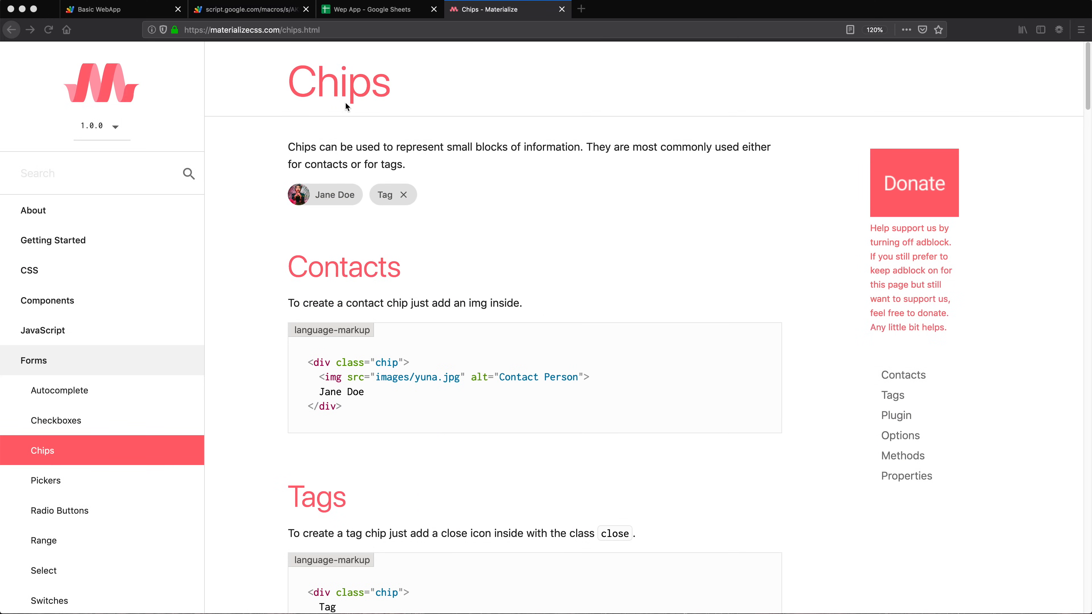
# Step: Enter orange and bananas as tags in the Materialize chips demo input
pyautogui.doubleClick(339, 80)
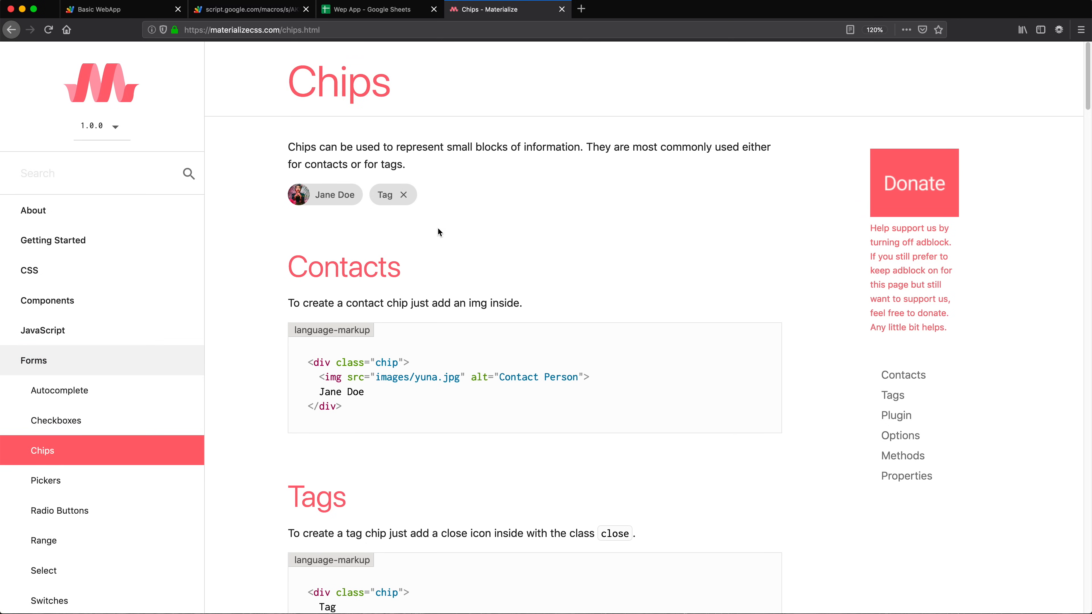
pyautogui.scroll(-3)
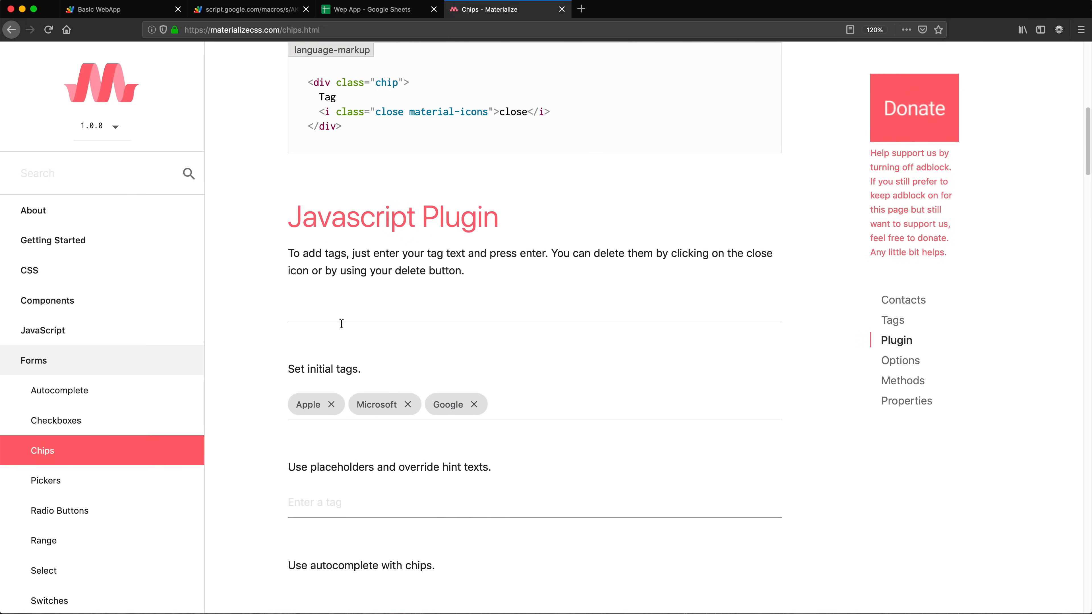
pyautogui.click(341, 324)
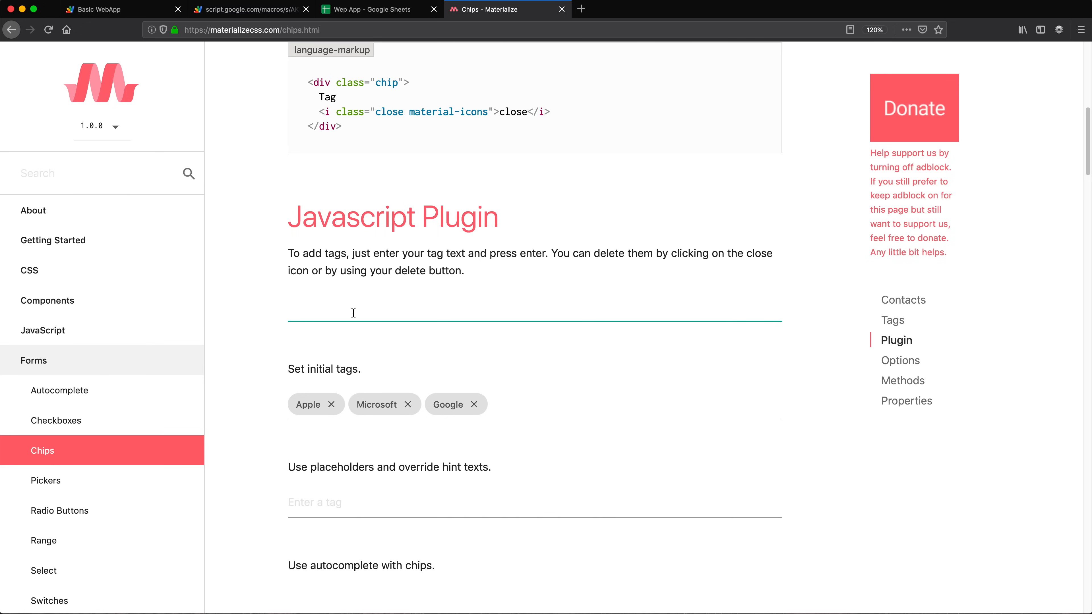
pyautogui.write('orange')
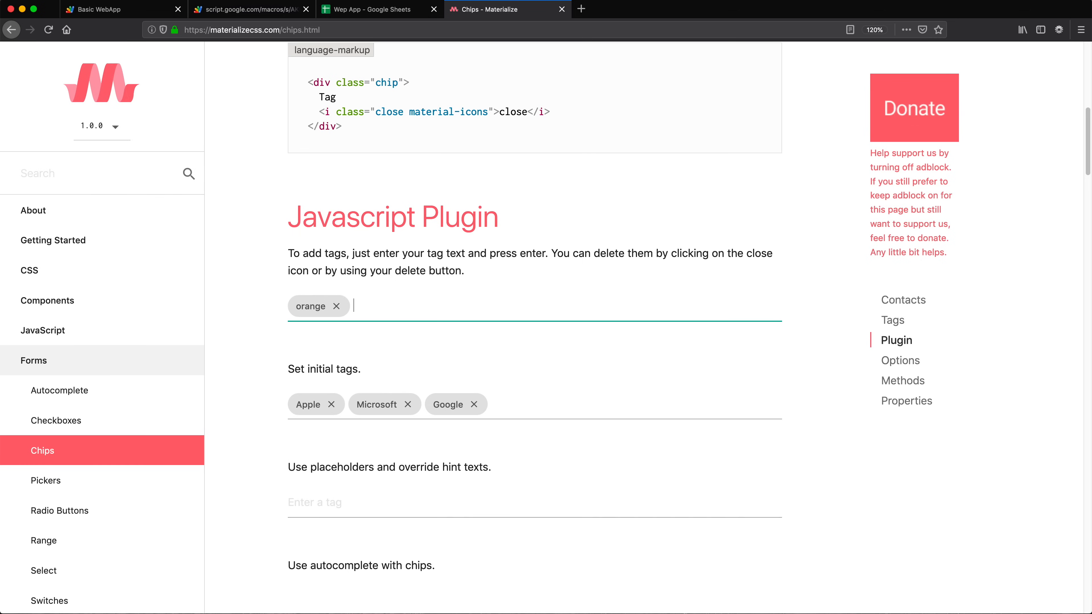
pyautogui.write('bananas')
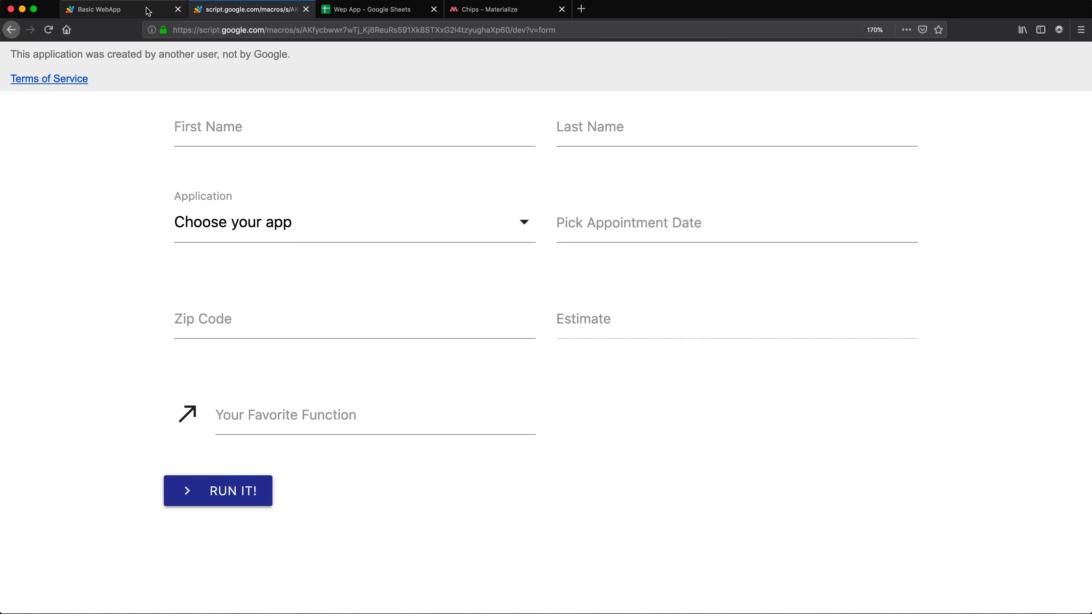
# Step: Check the _top base target in home.html, then view page.html with the form markup
pyautogui.click(251, 9)
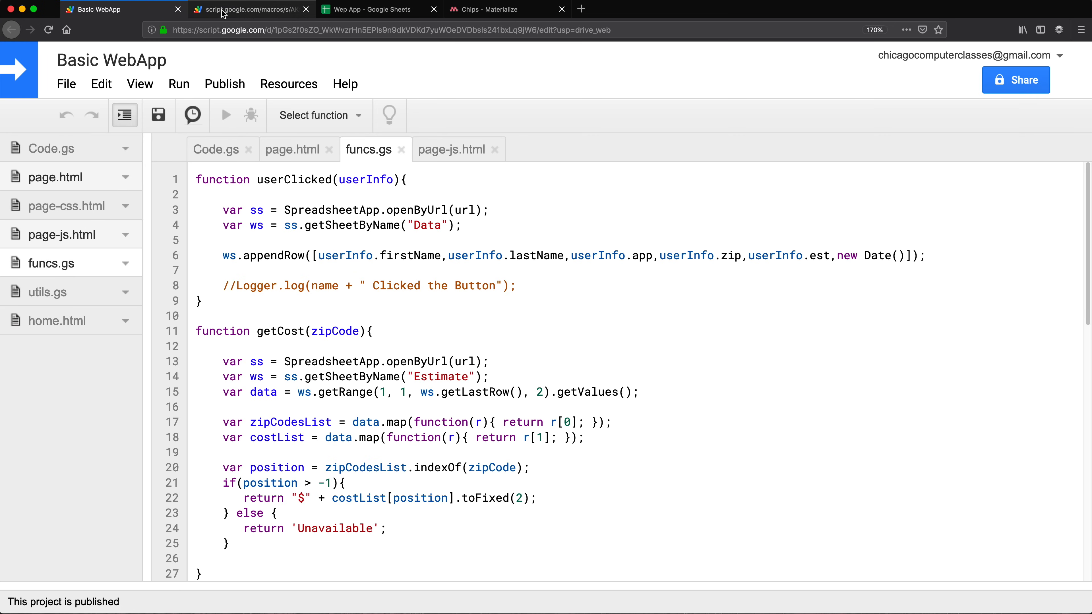
pyautogui.click(251, 9)
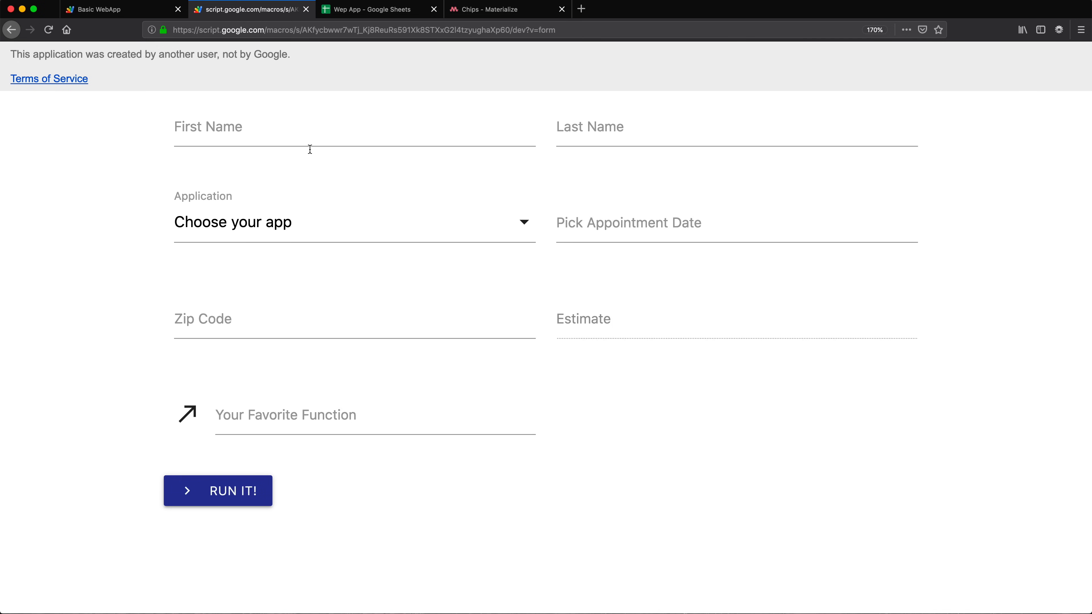
pyautogui.moveTo(752, 410)
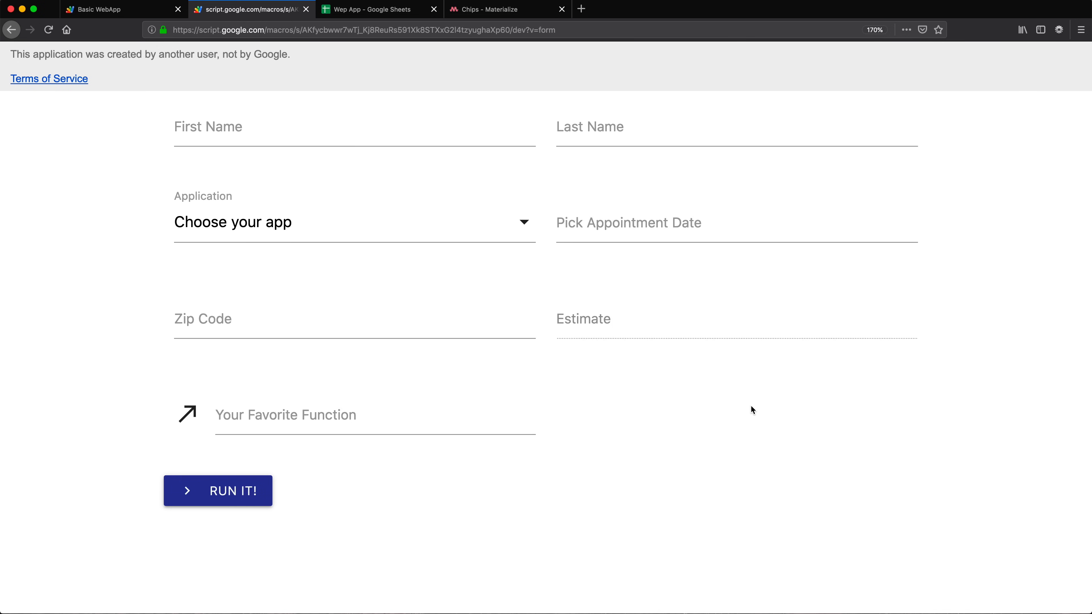
pyautogui.moveTo(806, 404)
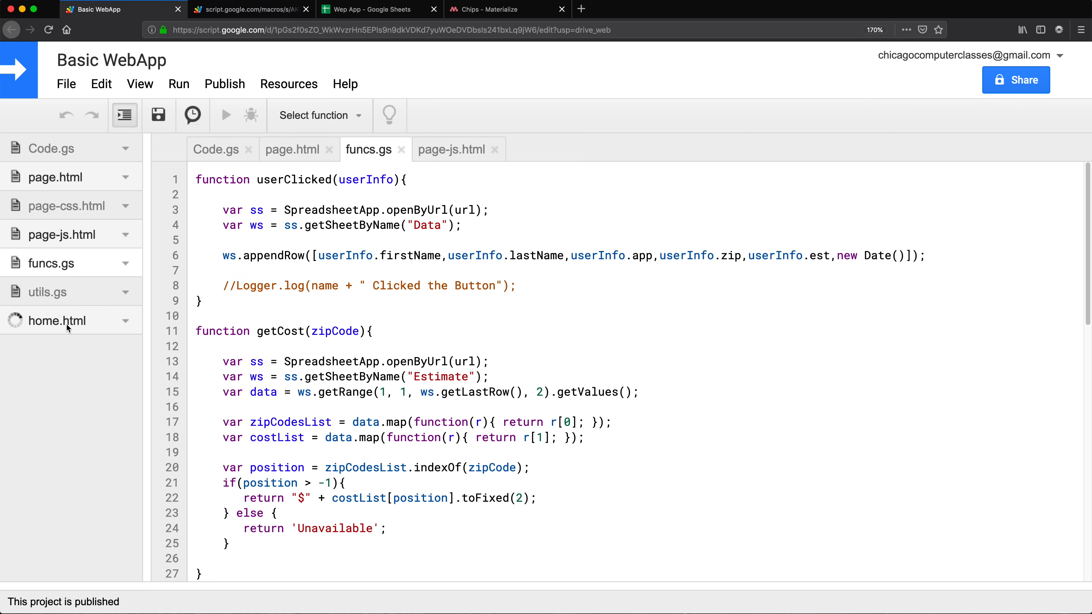
pyautogui.click(58, 320)
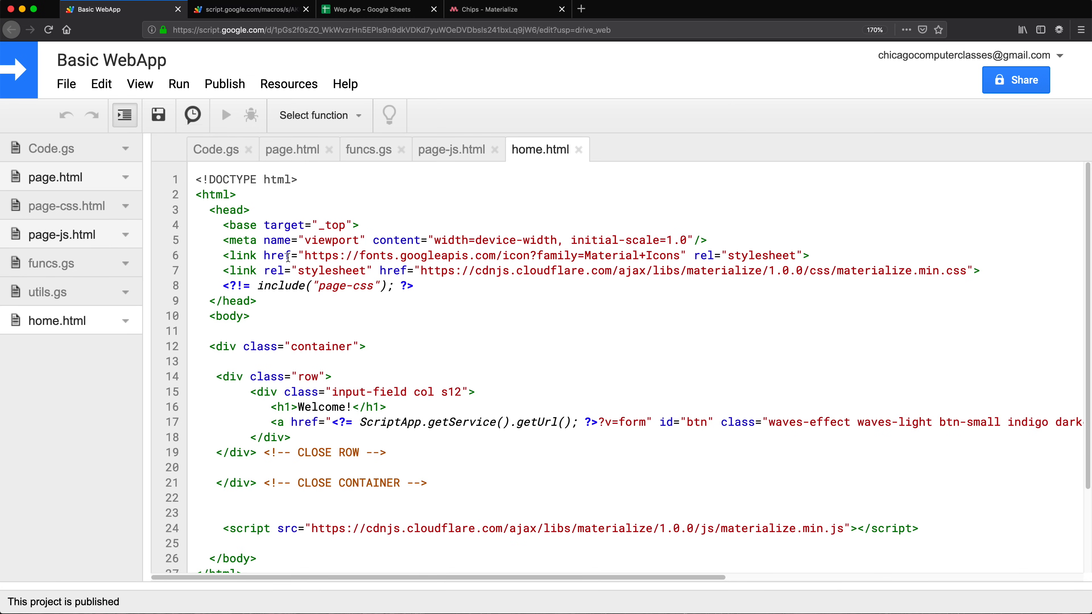
pyautogui.doubleClick(332, 225)
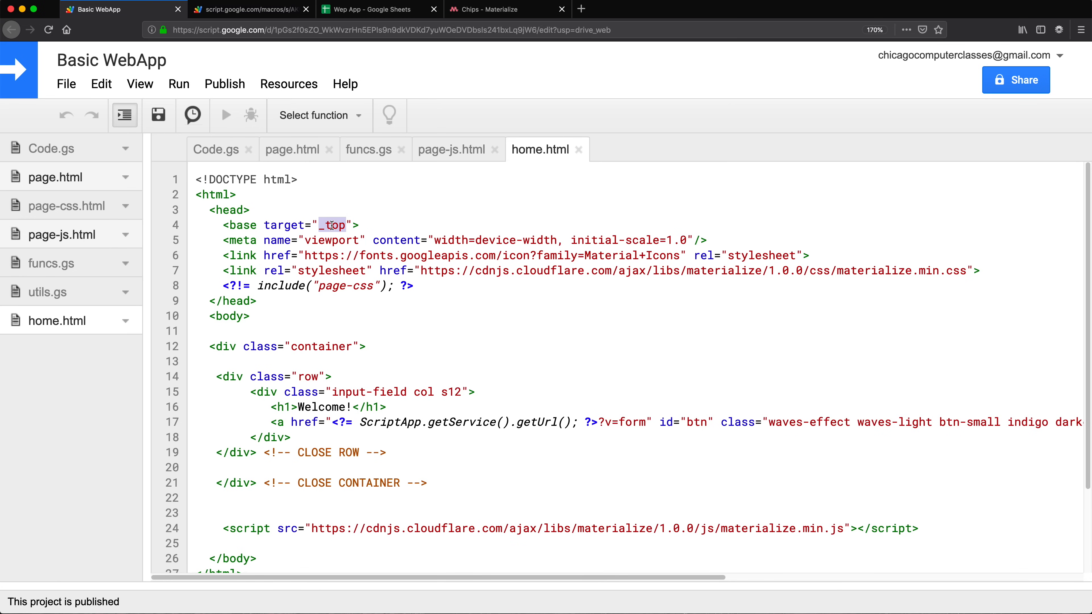
pyautogui.moveTo(75, 229)
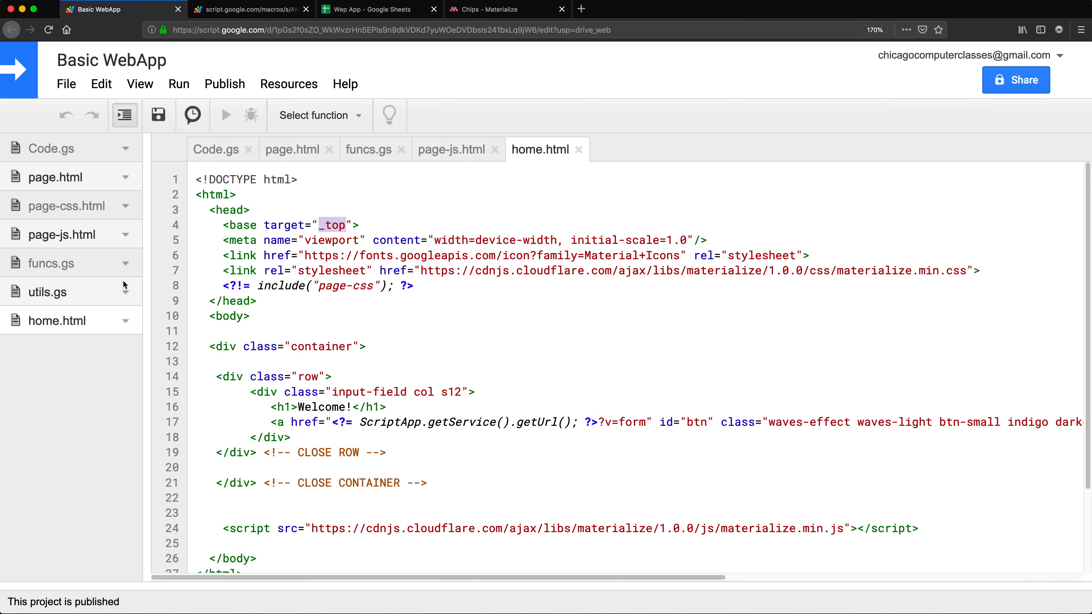
pyautogui.moveTo(58, 182)
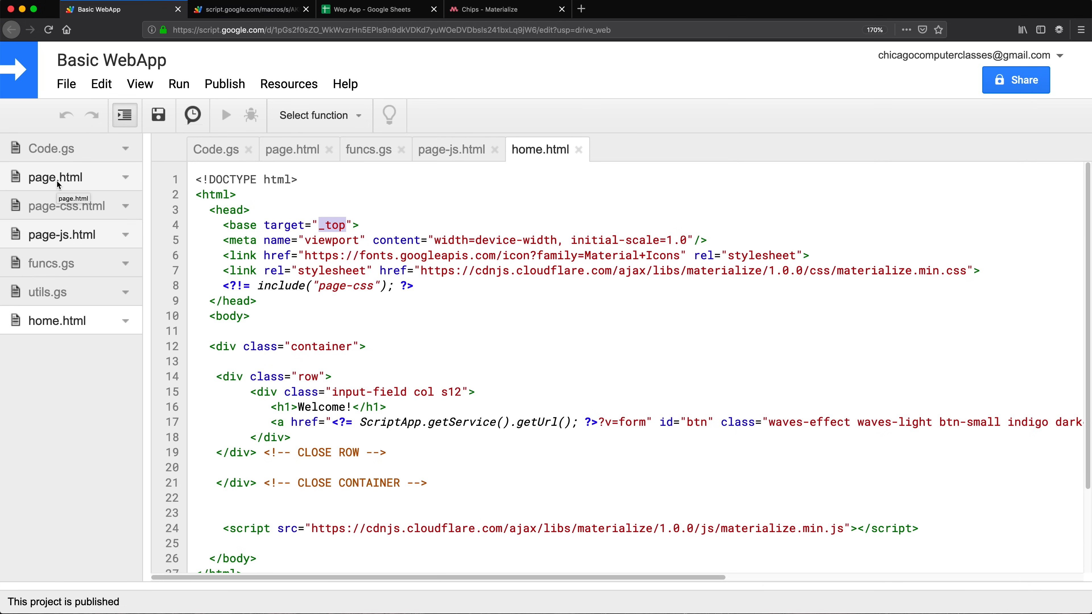
pyautogui.click(291, 149)
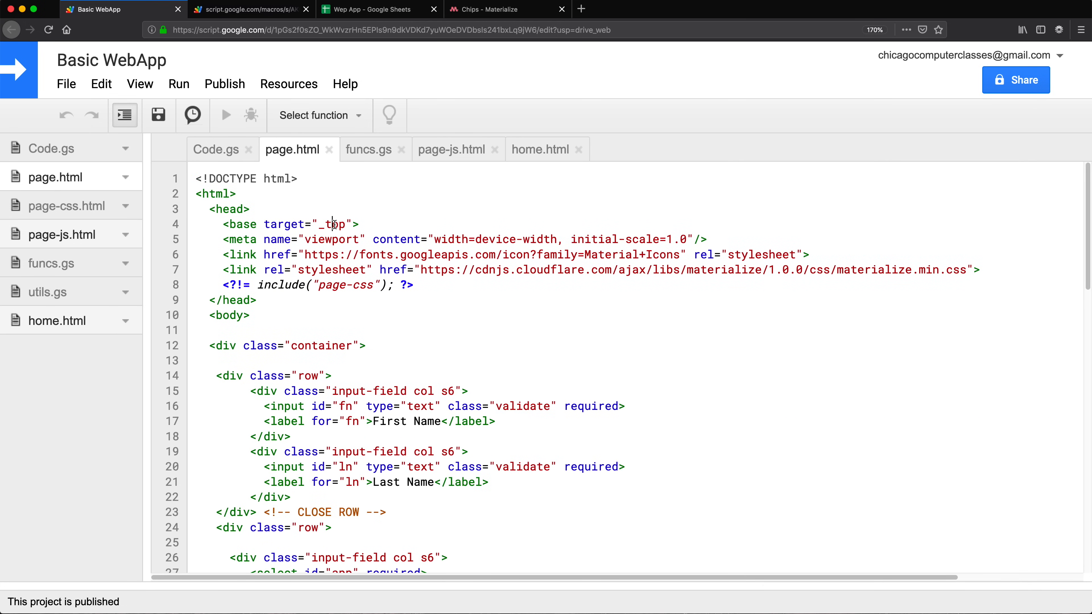
pyautogui.doubleClick(332, 224)
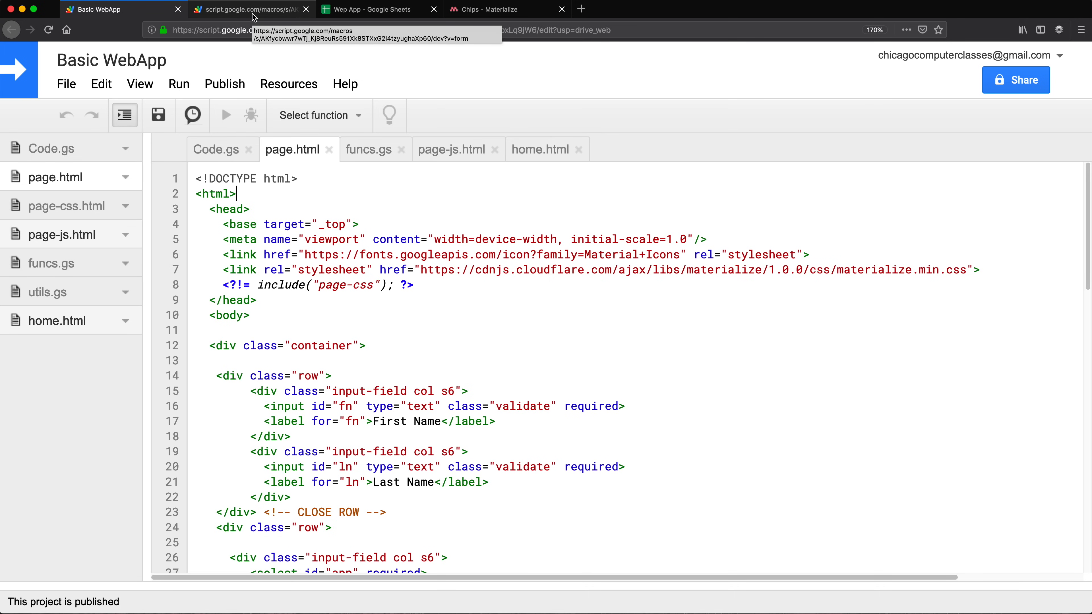
pyautogui.moveTo(99, 297)
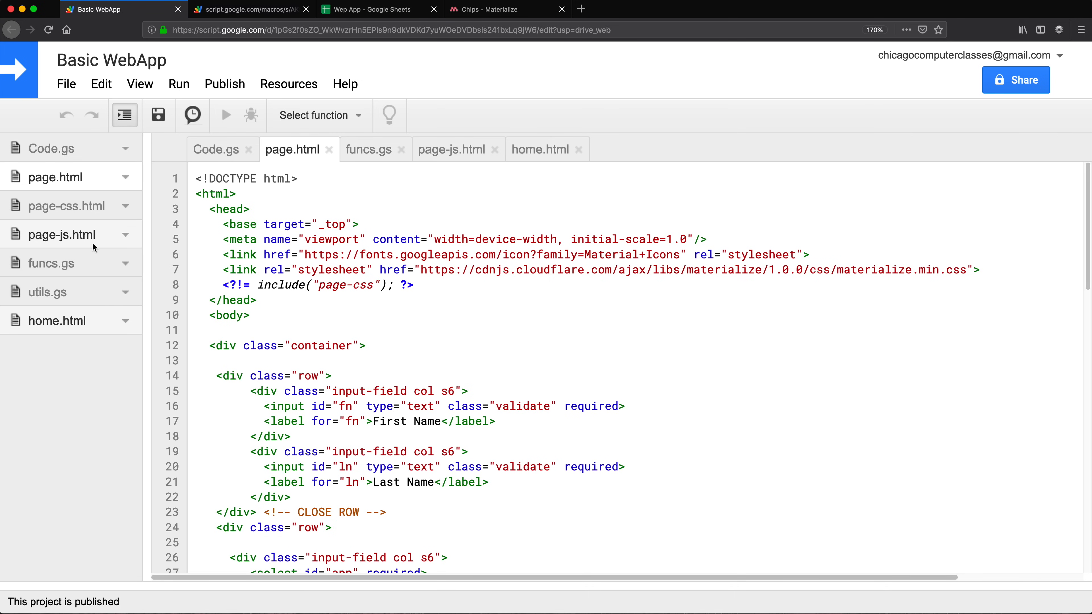
pyautogui.moveTo(62, 221)
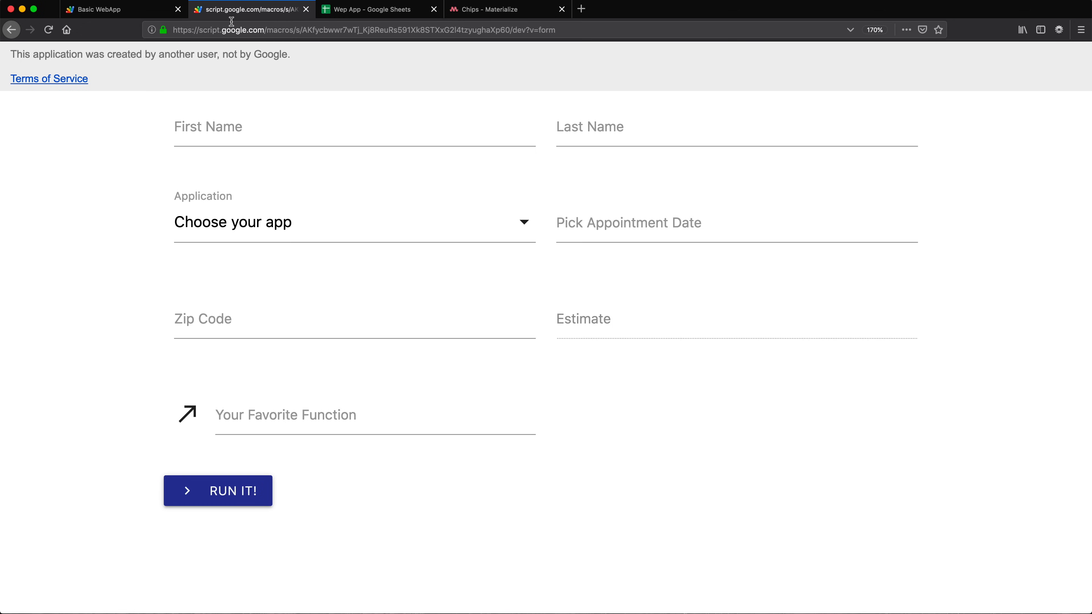
pyautogui.moveTo(271, 12)
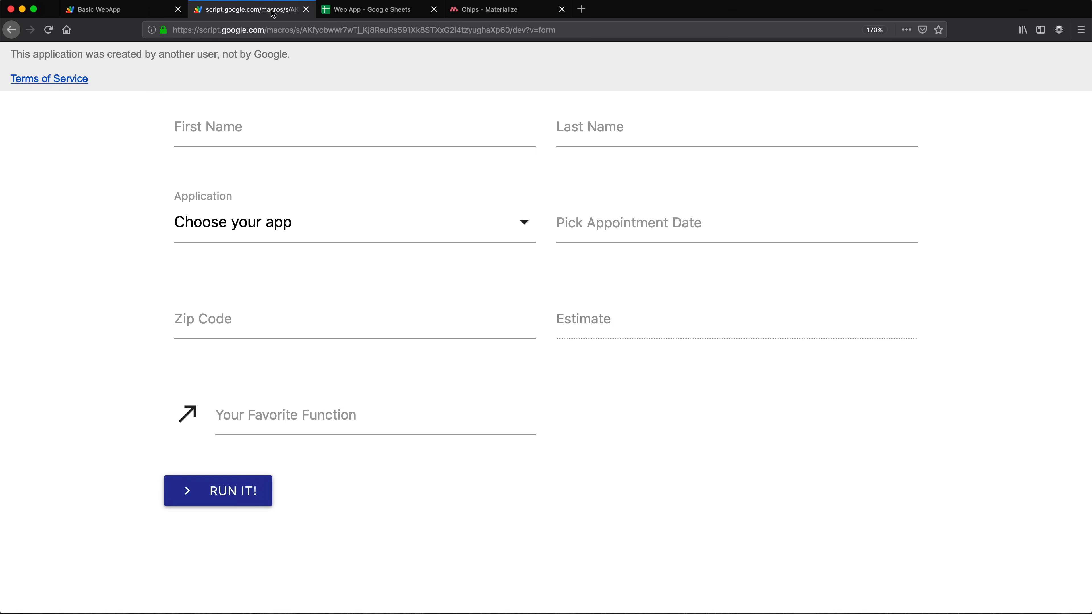
# Step: Review the chips markup in the Materialize documentation for the empty col s6 div
pyautogui.click(123, 10)
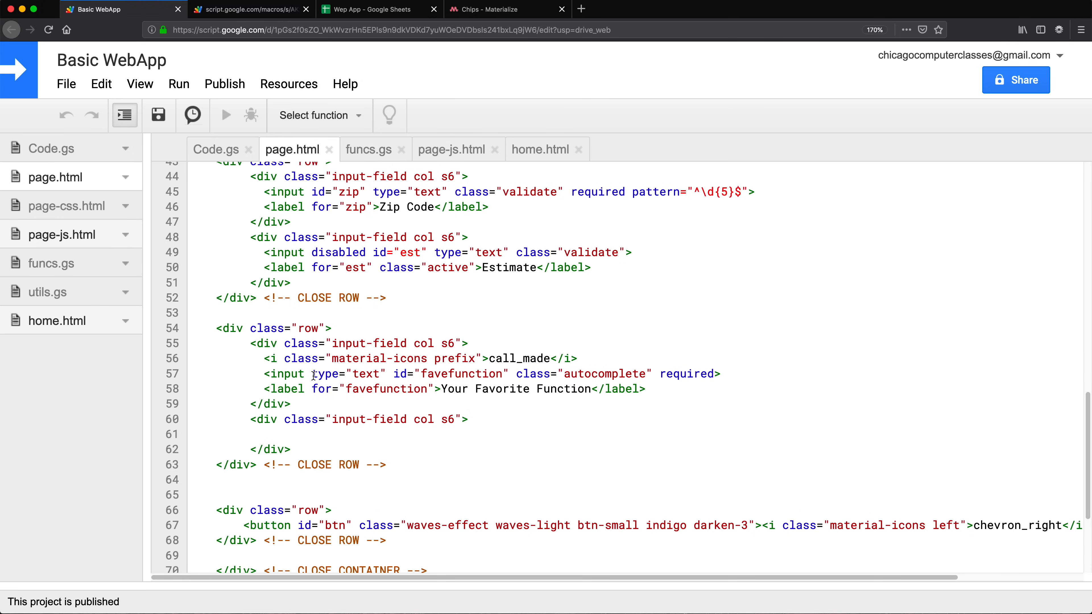
pyautogui.moveTo(313, 374); pyautogui.dragTo(558, 388)
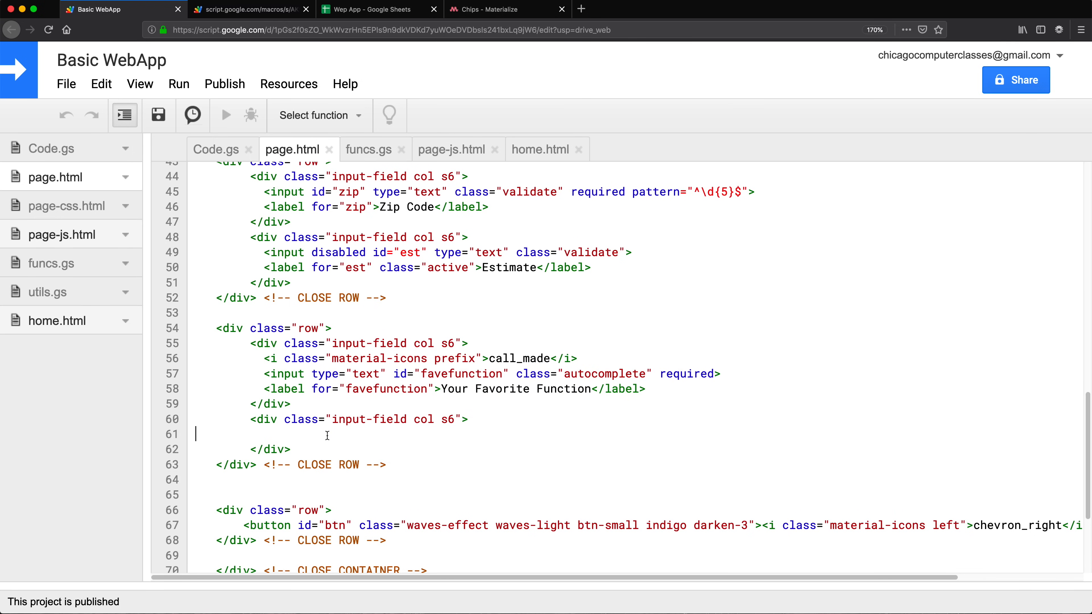
pyautogui.moveTo(340, 453)
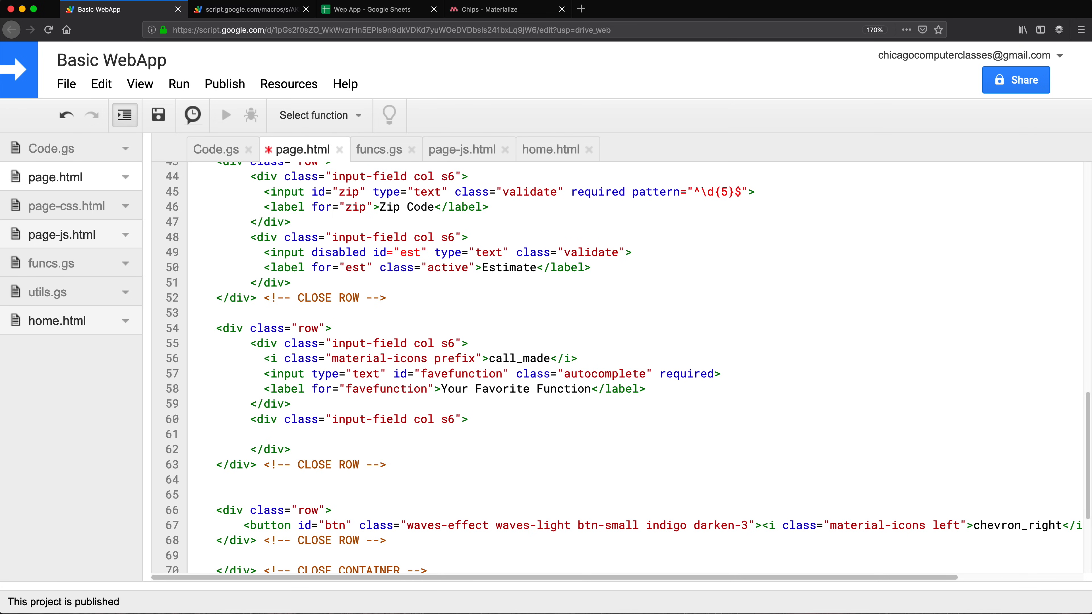
pyautogui.click(503, 9)
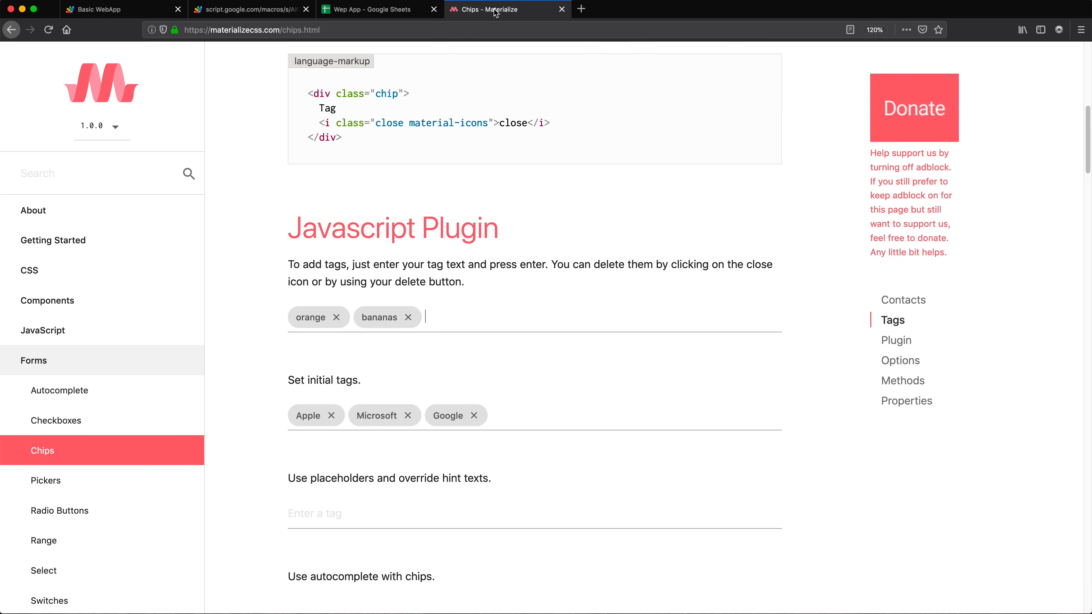
pyautogui.scroll(-3)
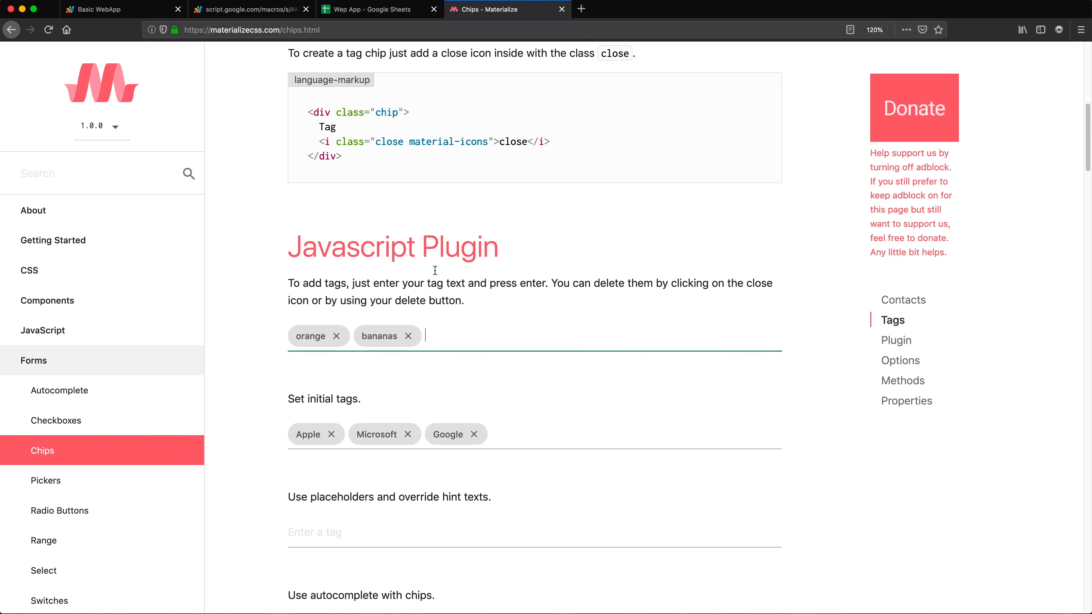
pyautogui.scroll(-3)
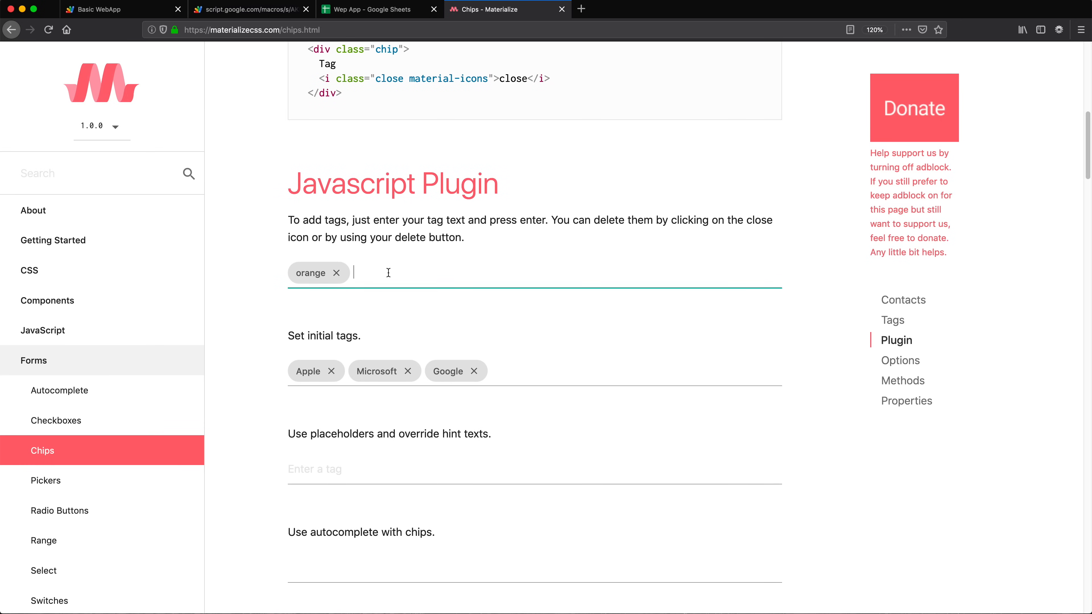
pyautogui.scroll(-3)
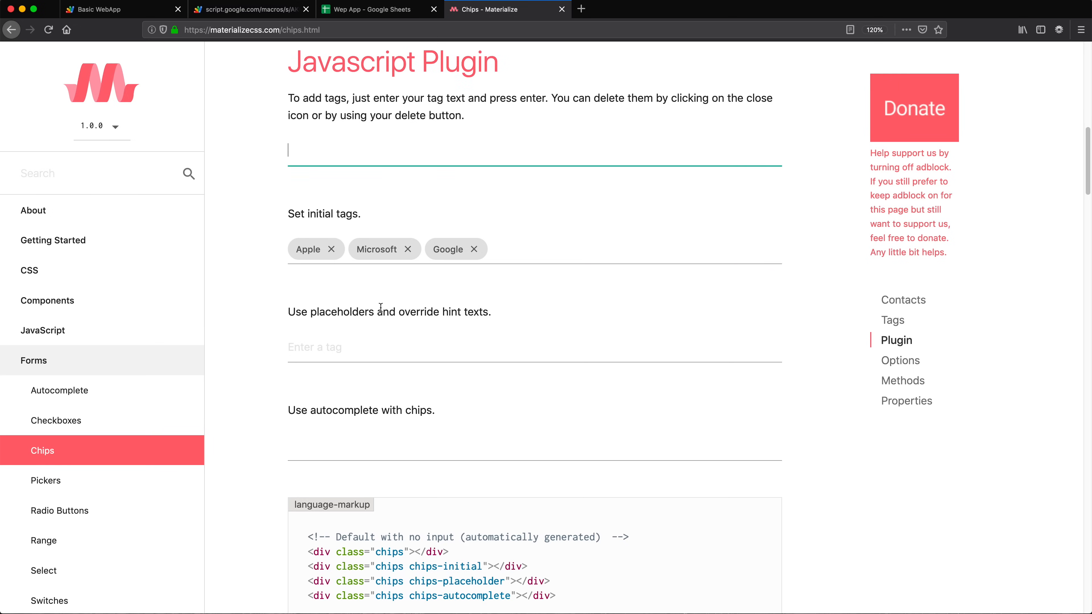
pyautogui.scroll(-3)
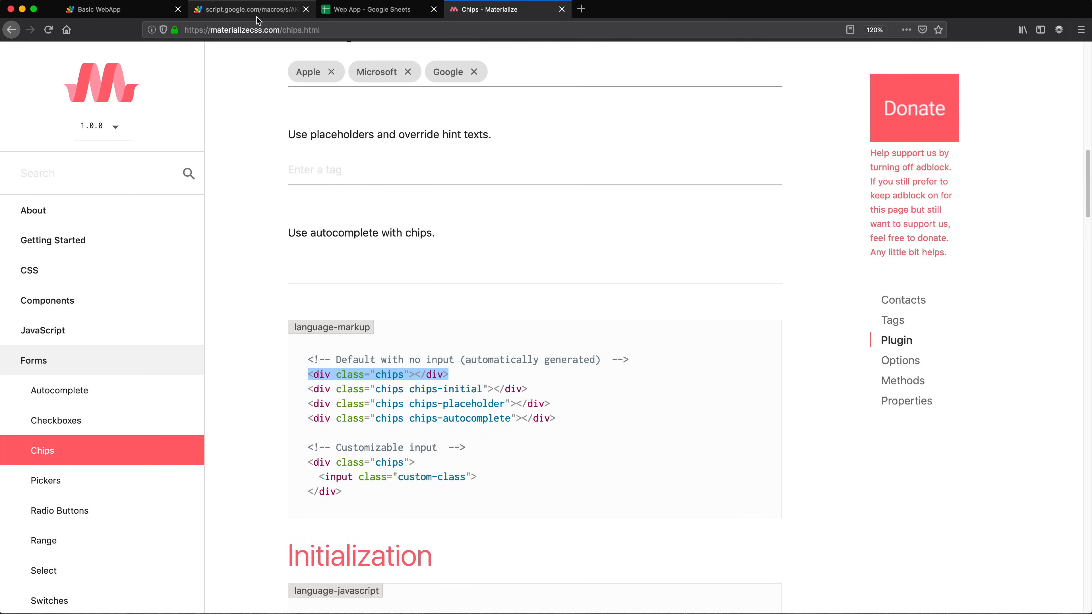
# Step: Insert <div class="chips"></div> into the empty input-field col s6 div in page.html
pyautogui.click(97, 9)
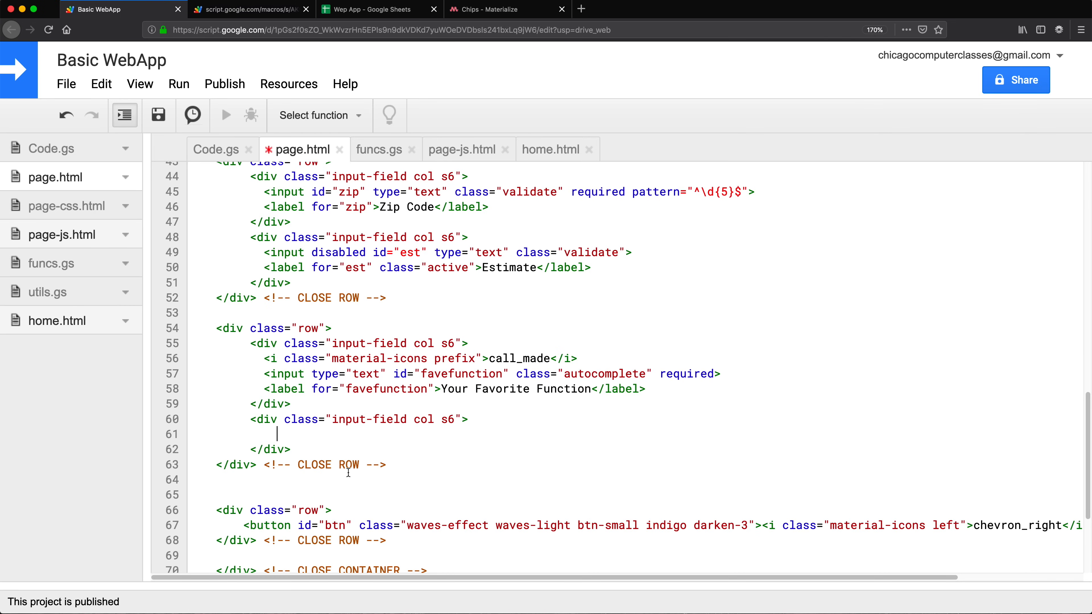
pyautogui.write('<div class="chips"></div>')
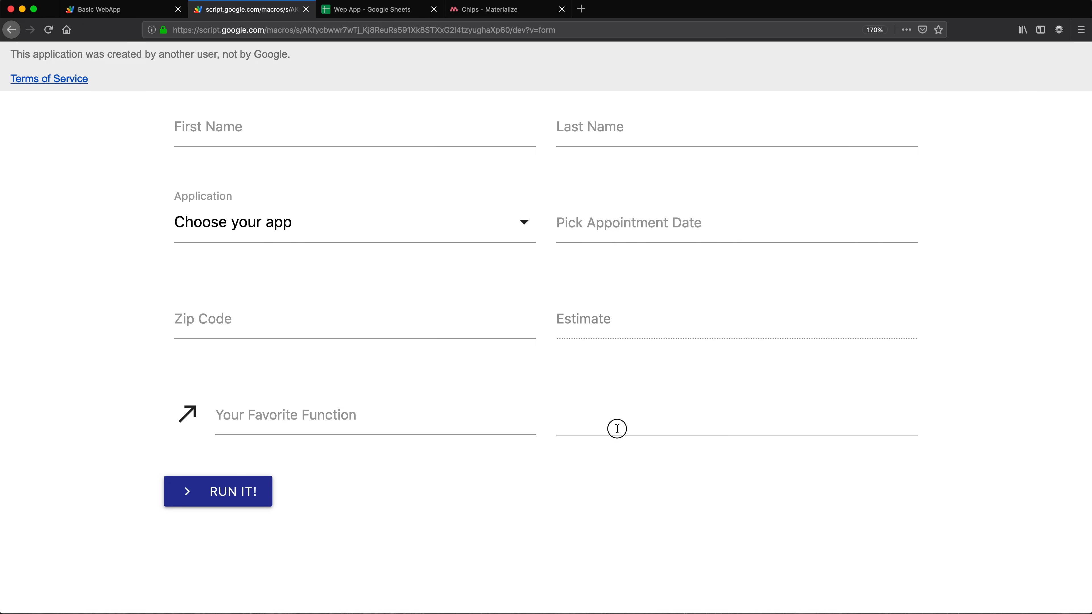
pyautogui.moveTo(707, 426)
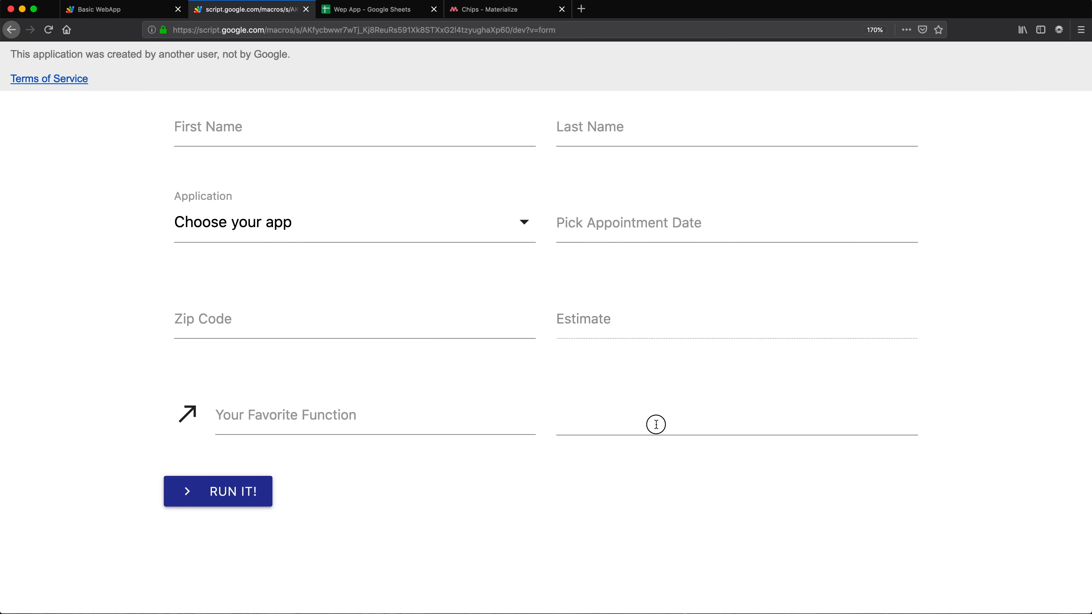
pyautogui.click(498, 9)
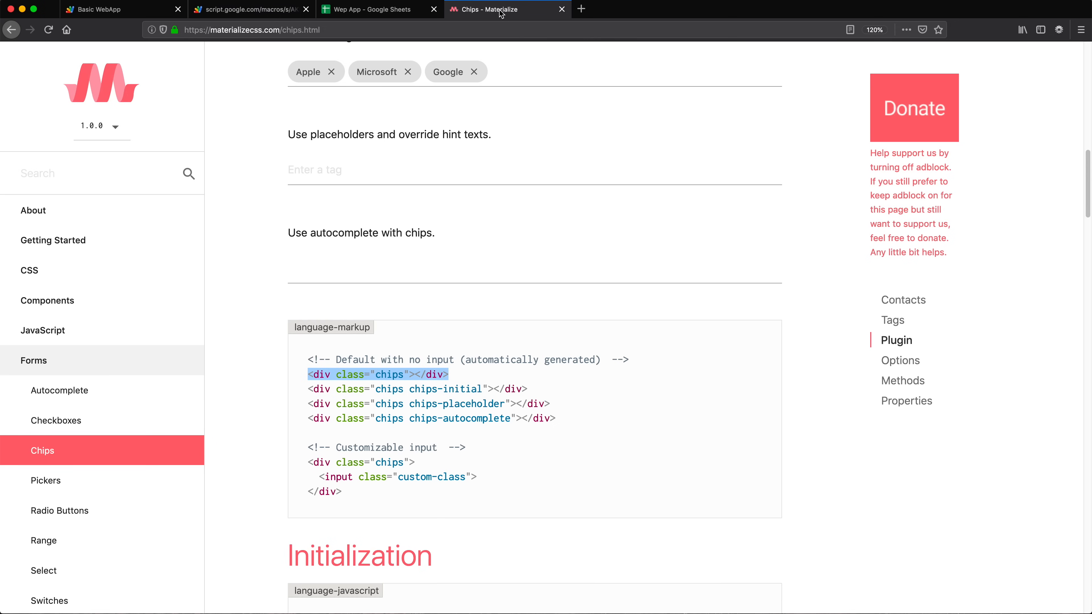
pyautogui.moveTo(407, 261)
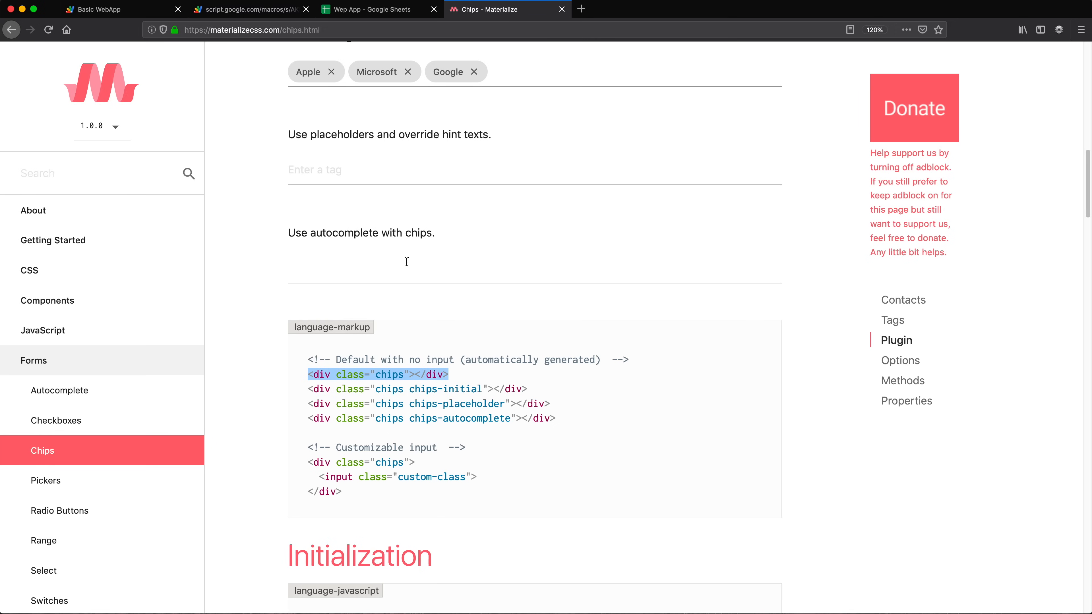
pyautogui.scroll(-3)
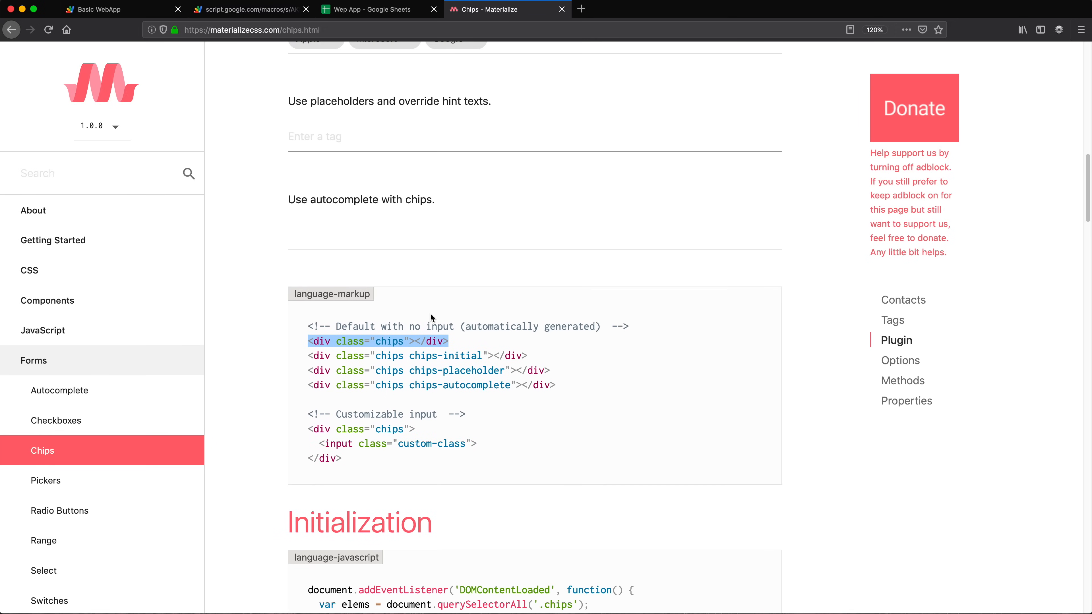
pyautogui.scroll(-3)
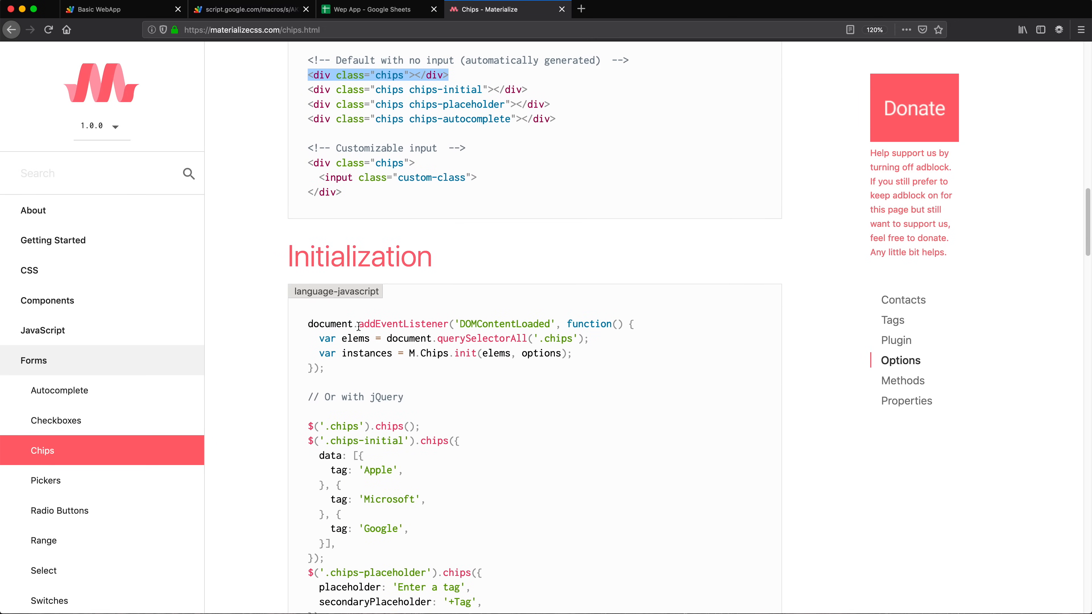
pyautogui.doubleClick(503, 323)
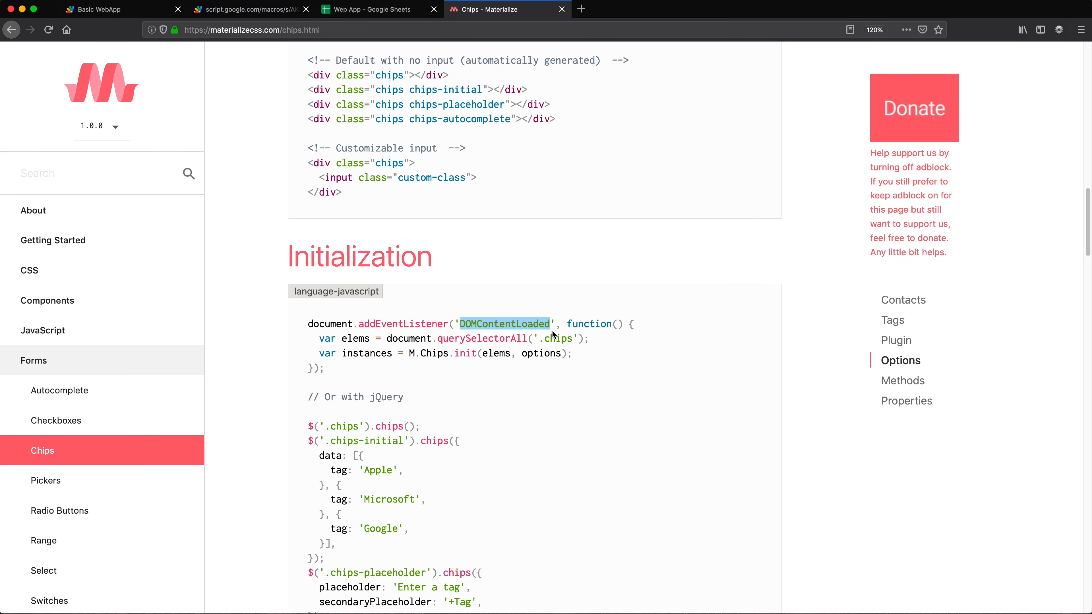
pyautogui.moveTo(321, 341)
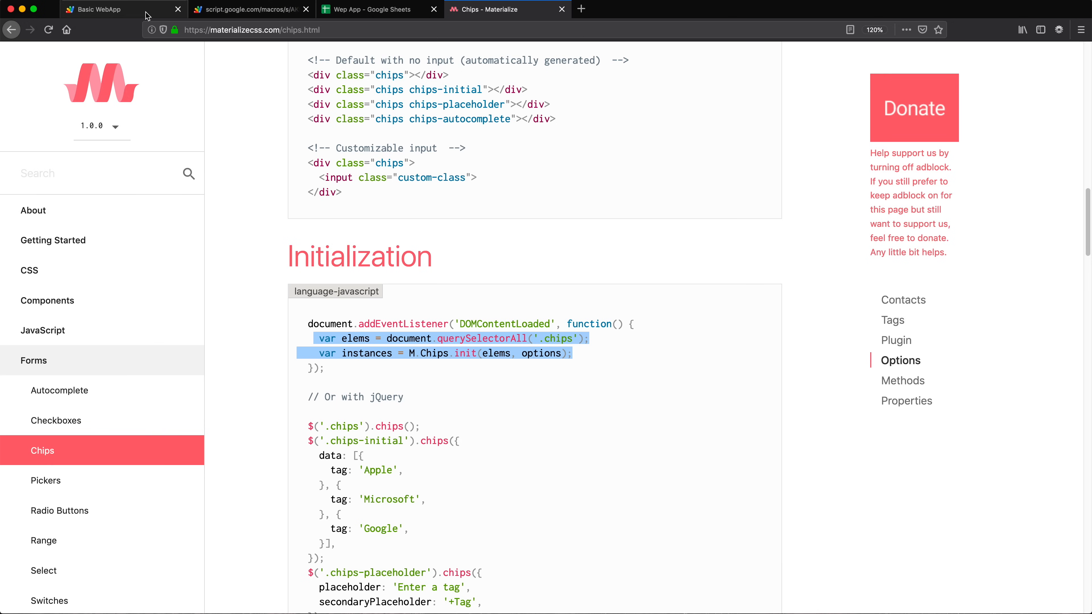
# Step: Give the chips div id chip and paste the Materialize init code into page-js.html's DOMContentLoaded
pyautogui.click(97, 9)
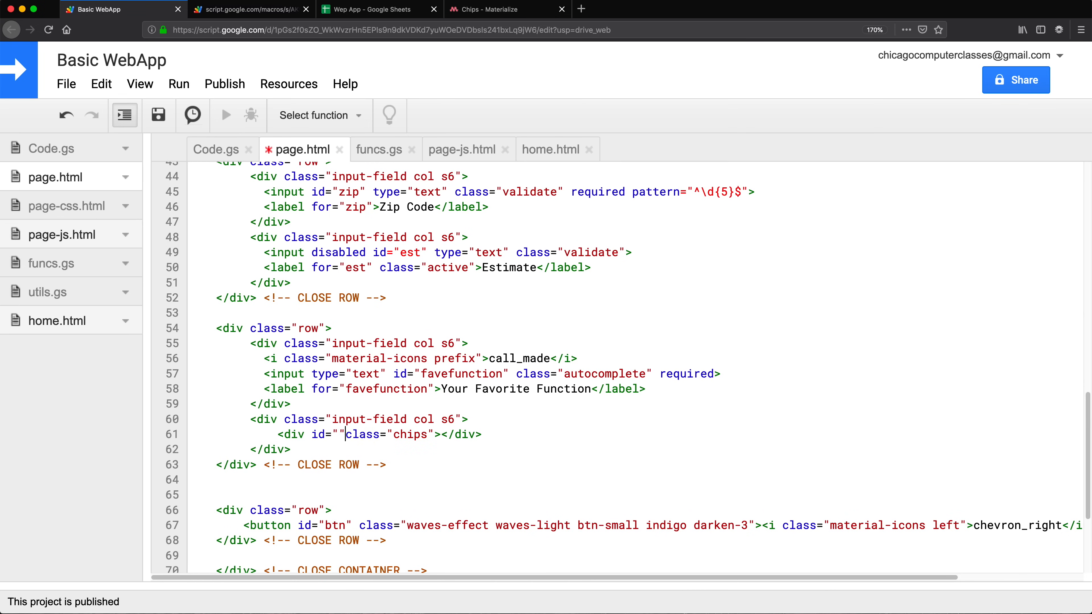
pyautogui.write('sh')
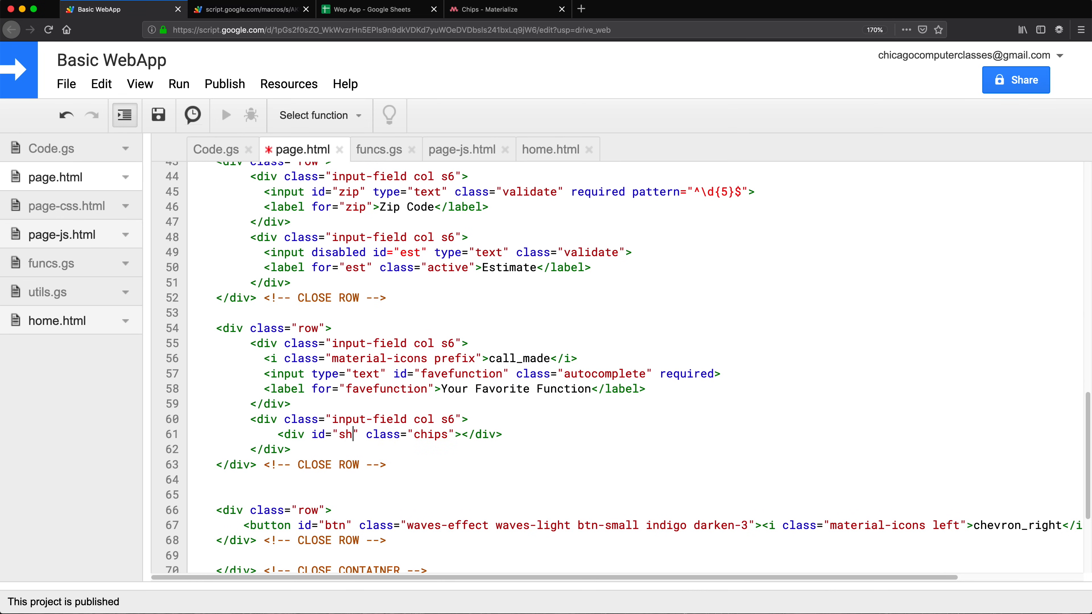
pyautogui.write('ip')
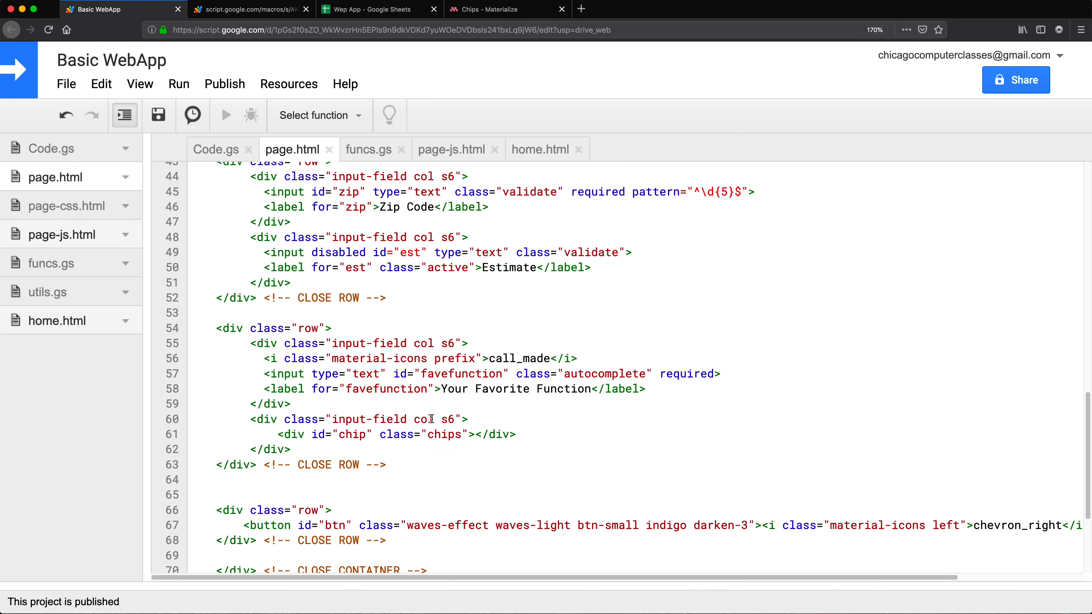
pyautogui.moveTo(423, 515)
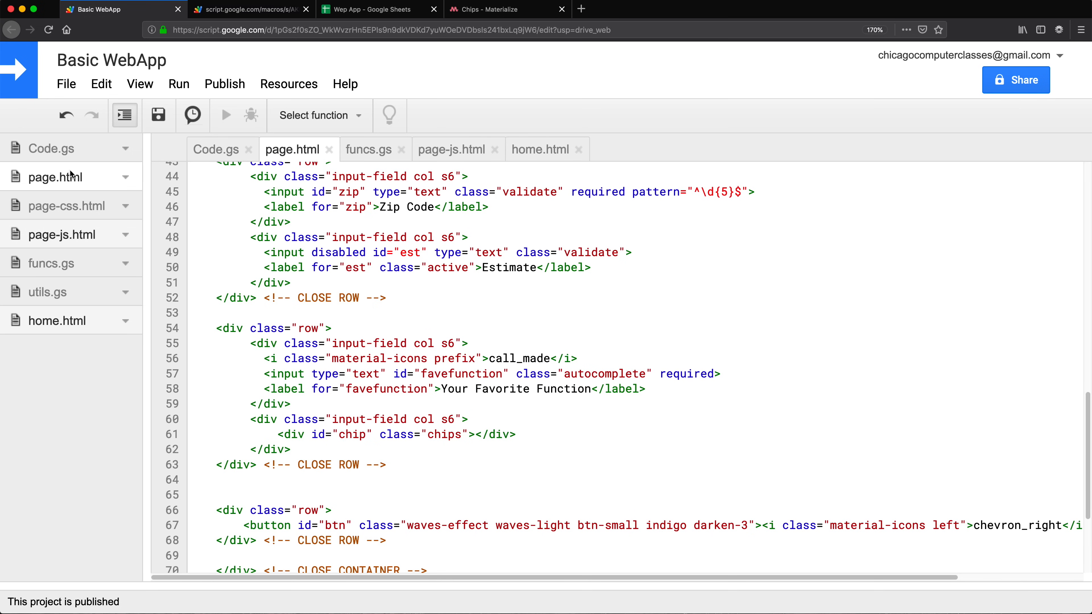
pyautogui.moveTo(61, 240)
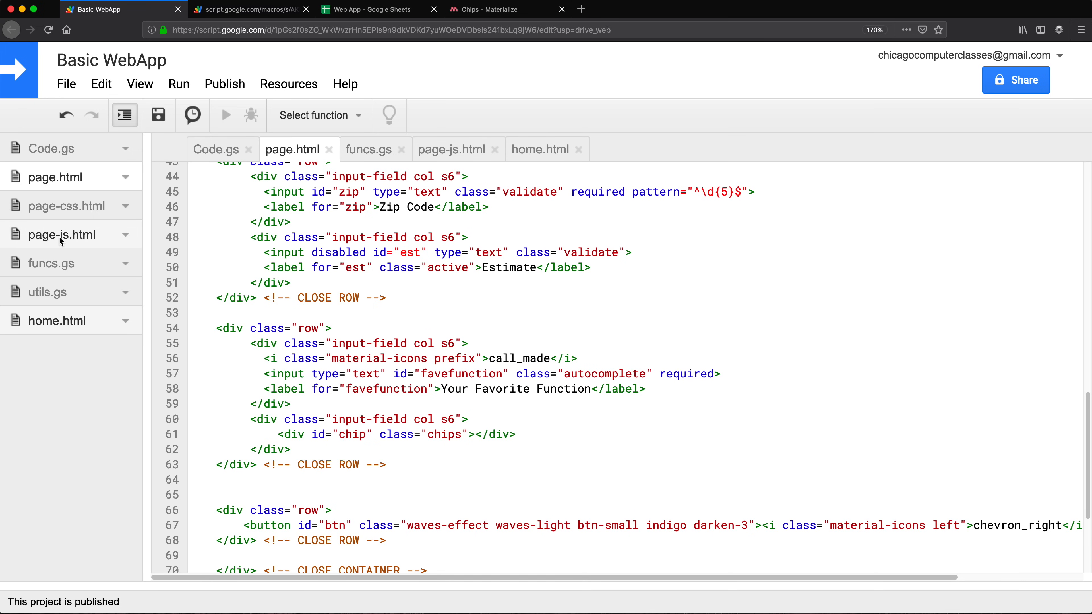
pyautogui.click(450, 149)
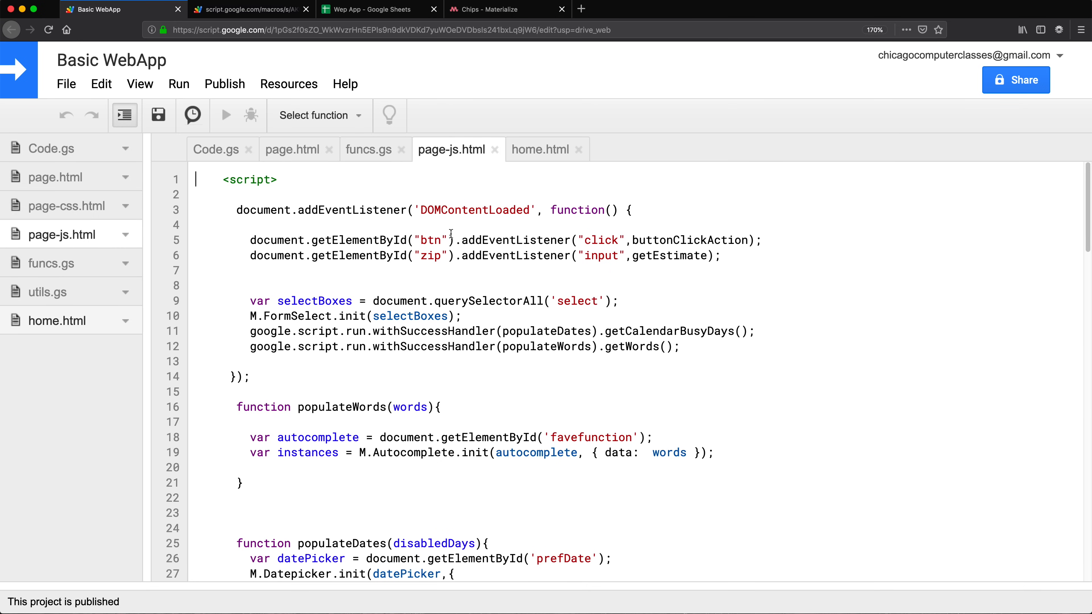
pyautogui.doubleClick(475, 209)
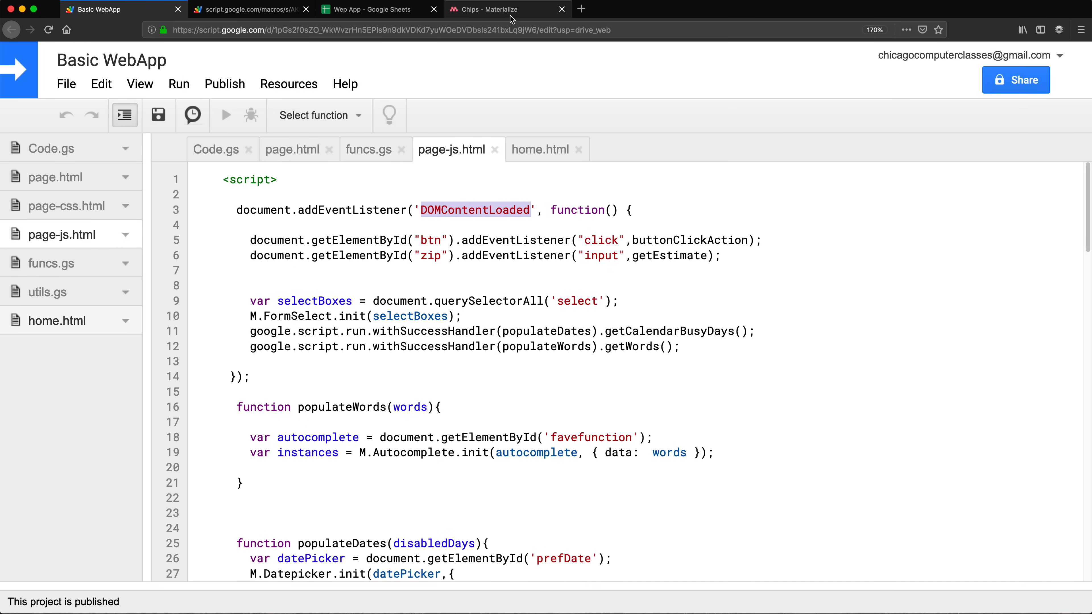
pyautogui.click(503, 9)
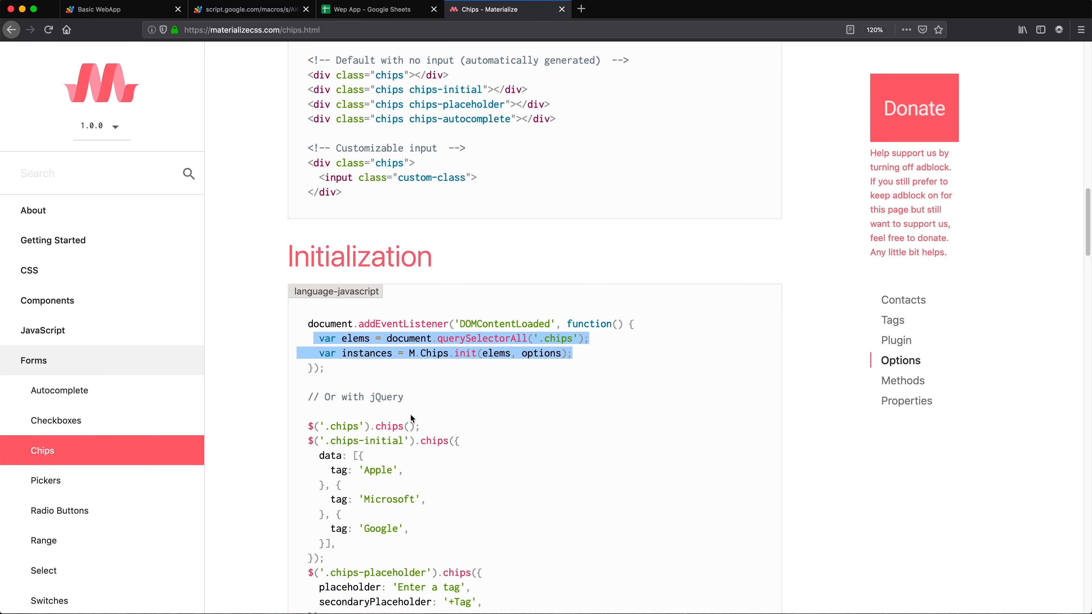
pyautogui.moveTo(463, 336)
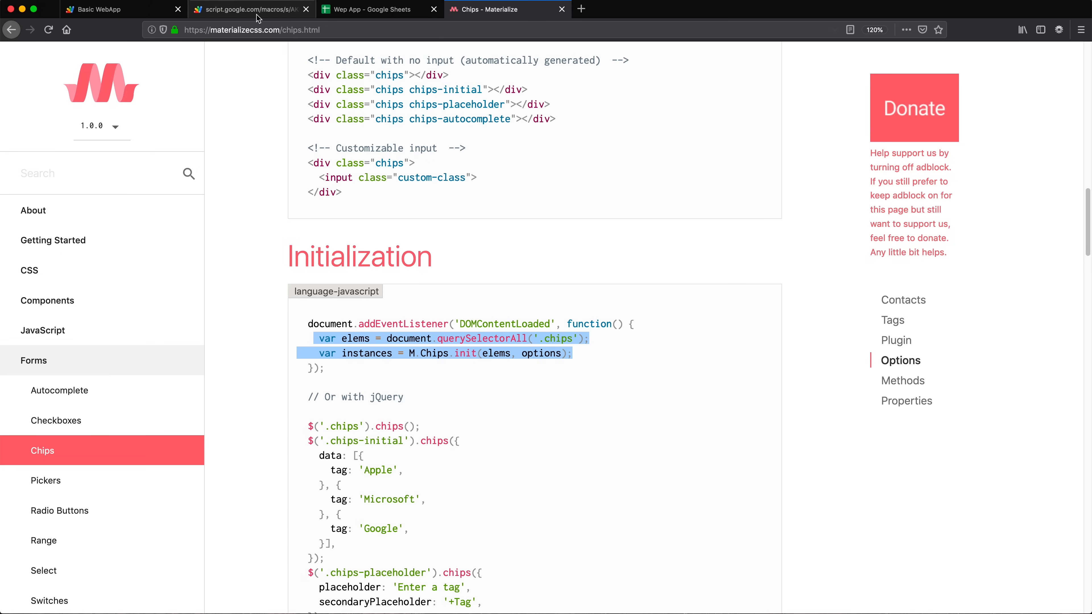
pyautogui.click(97, 9)
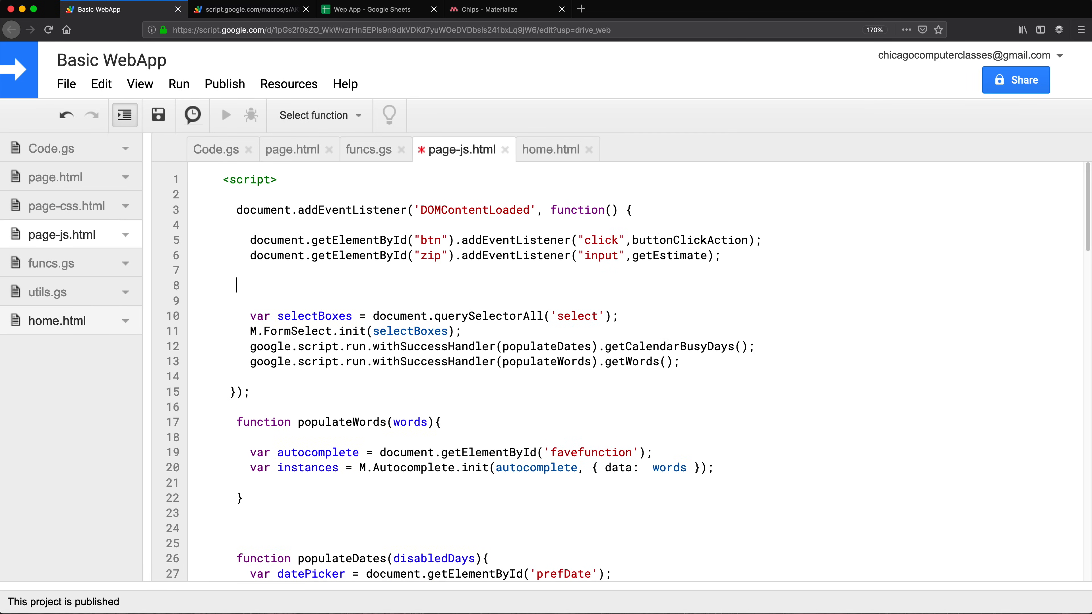
pyautogui.write("var elems = document.querySelectorAll('.chips');")
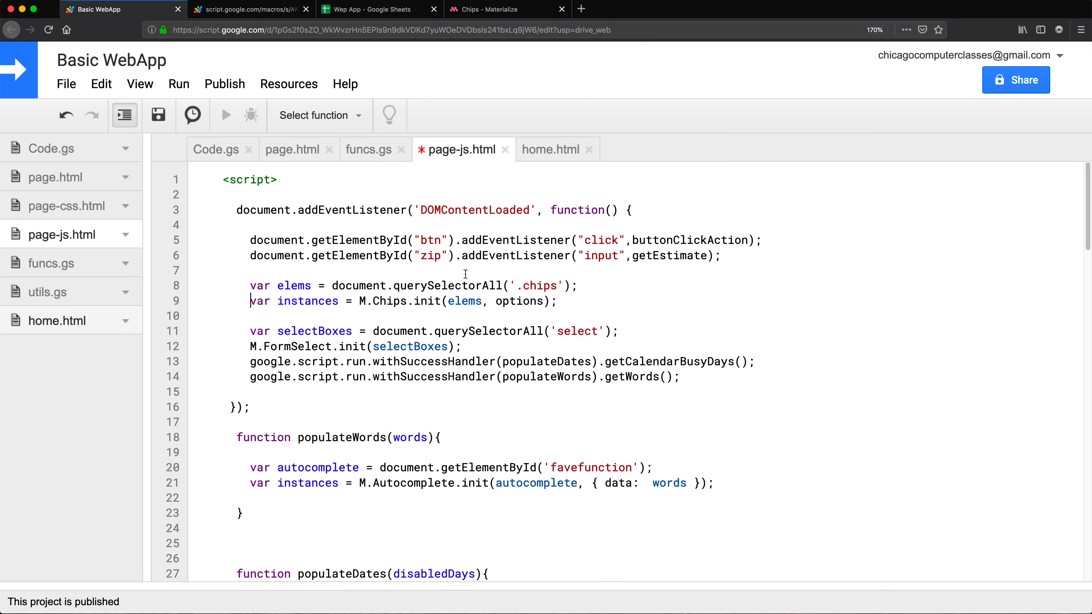
# Step: Use getElementById('chip') into chipEl and store the Chips instance as chip without options
pyautogui.doubleClick(447, 285)
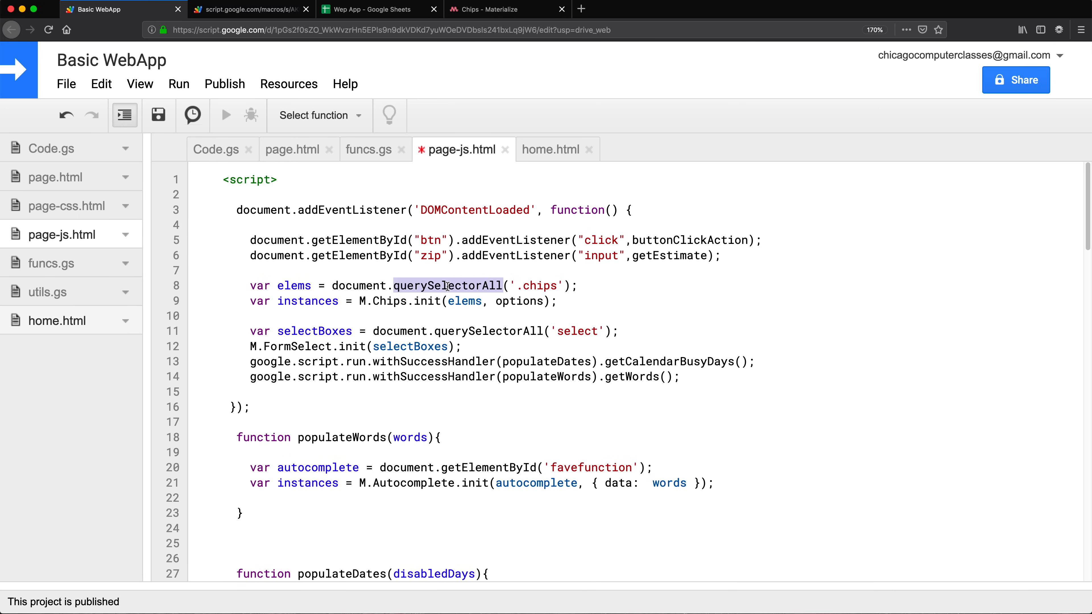
pyautogui.moveTo(484, 290)
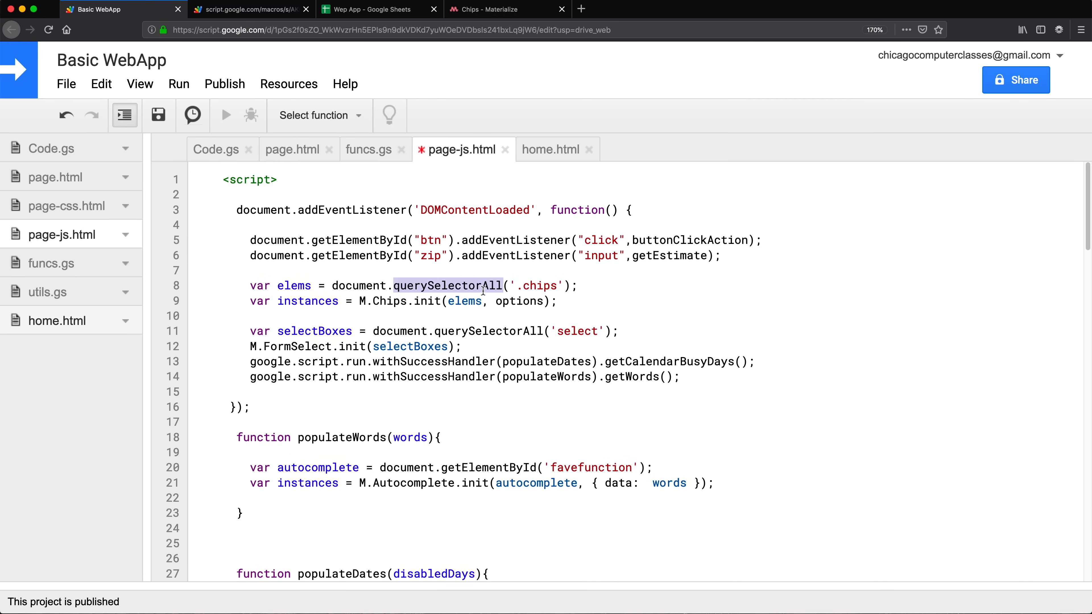
pyautogui.doubleClick(354, 240)
pyautogui.write('getElementById')
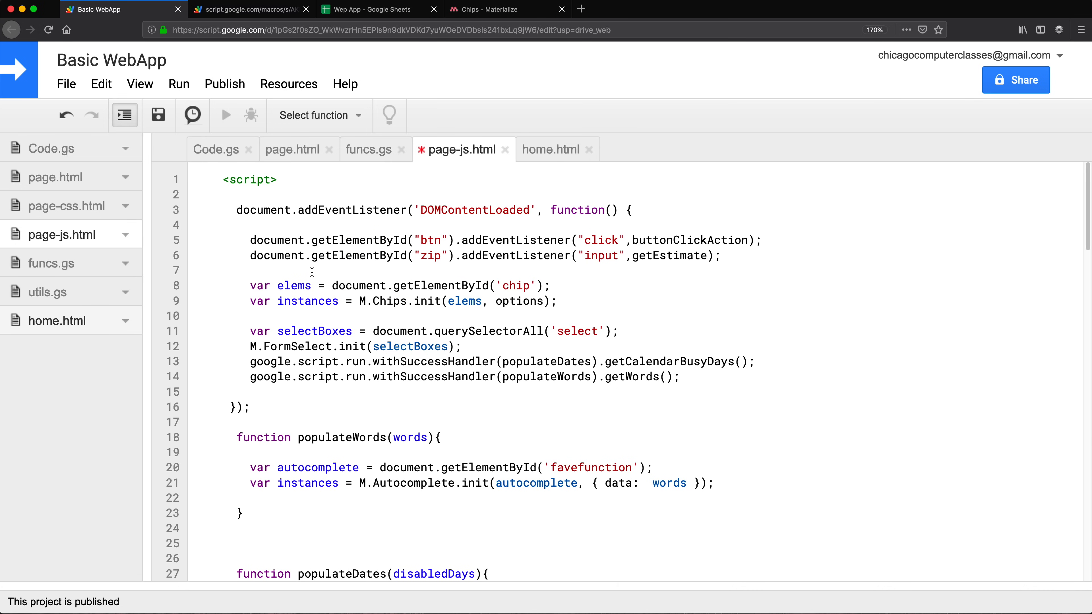
pyautogui.doubleClick(294, 285)
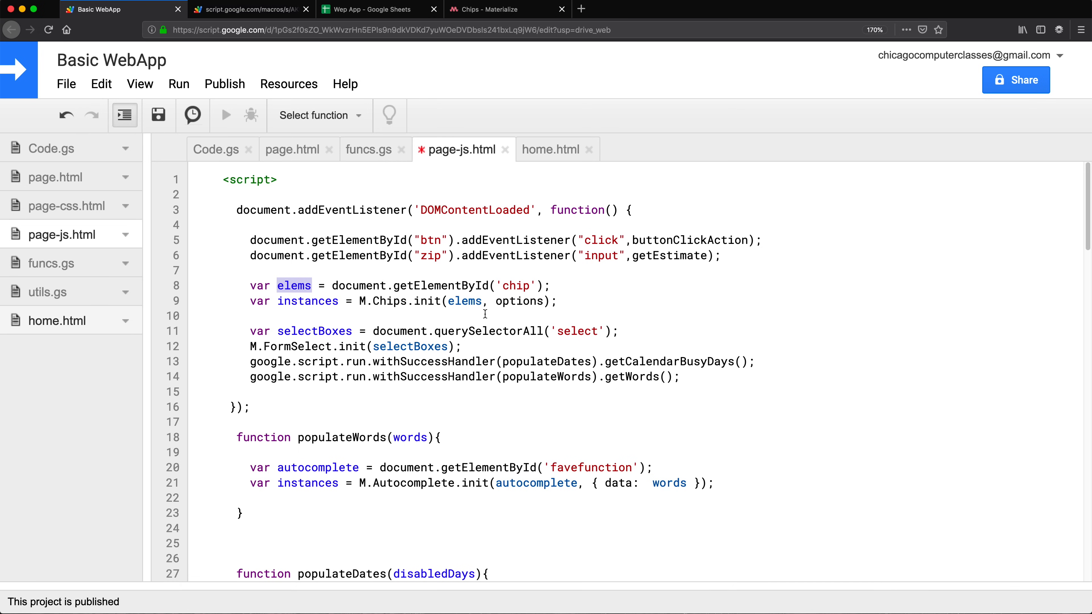
pyautogui.write('shio')
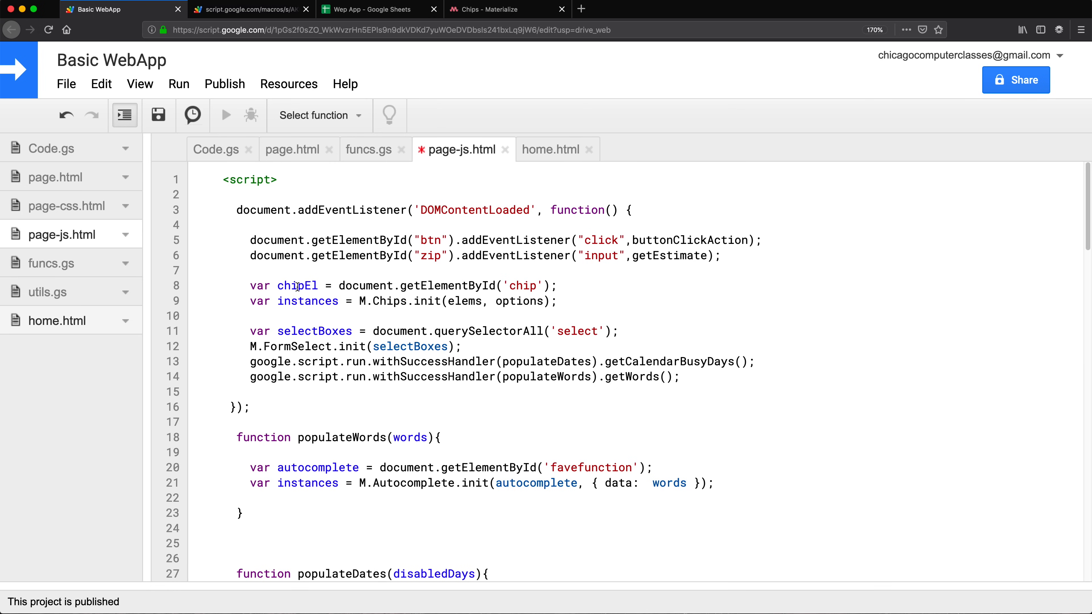
pyautogui.doubleClick(296, 285)
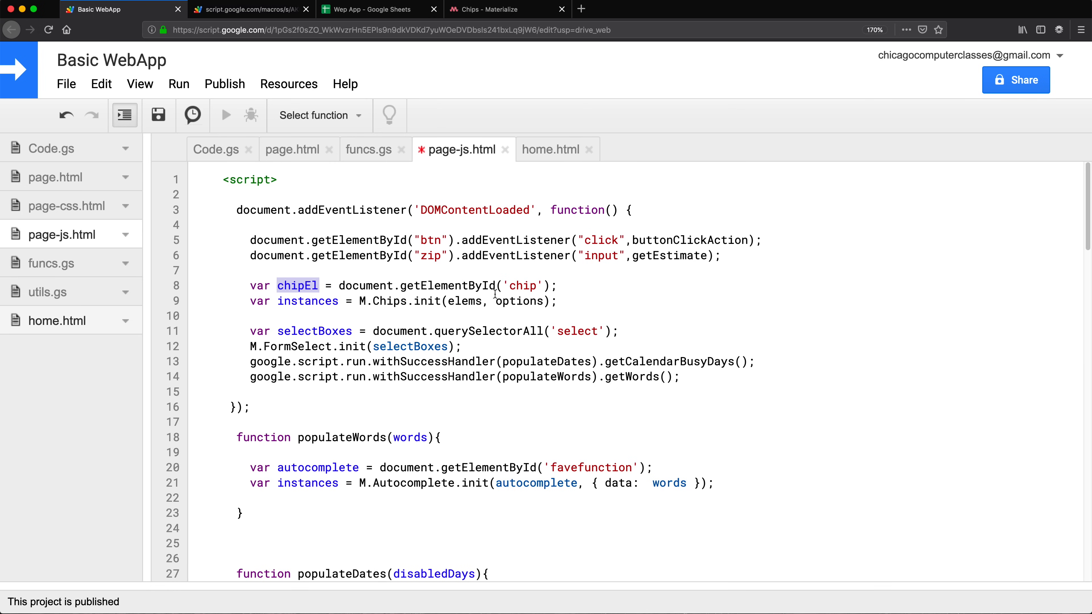
pyautogui.write('chipEl')
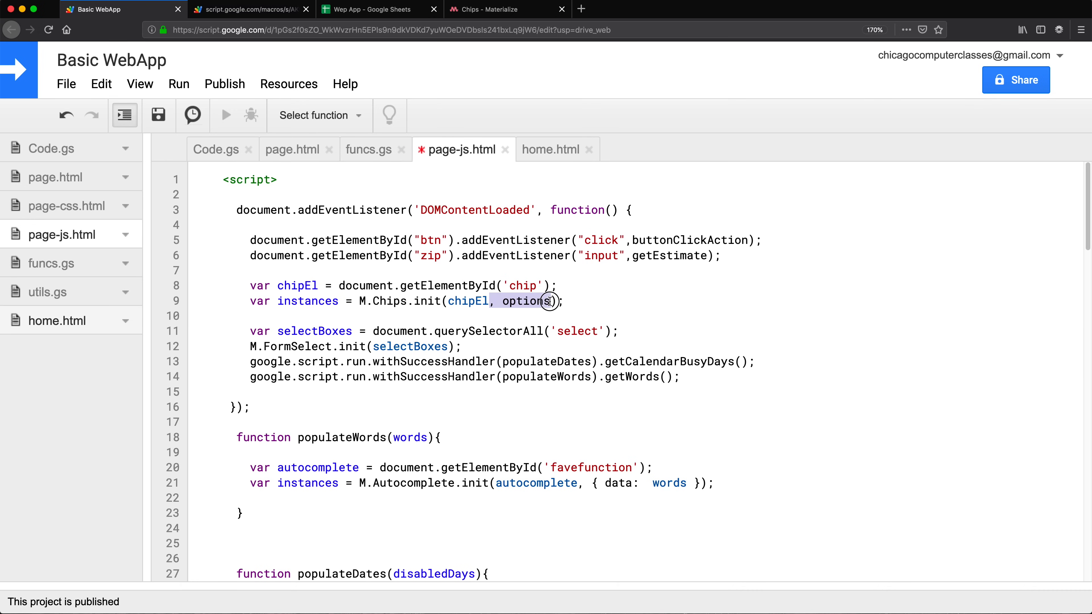
pyautogui.press('Backspace')
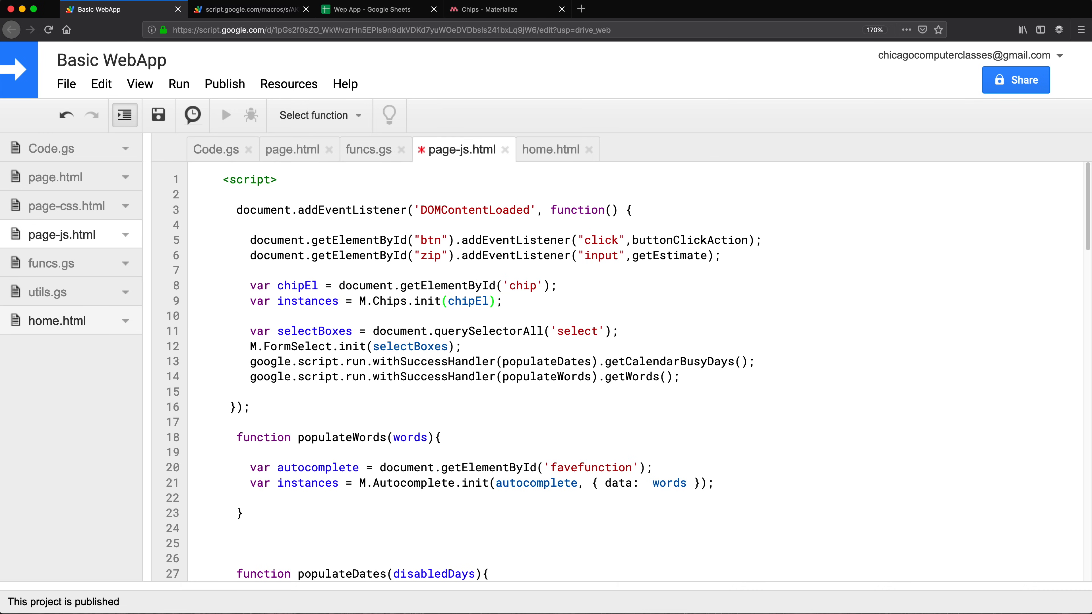
pyautogui.moveTo(562, 305)
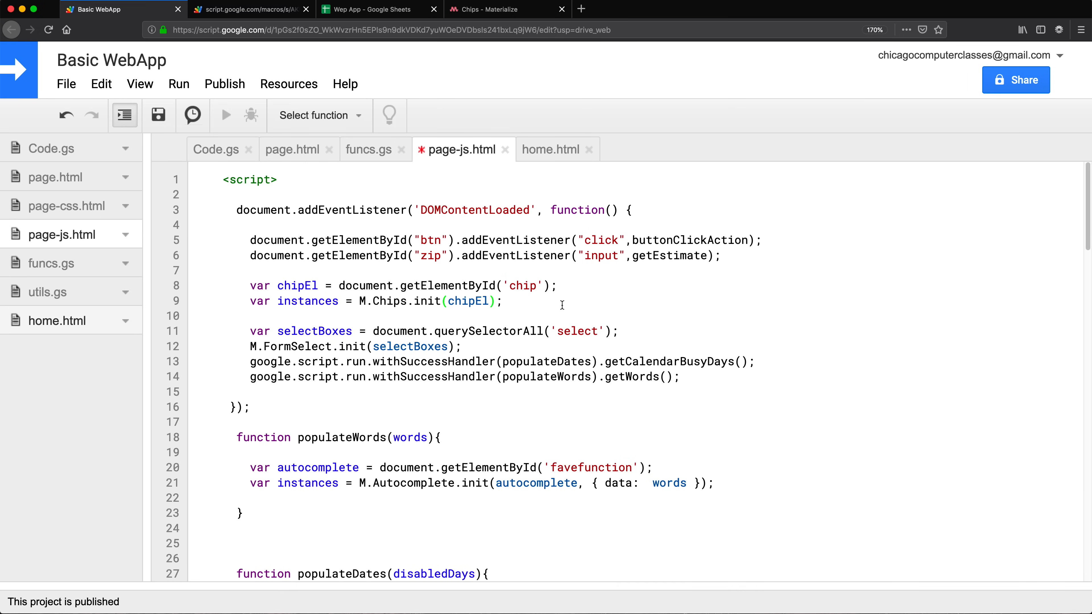
pyautogui.doubleClick(468, 301)
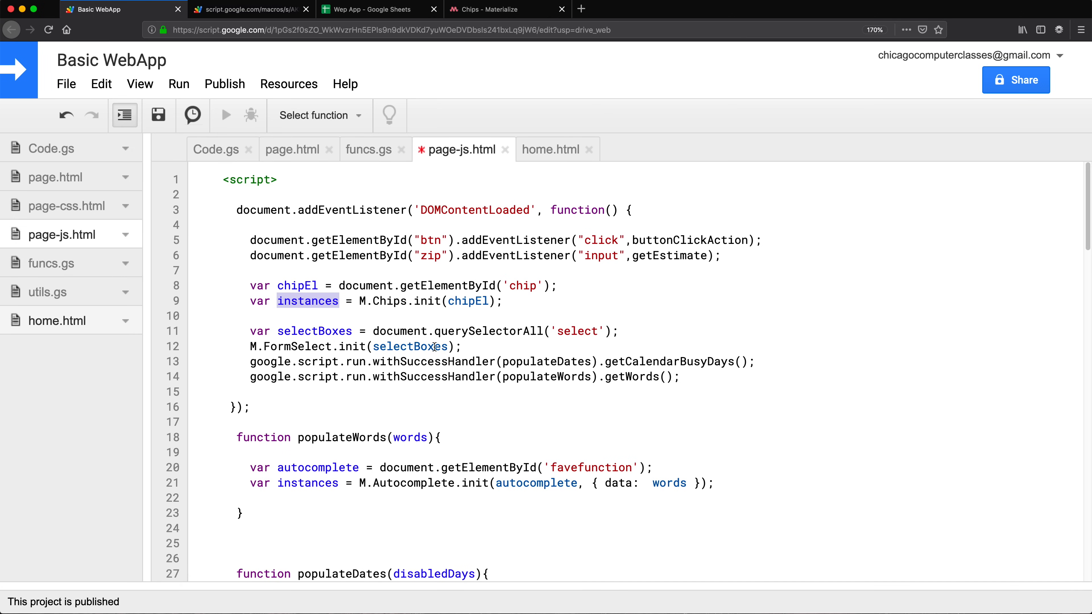
pyautogui.write('chip')
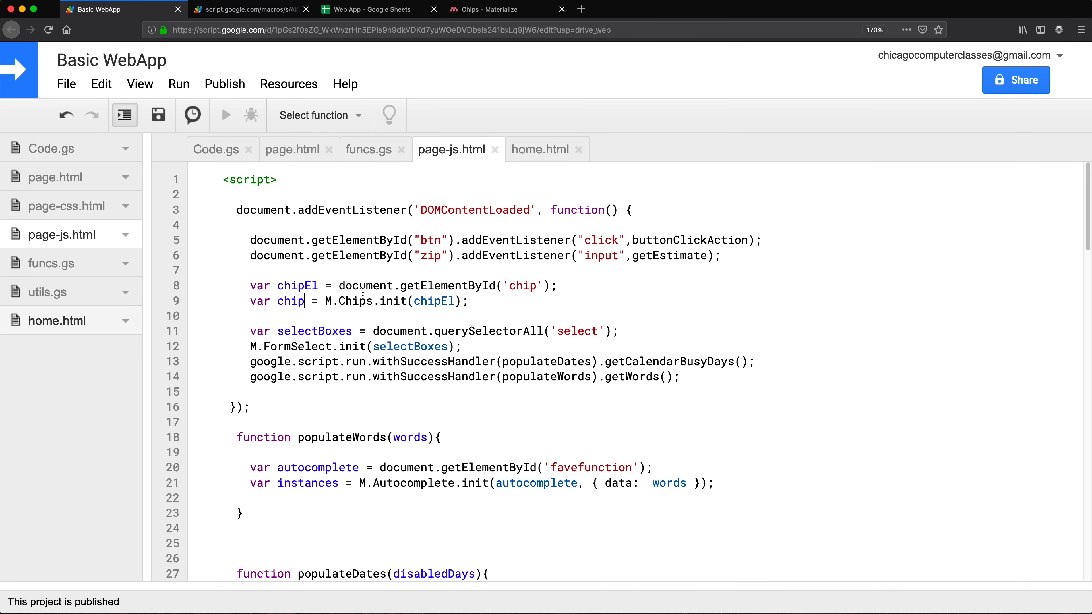
# Step: Add apple, banana, other, more and mores chips to the web form's chips field
pyautogui.click(251, 9)
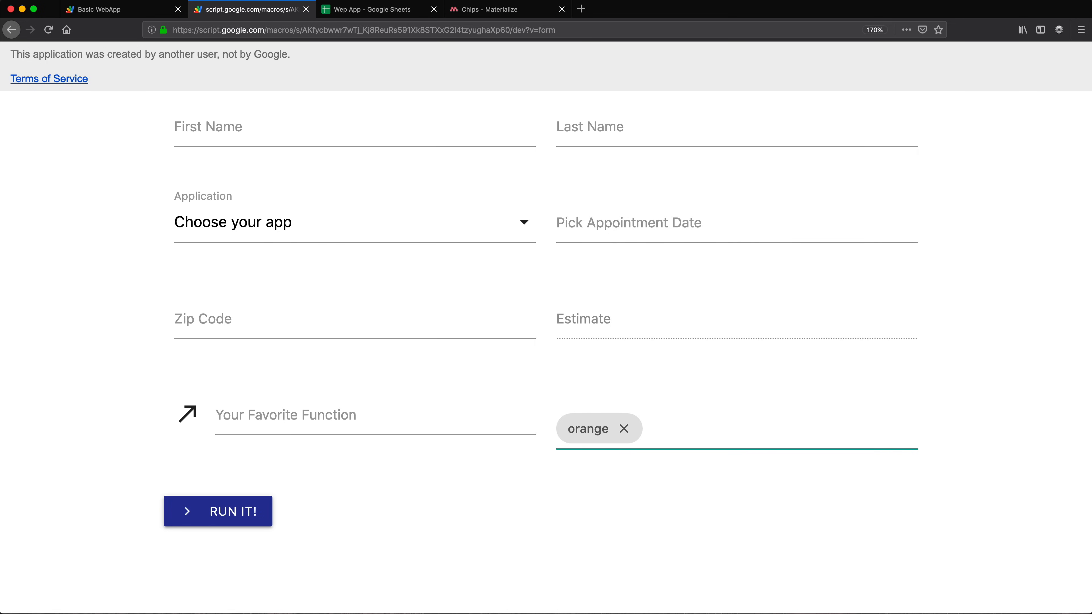
pyautogui.write('apple')
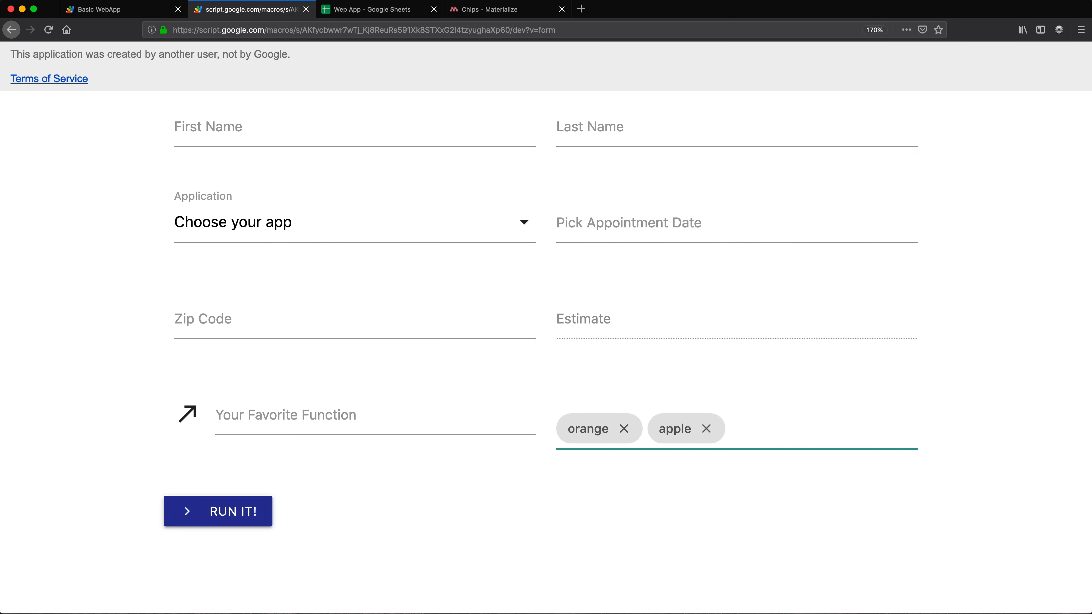
pyautogui.write('banana')
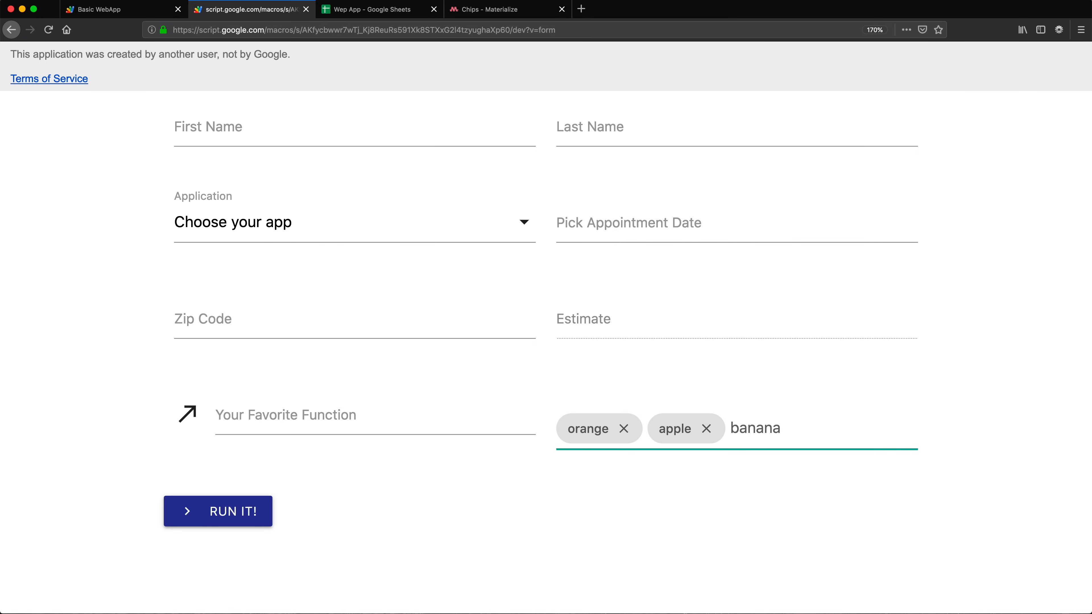
pyautogui.press('enter')
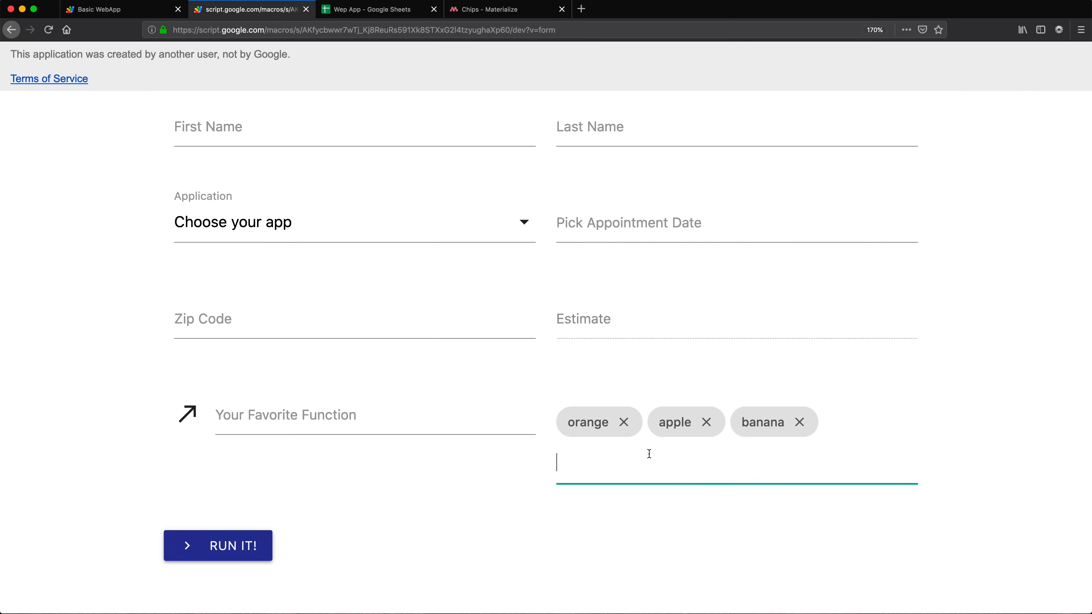
pyautogui.write('other')
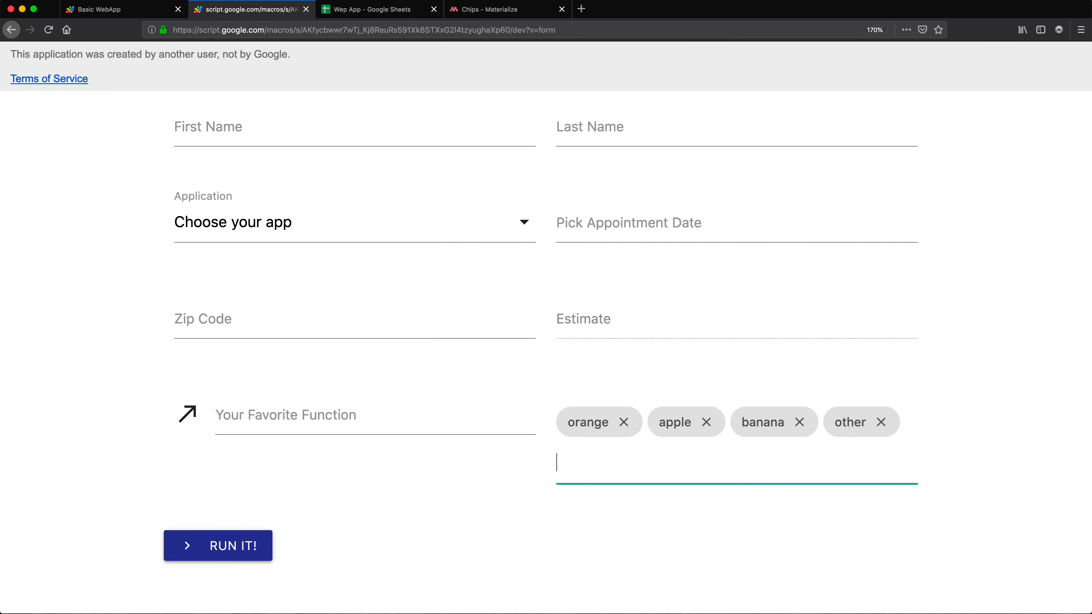
pyautogui.write('more')
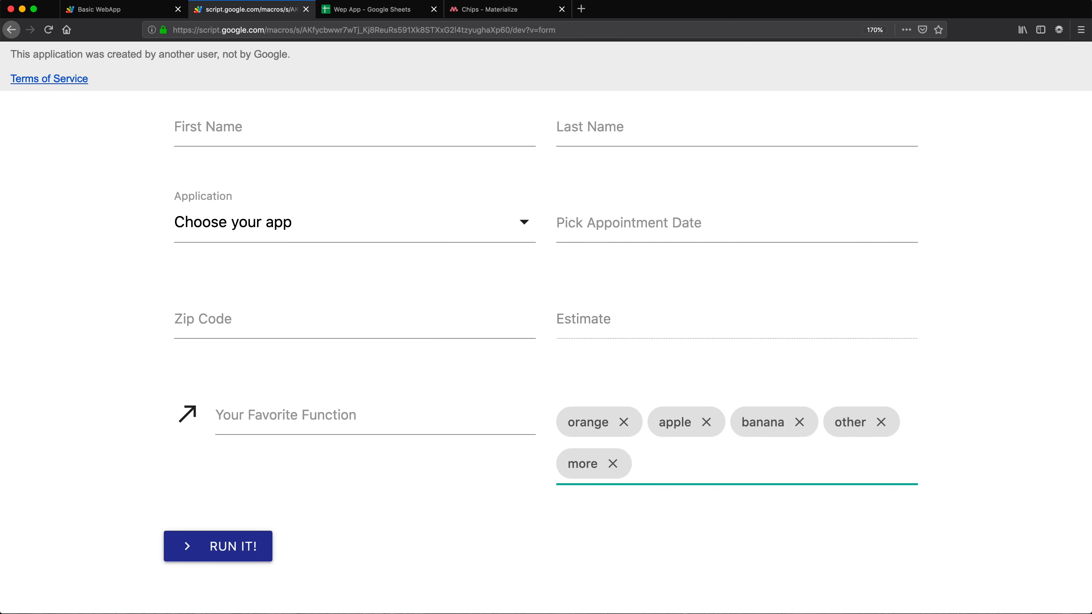
pyautogui.write('mores')
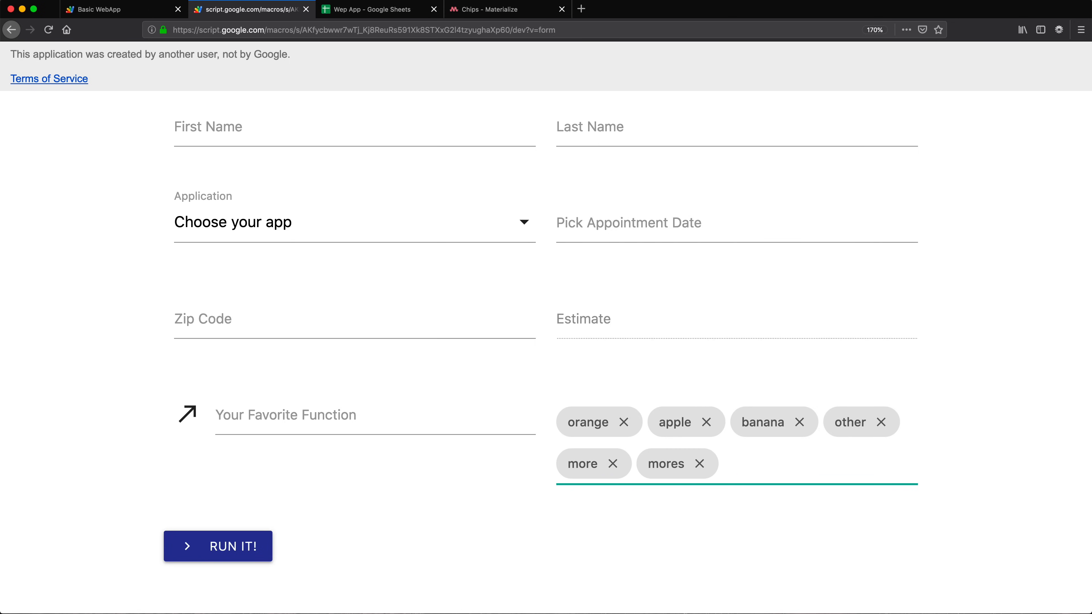
# Step: Remove the mores, more and banana chips, leaving orange and apple
pyautogui.click(701, 464)
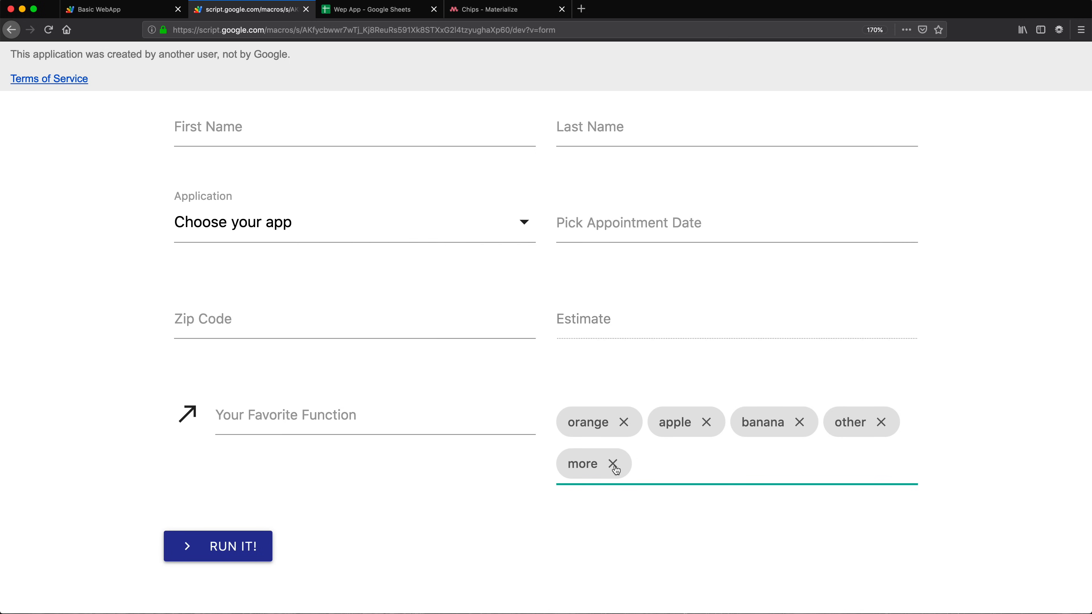
pyautogui.click(614, 464)
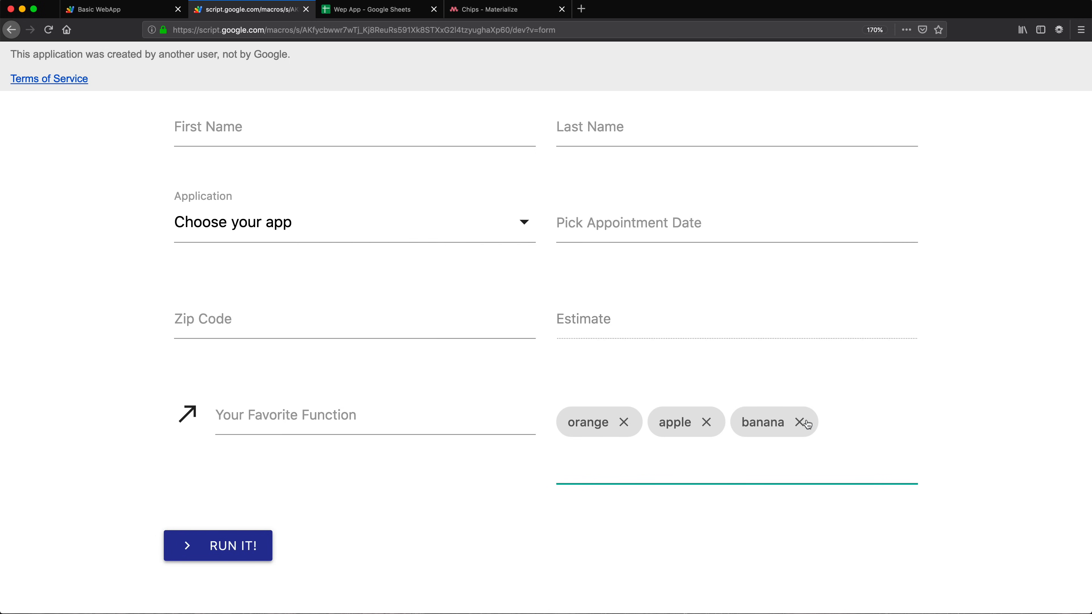
pyautogui.click(800, 422)
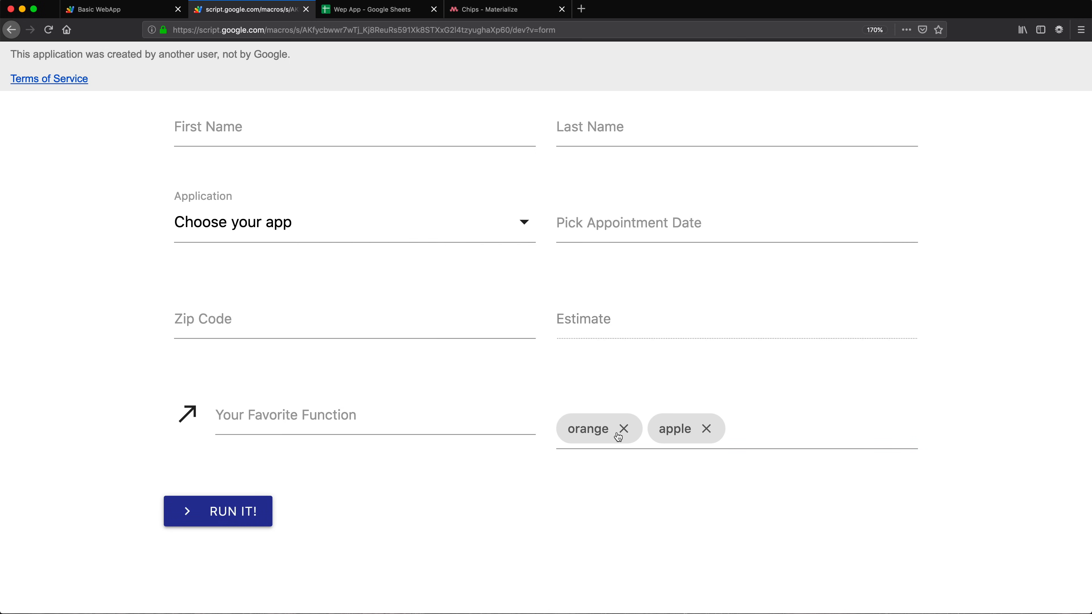
pyautogui.moveTo(710, 441)
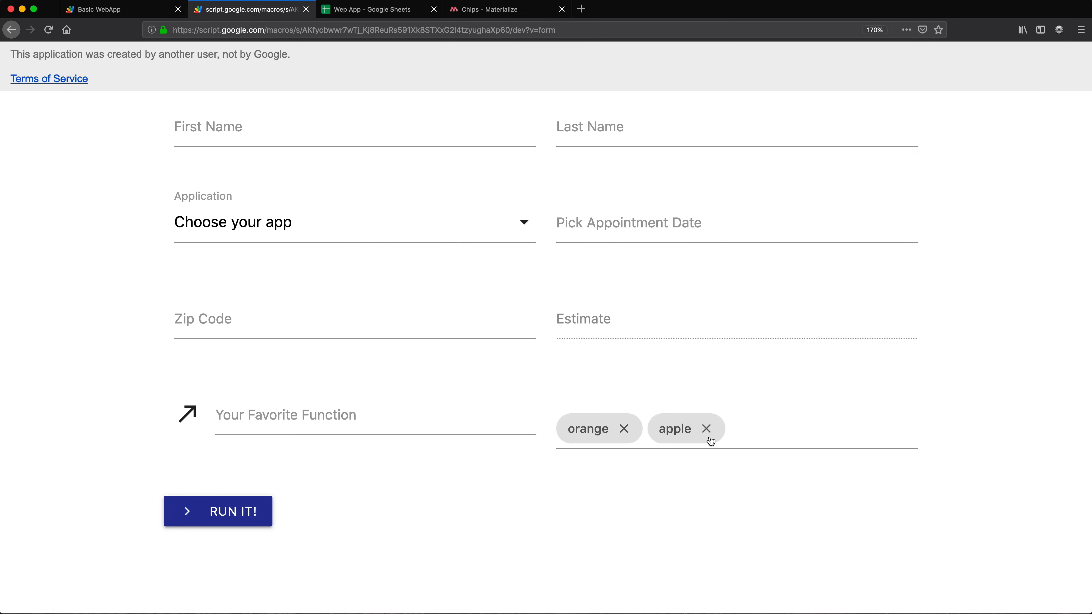
pyautogui.moveTo(218, 17)
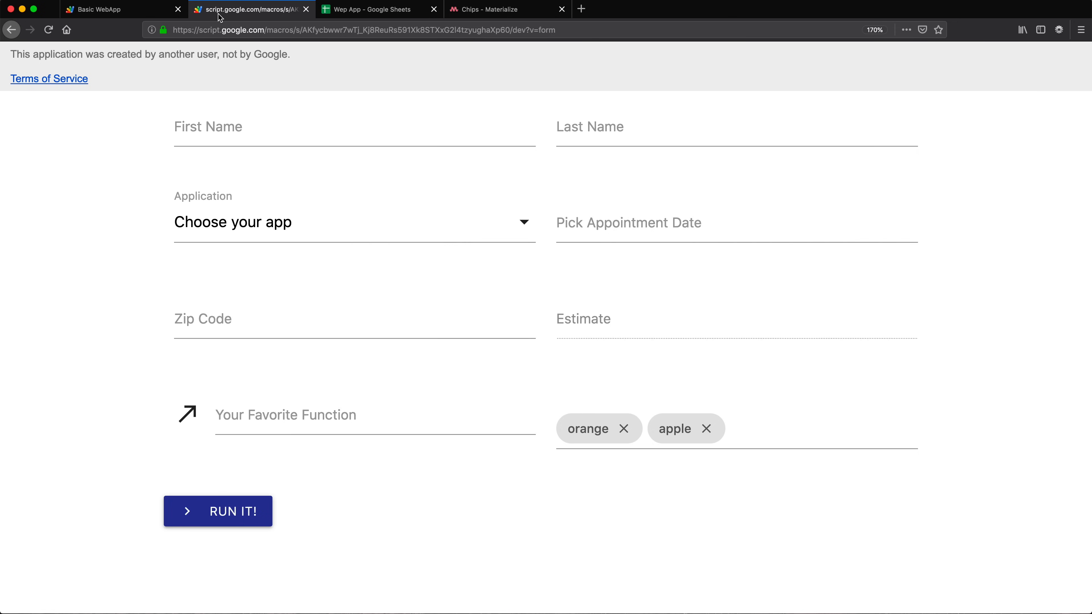
pyautogui.moveTo(362, 9)
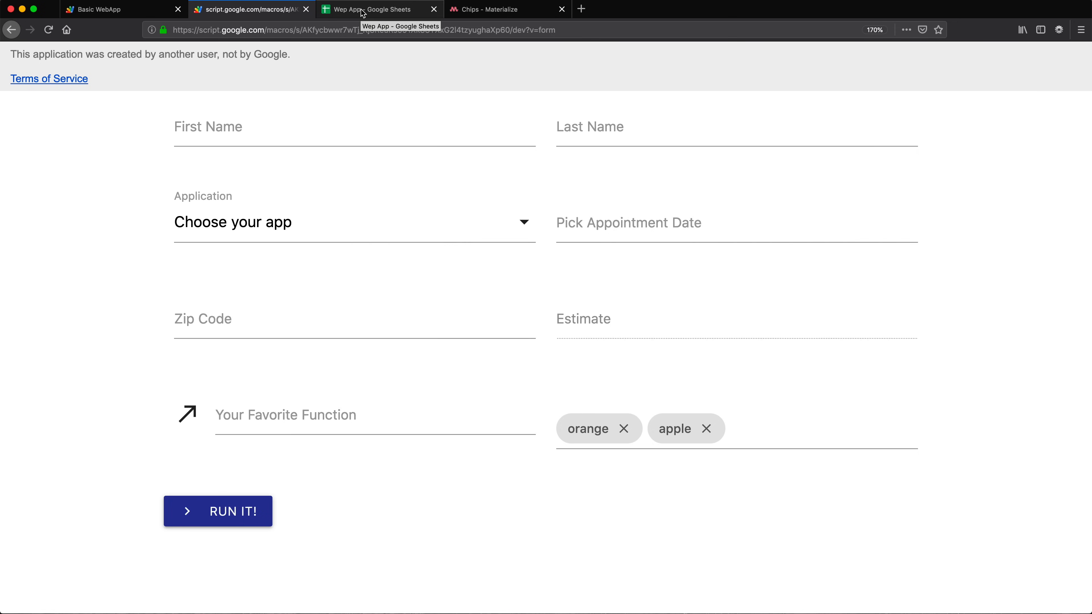
# Step: Add a Chips column heading in cell G1 of the Data sheet
pyautogui.click(378, 9)
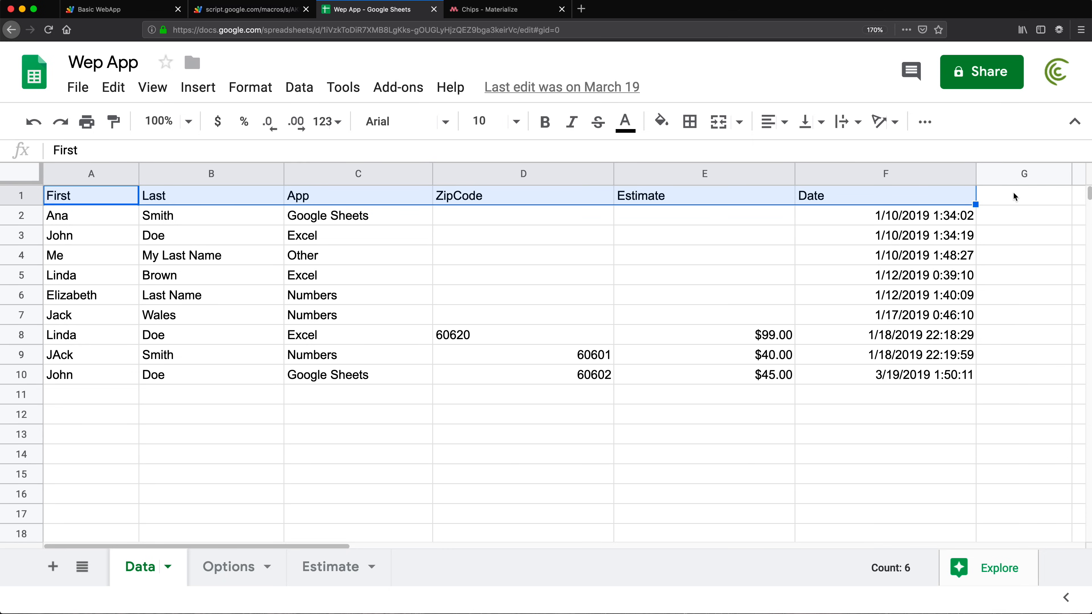
pyautogui.write('c')
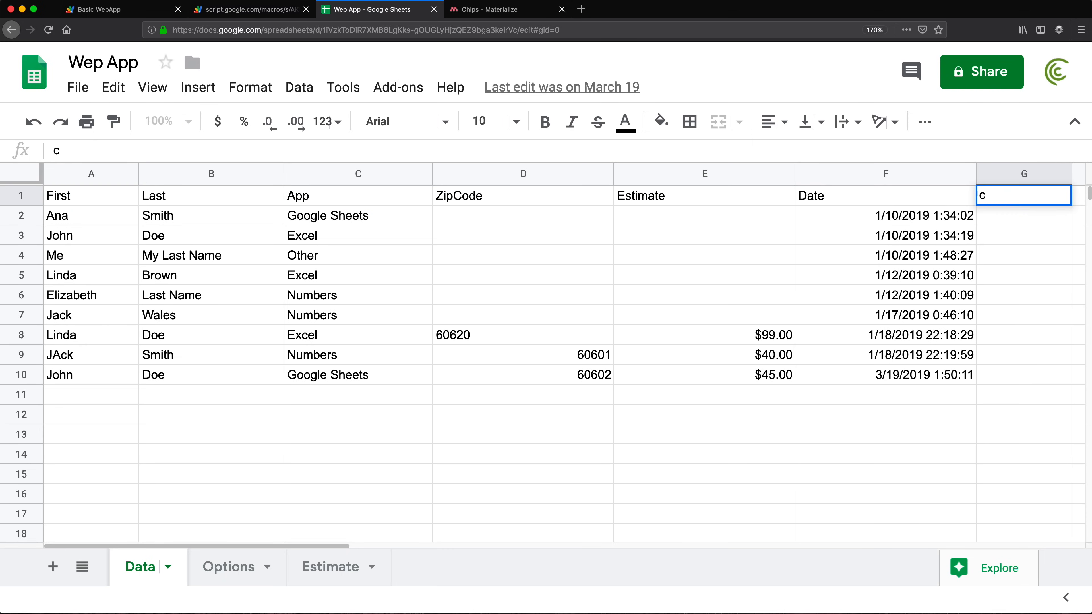
pyautogui.write('hips')
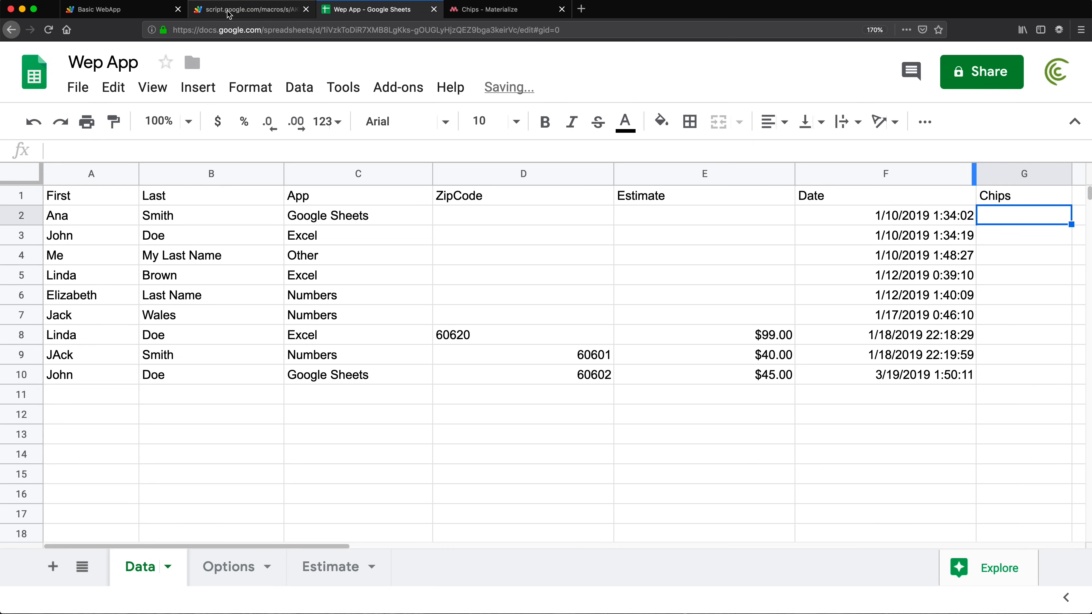
pyautogui.click(251, 9)
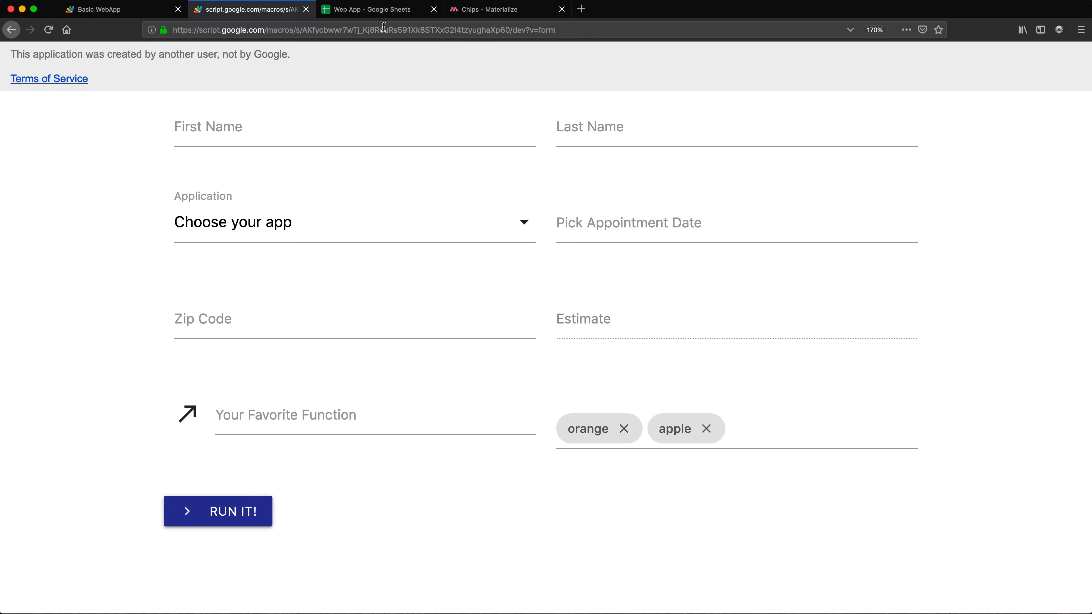
pyautogui.moveTo(376, 9)
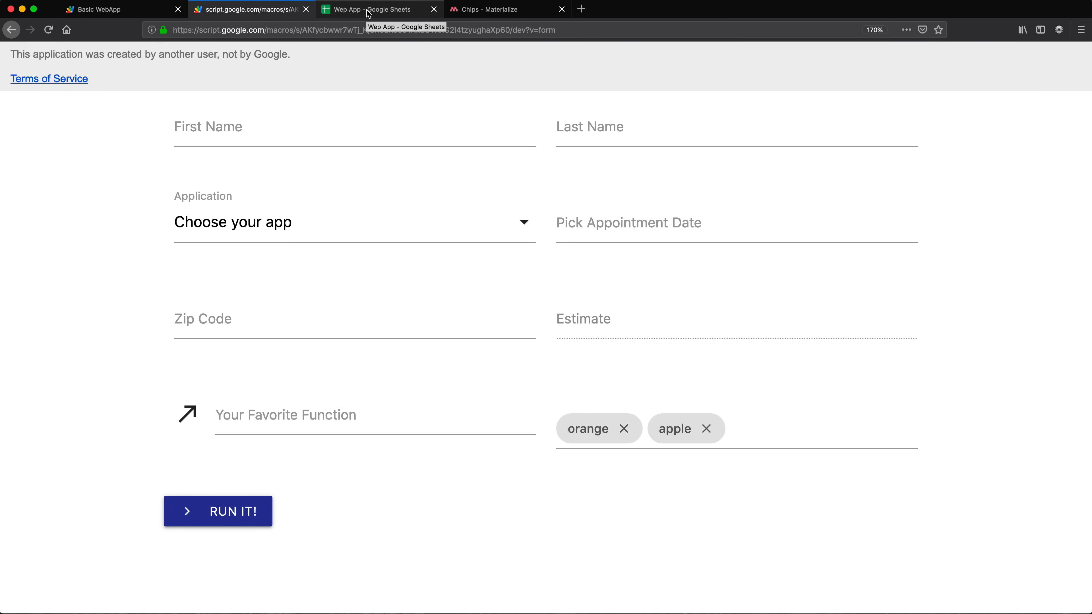
pyautogui.click(105, 9)
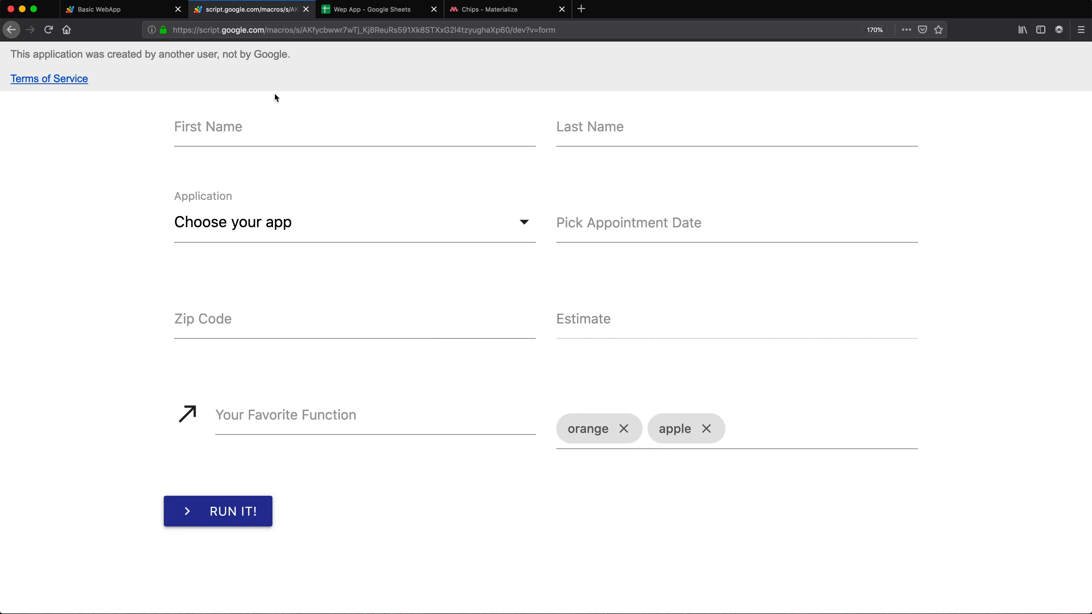
pyautogui.moveTo(387, 308)
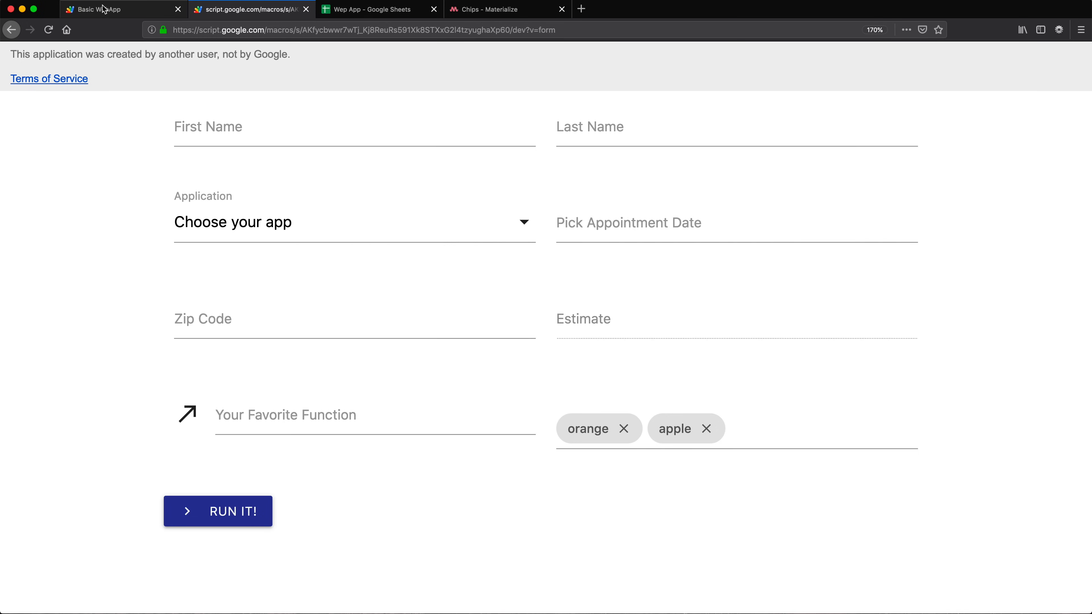
# Step: Locate the addRecord function and its toValidate declaration in page-js.html
pyautogui.click(97, 9)
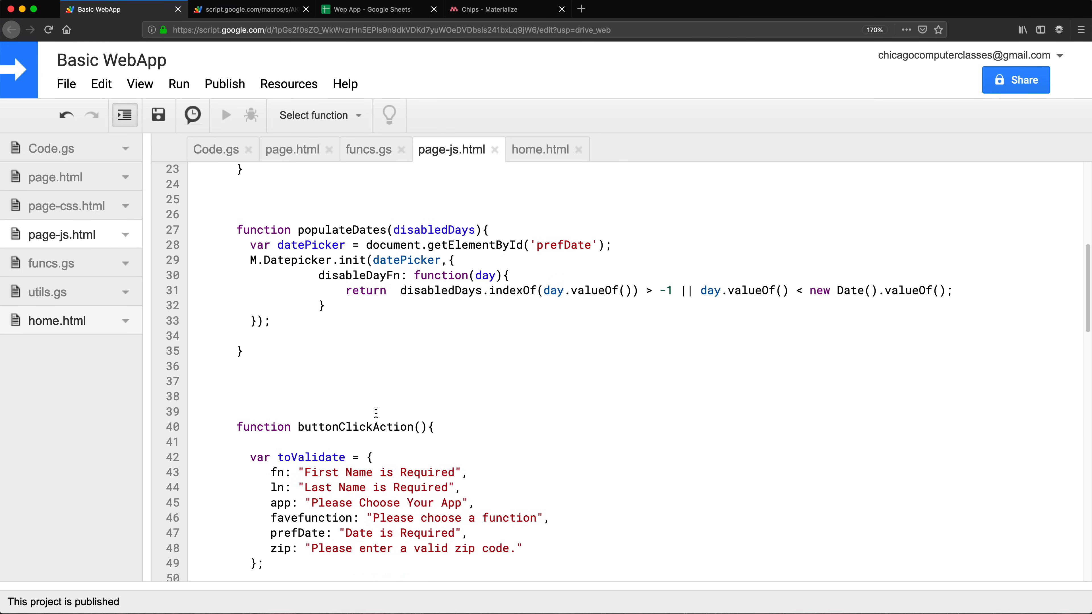
pyautogui.scroll(-3)
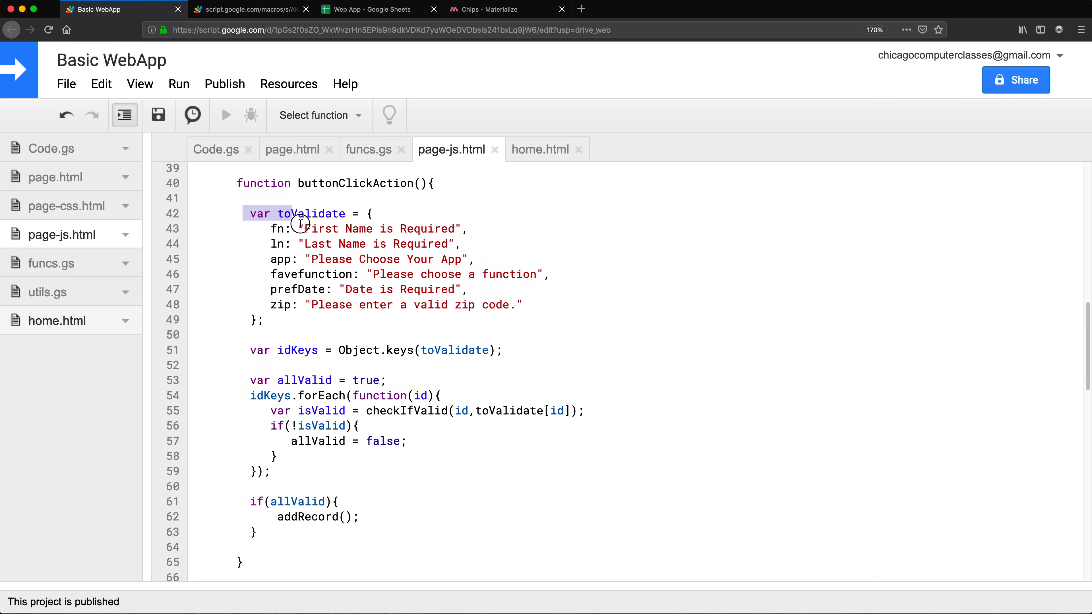
pyautogui.moveTo(279, 213); pyautogui.dragTo(264, 320)
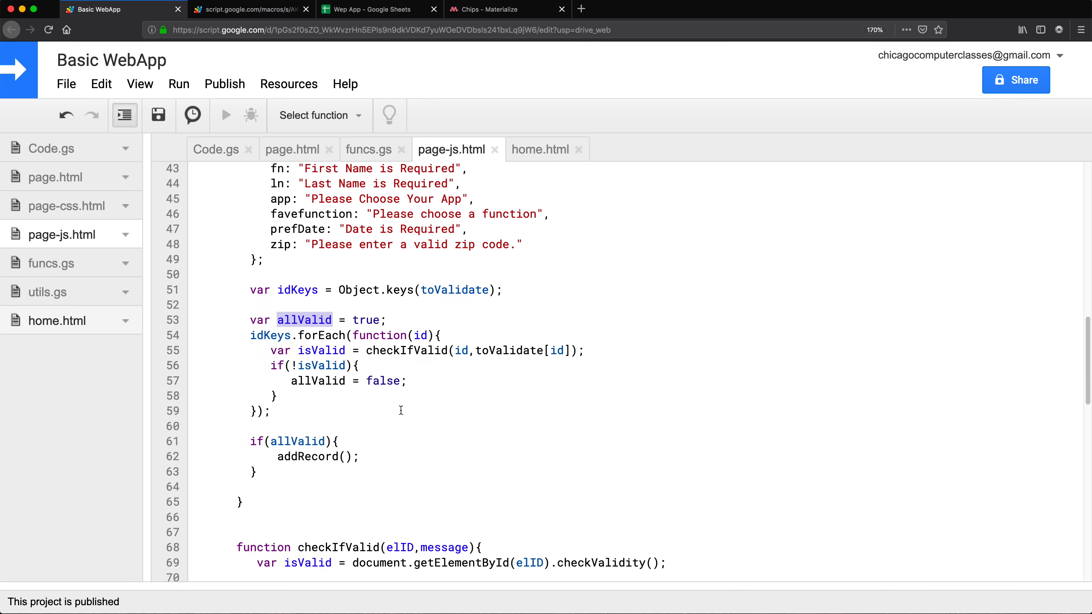
pyautogui.scroll(-3)
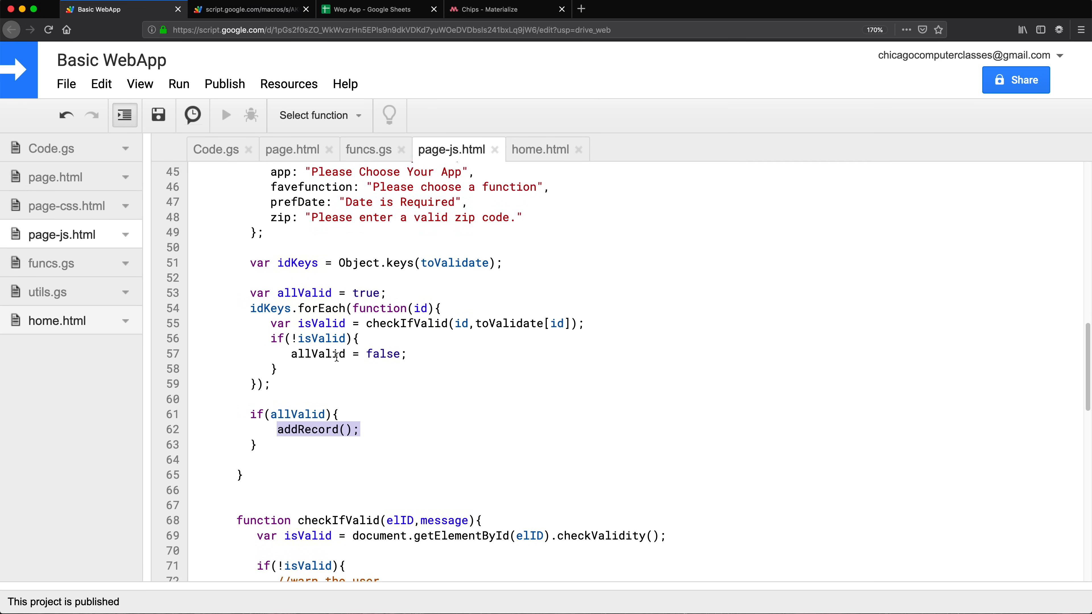
pyautogui.scroll(-3)
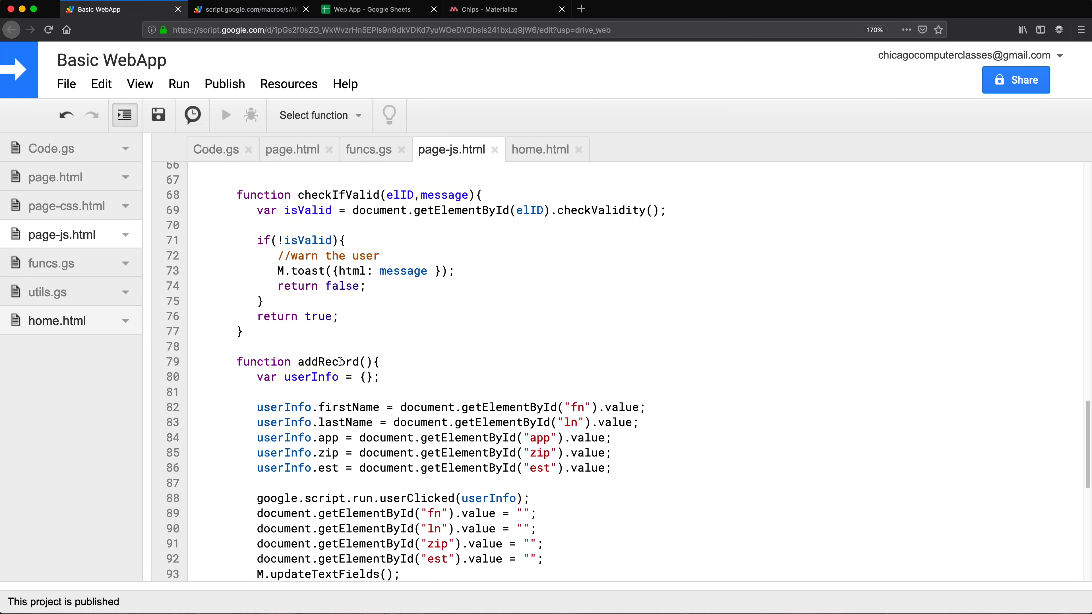
pyautogui.scroll(-3)
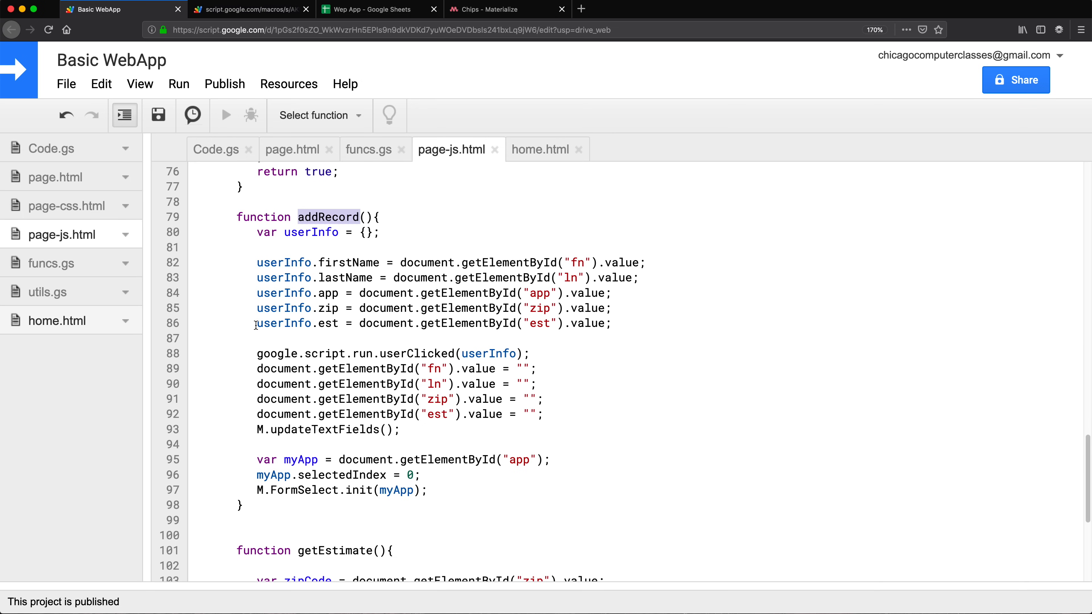
# Step: Start a userInfo.chip = assignment after the est line in addRecord
pyautogui.doubleClick(289, 322)
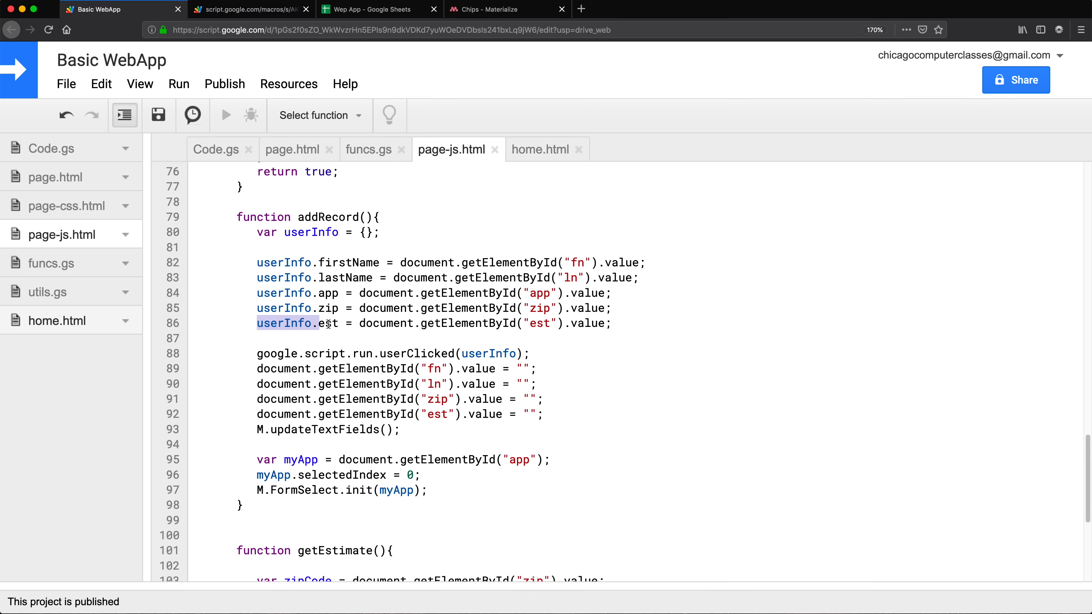
pyautogui.moveTo(637, 325)
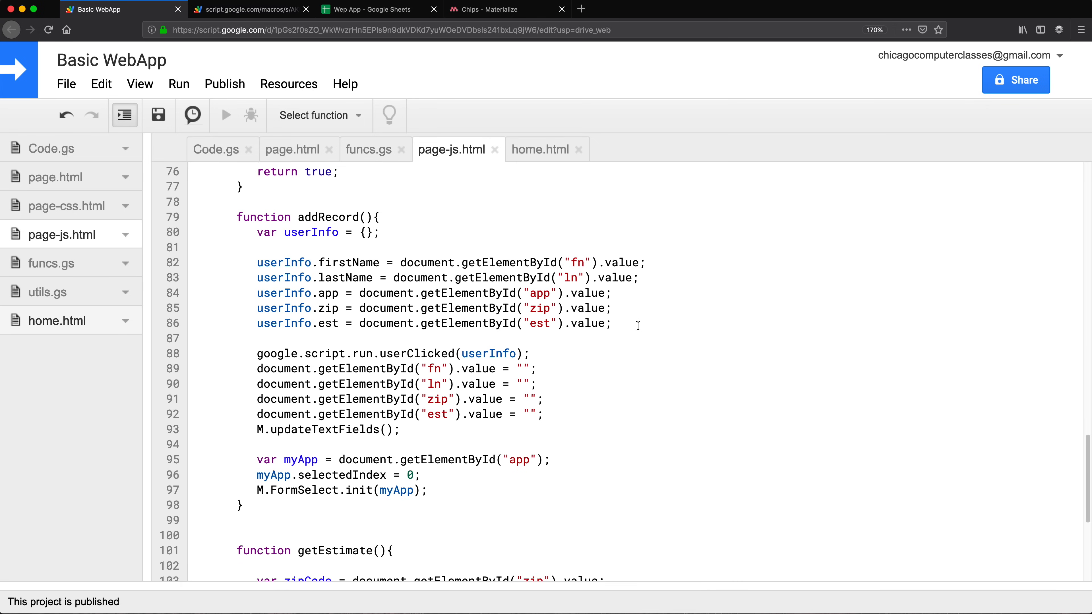
pyautogui.write('userInfo.')
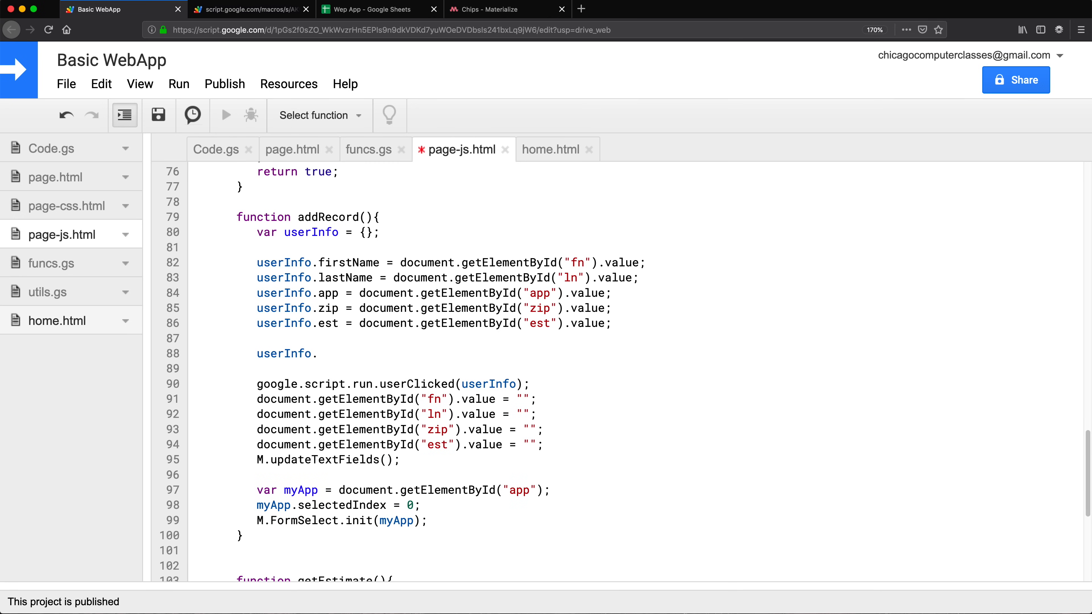
pyautogui.write('chip =')
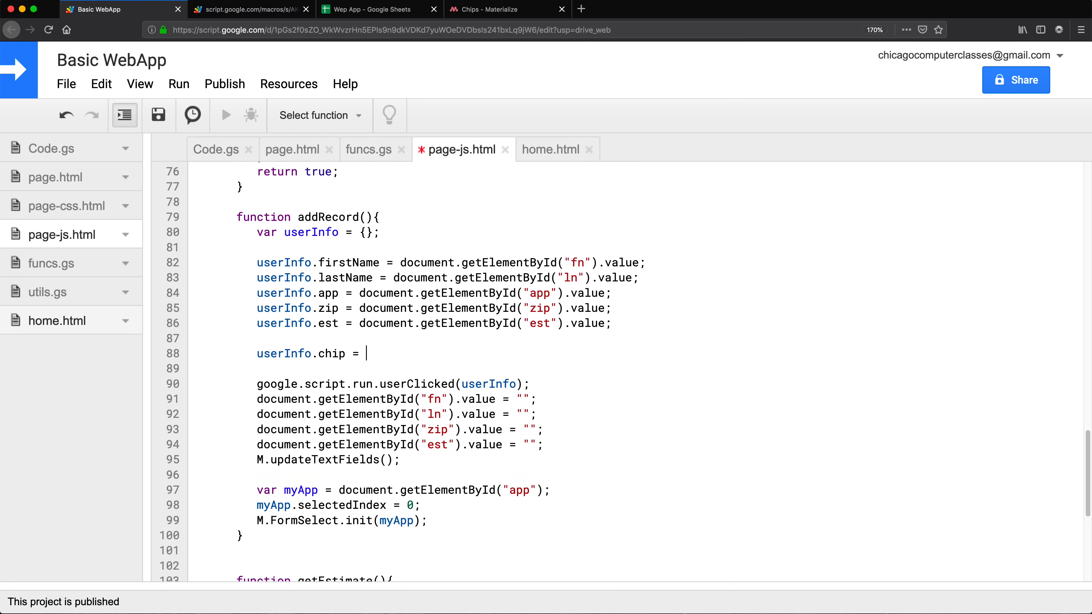
pyautogui.moveTo(639, 302)
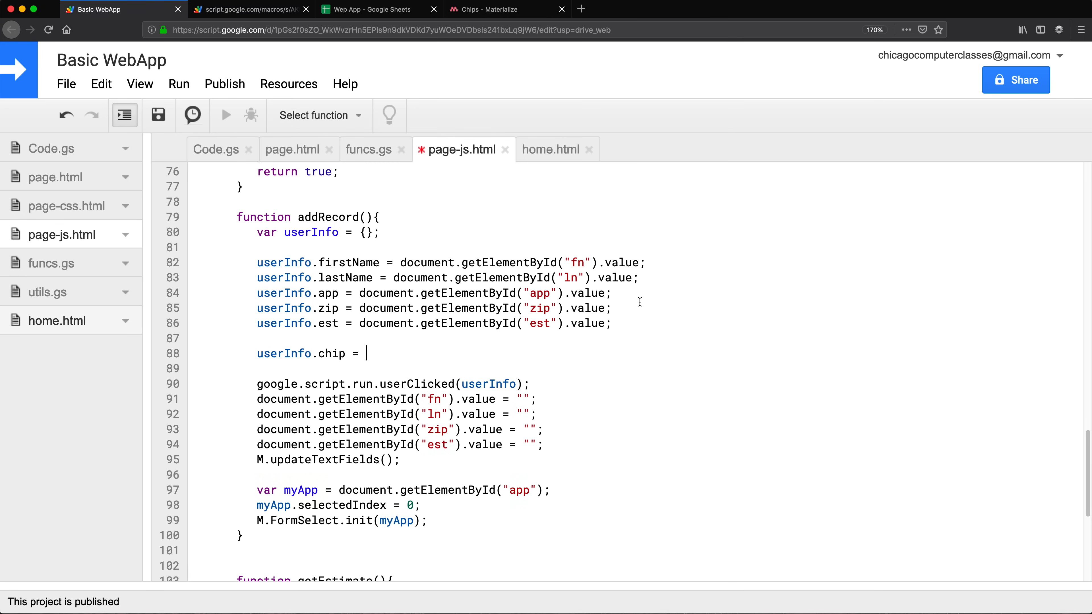
pyautogui.moveTo(486, 236)
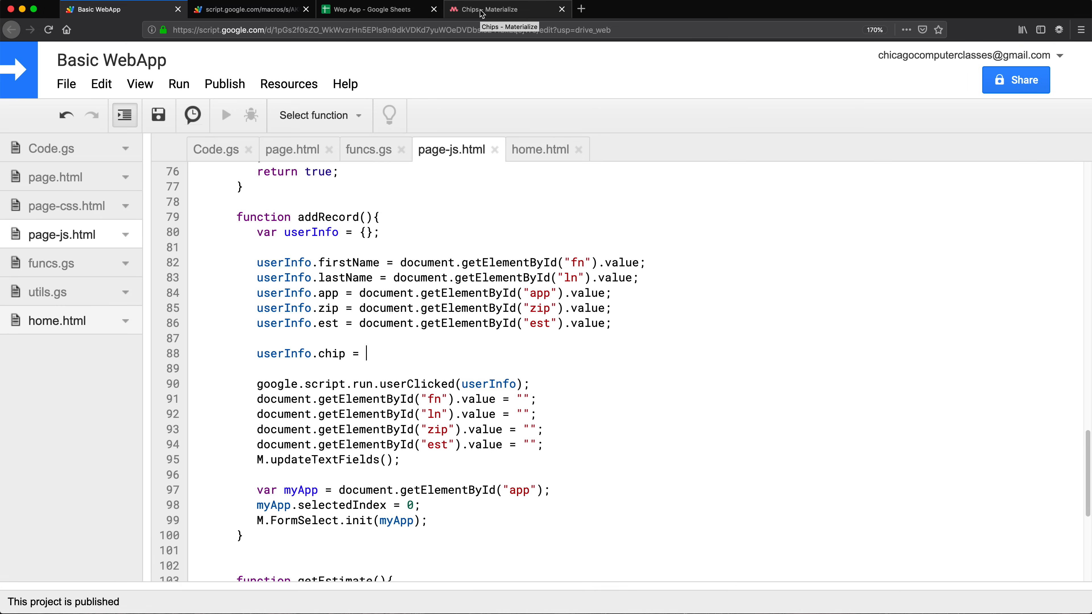
pyautogui.click(507, 9)
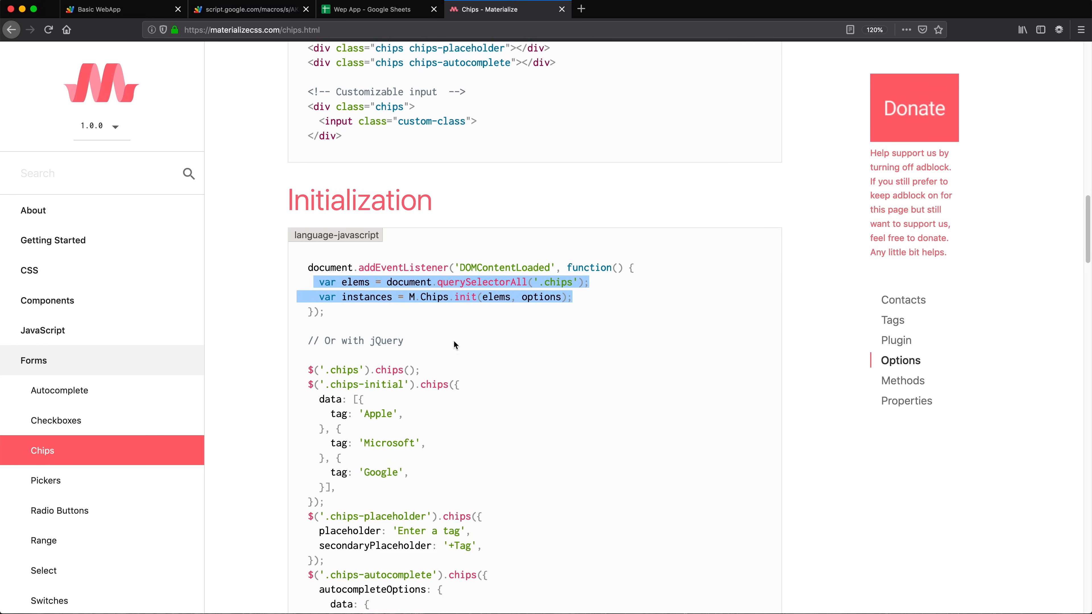
pyautogui.scroll(-3)
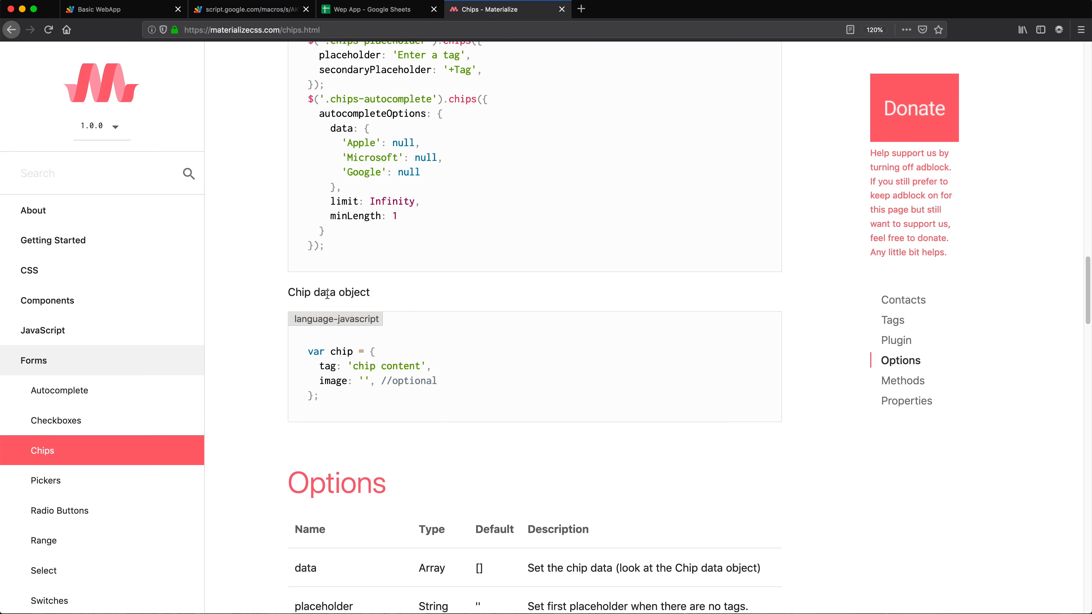
pyautogui.doubleClick(341, 351)
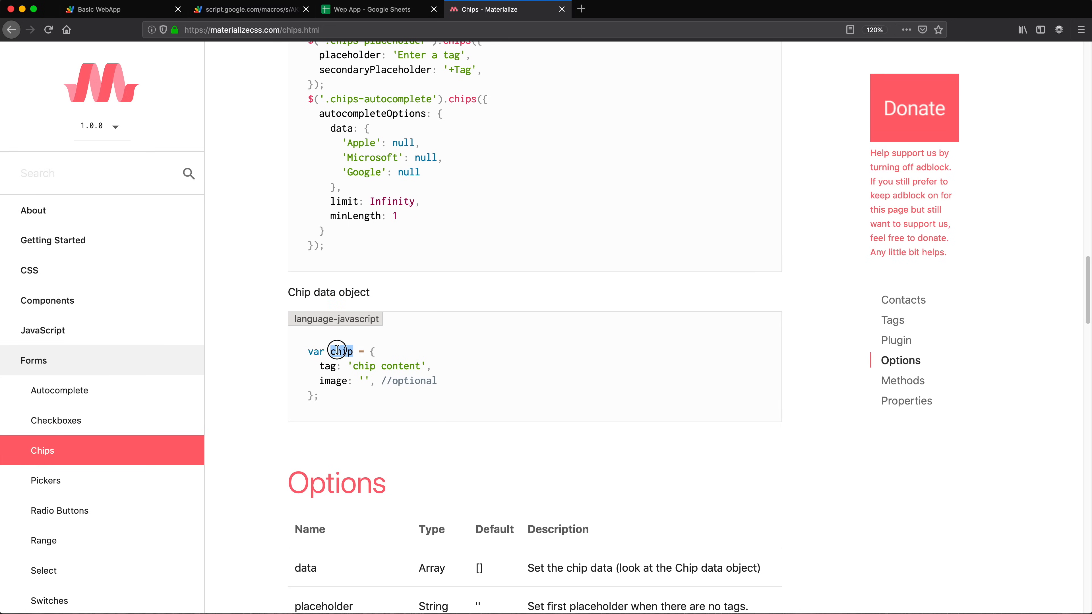
pyautogui.doubleClick(341, 351)
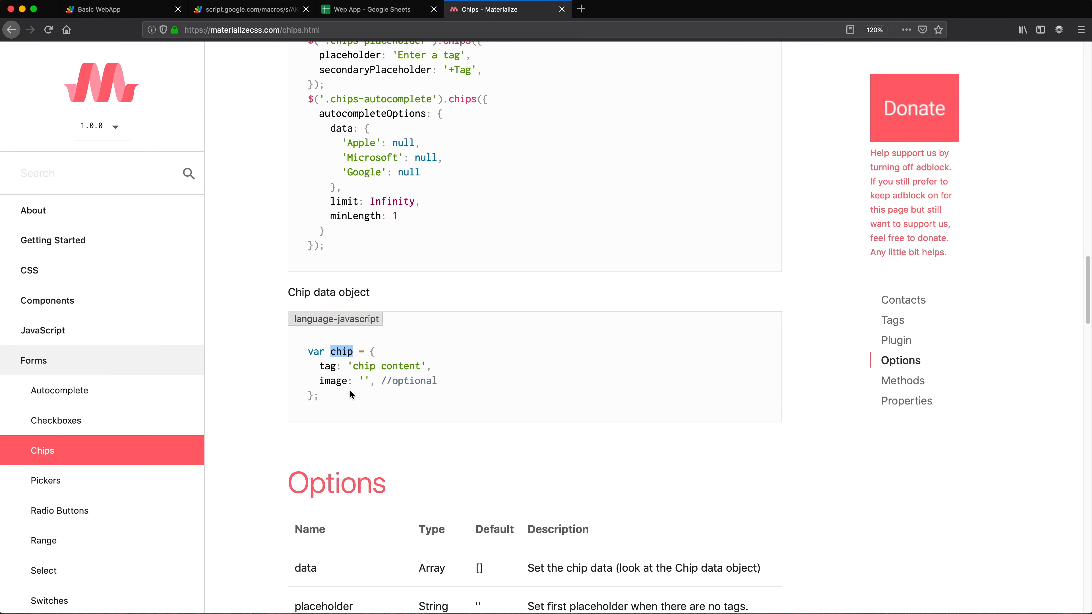
pyautogui.scroll(-3)
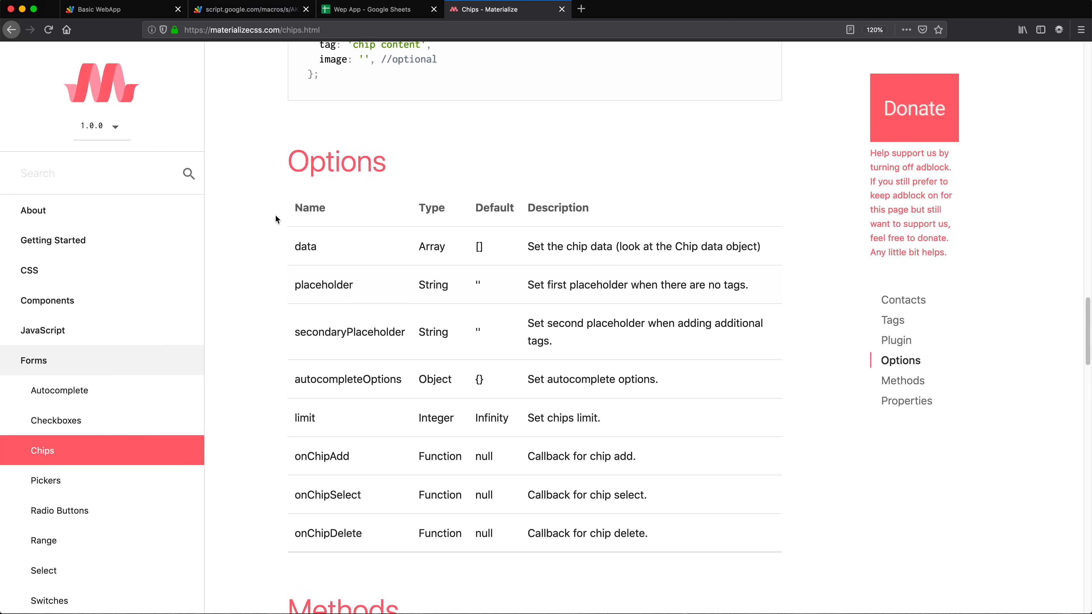
pyautogui.moveTo(567, 246)
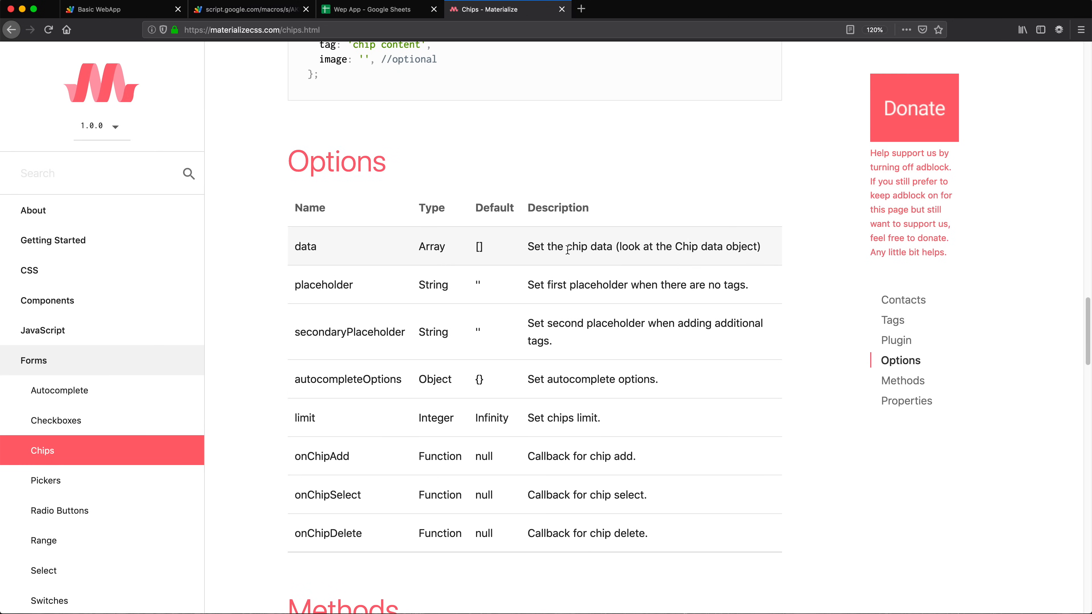
pyautogui.moveTo(451, 273)
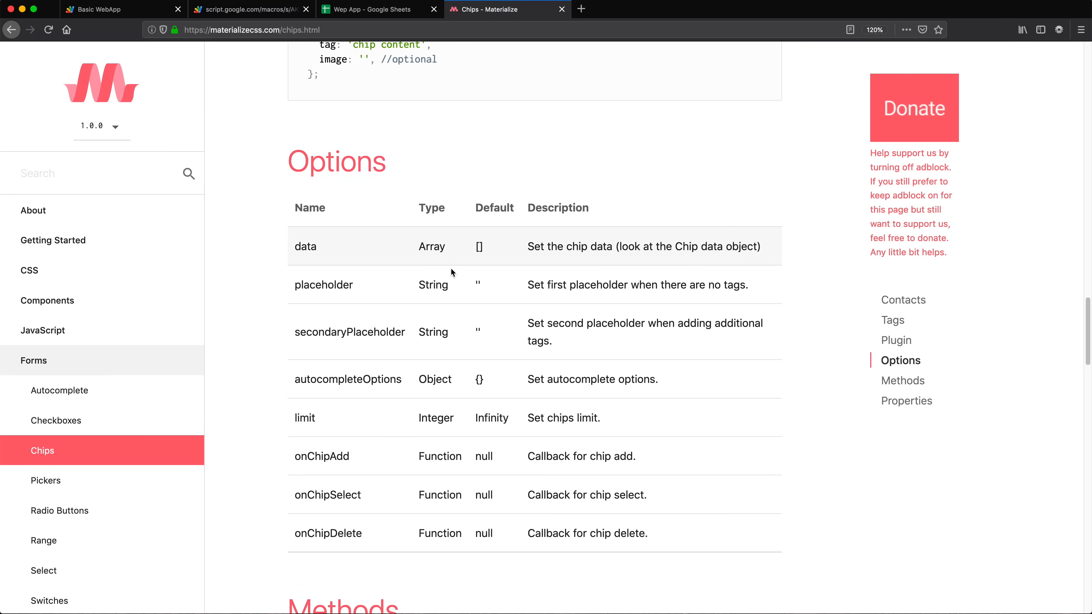
pyautogui.scroll(-3)
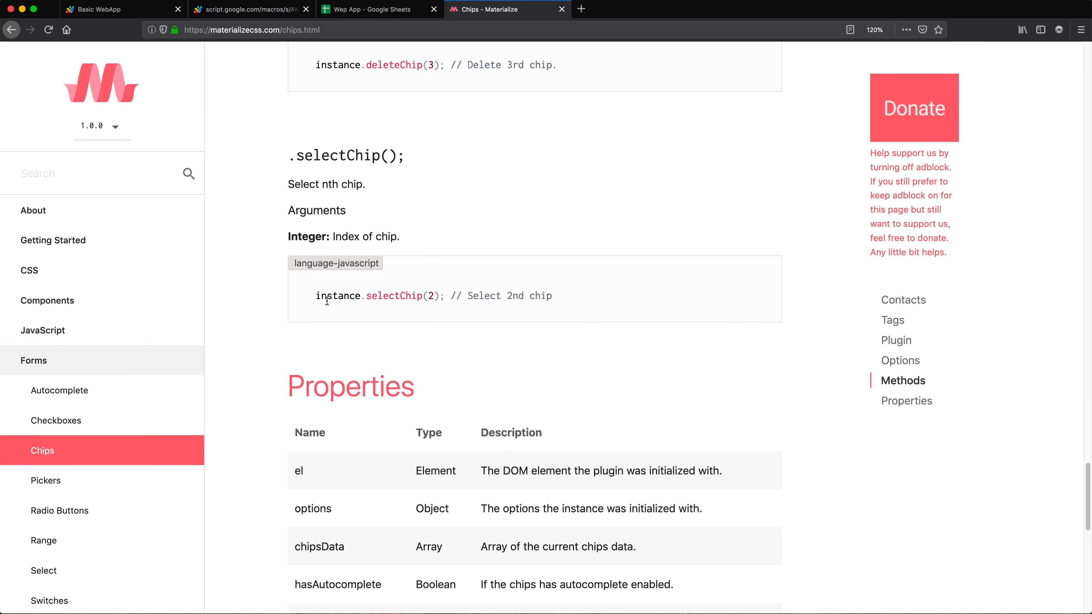
pyautogui.scroll(-3)
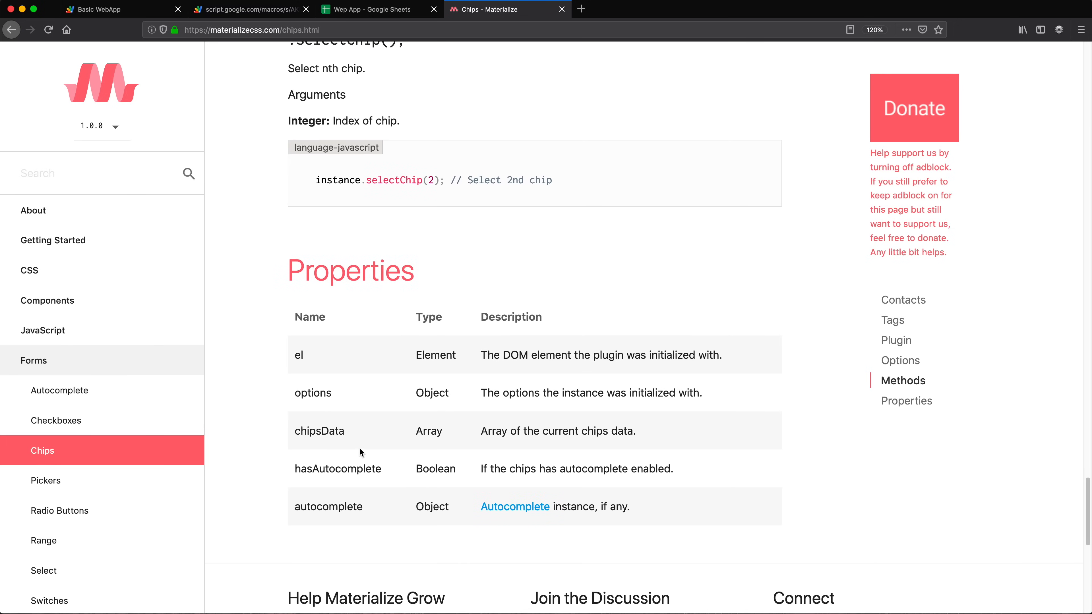
pyautogui.moveTo(481, 430); pyautogui.dragTo(635, 430)
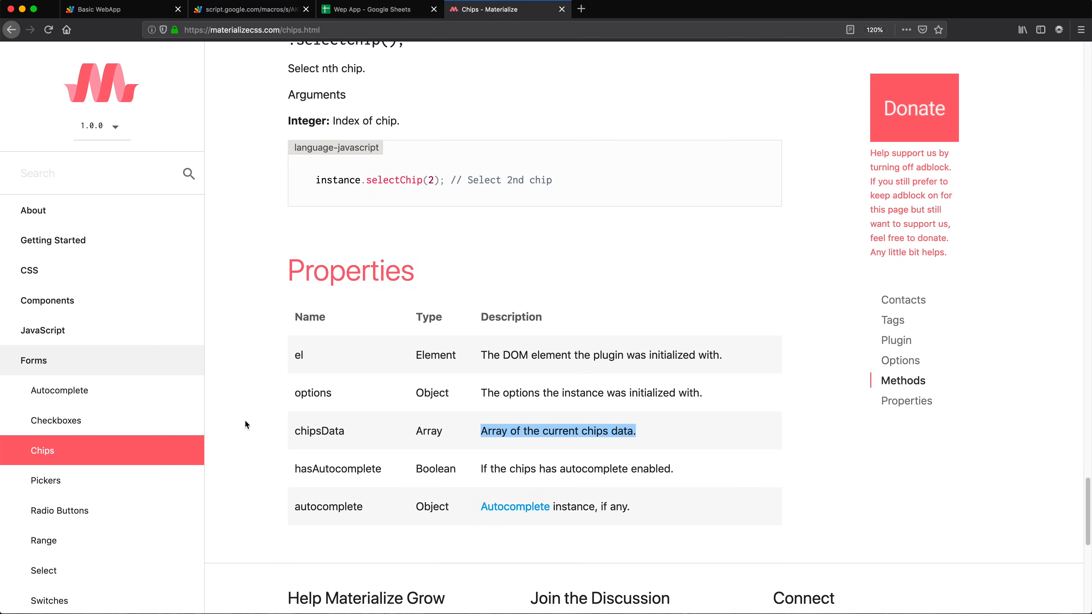
pyautogui.doubleClick(319, 431)
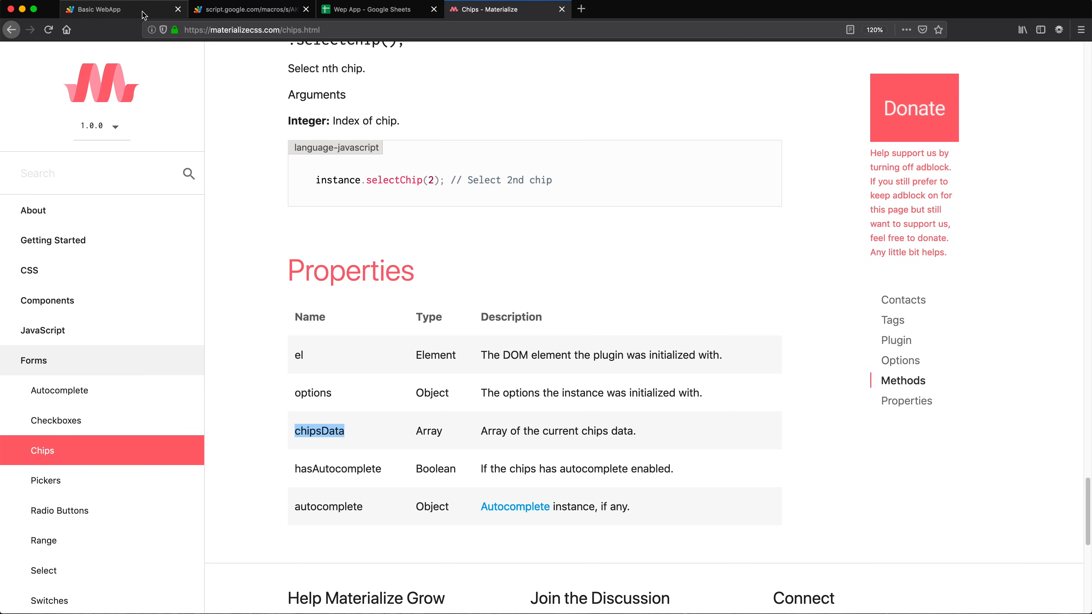
# Step: Complete the assignment as userInfo.chip = chip.chipsData; in addRecord
pyautogui.click(252, 9)
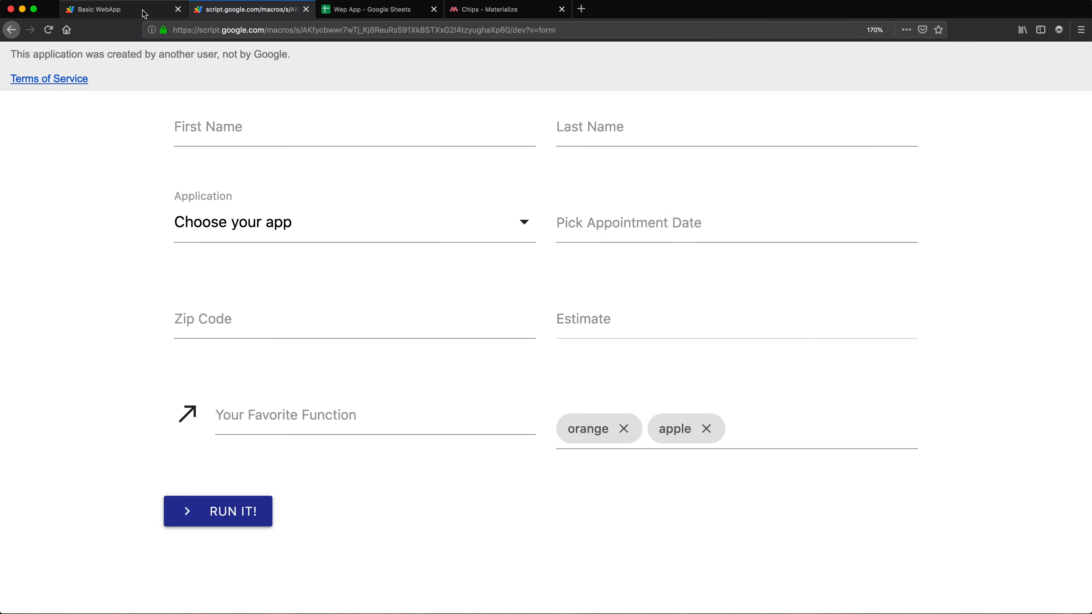
pyautogui.click(105, 9)
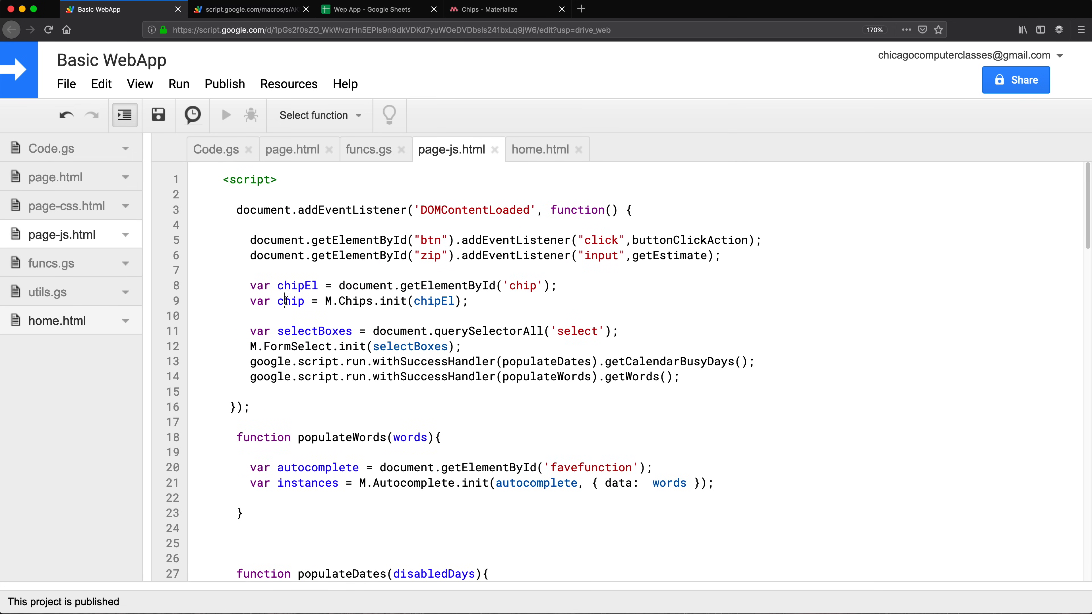
pyautogui.doubleClick(289, 301)
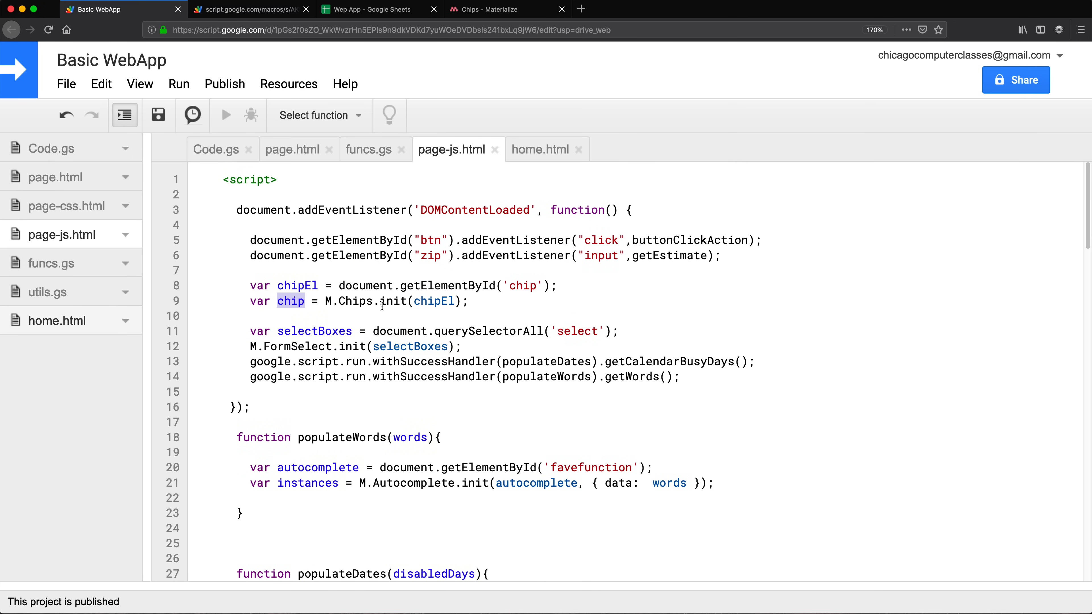
pyautogui.scroll(-3)
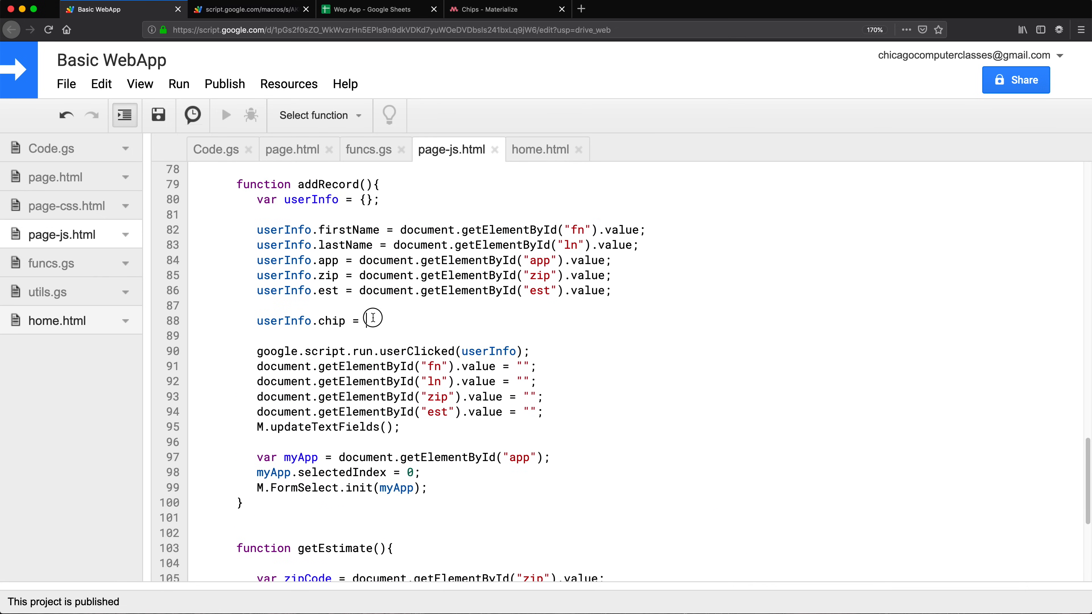
pyautogui.write('chip.')
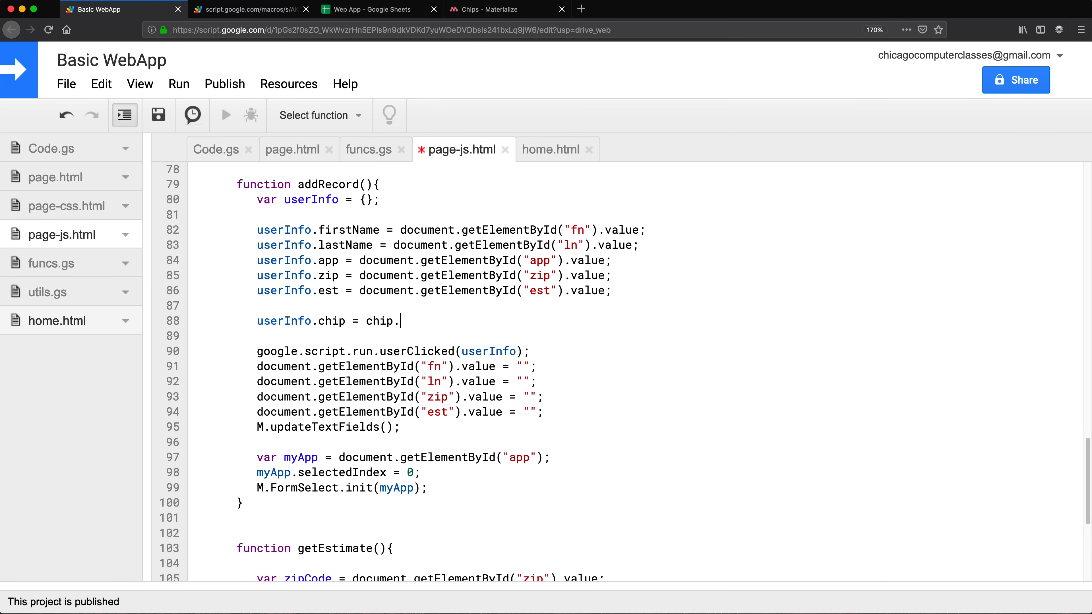
pyautogui.write('chipsData;')
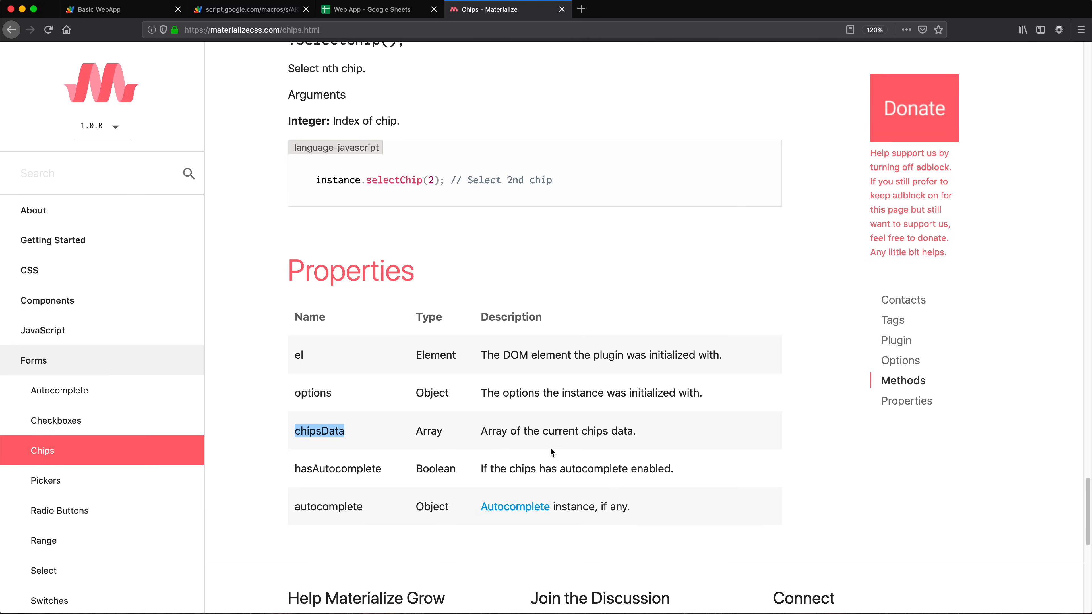
# Step: Remove the blank line above the chip assignment and save page-js.html
pyautogui.moveTo(481, 430); pyautogui.dragTo(634, 431)
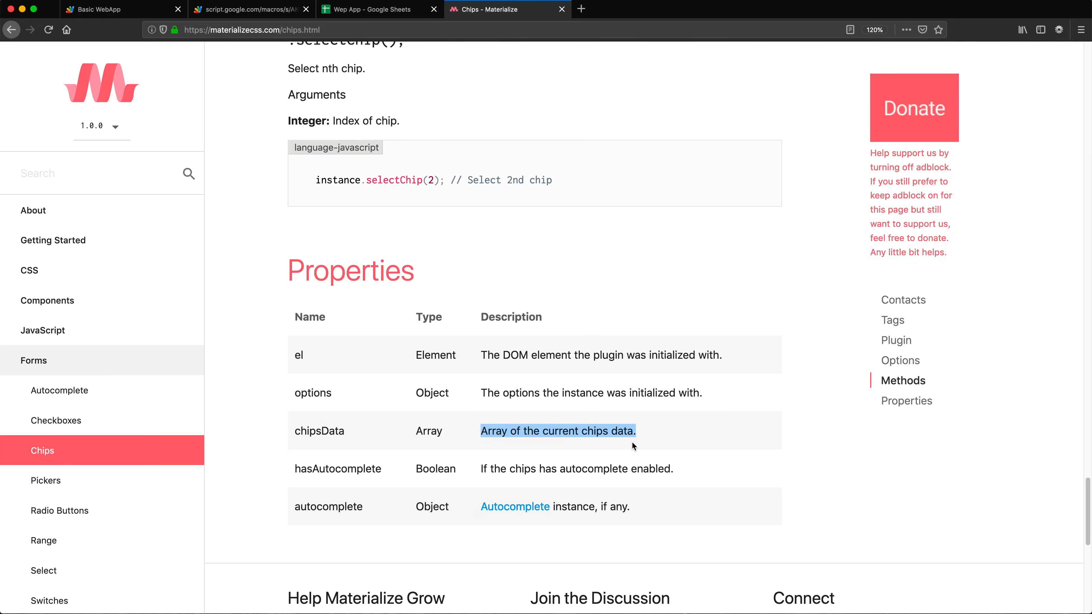
pyautogui.moveTo(115, 10)
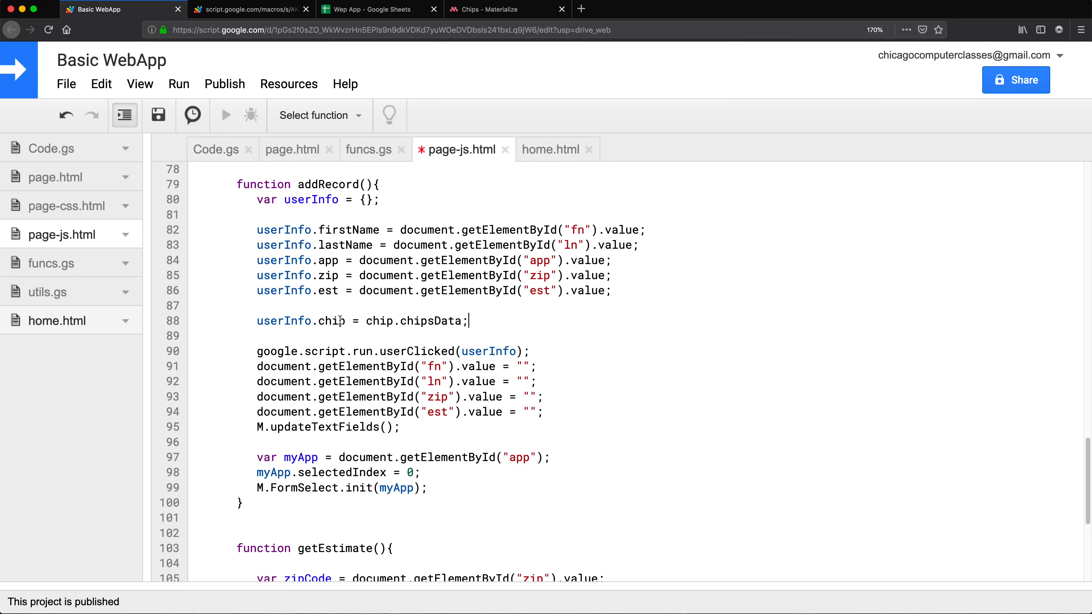
pyautogui.moveTo(292, 305)
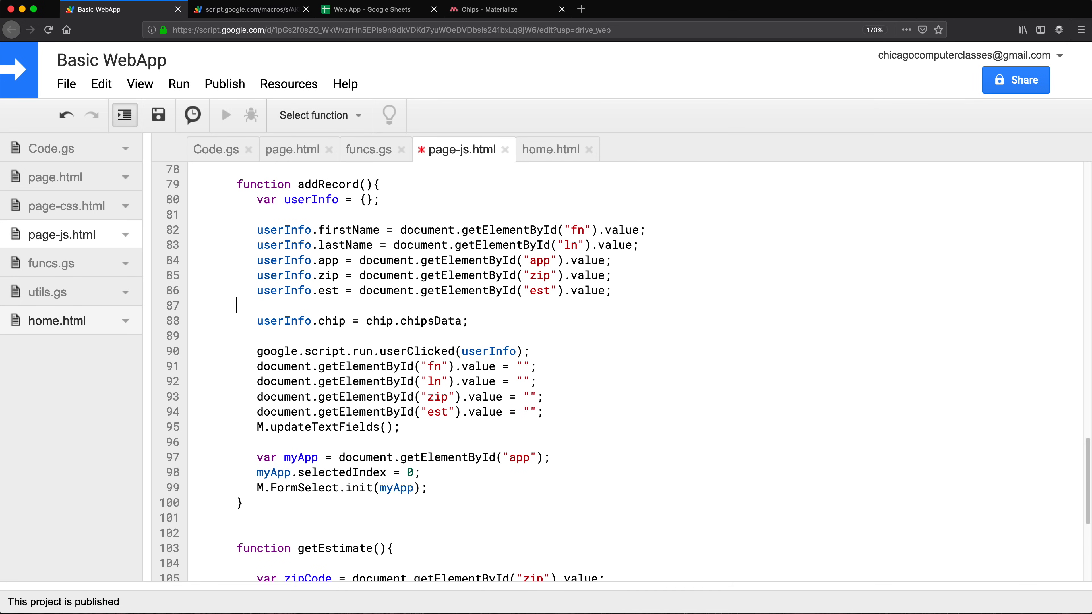
pyautogui.press('Backspace')
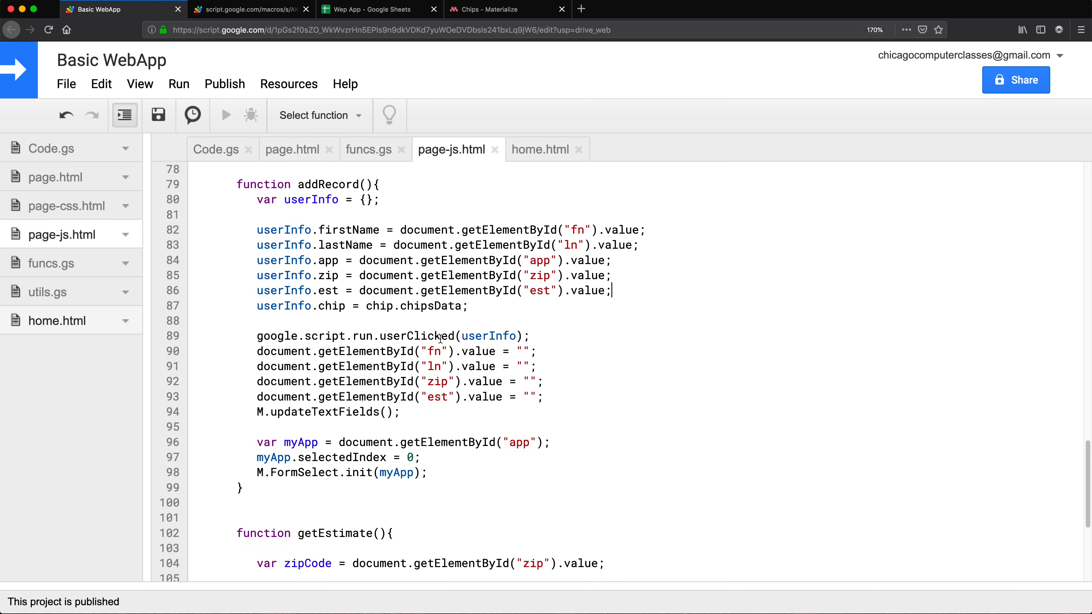
pyautogui.doubleClick(416, 335)
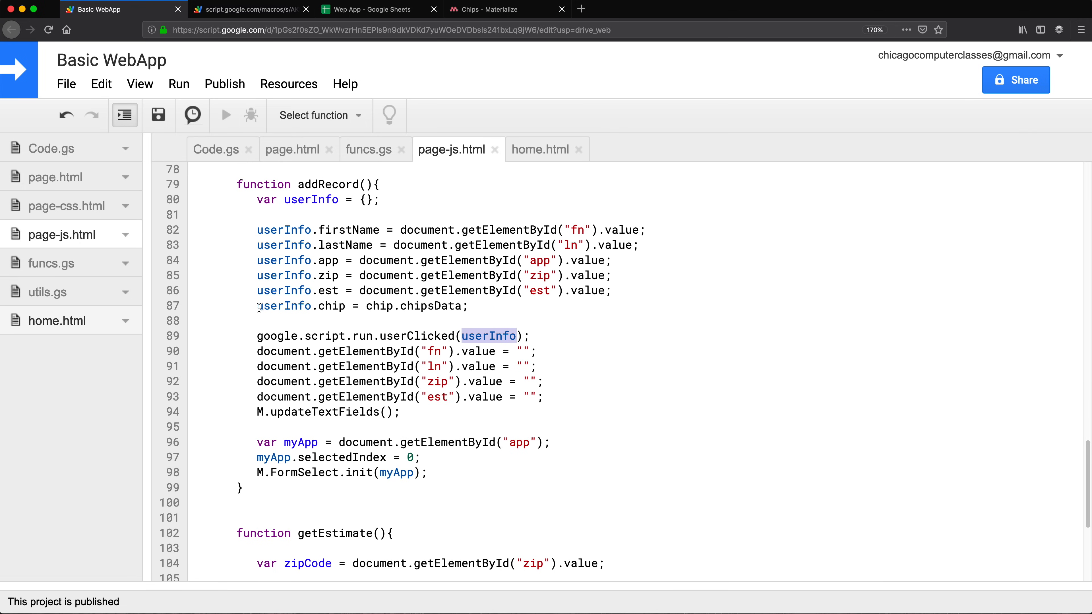
# Step: Add Logger.log(userInfo); above ws.appendRow in funcs.gs userClicked and save
pyautogui.doubleClick(301, 307)
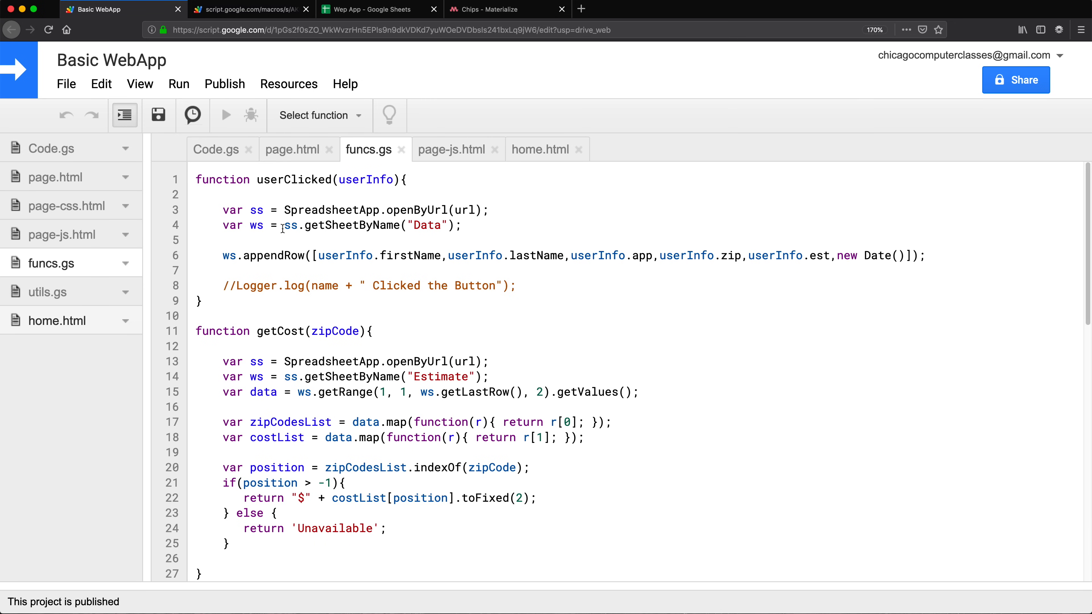
pyautogui.doubleClick(294, 180)
pyautogui.write('L')
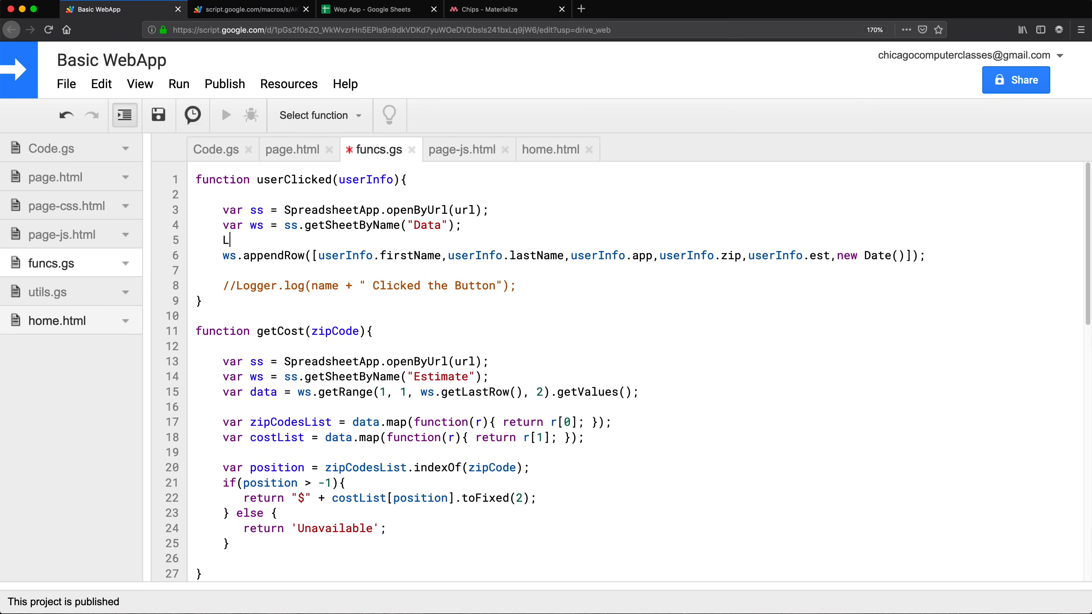
pyautogui.write('ogger.log(data);')
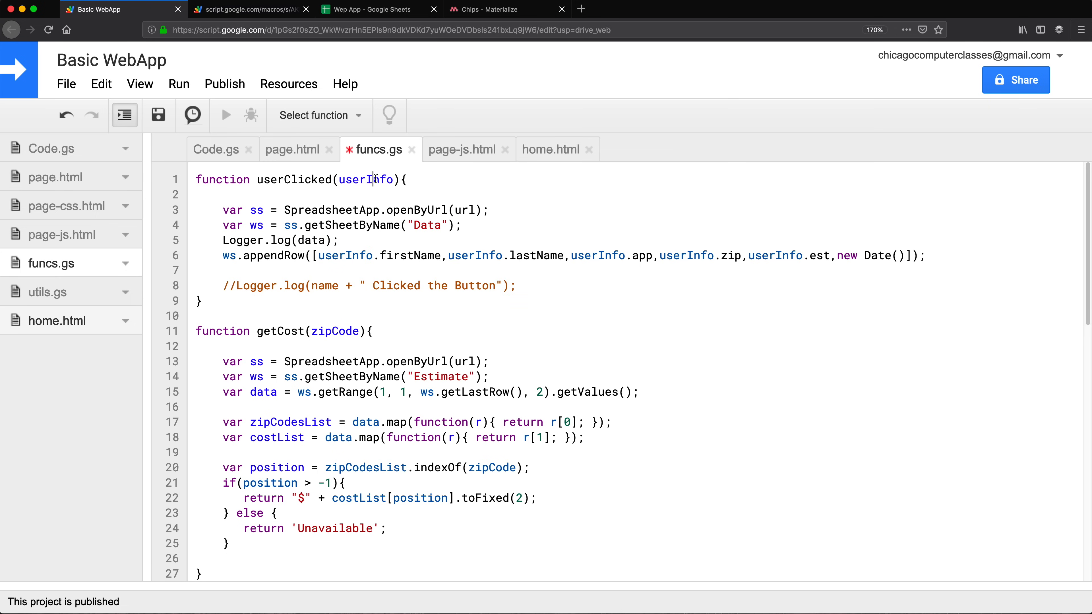
pyautogui.doubleClick(311, 241)
pyautogui.write('userInfo')
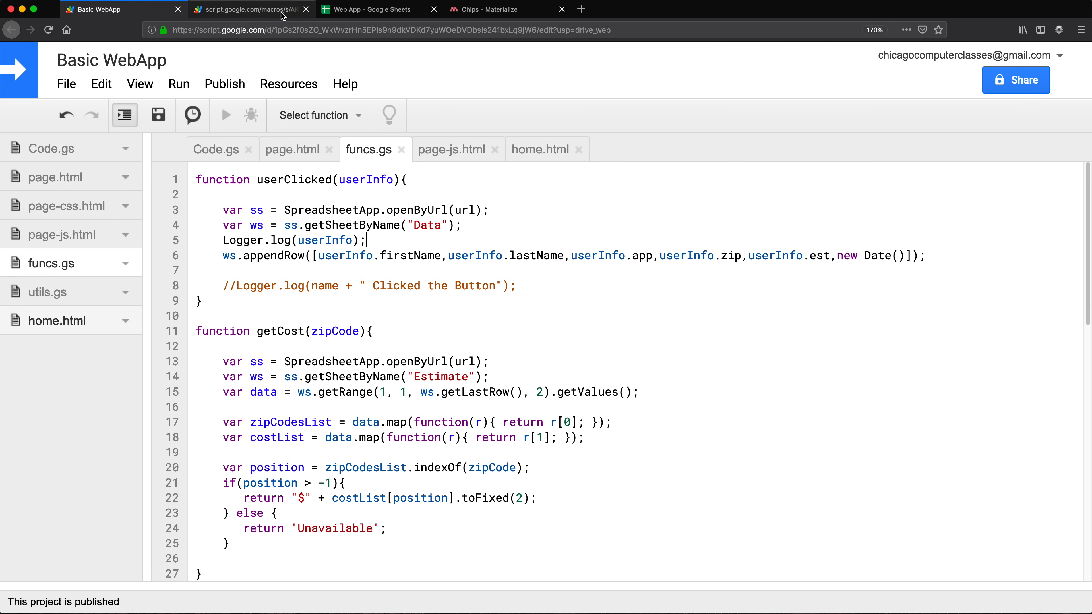
pyautogui.click(251, 9)
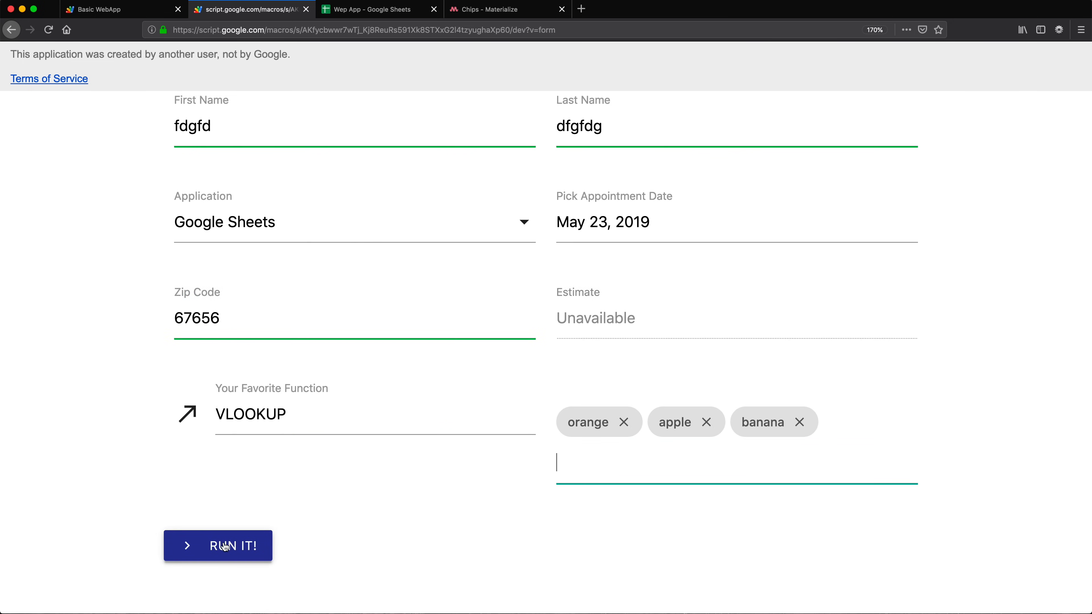
# Step: Submit the test form with orange, apple and banana chips via RUN IT!
pyautogui.click(115, 9)
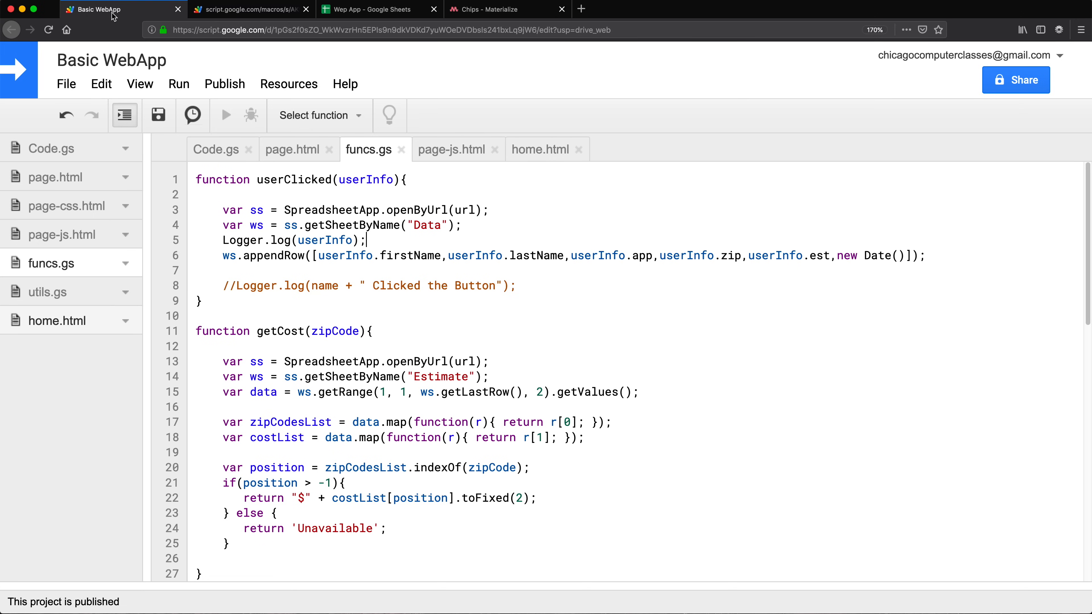
# Step: Read the logged userInfo object showing chip arrived as null, then return to page-js.html
pyautogui.click(140, 84)
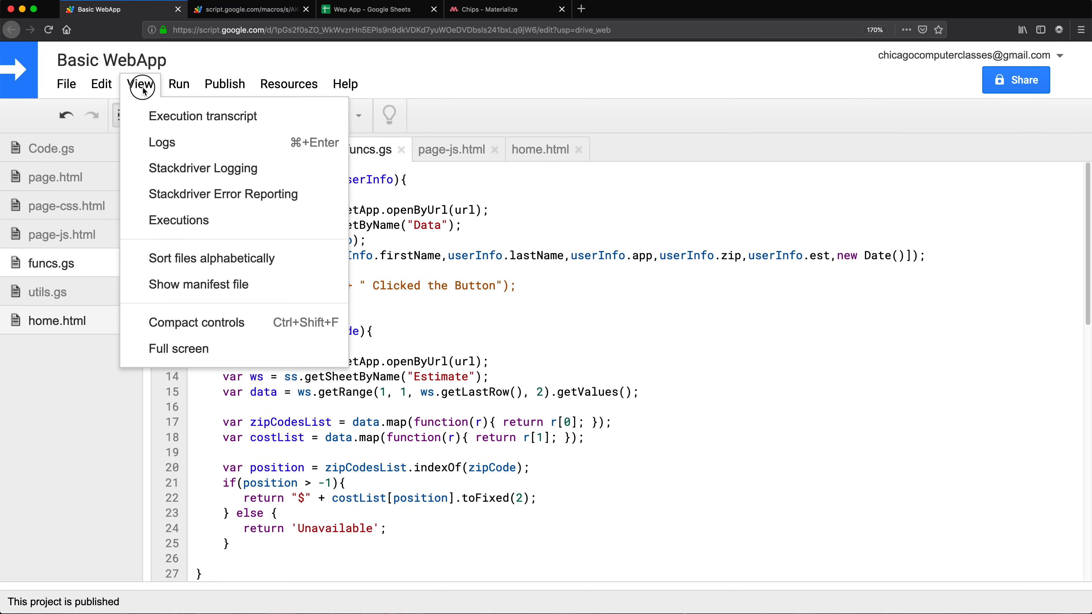
pyautogui.click(161, 143)
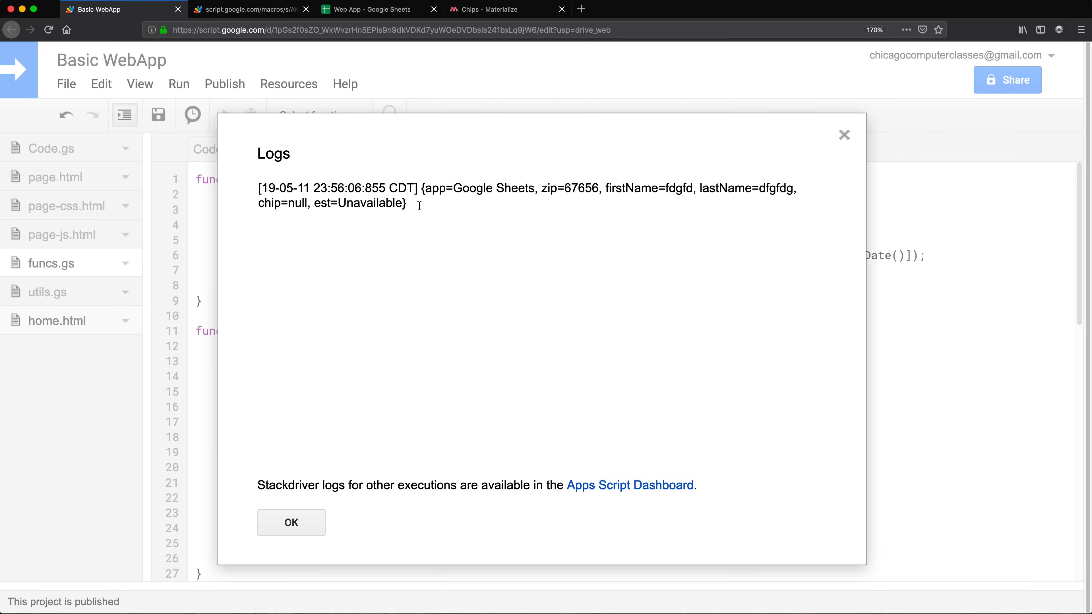
pyautogui.moveTo(453, 187)
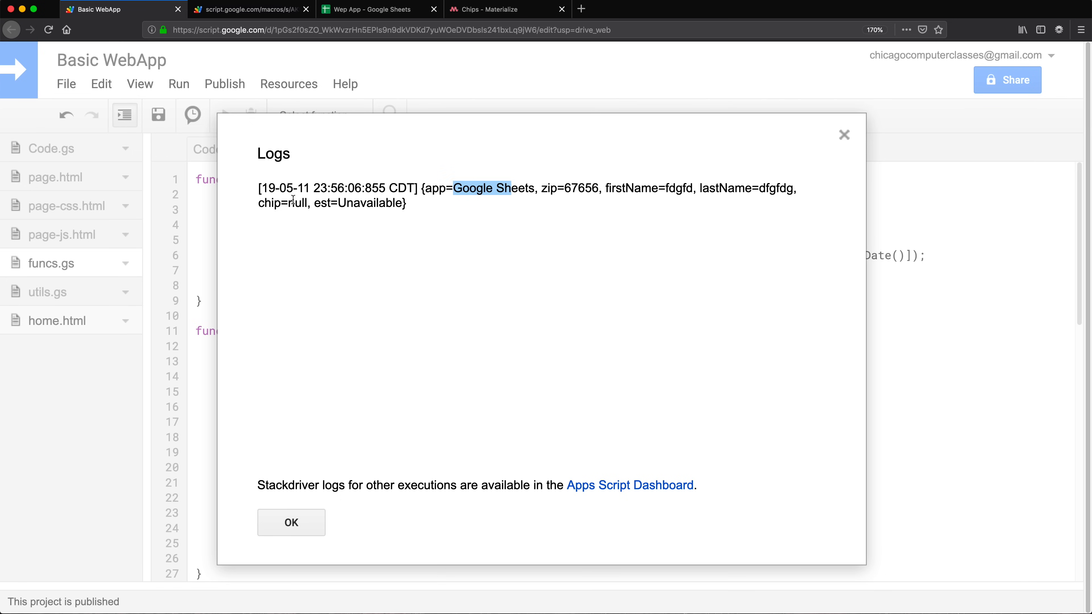
pyautogui.doubleClick(269, 203)
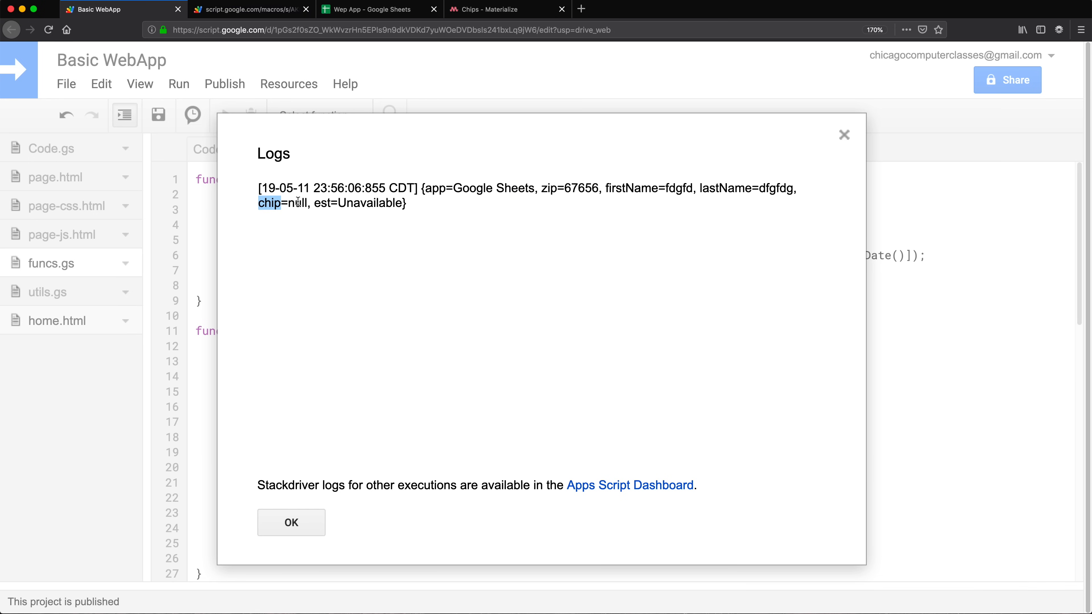
pyautogui.moveTo(222, 429)
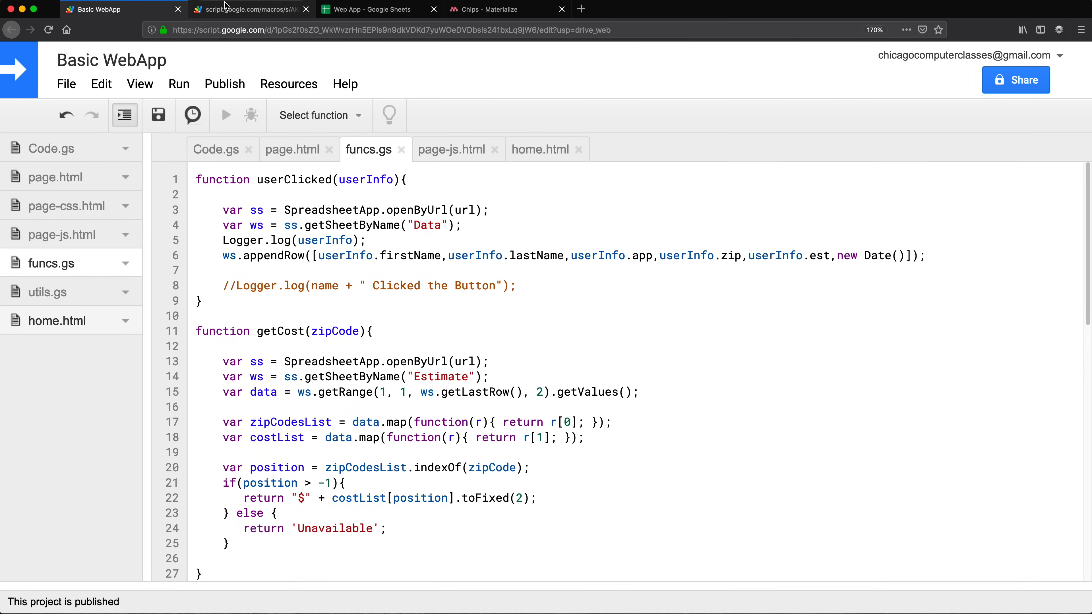
pyautogui.click(452, 149)
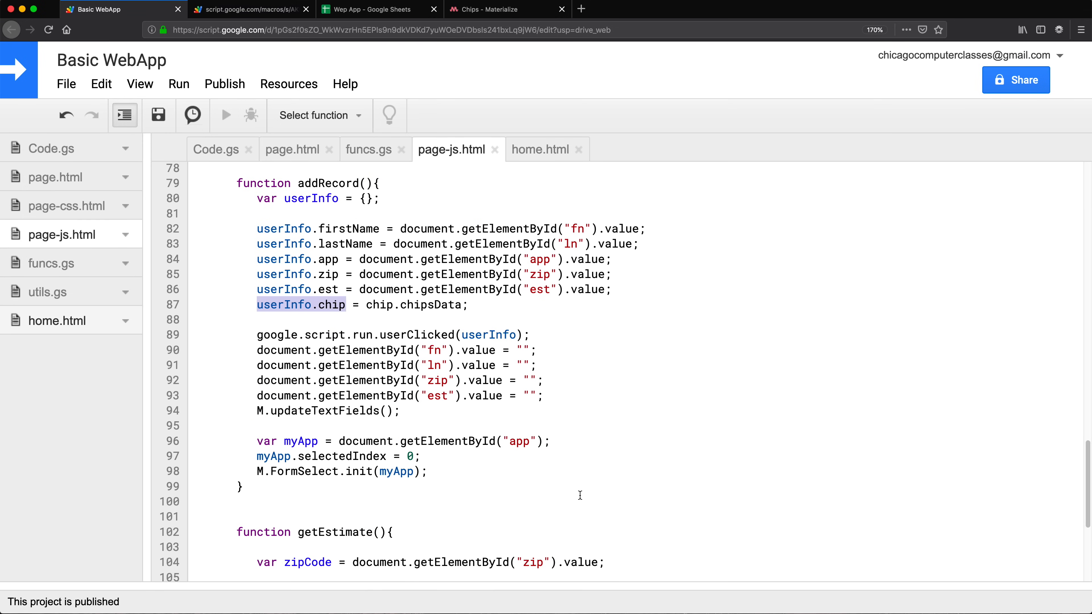
# Step: Declare `var chip;` at script scope so line 10 only assigns M.Chips.init(chipEl), then reload the form
pyautogui.scroll(3)
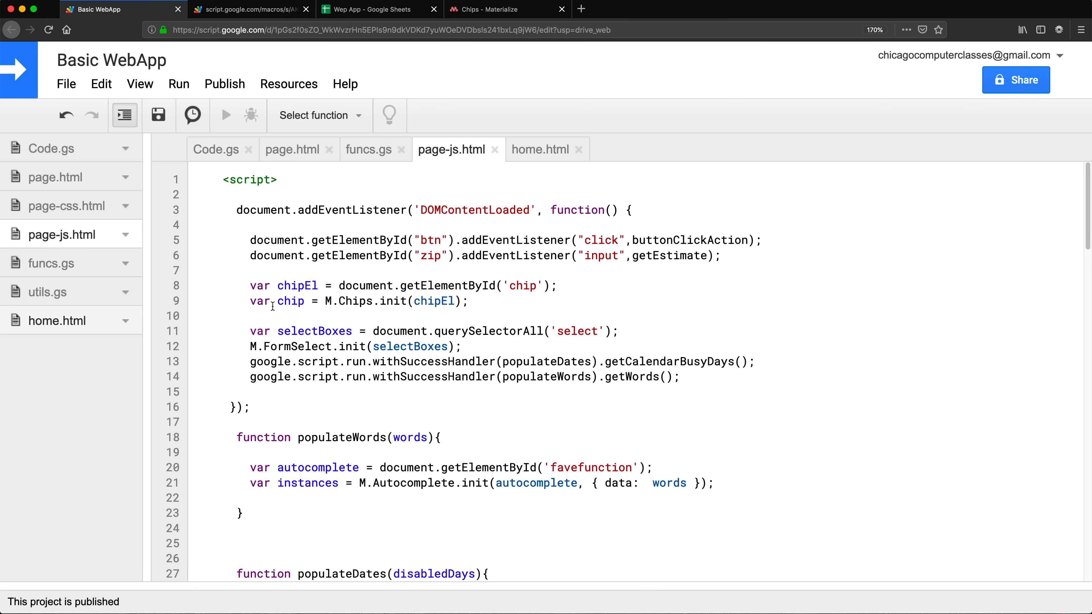
pyautogui.moveTo(310, 286)
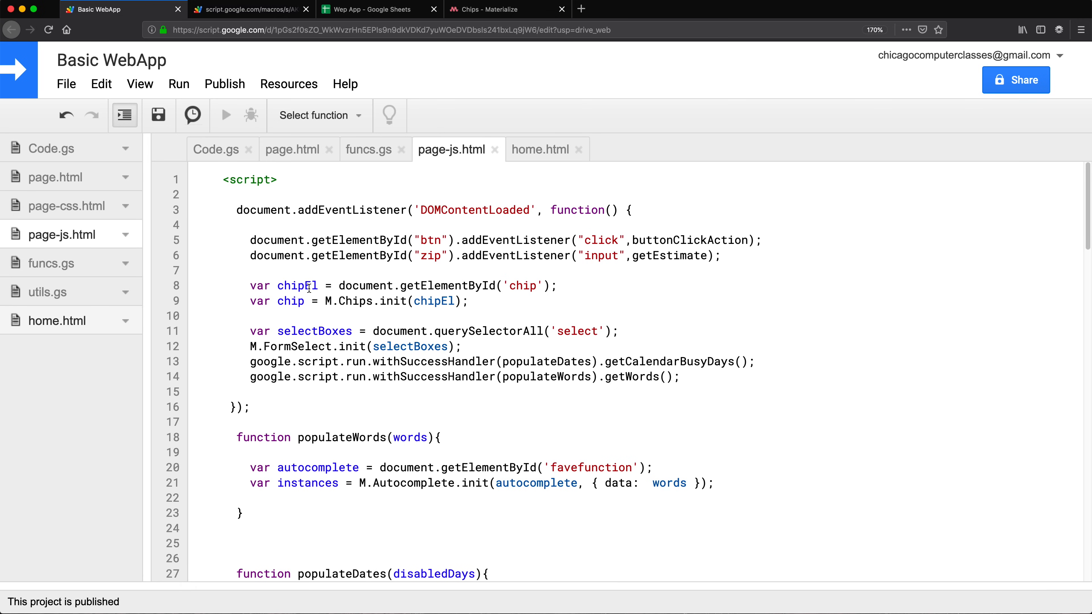
pyautogui.doubleClick(290, 300)
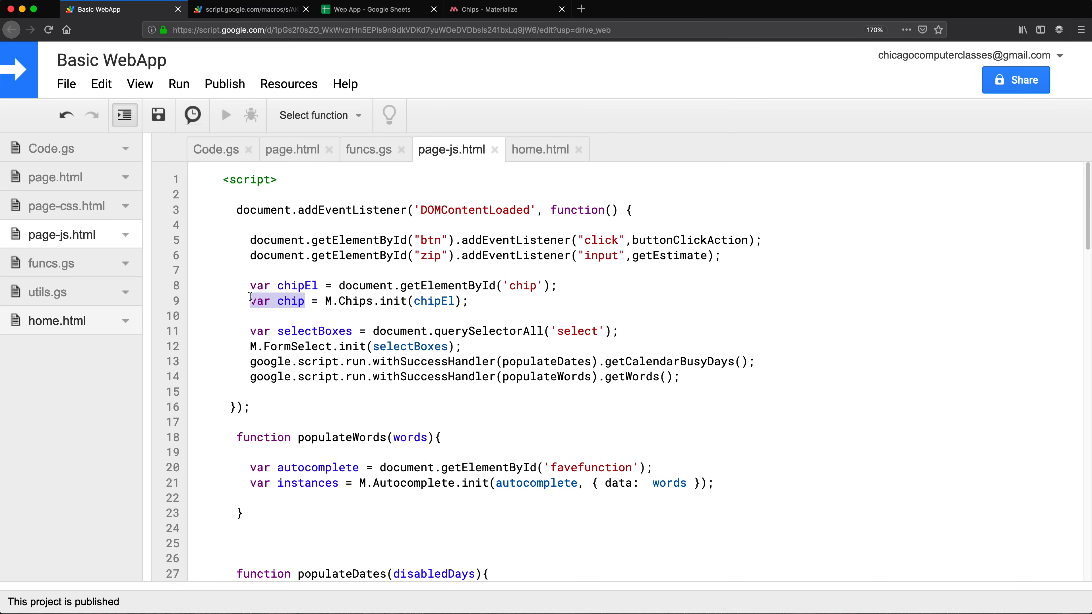
pyautogui.click(278, 192)
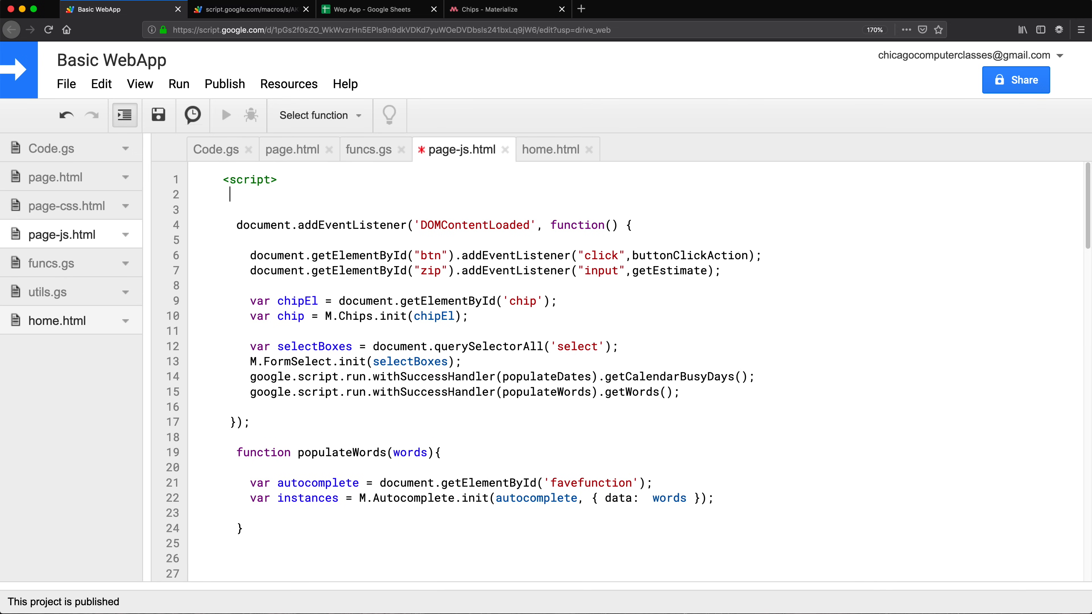
pyautogui.write('var chip')
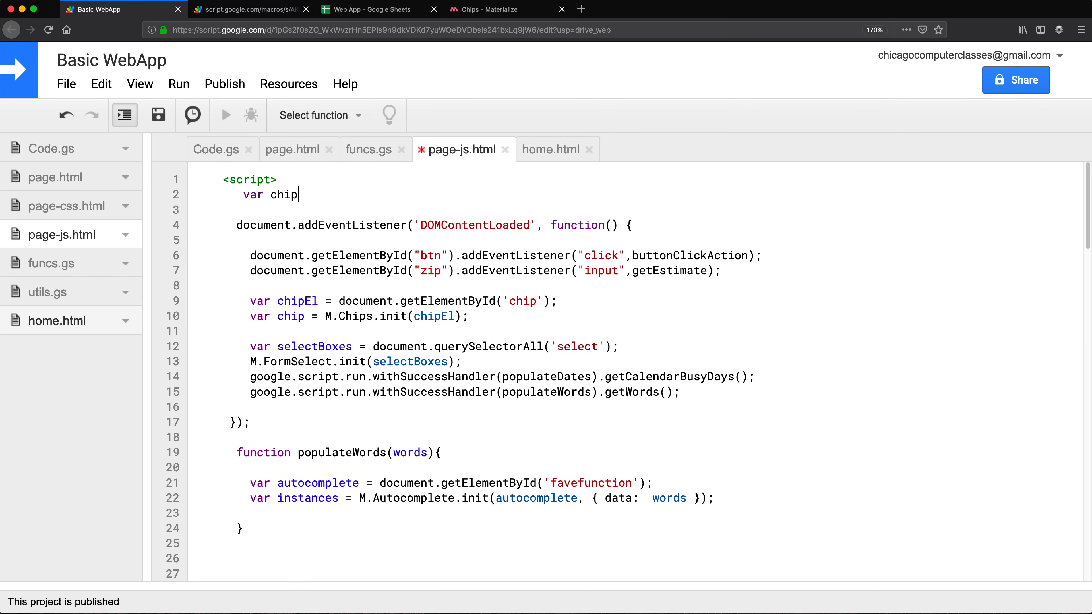
pyautogui.write(';')
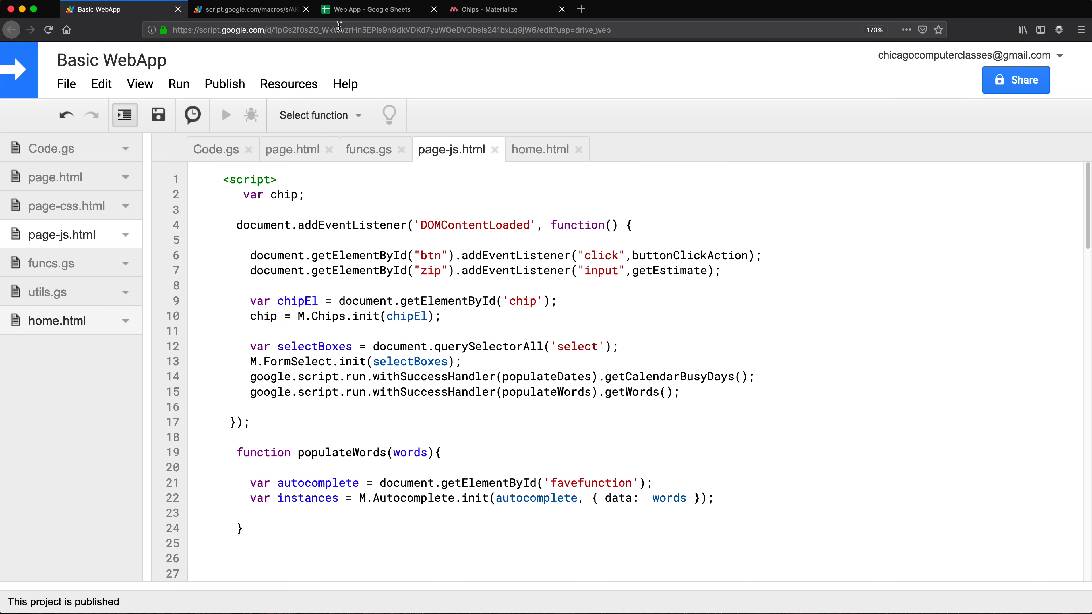
pyautogui.click(250, 9)
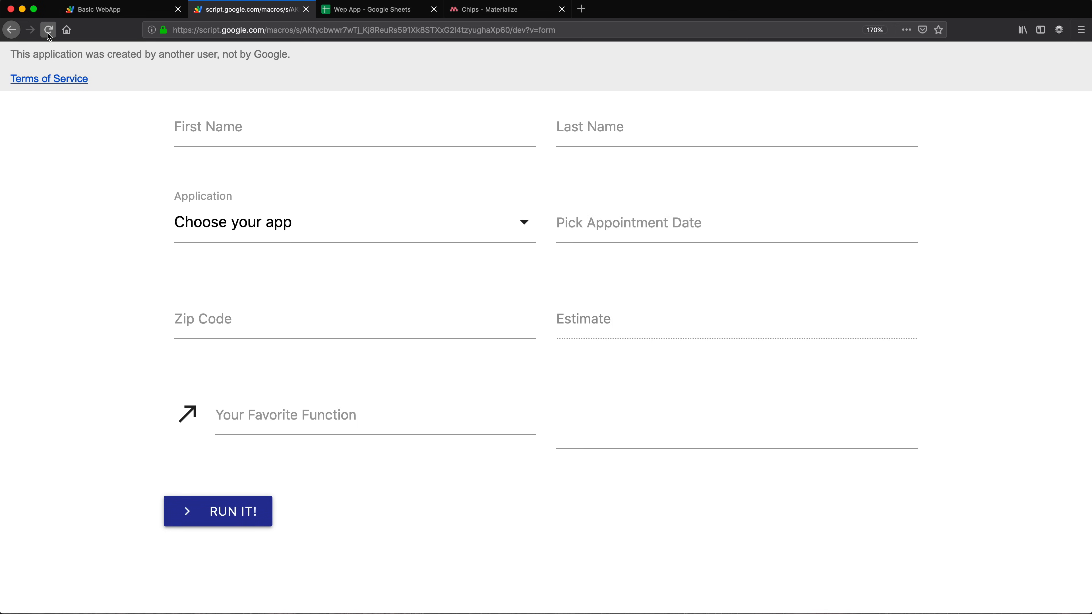
# Step: Fill the web form with test text 'ertret' and 'retretr' and submit it
pyautogui.write('ertret')
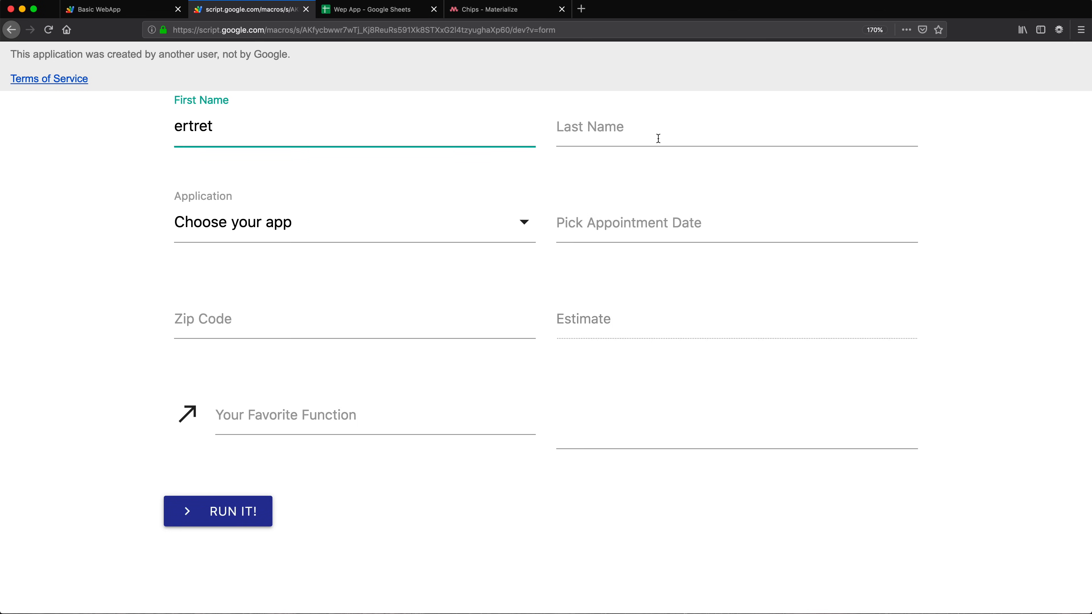
pyautogui.write('retretr')
pyautogui.click(355, 320)
pyautogui.write('56545')
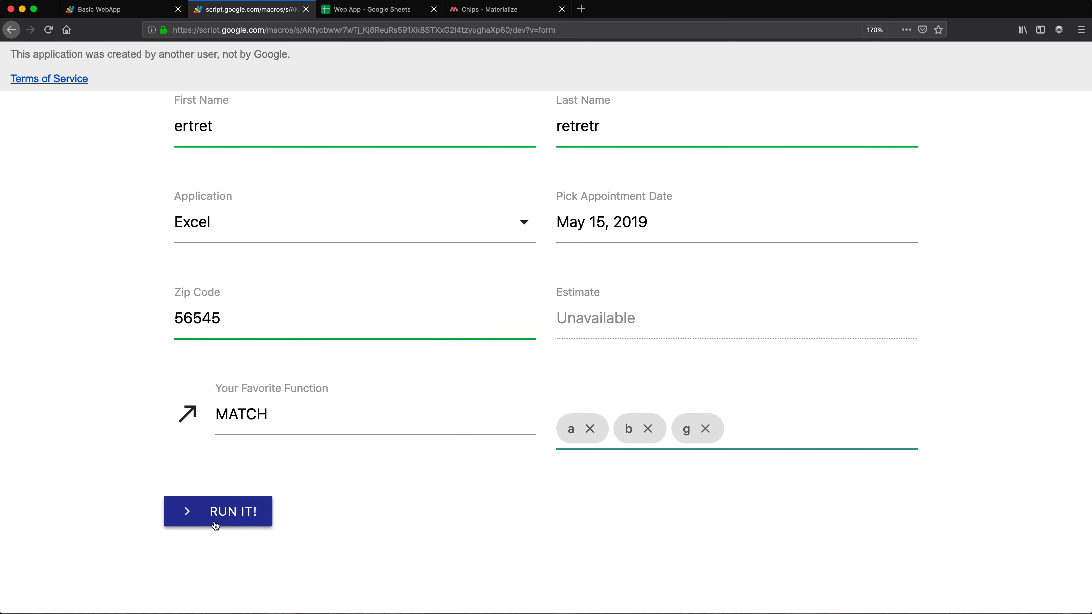
pyautogui.click(217, 512)
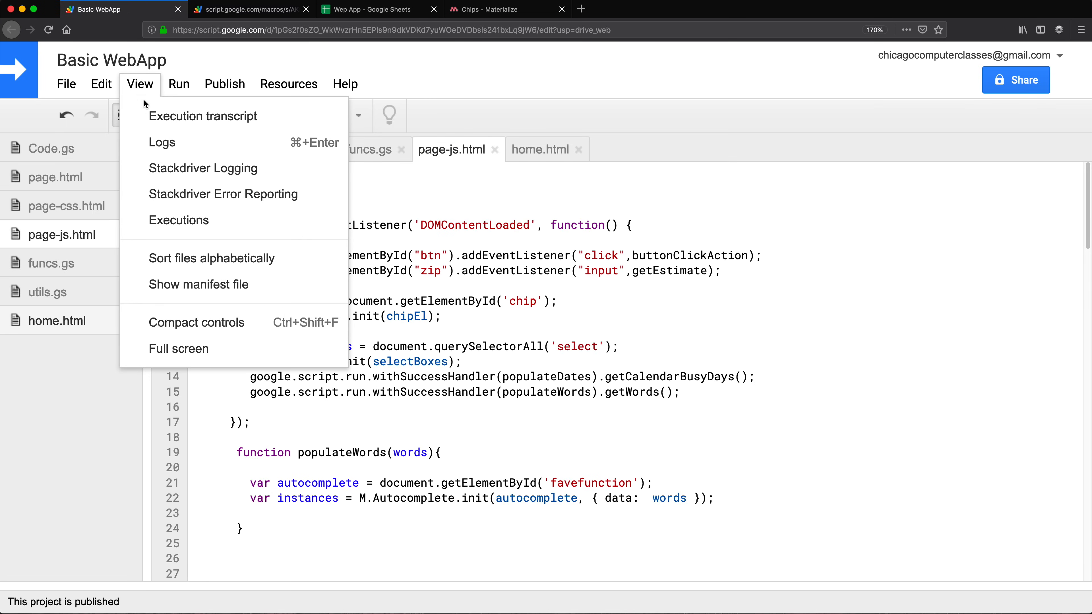
# Step: Read the execution log showing chips arriving as tag objects a, b and g, then return to the editor
pyautogui.click(161, 142)
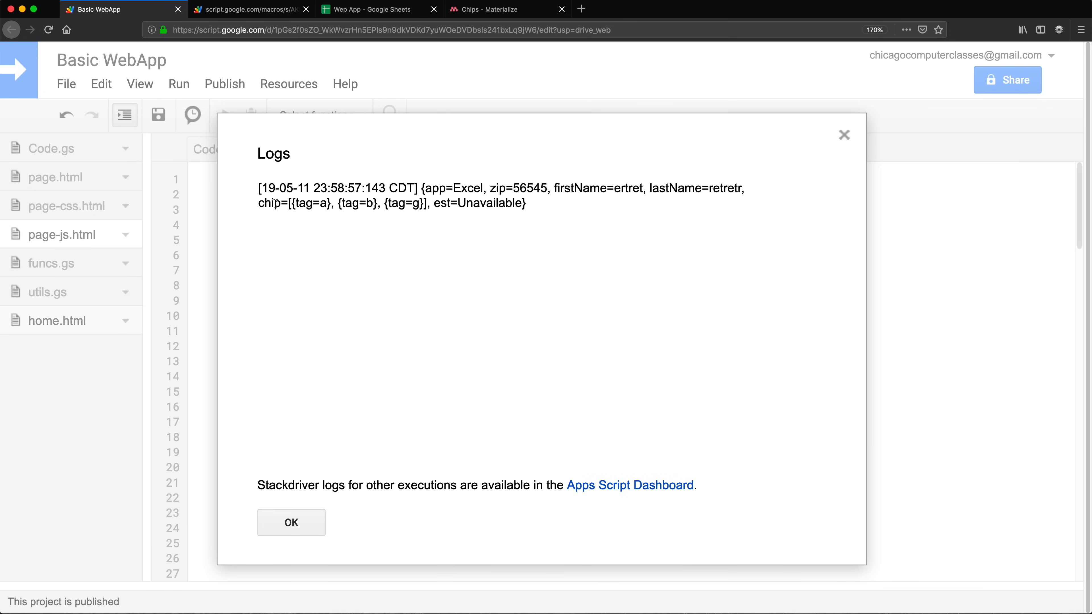
pyautogui.doubleClick(303, 203)
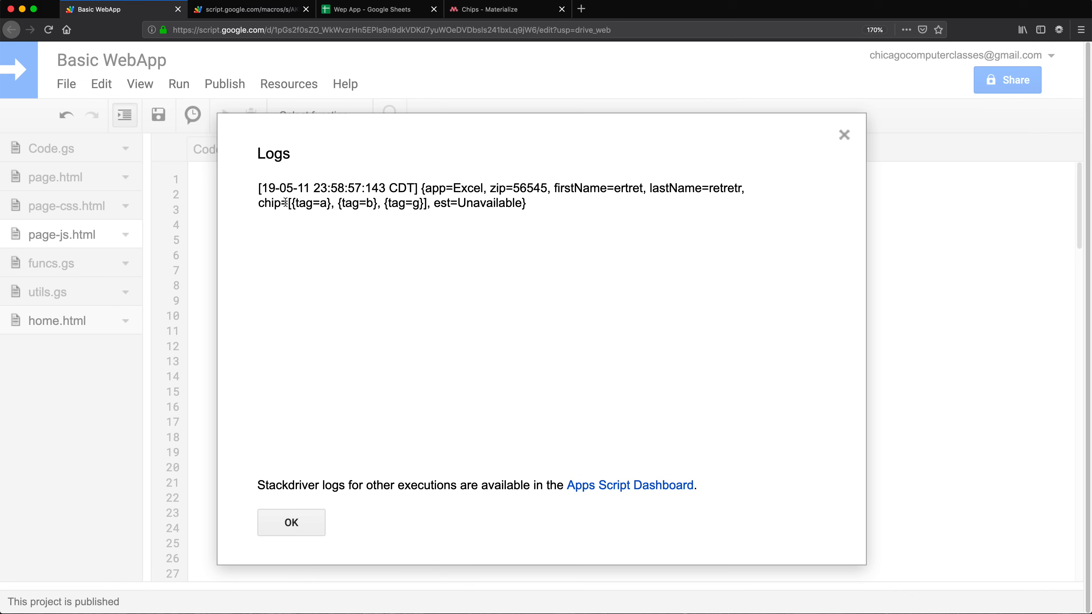
pyautogui.doubleClick(303, 202)
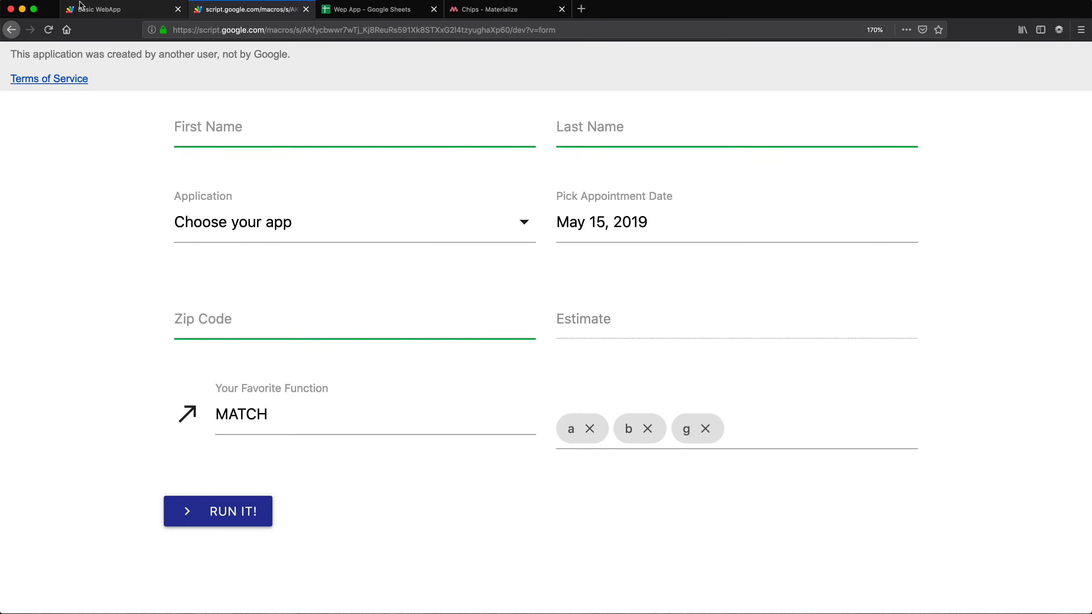
pyautogui.click(102, 9)
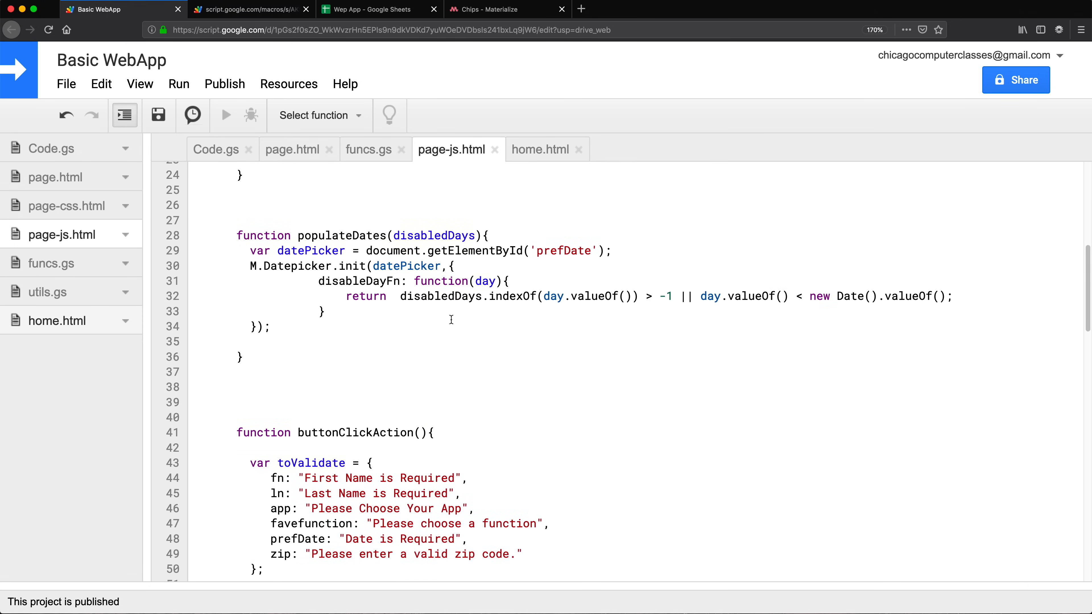
# Step: Introduce `var chipsData = chip.chipsData;` inside addRecord
pyautogui.scroll(-3)
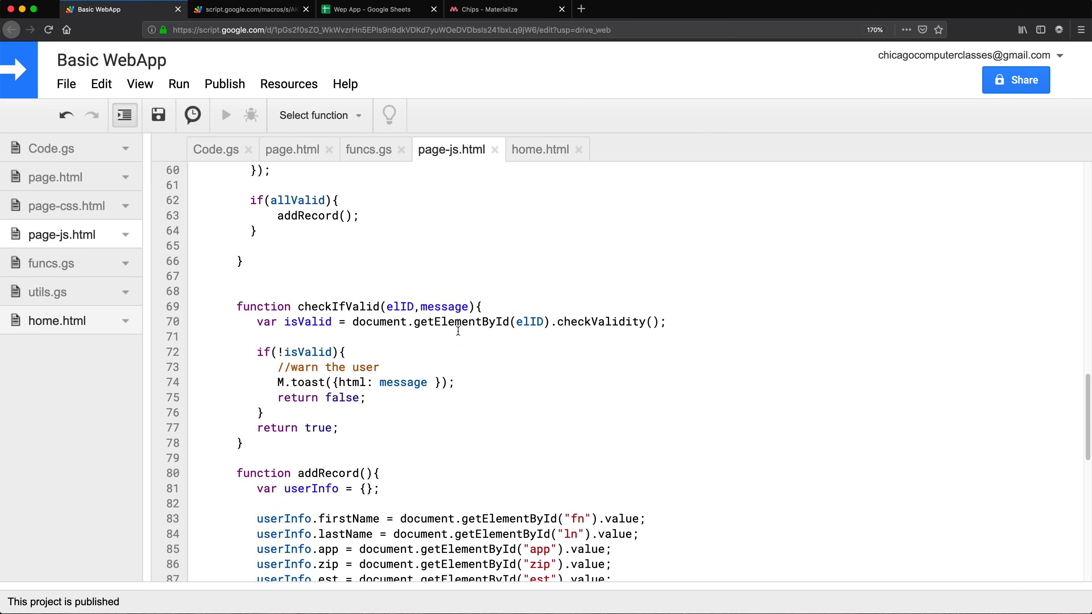
pyautogui.scroll(-3)
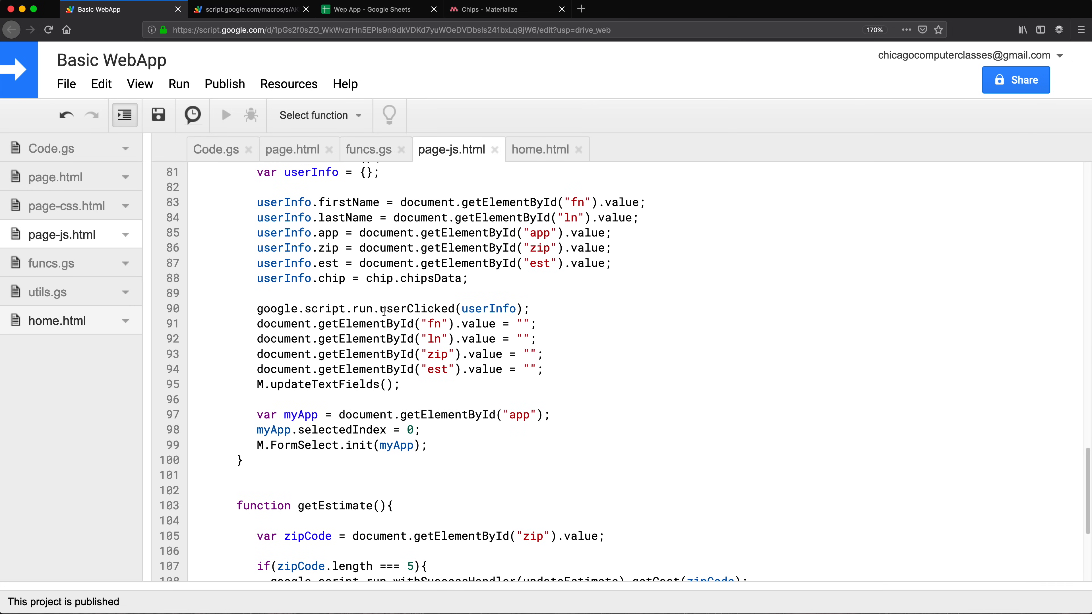
pyautogui.doubleClick(431, 279)
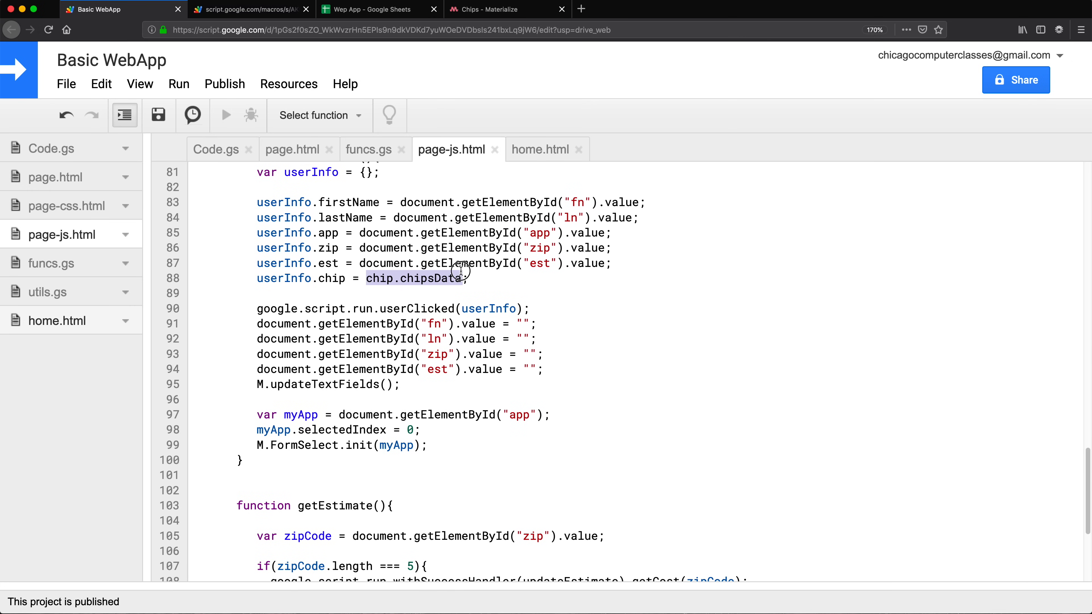
pyautogui.moveTo(638, 260)
pyautogui.write('var')
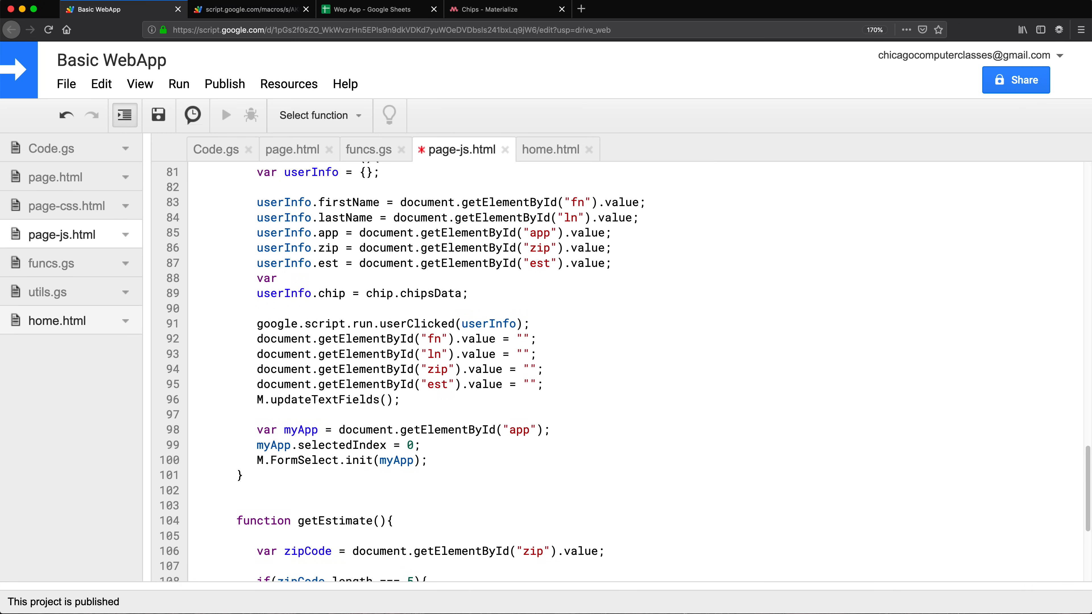
pyautogui.write('chipD')
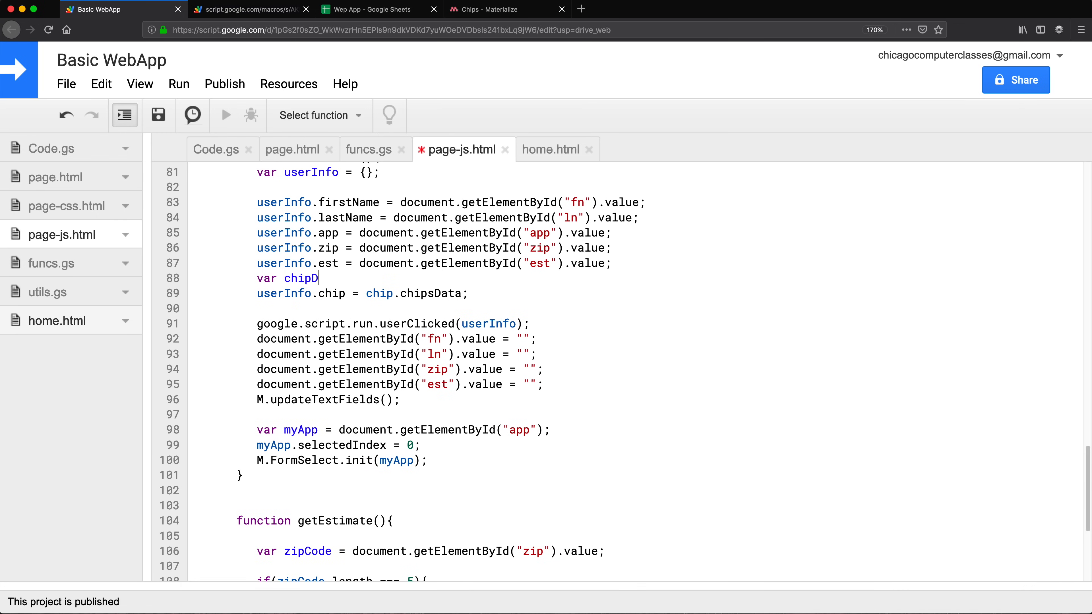
pyautogui.write('ata = chip.chipsData;')
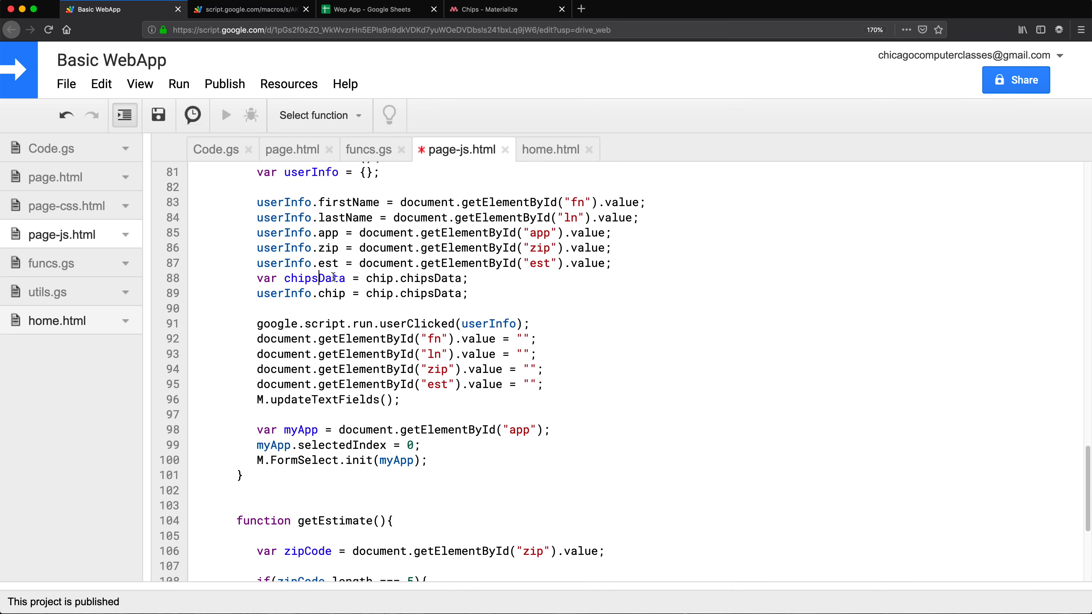
# Step: Set `userInfo.chip = chipsData.map(function(c){ return c.tag; });` to send only tag text
pyautogui.doubleClick(413, 294)
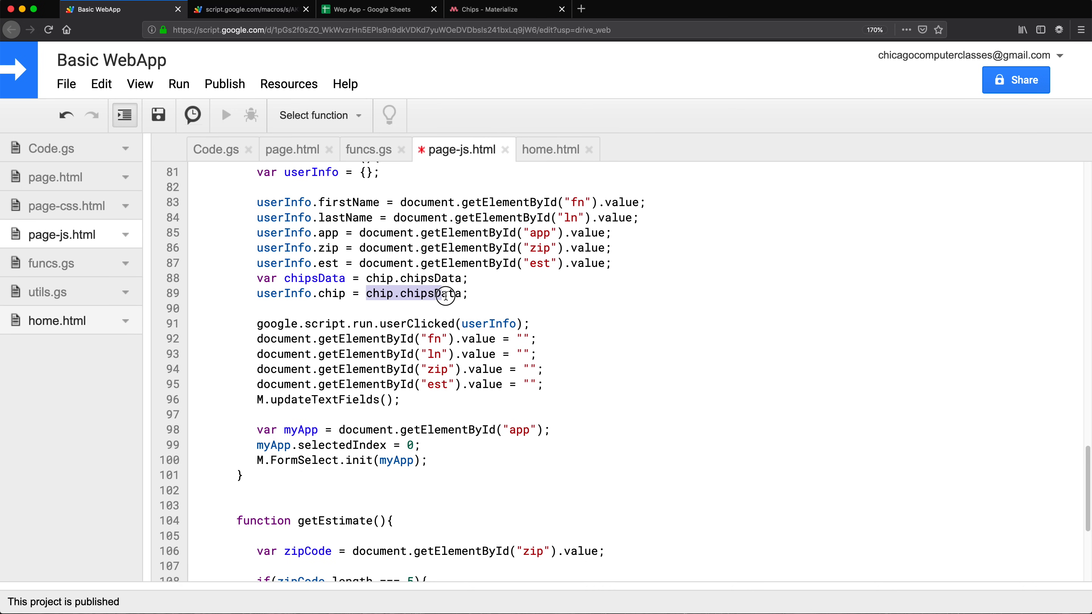
pyautogui.write('chipsData')
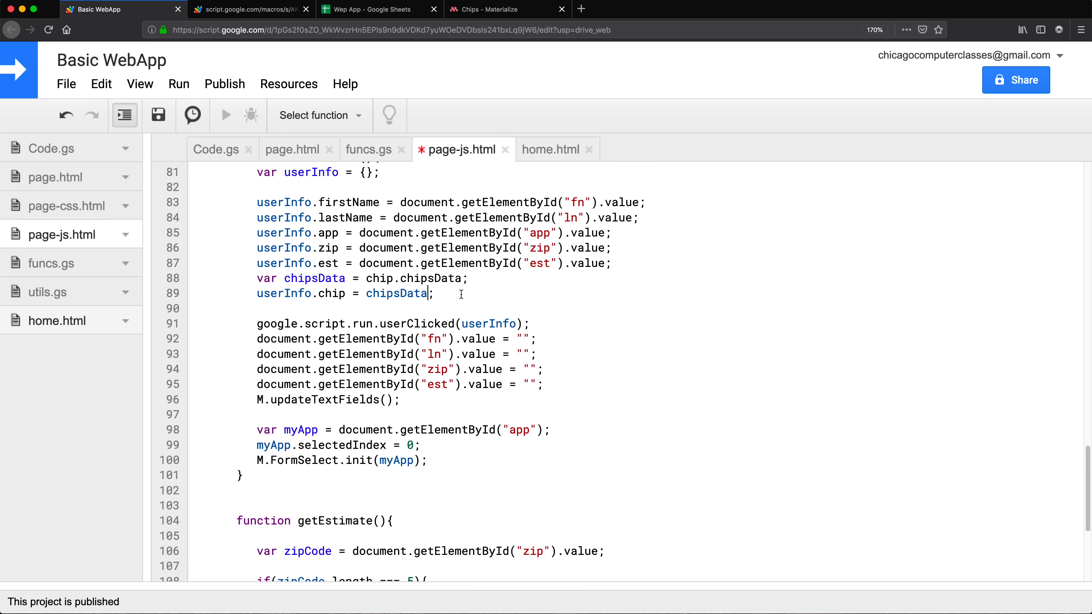
pyautogui.write('ma')
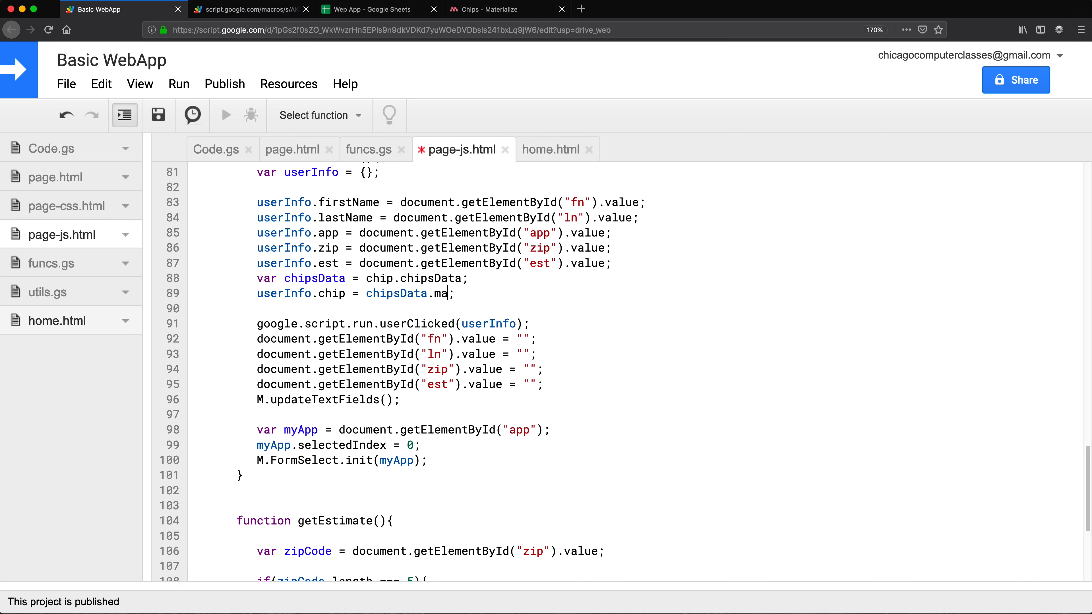
pyautogui.write('p()')
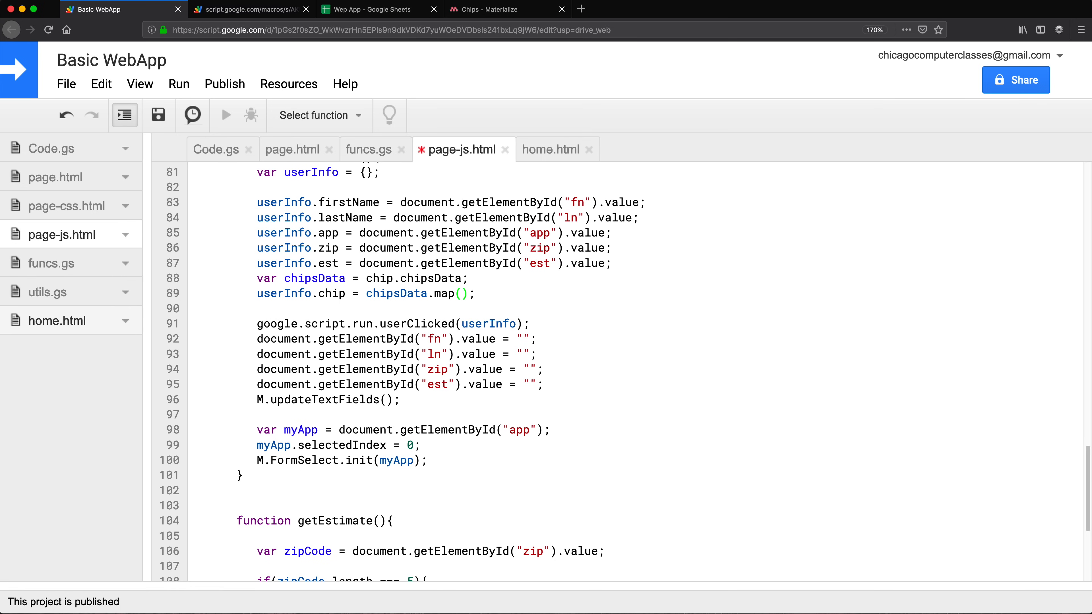
pyautogui.write('function')
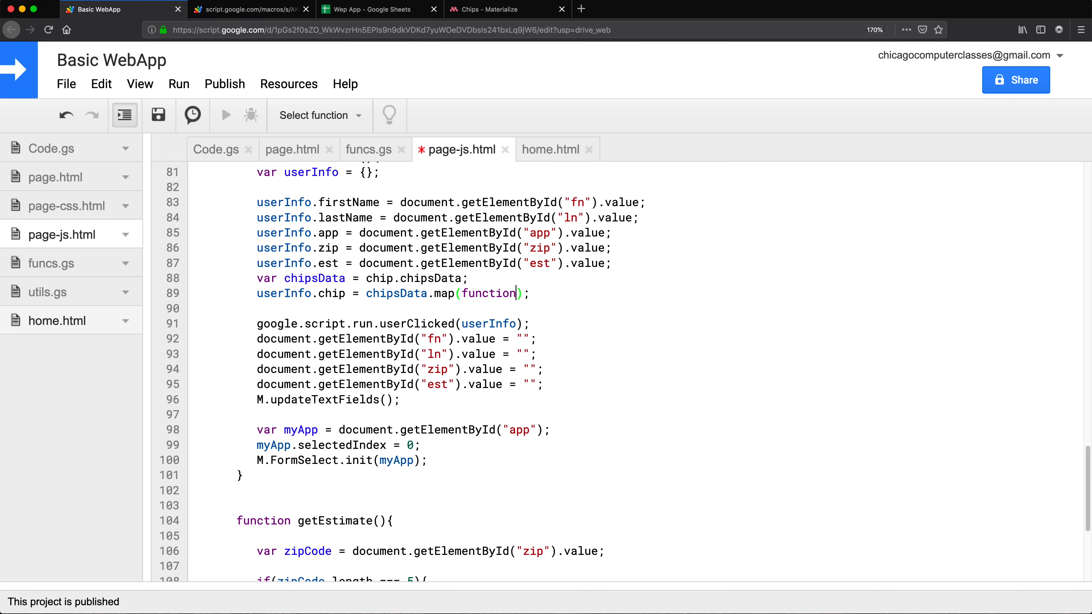
pyautogui.write('(){ }')
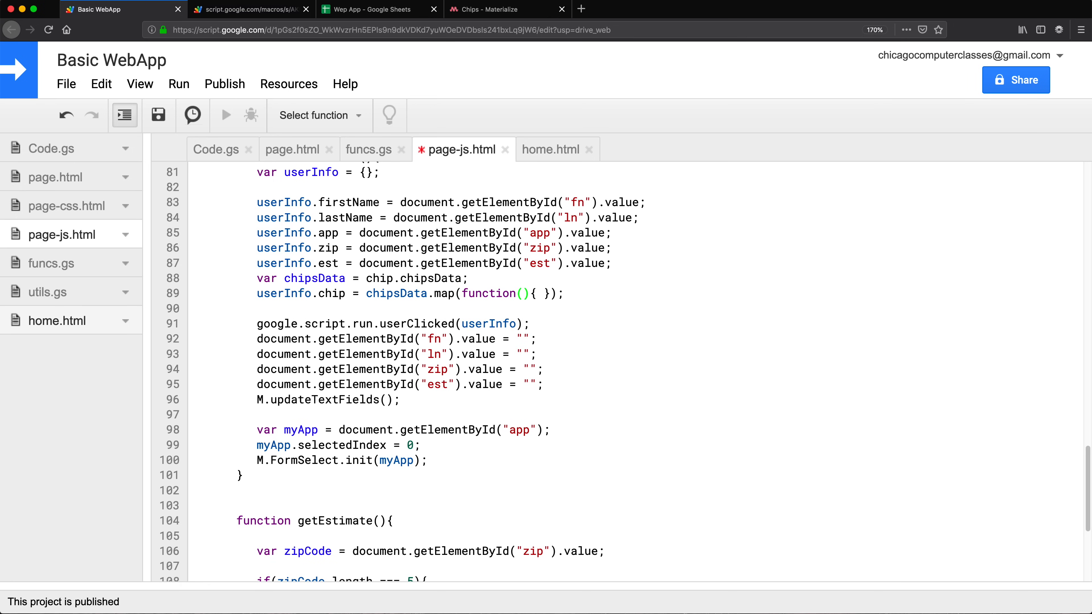
pyautogui.write('chi')
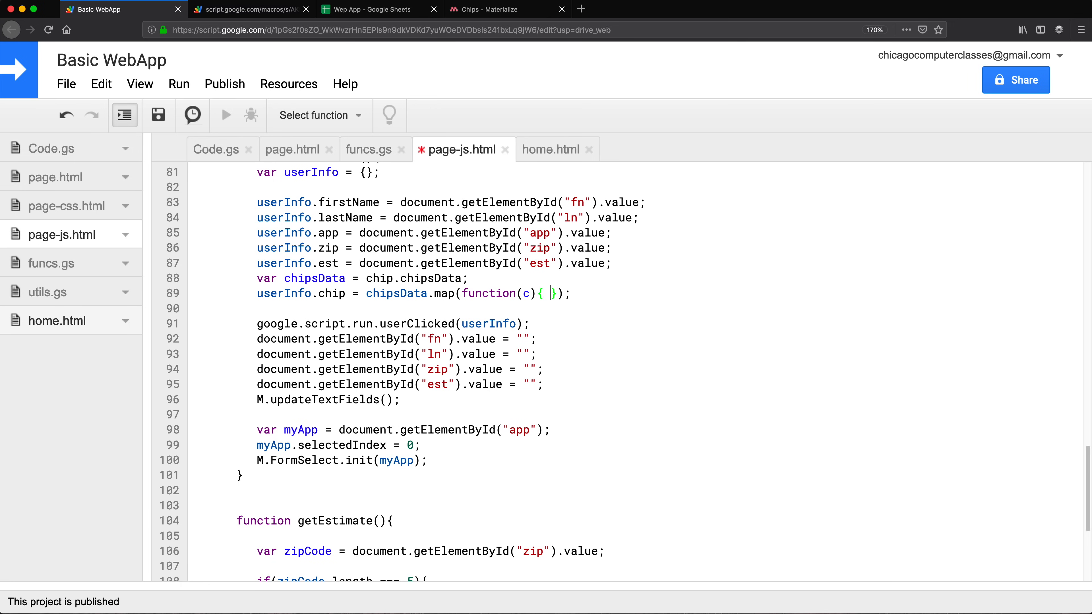
pyautogui.write('ret')
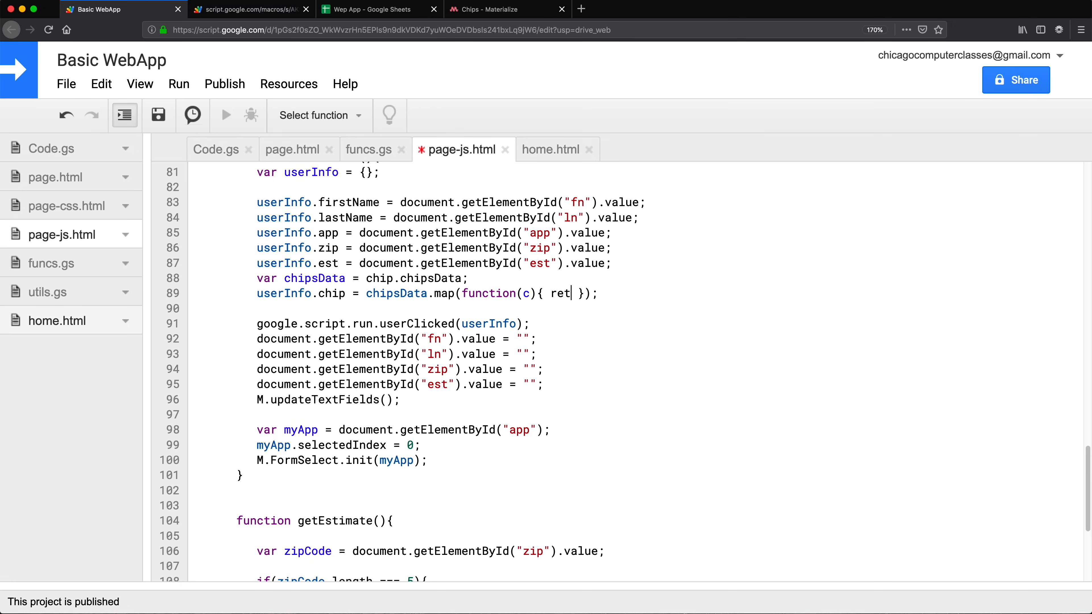
pyautogui.write('urn')
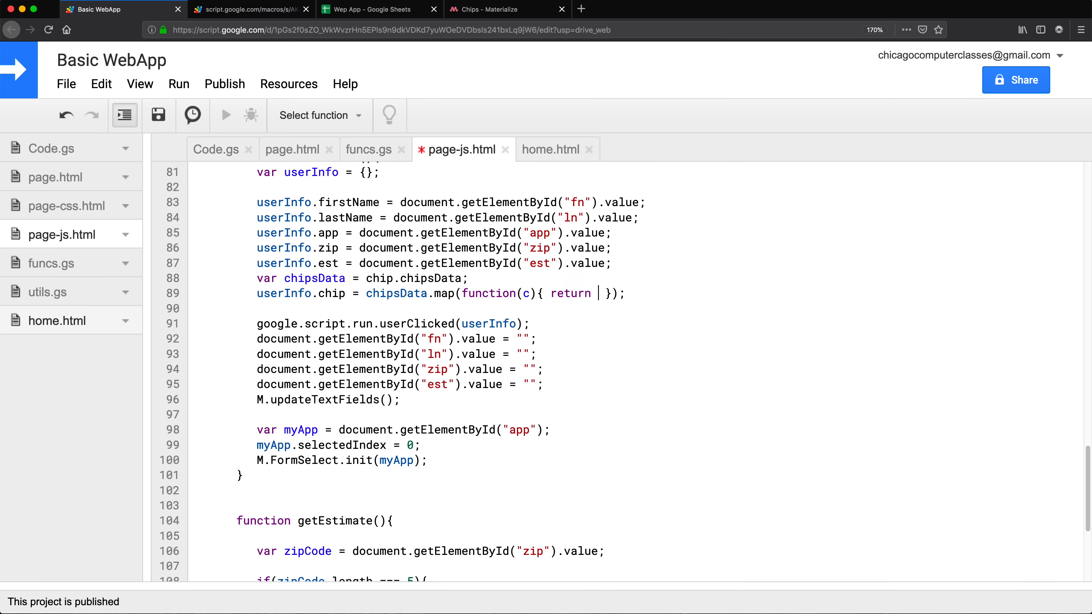
pyautogui.write('c')
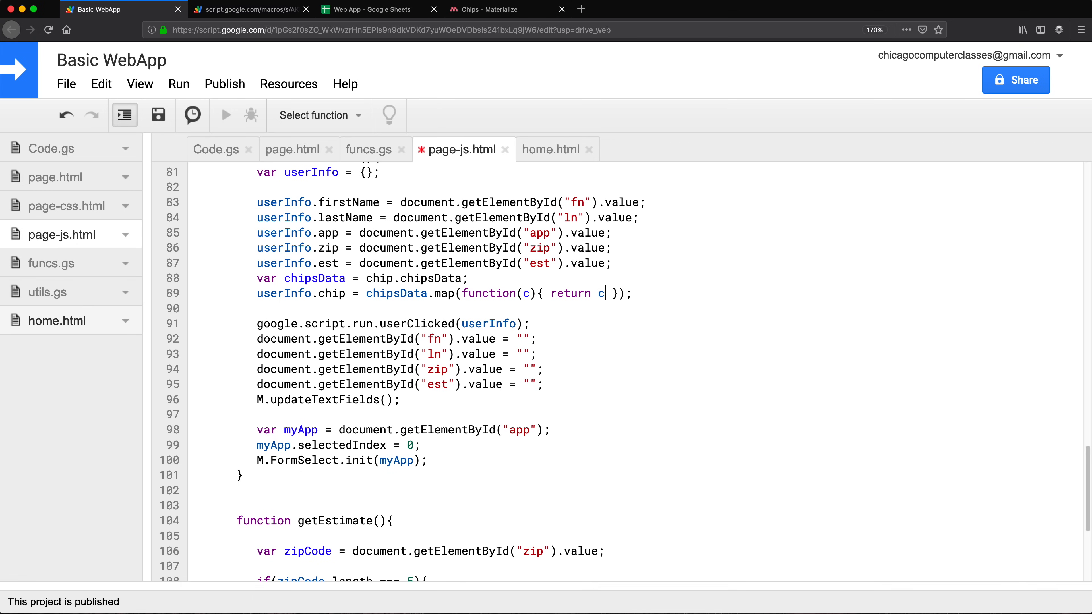
pyautogui.write('.ta')
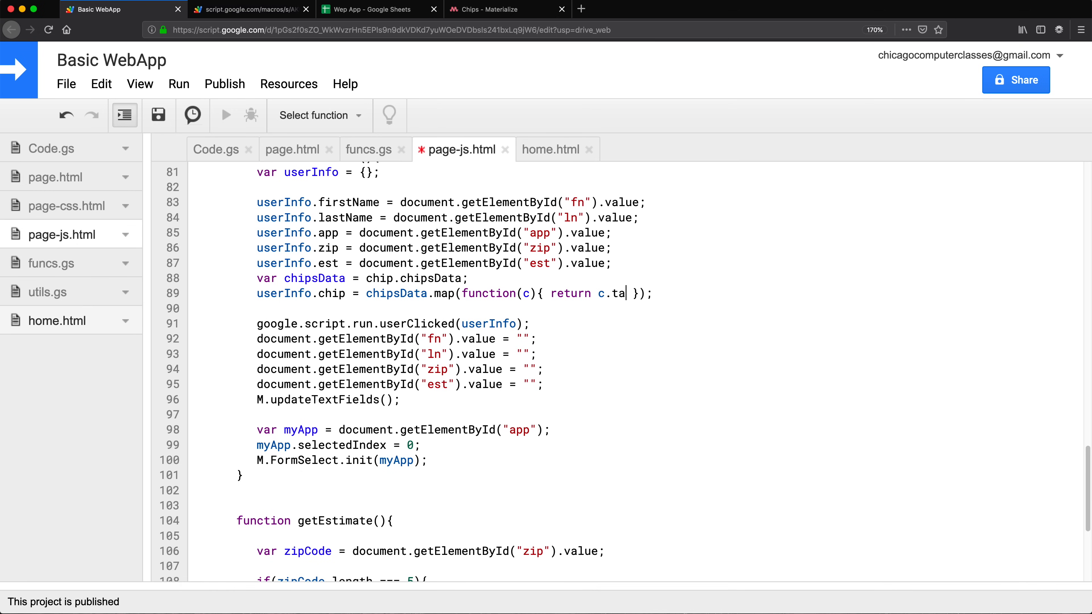
pyautogui.write('g;')
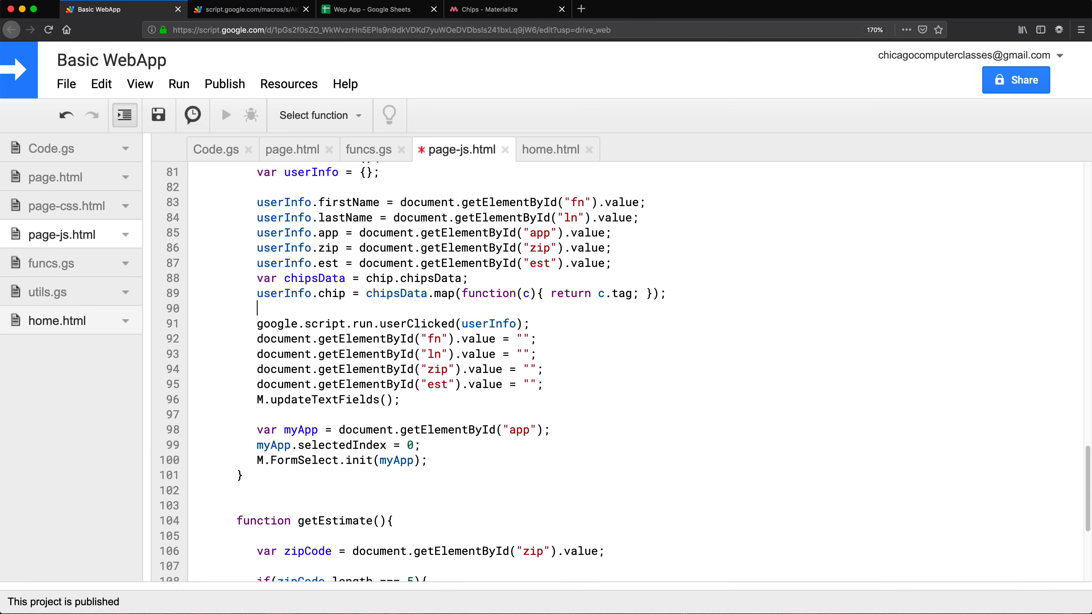
pyautogui.moveTo(587, 296)
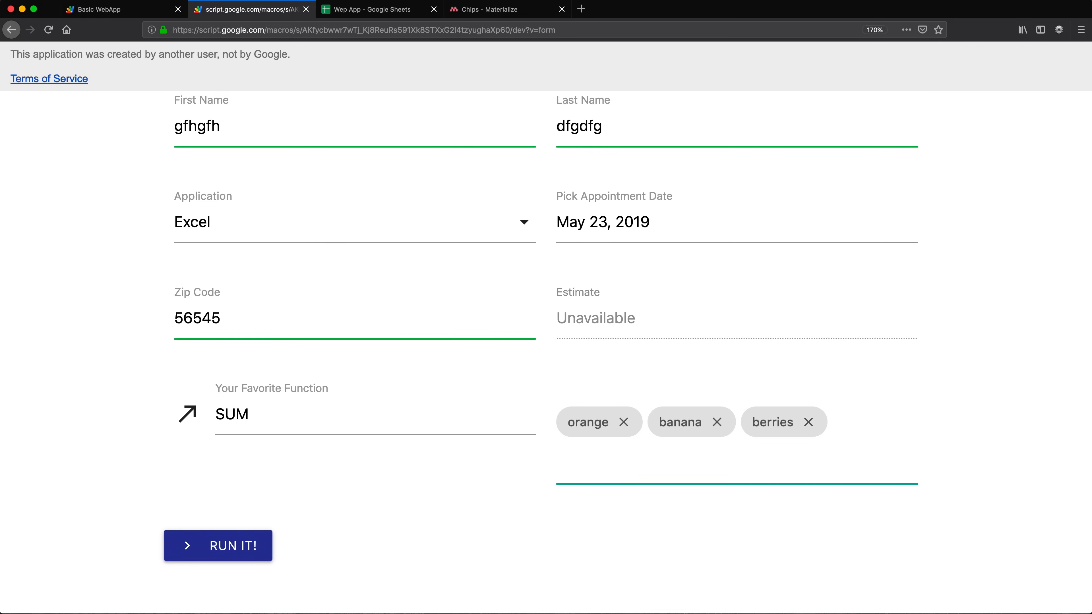
# Step: Submit the fruit-chips form and confirm the log shows chips as orange, banana, berries
pyautogui.click(217, 545)
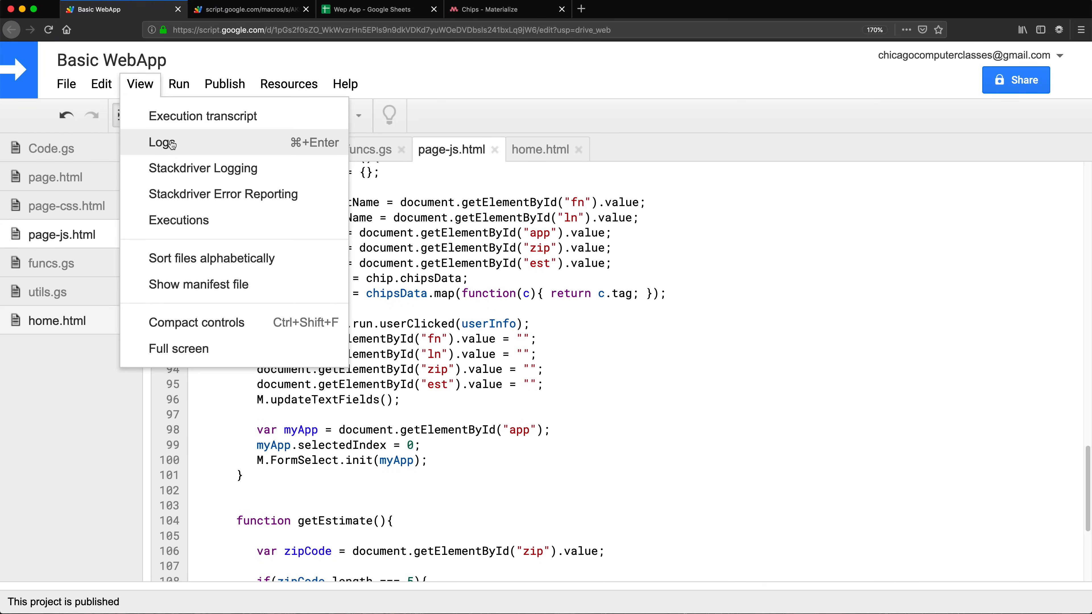
pyautogui.click(161, 143)
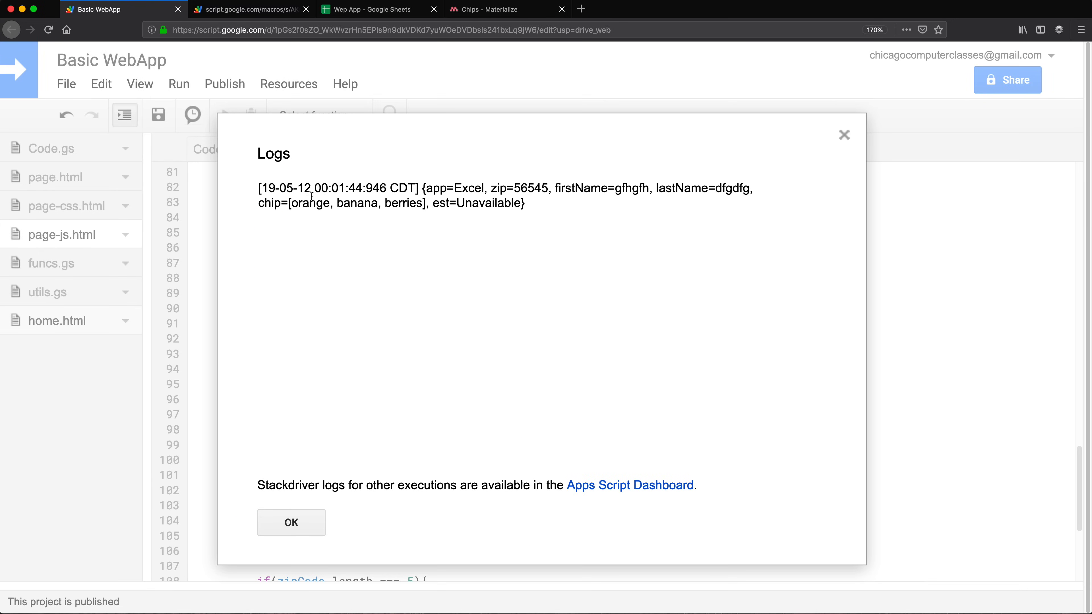
pyautogui.moveTo(288, 203); pyautogui.dragTo(428, 203)
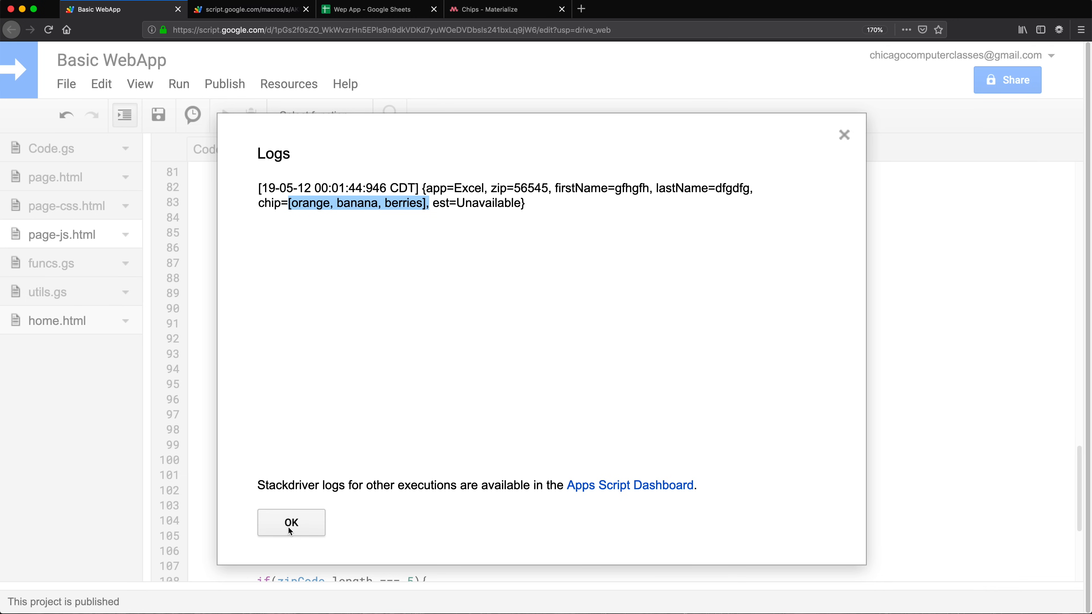
pyautogui.click(290, 523)
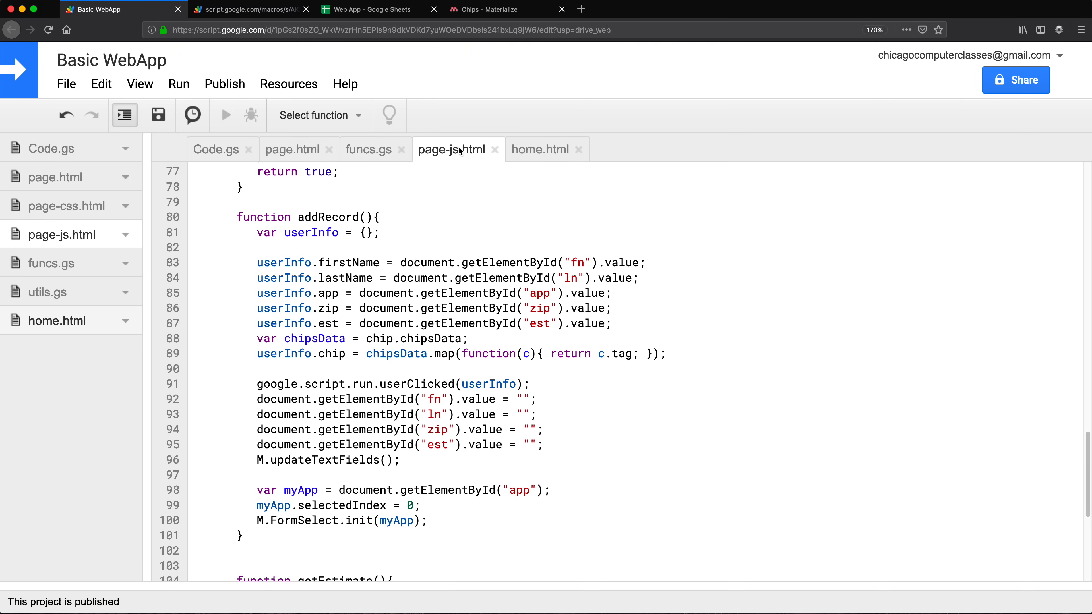
# Step: In funcs.gs, append `userInfo.chip.join()` as an extra column in appendRow, dropping the Logger.log line
pyautogui.click(369, 149)
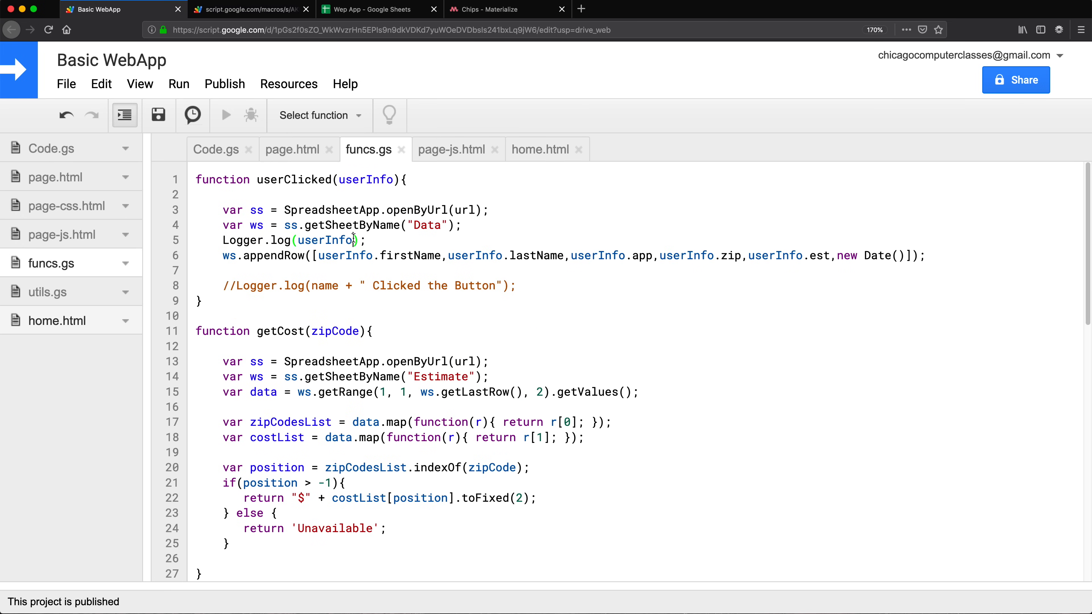
pyautogui.write('.chi')
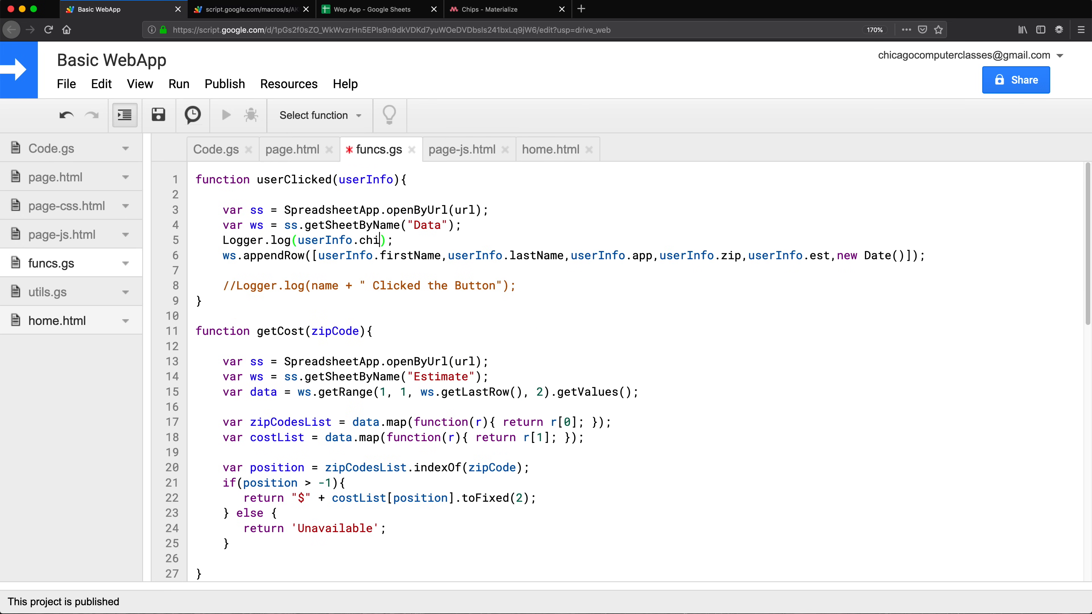
pyautogui.write('p')
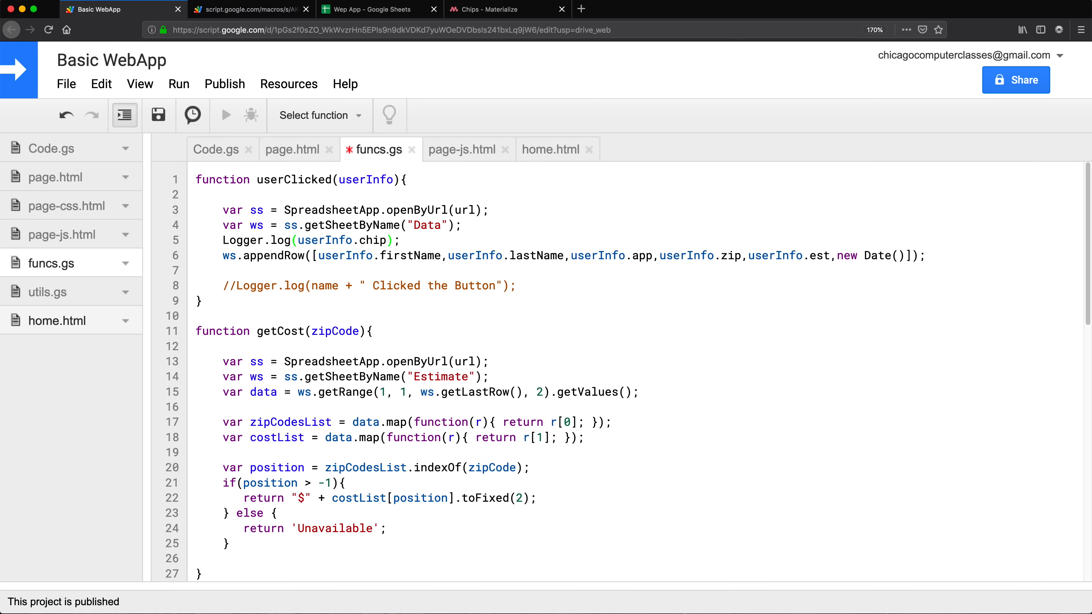
pyautogui.write('.')
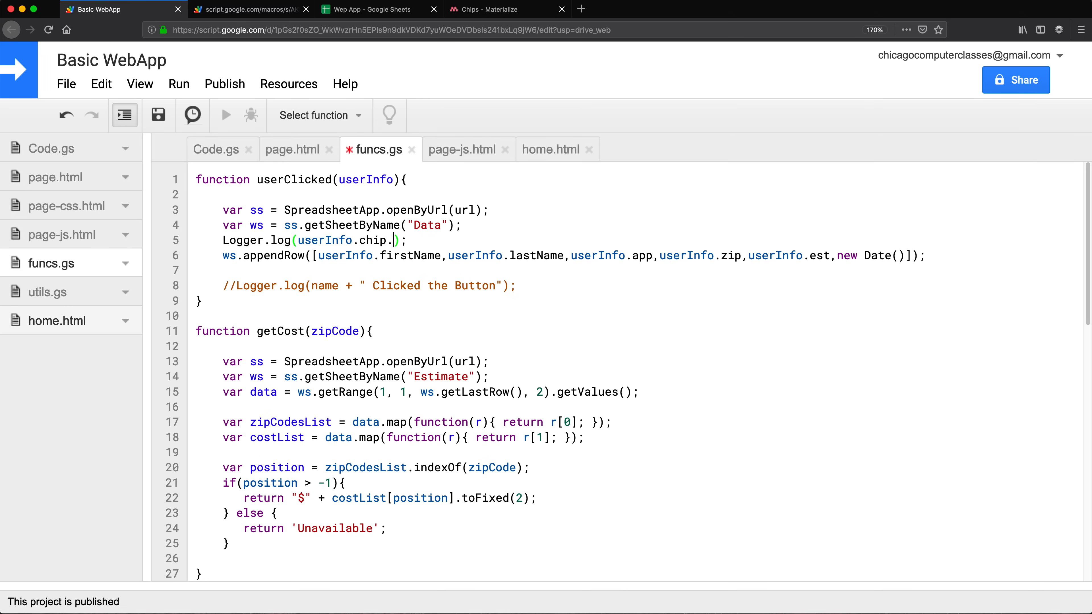
pyautogui.write('join')
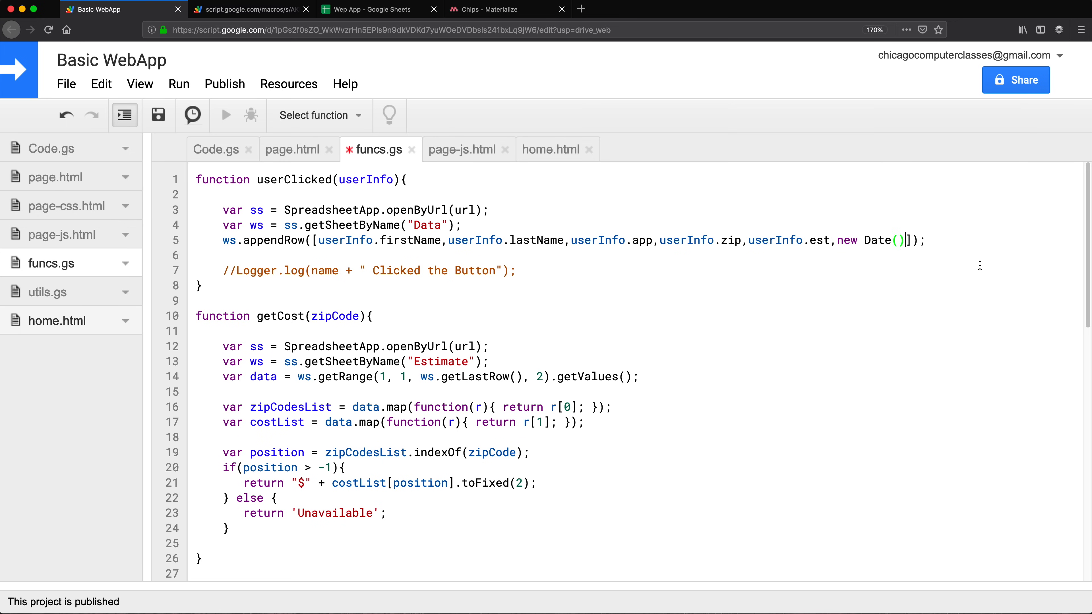
pyautogui.write(',userInfo.chip.join()')
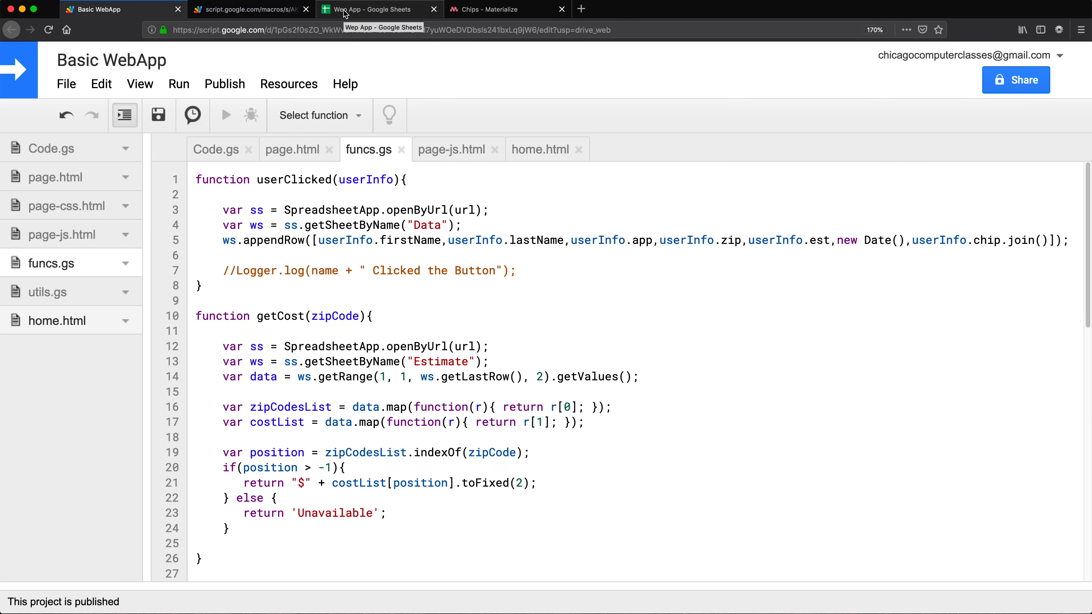
# Step: Delete old test rows 11–13 from the Data sheet and bring up the web form for a fresh entry
pyautogui.click(379, 9)
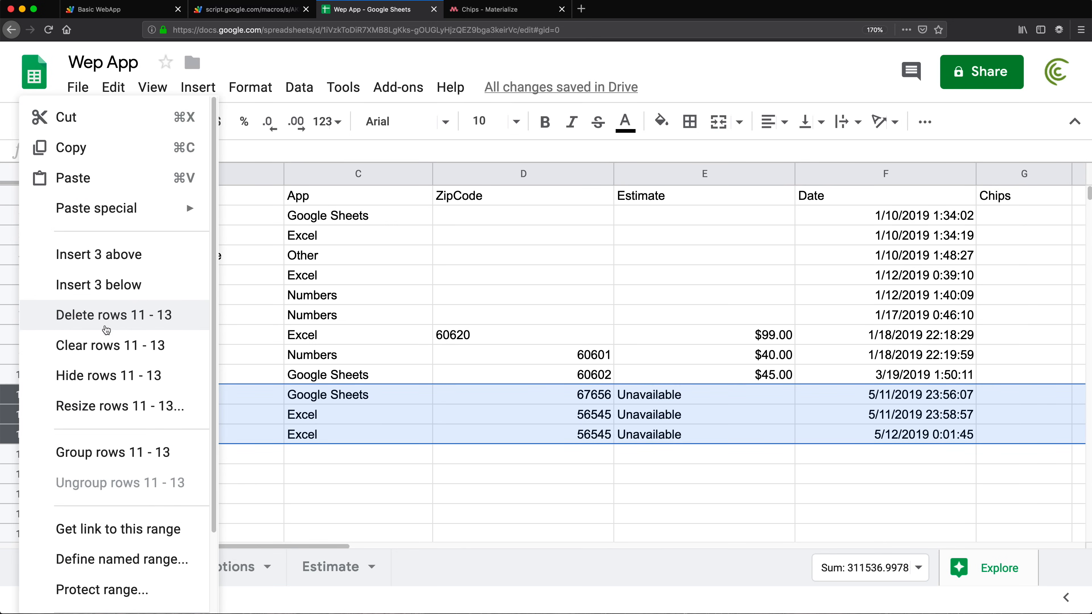
pyautogui.click(106, 315)
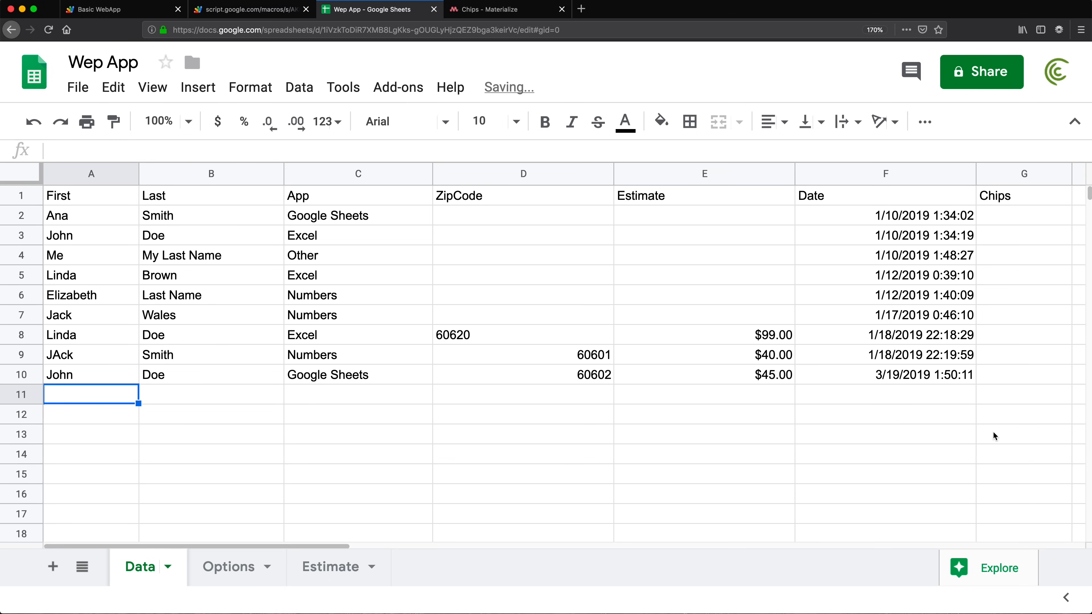
pyautogui.moveTo(979, 397)
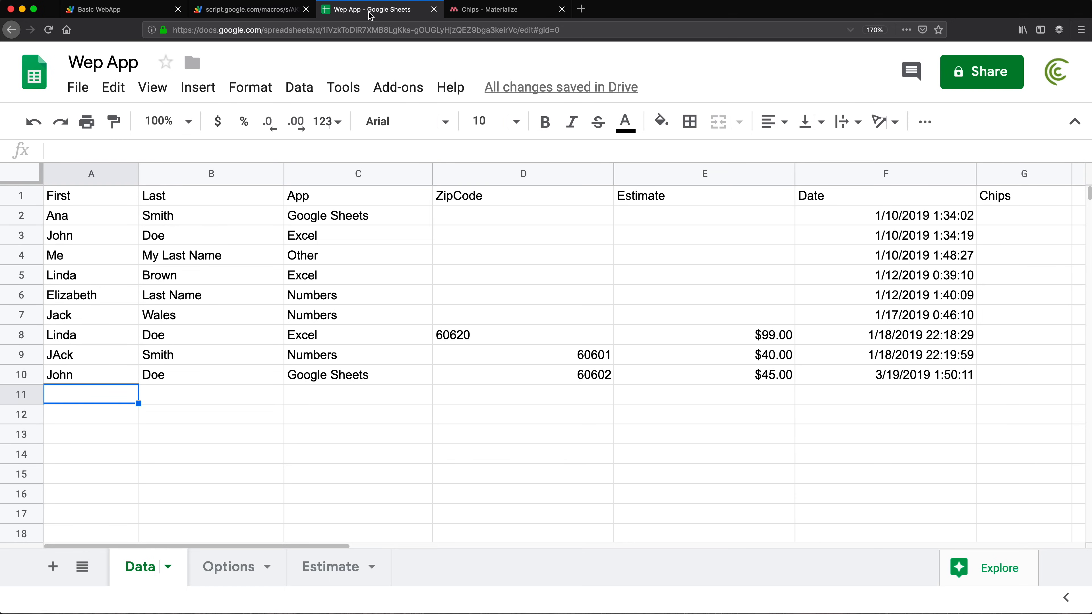
pyautogui.click(251, 9)
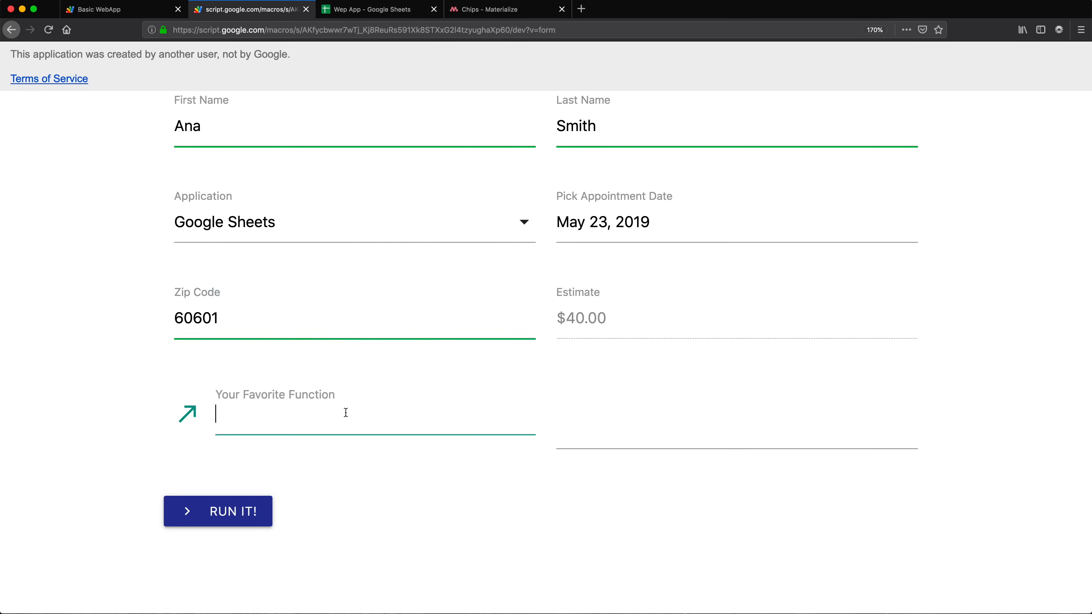
# Step: Submit a test entry 'SUMIFS' with chips yes, no and maybe
pyautogui.write('SUMIFS')
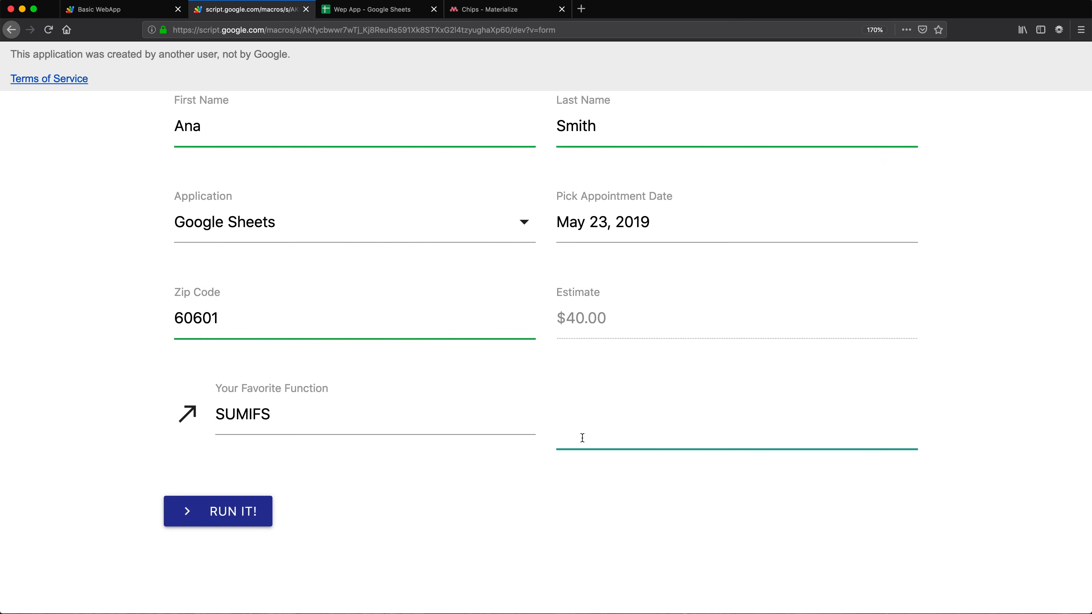
pyautogui.click(627, 426)
pyautogui.write('yes no maybe')
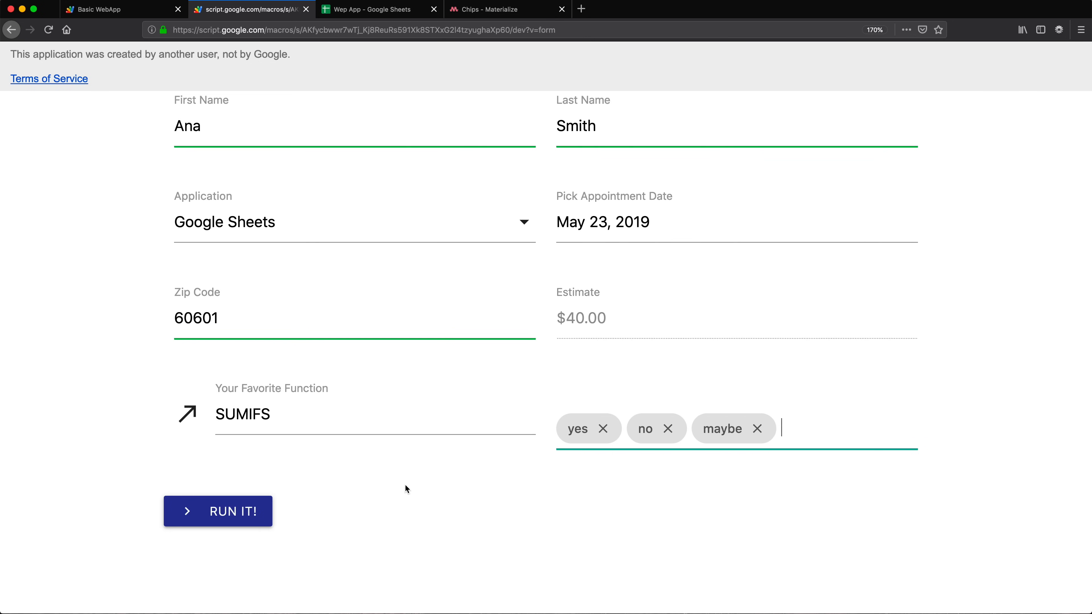
pyautogui.click(218, 512)
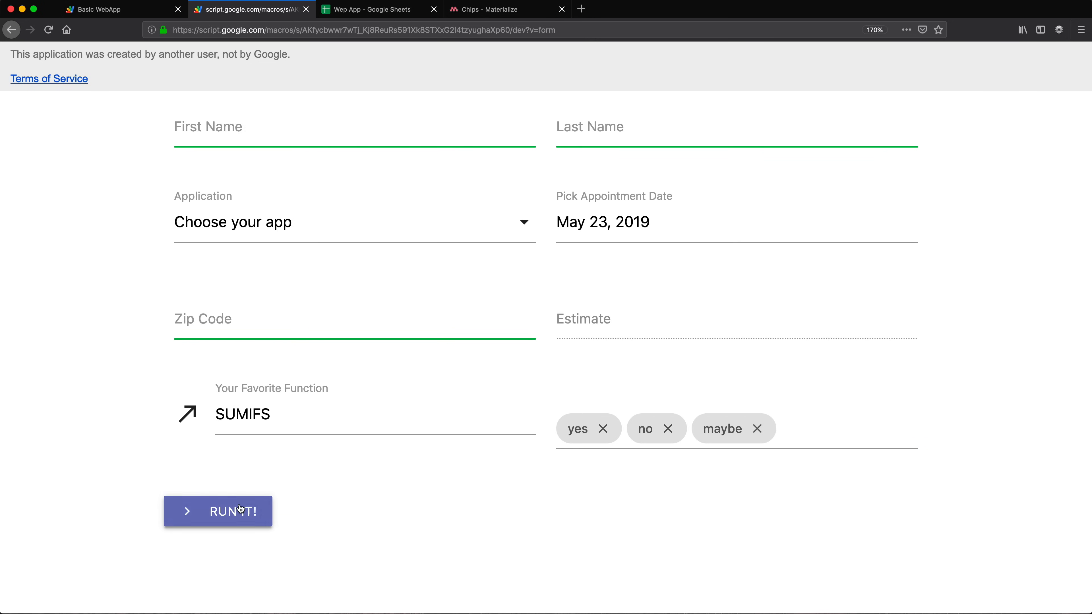
# Step: Verify cell G11 holds 'yes,no,maybe', then remove the leftover chip from the form
pyautogui.click(376, 9)
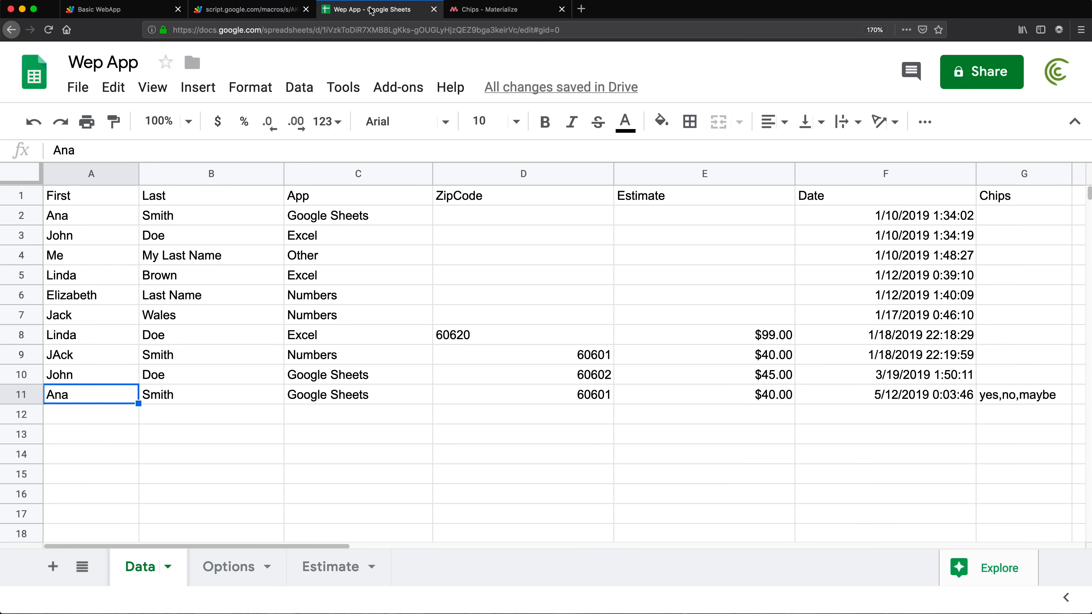
pyautogui.click(1023, 394)
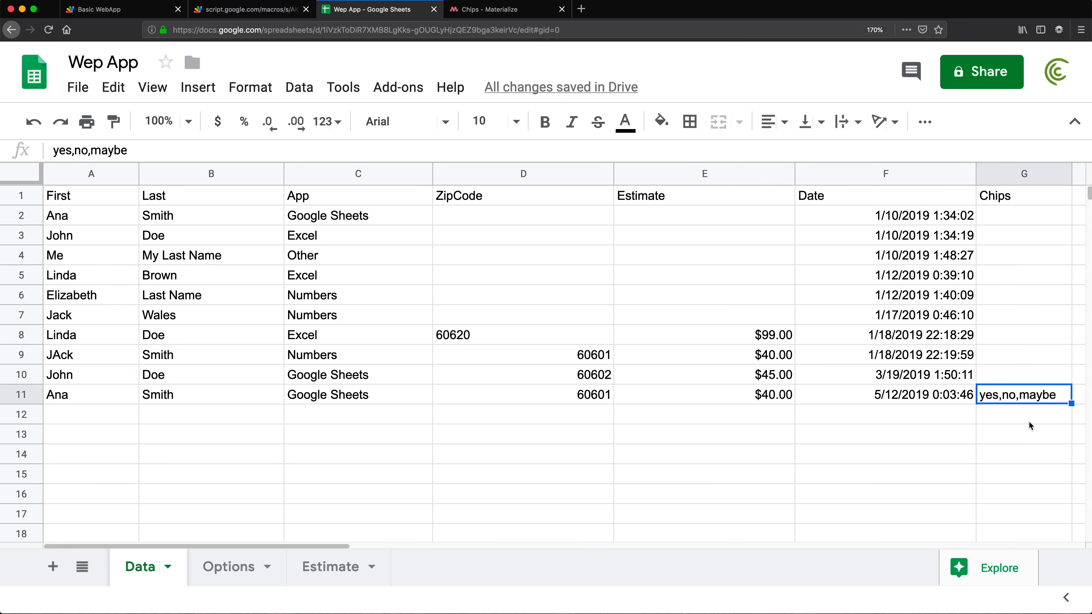
pyautogui.moveTo(1006, 416)
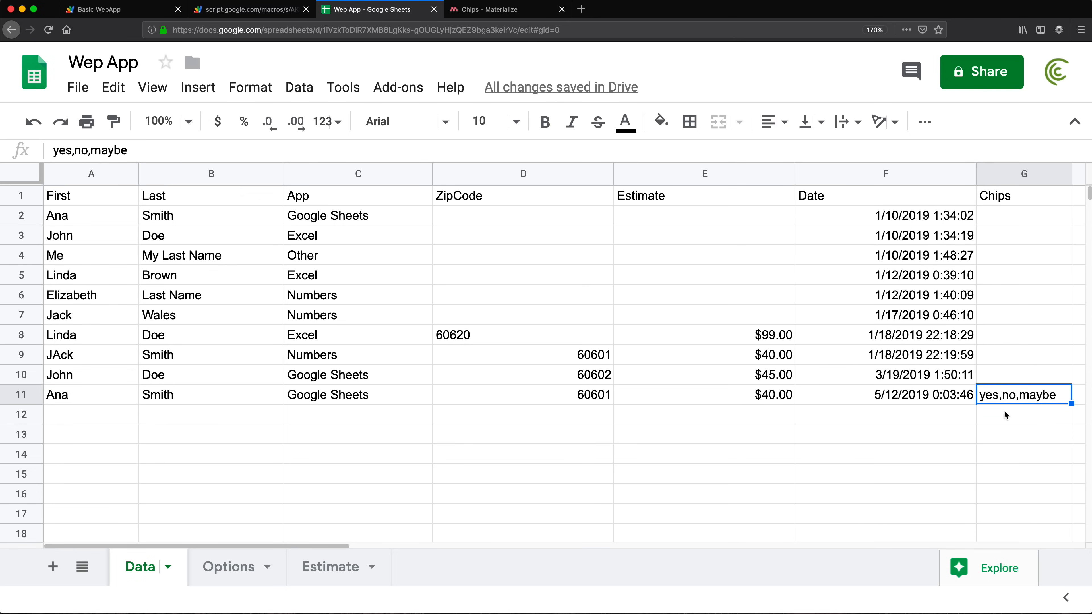
pyautogui.moveTo(1030, 399)
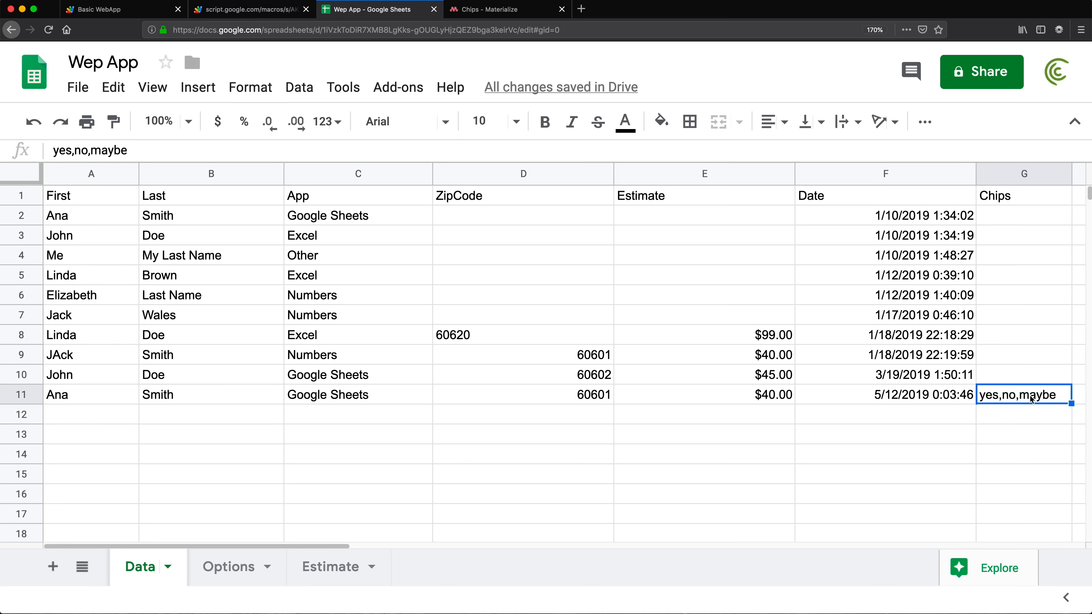
pyautogui.click(251, 9)
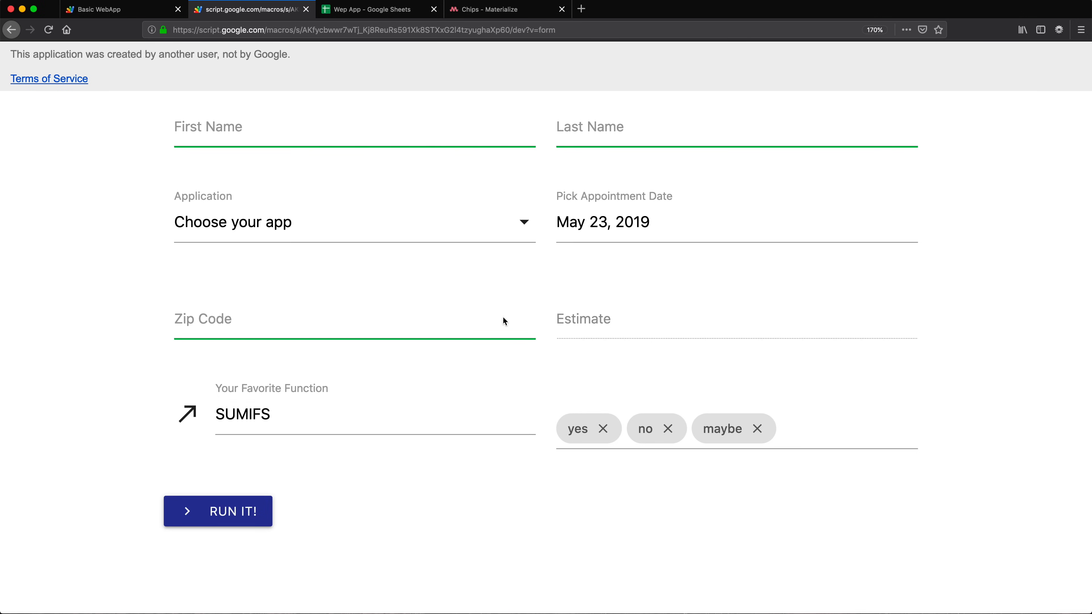
pyautogui.moveTo(723, 391)
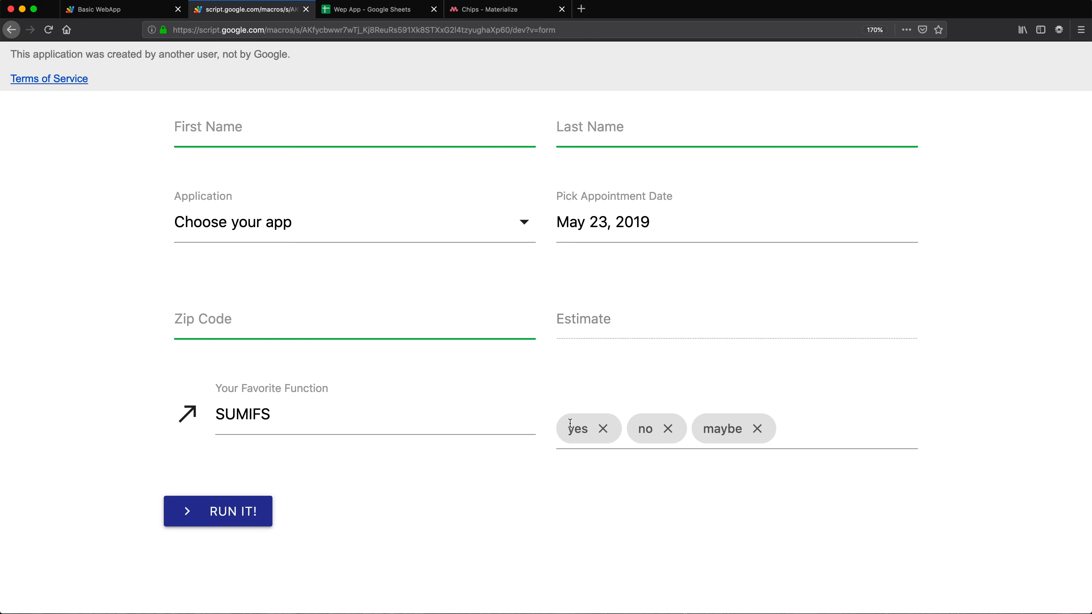
pyautogui.click(757, 428)
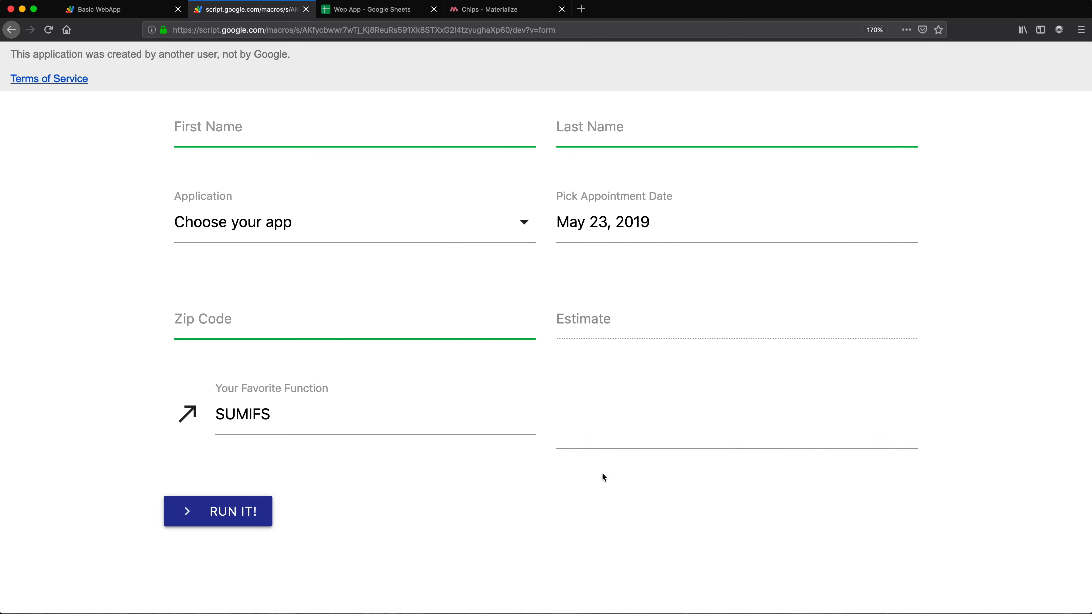
# Step: Review the Materialize Chips data object example and the Options table's data option description
pyautogui.click(505, 9)
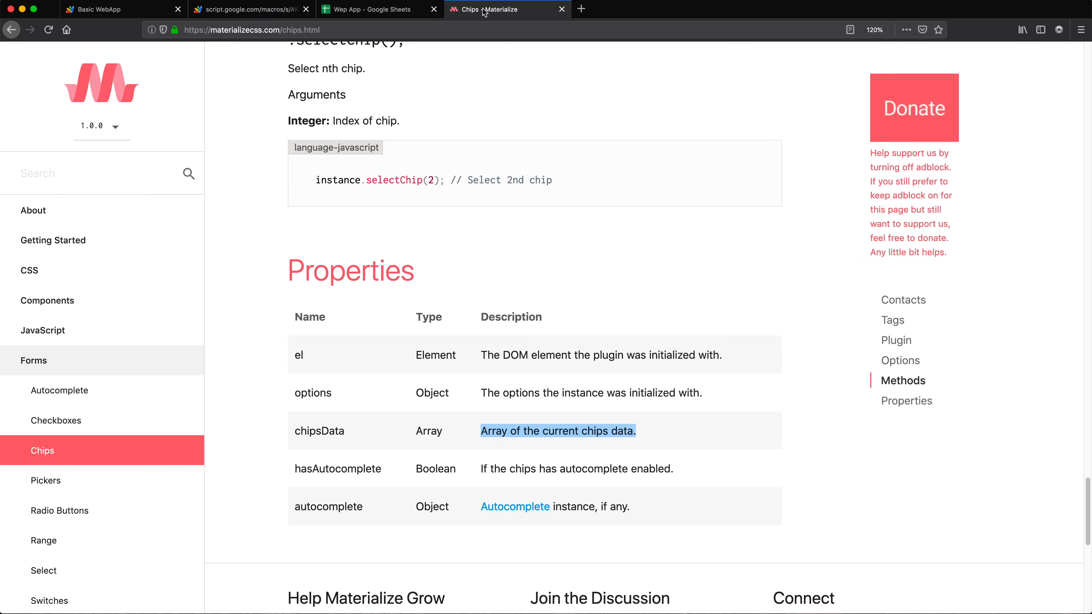
pyautogui.scroll(3)
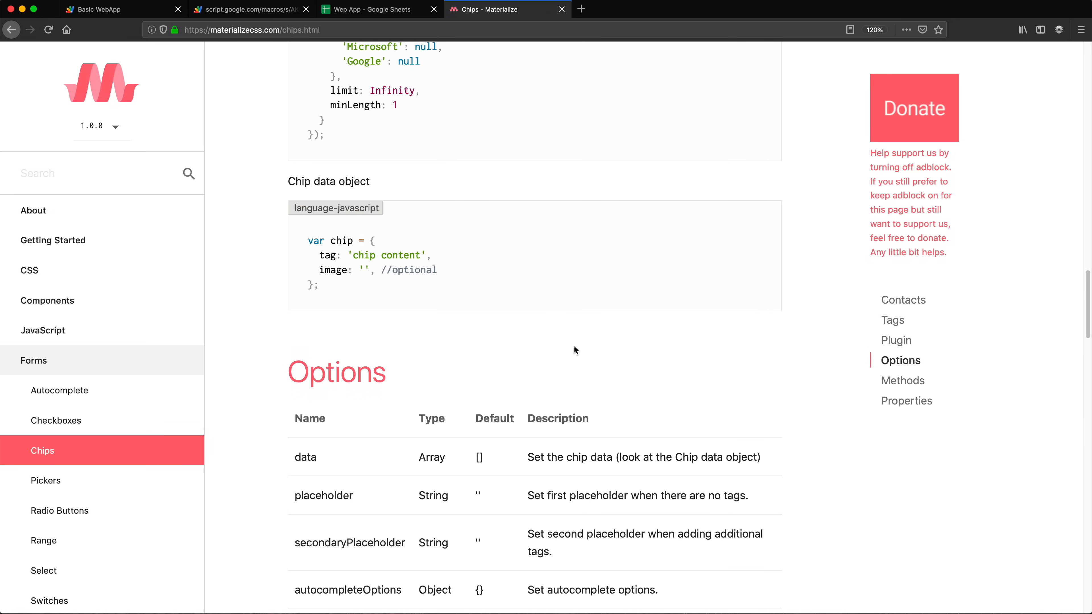
pyautogui.scroll(-3)
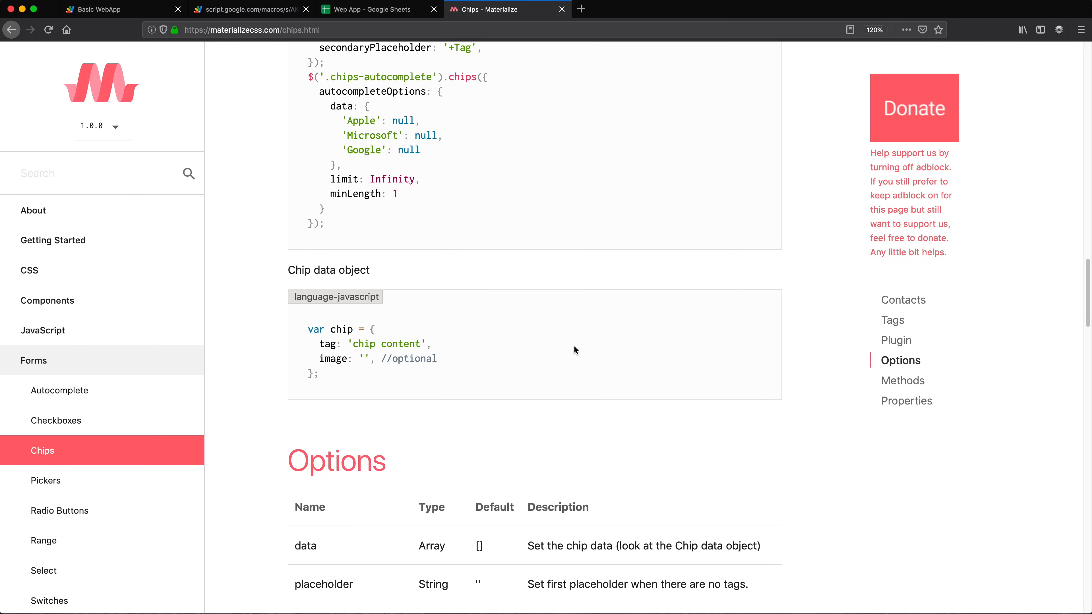
pyautogui.scroll(-3)
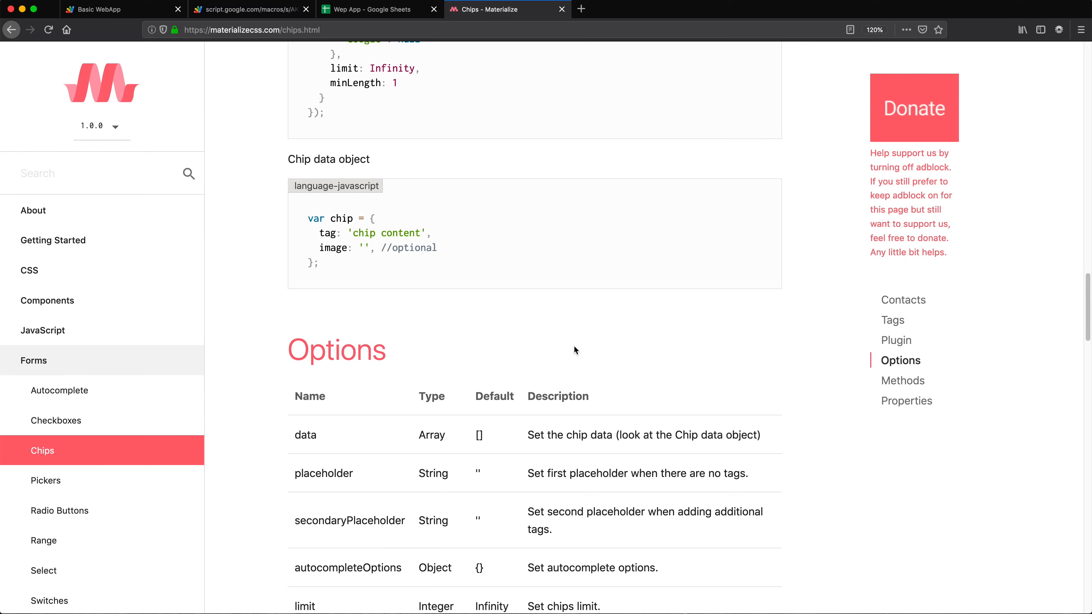
pyautogui.doubleClick(305, 435)
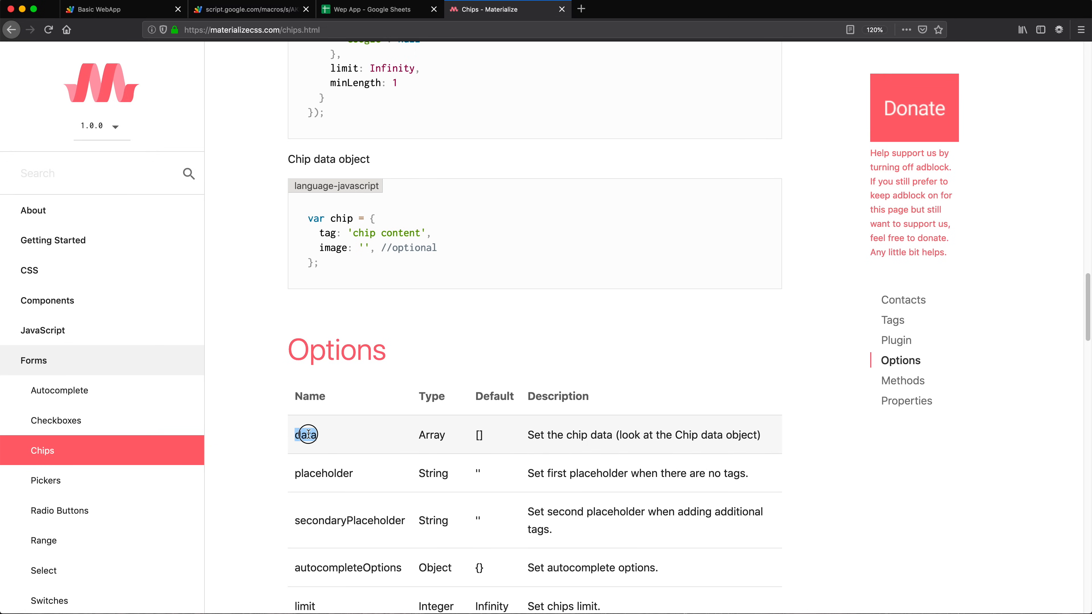
pyautogui.doubleClick(305, 435)
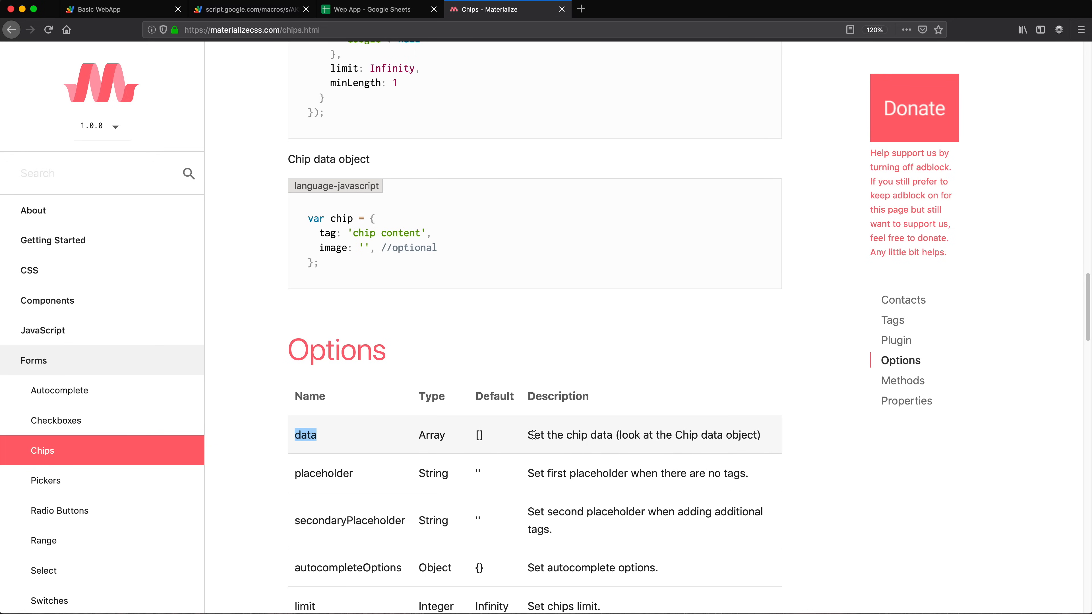
pyautogui.doubleClick(711, 435)
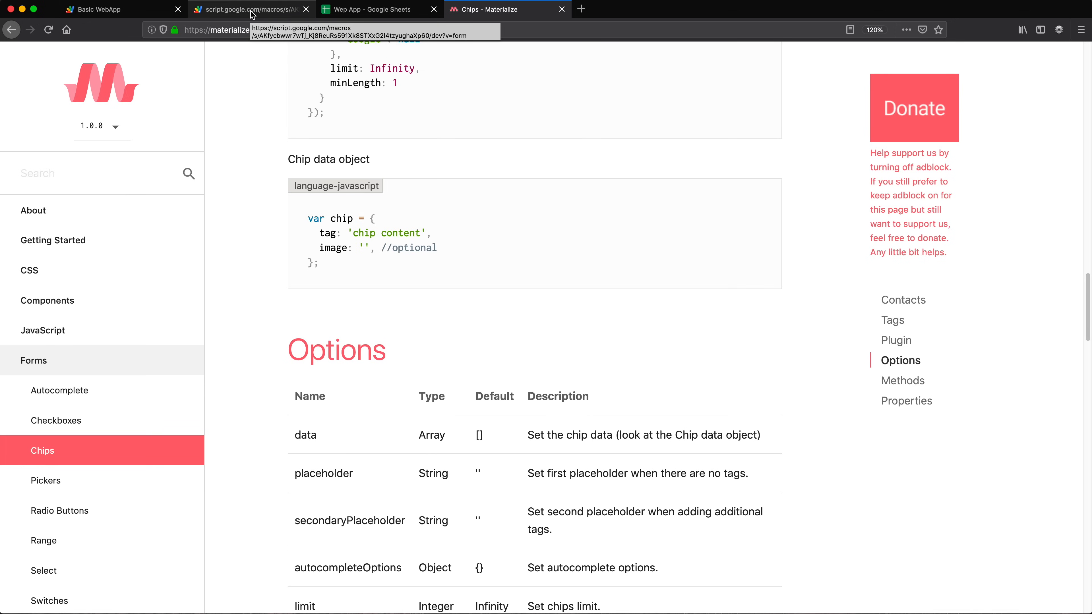
# Step: Return to page-js.html and locate the field resets inside addRecord
pyautogui.click(251, 9)
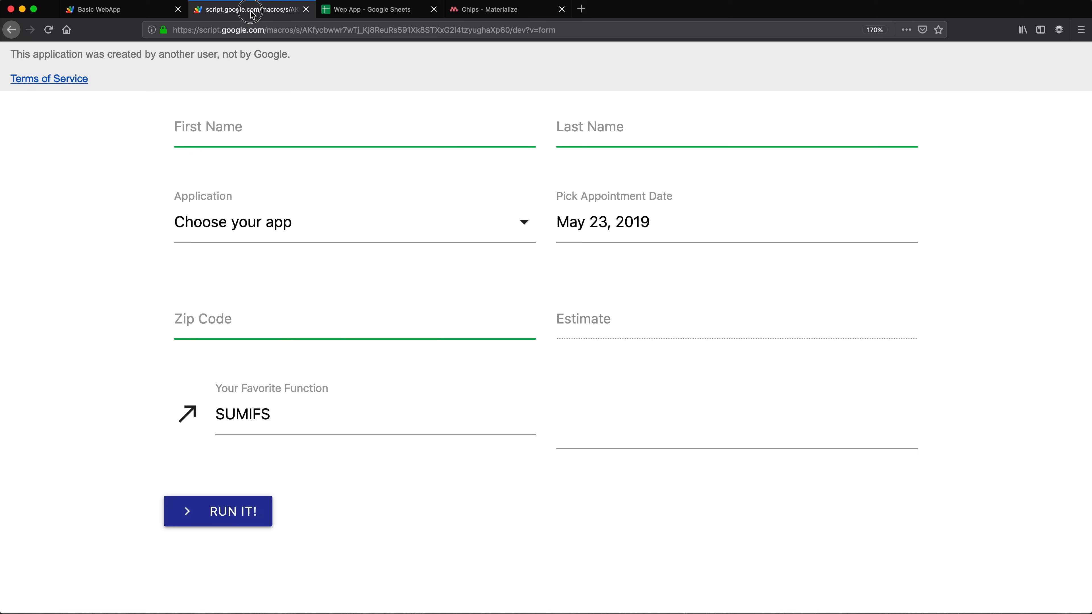
pyautogui.click(101, 9)
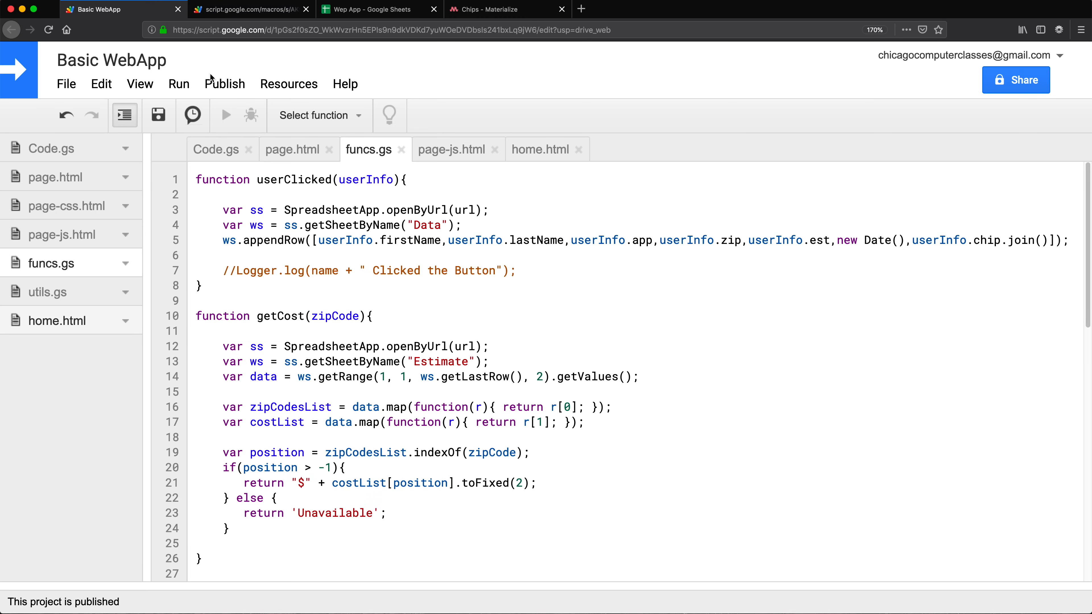
pyautogui.click(452, 149)
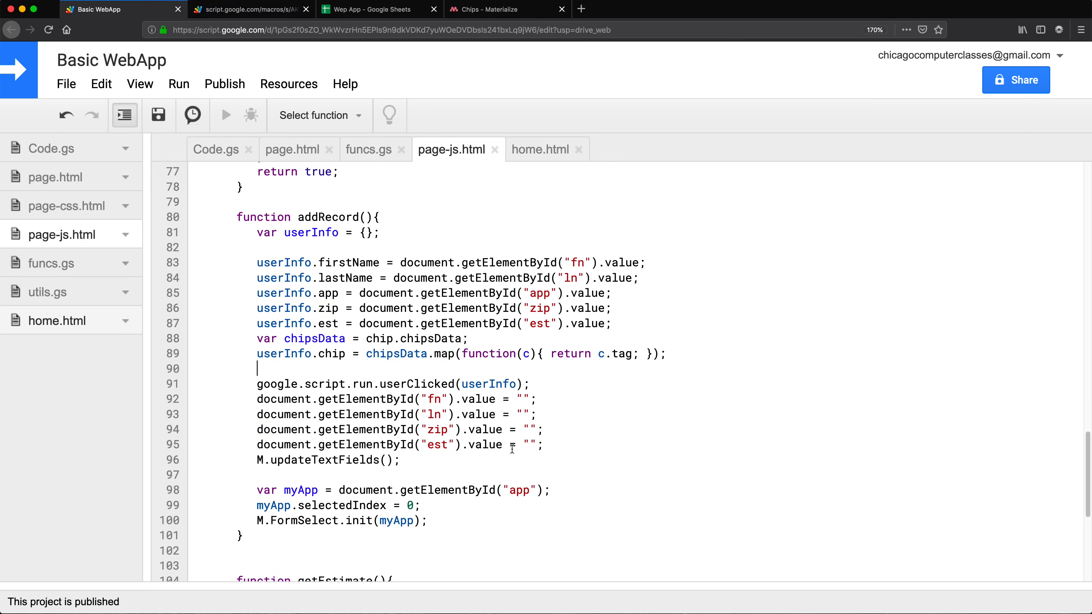
pyautogui.moveTo(347, 362)
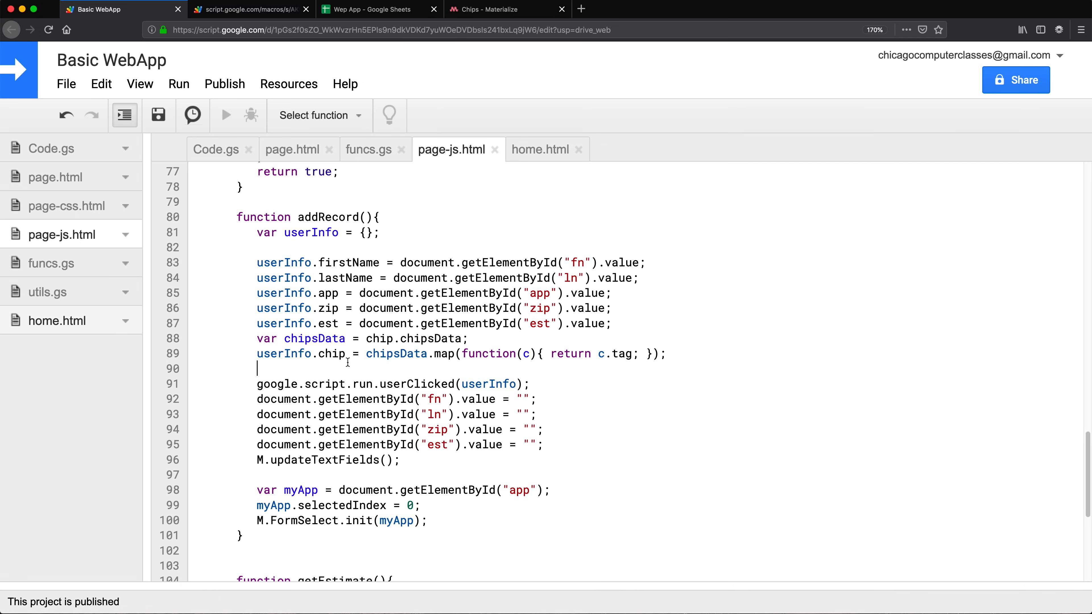
pyautogui.moveTo(393, 339)
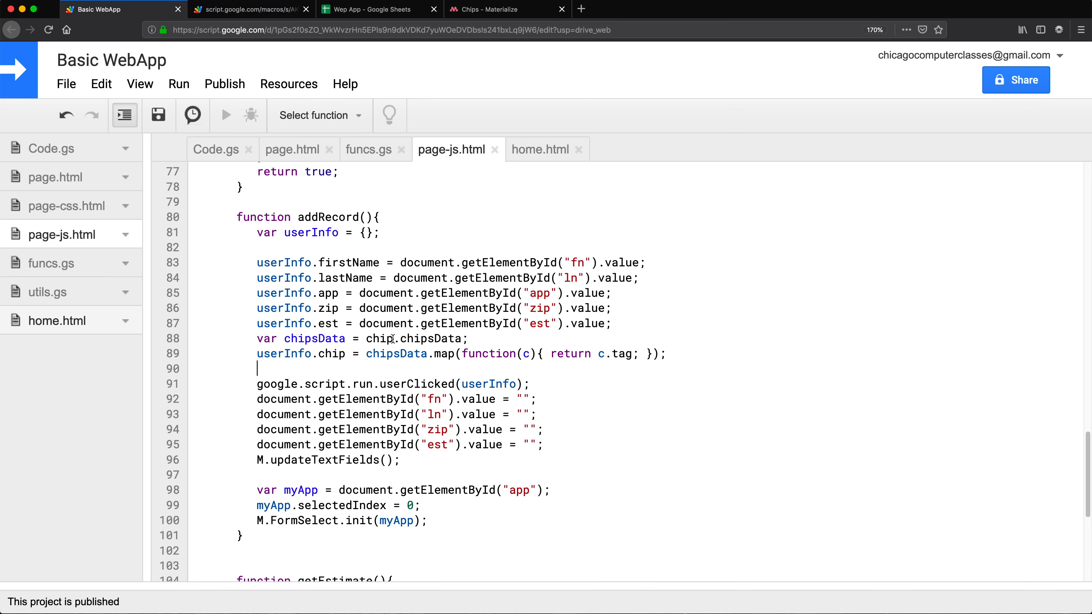
pyautogui.doubleClick(380, 338)
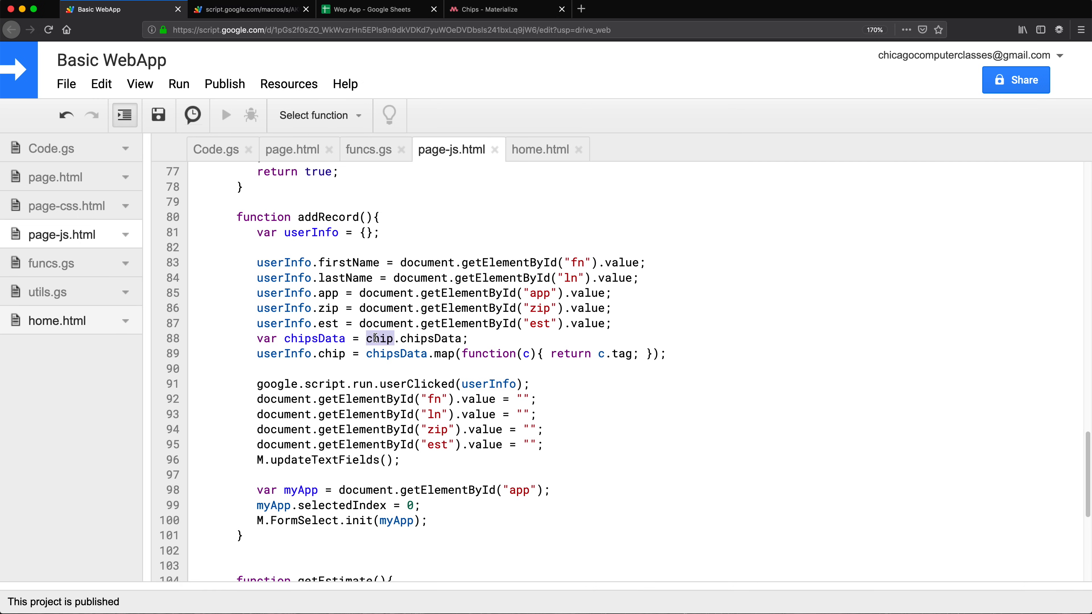
pyautogui.moveTo(528, 459)
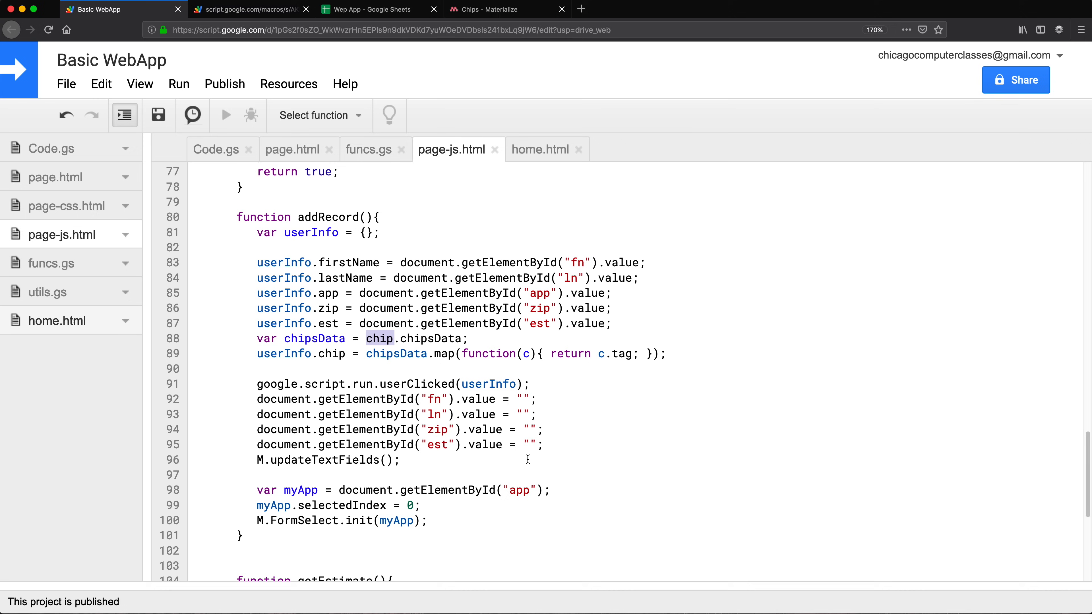
pyautogui.moveTo(533, 445)
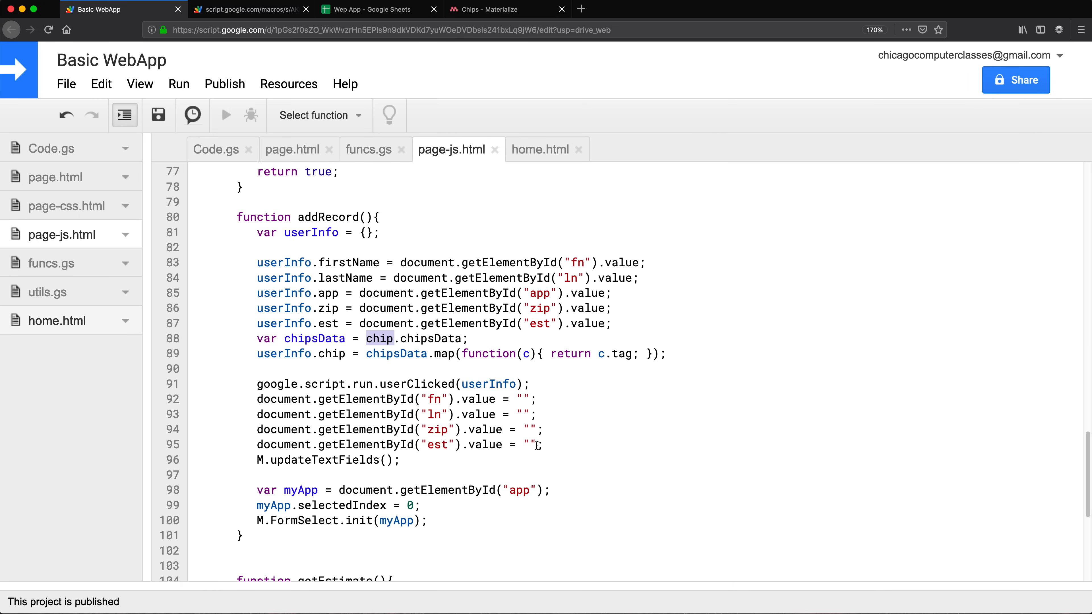
# Step: Add `chip.data = [];` after the field resets to clear chips on submit
pyautogui.write('chip.data')
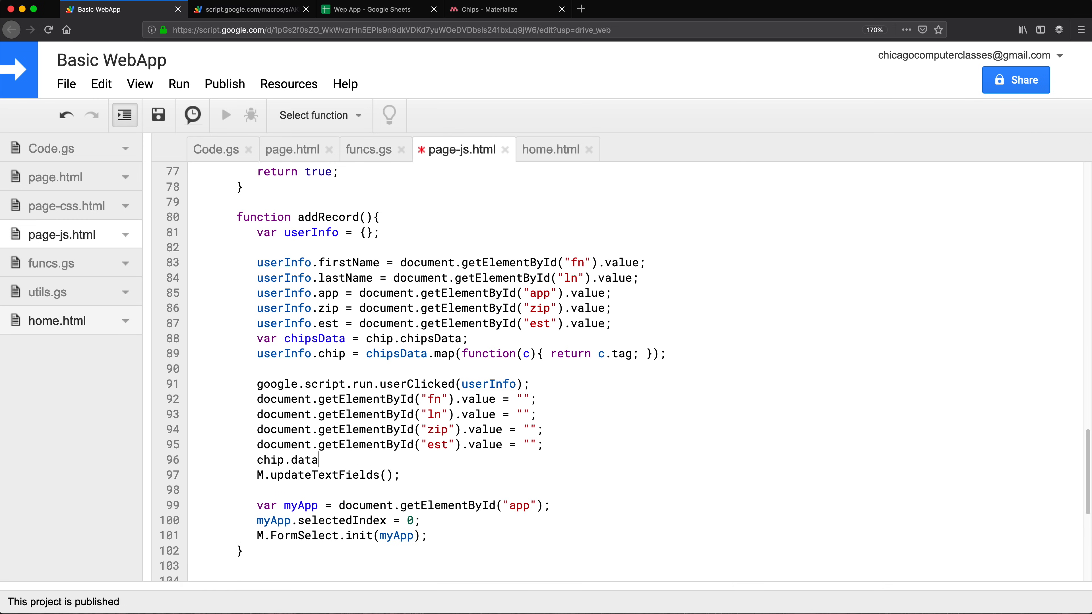
pyautogui.write('=')
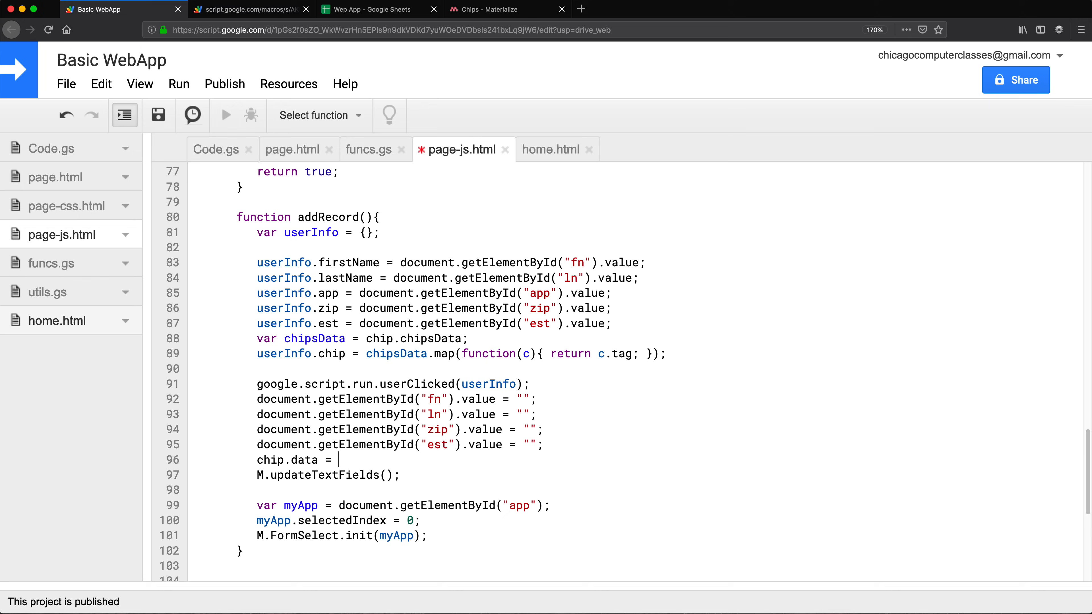
pyautogui.write('[];')
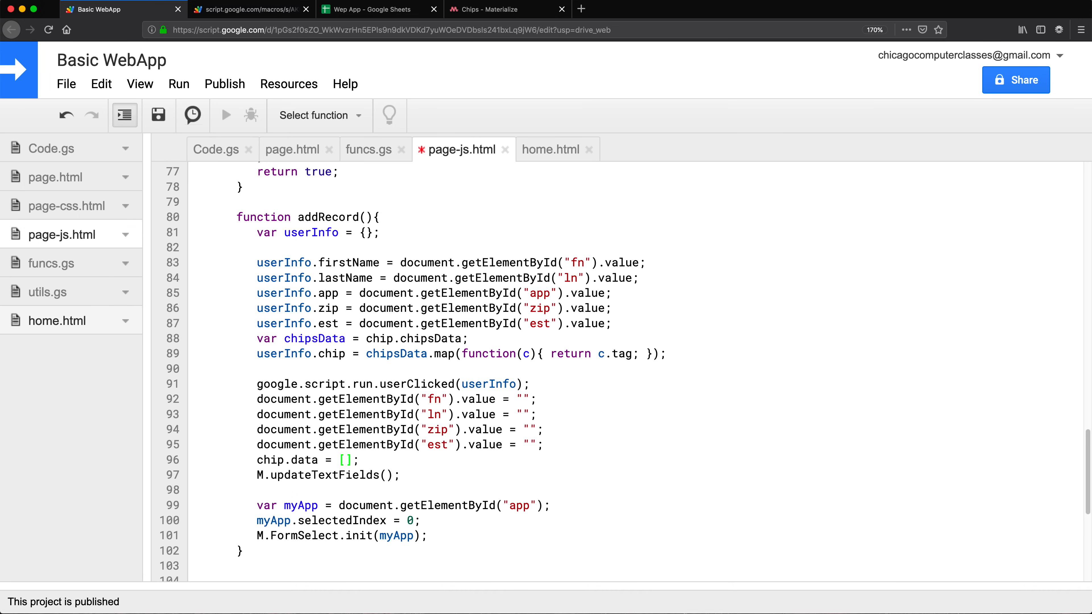
pyautogui.write('{}')
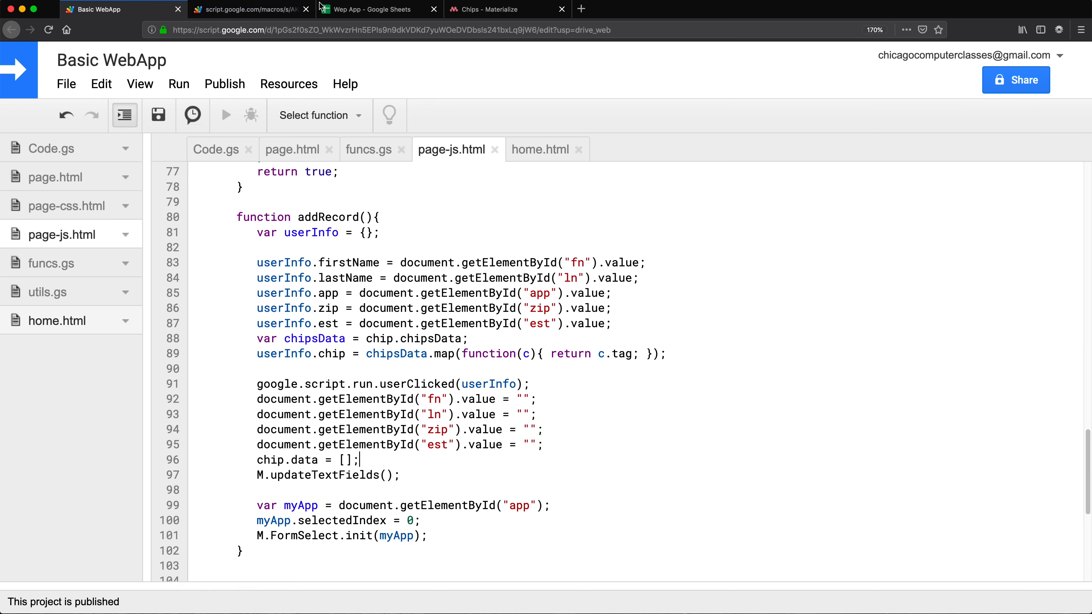
# Step: Submit a test record with chips df, fgg, dgdf; the chips stay uncleared, then return to the editor
pyautogui.click(251, 9)
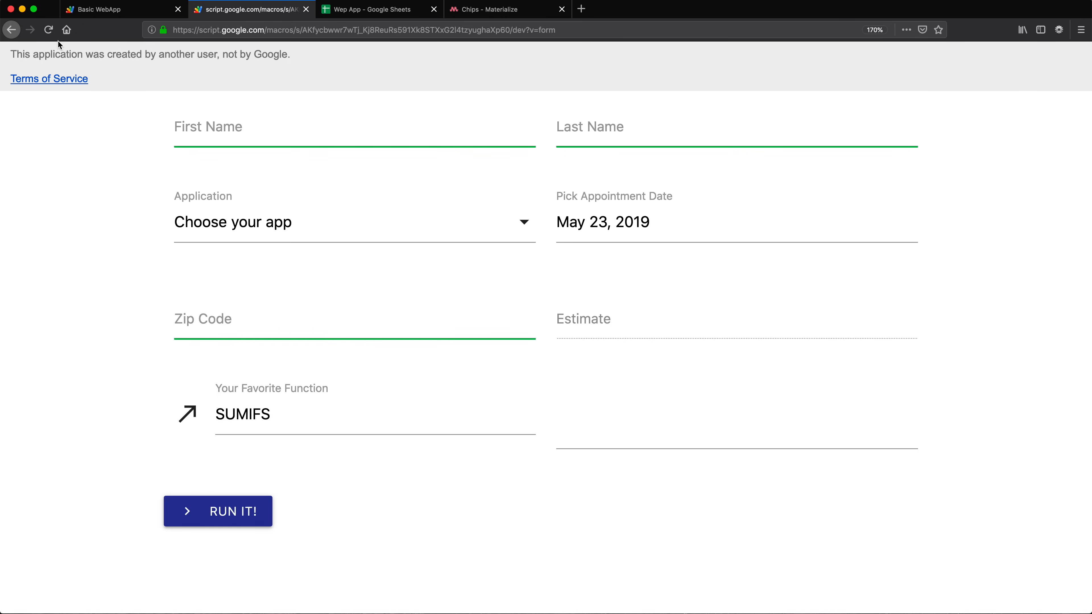
pyautogui.click(217, 512)
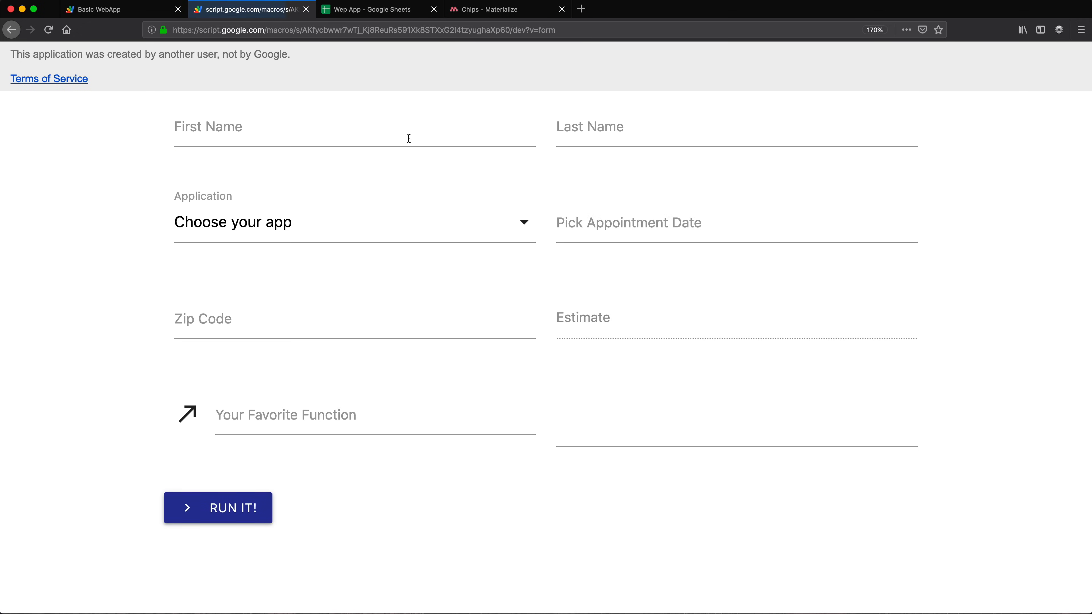
pyautogui.click(354, 319)
pyautogui.write('60654')
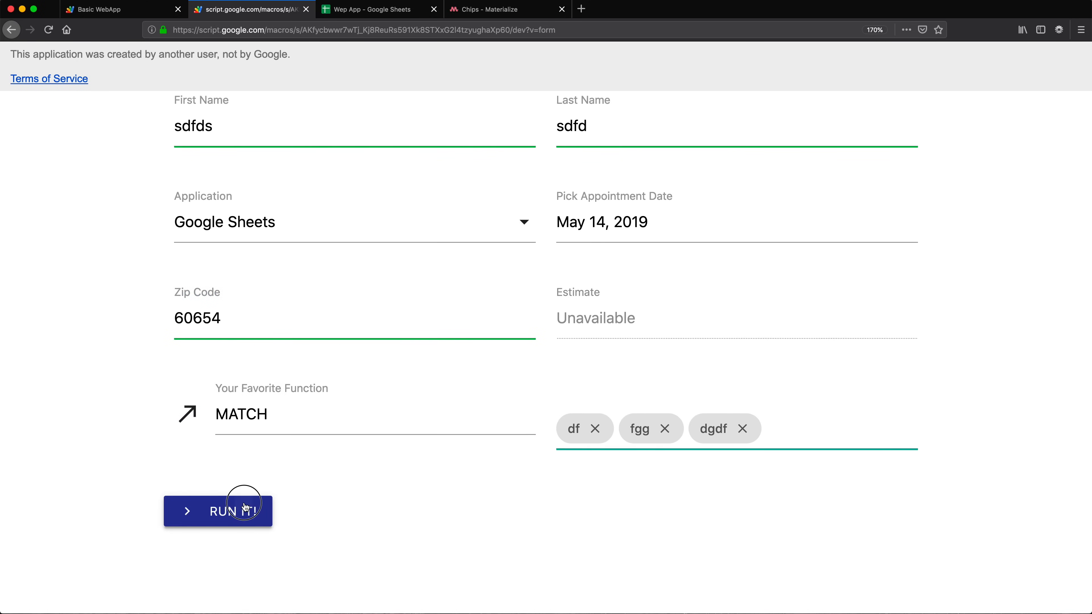
pyautogui.click(218, 512)
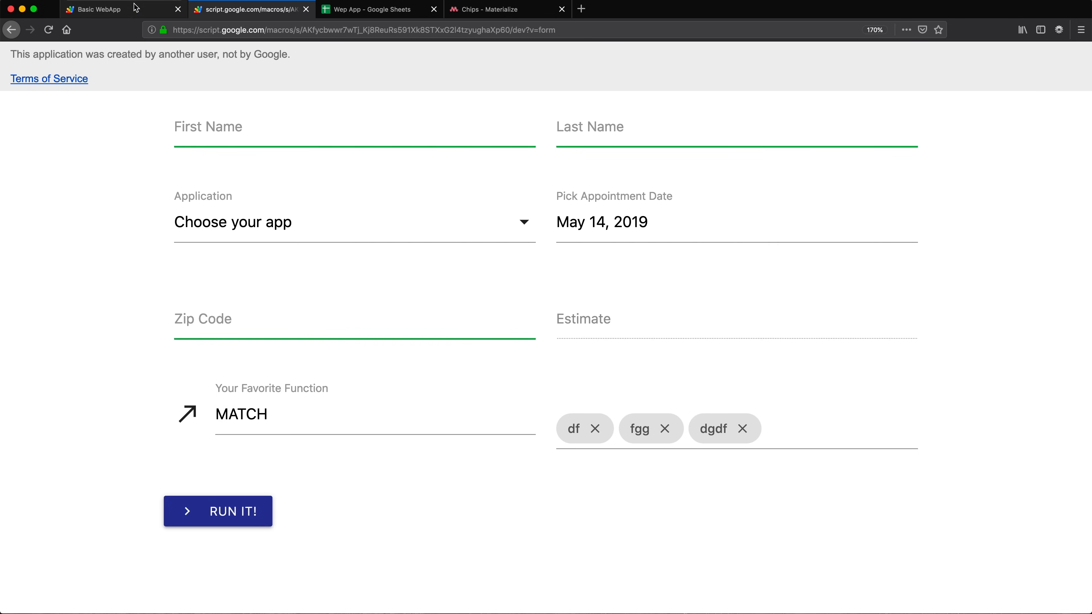
pyautogui.click(124, 10)
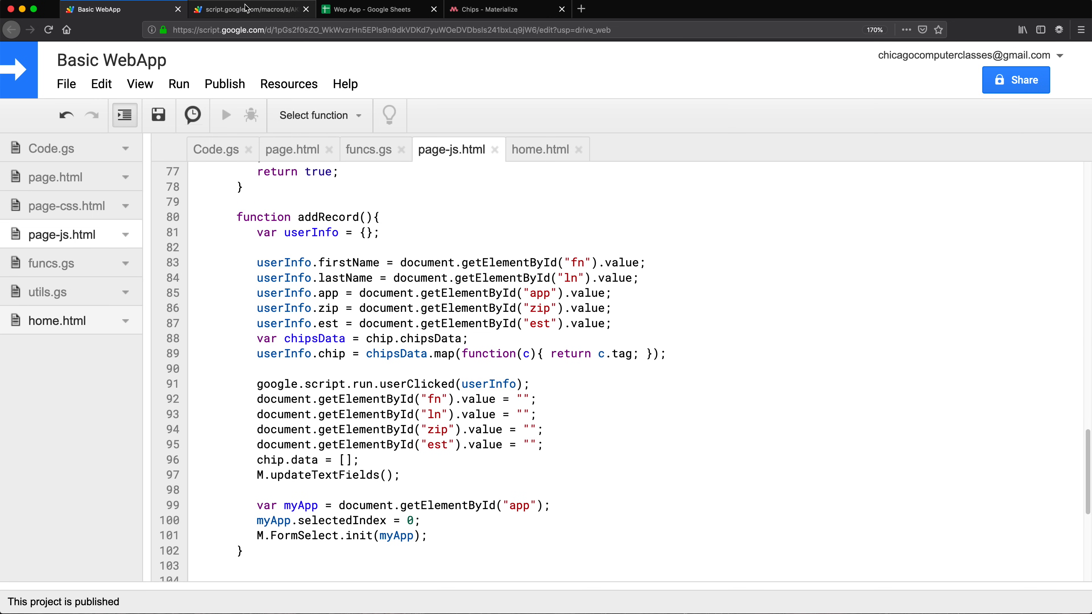
# Step: Review the Chip data object and the addChip/deleteChip methods in the Materialize docs
pyautogui.click(507, 9)
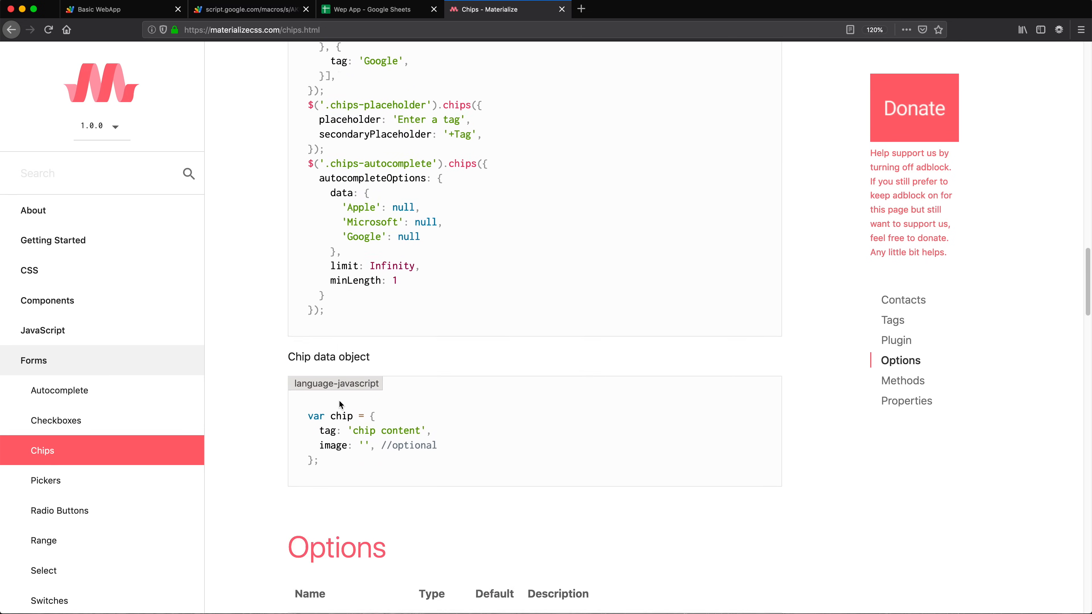
pyautogui.scroll(-3)
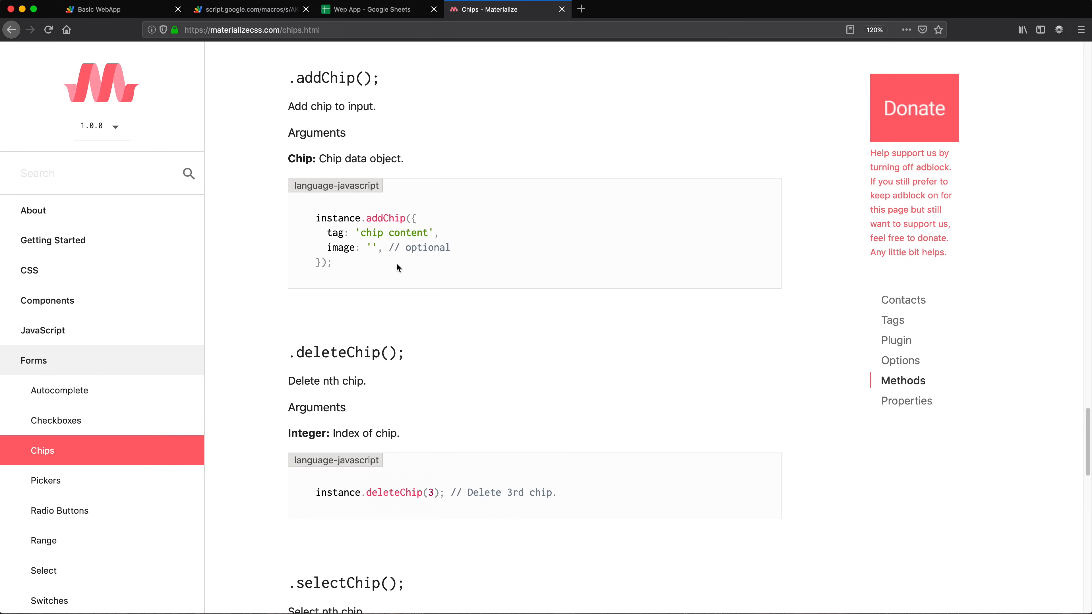
pyautogui.scroll(-3)
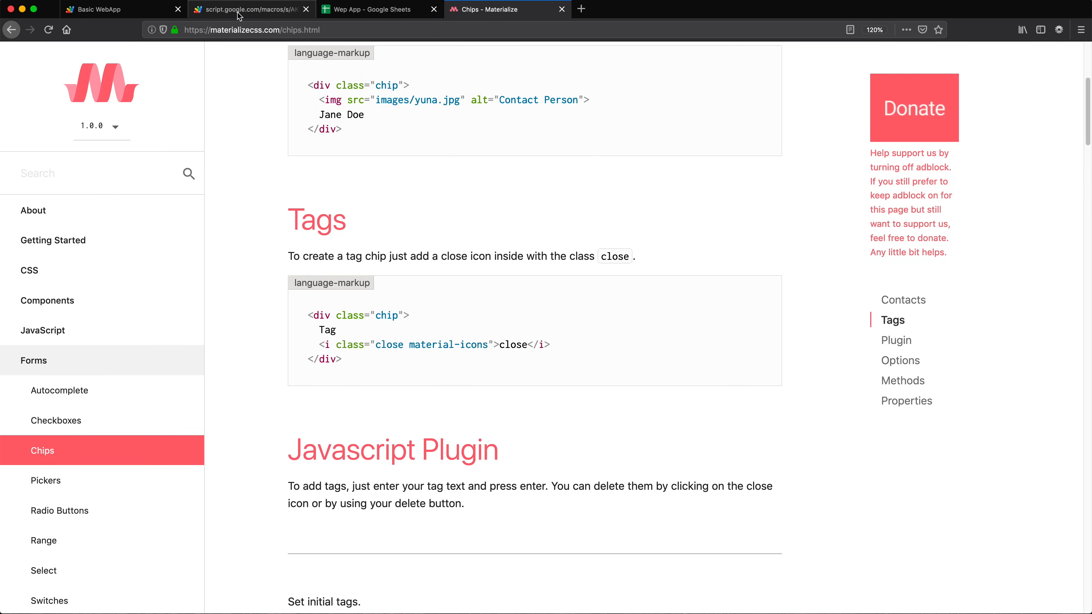
pyautogui.click(101, 9)
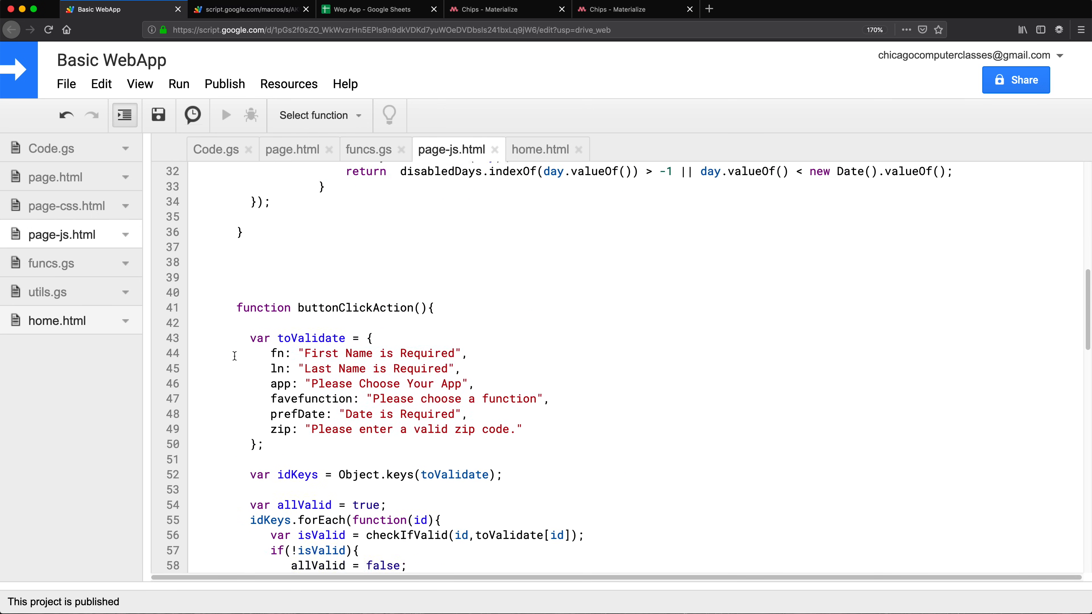
# Step: Add chipEl lookup and M.Chips.init(chipEl) after chip.data = [] in addRecord and save
pyautogui.scroll(-3)
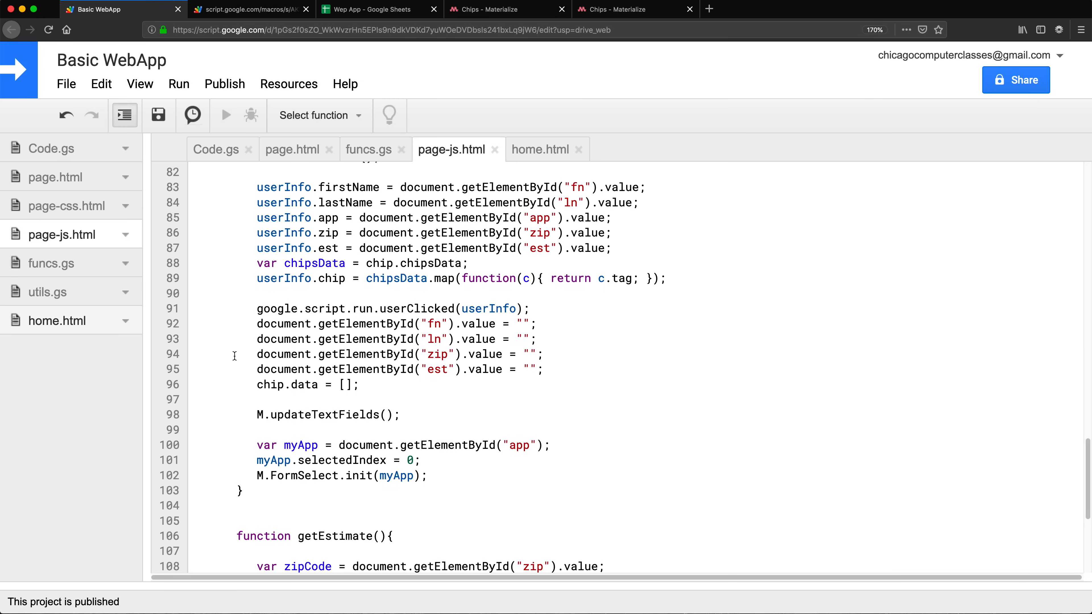
pyautogui.scroll(-3)
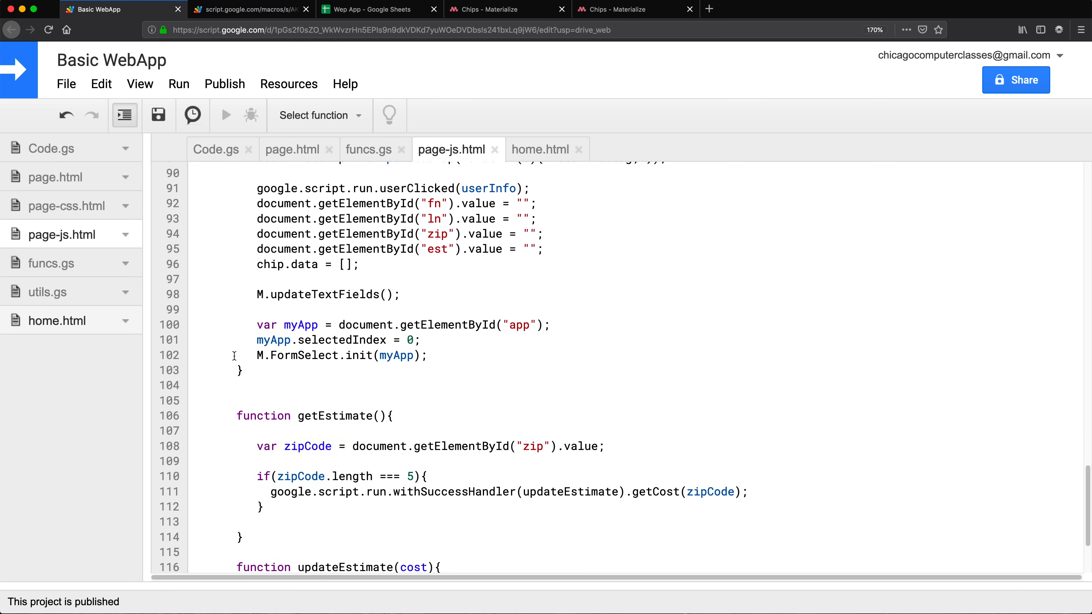
pyautogui.scroll(-3)
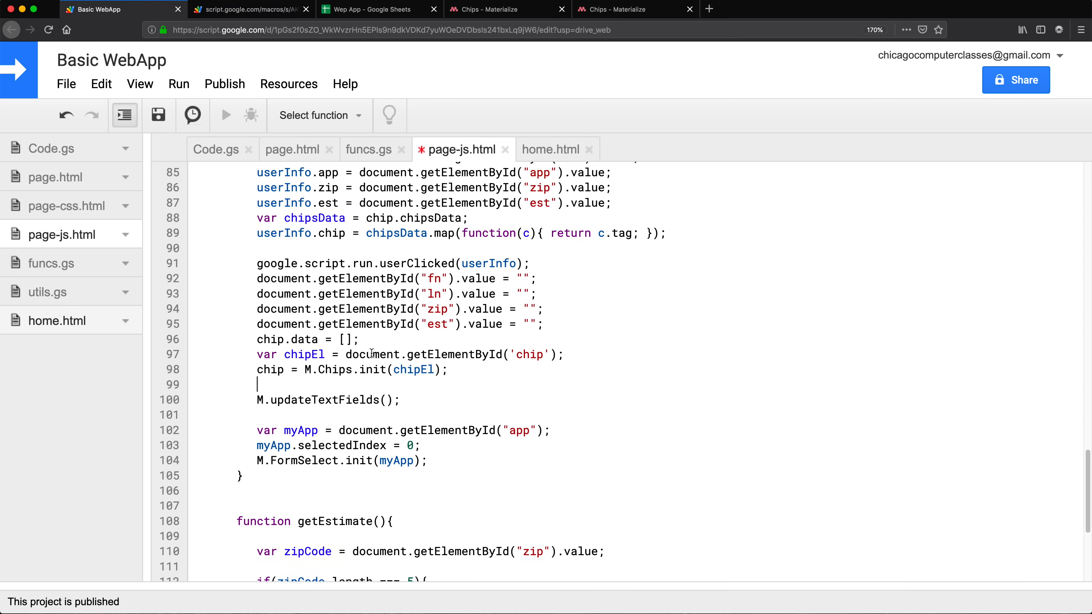
pyautogui.doubleClick(530, 354)
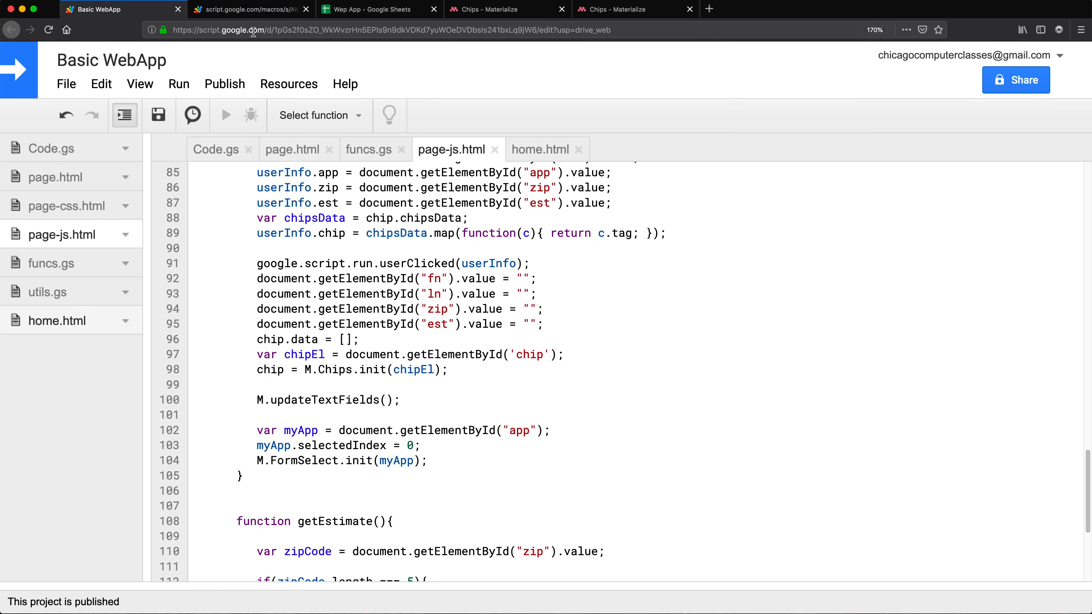
# Step: Submit a Bob Brown record with chips forks, knives, plates, cups; all fields clear and the sheet shows row 12
pyautogui.click(251, 9)
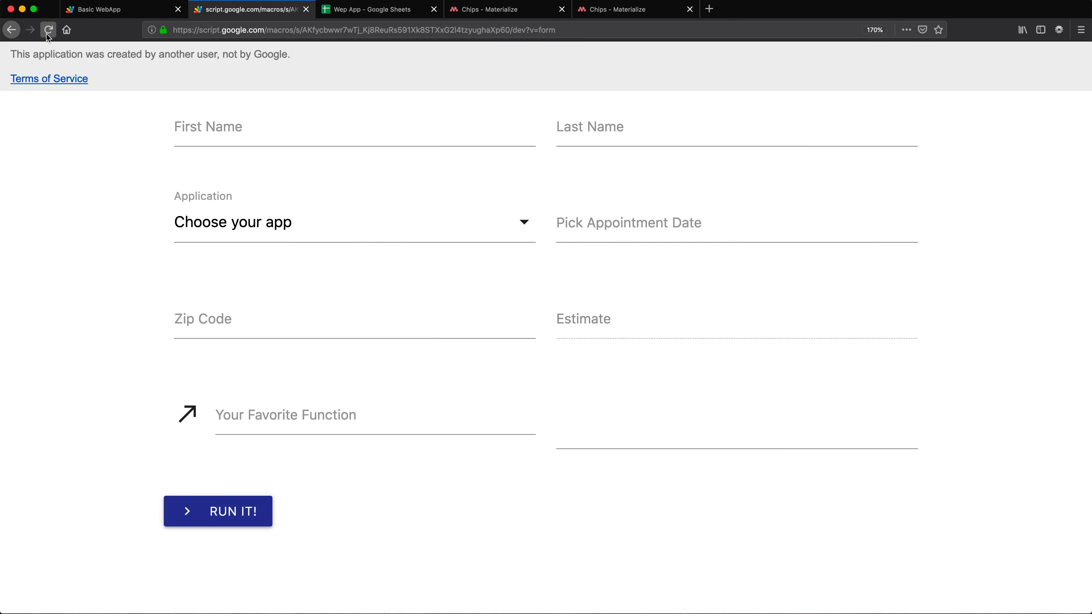
pyautogui.write('Bob')
pyautogui.write('su')
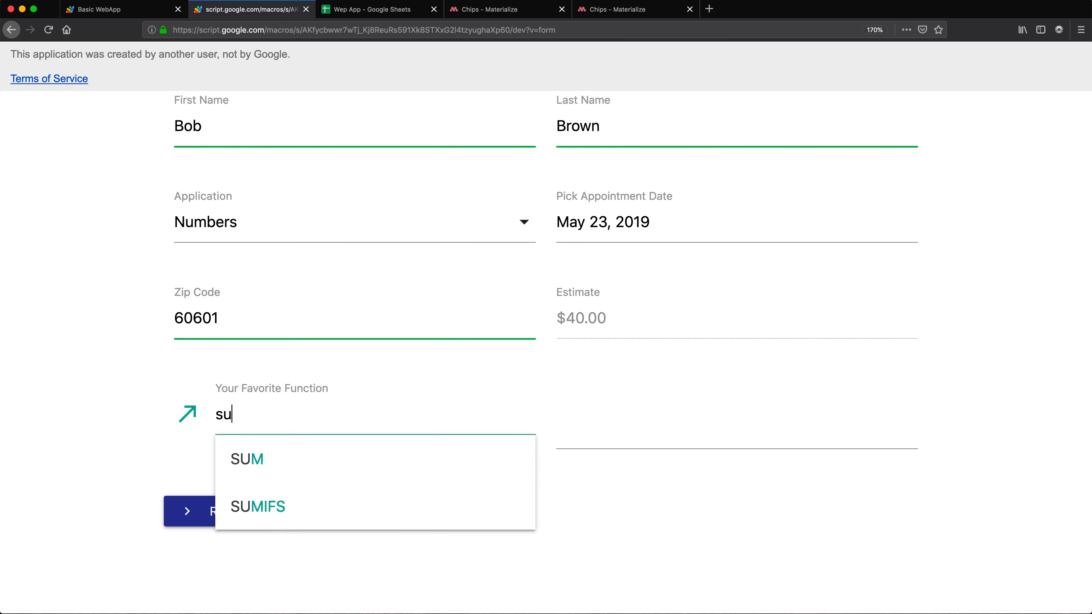
pyautogui.click(257, 506)
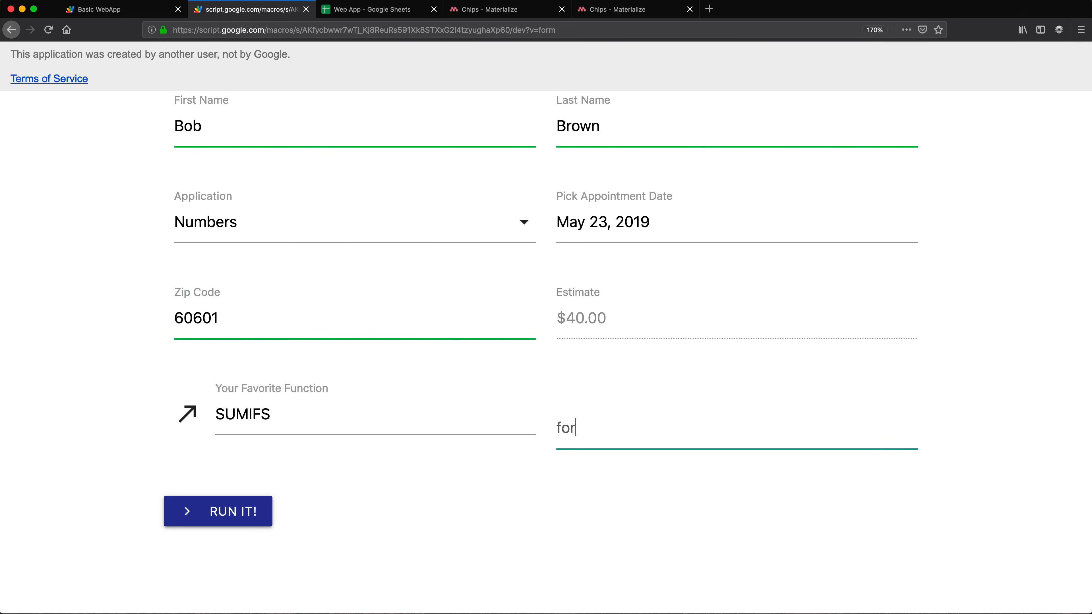
pyautogui.write('plates')
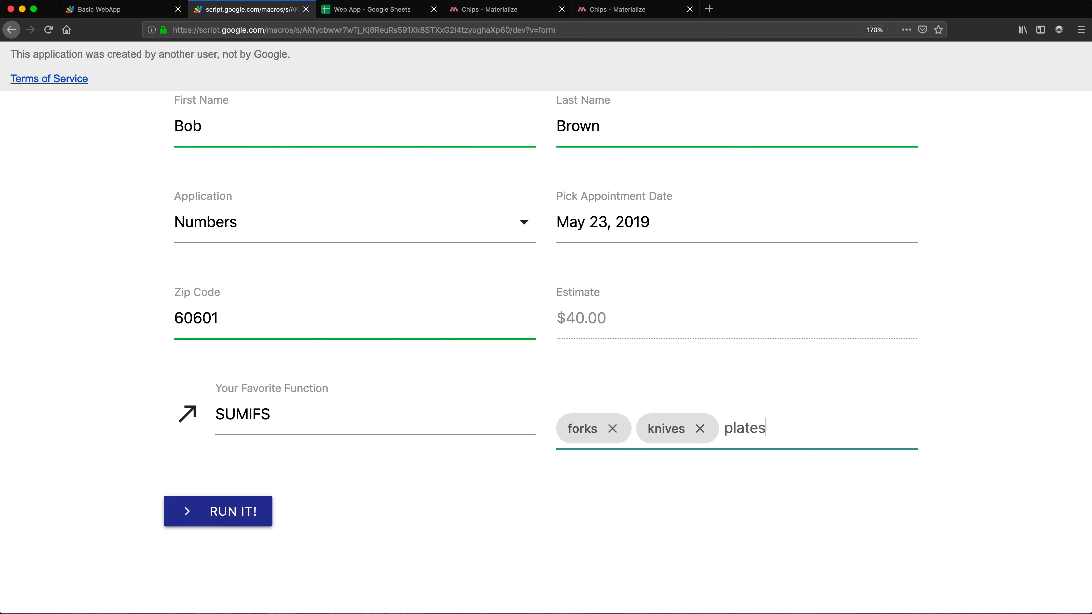
pyautogui.press('Enter')
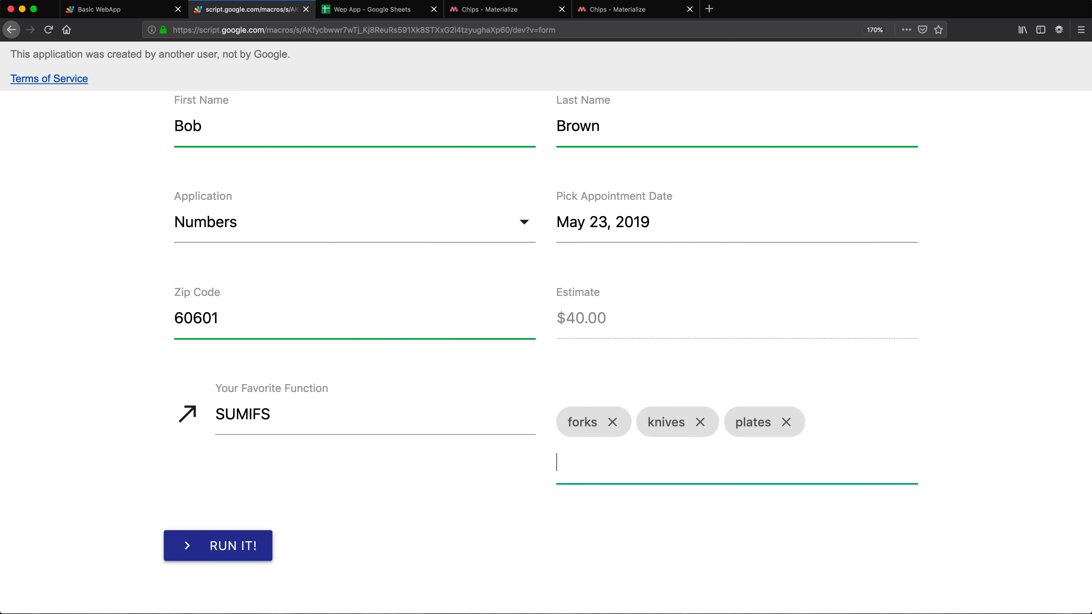
pyautogui.write('cups')
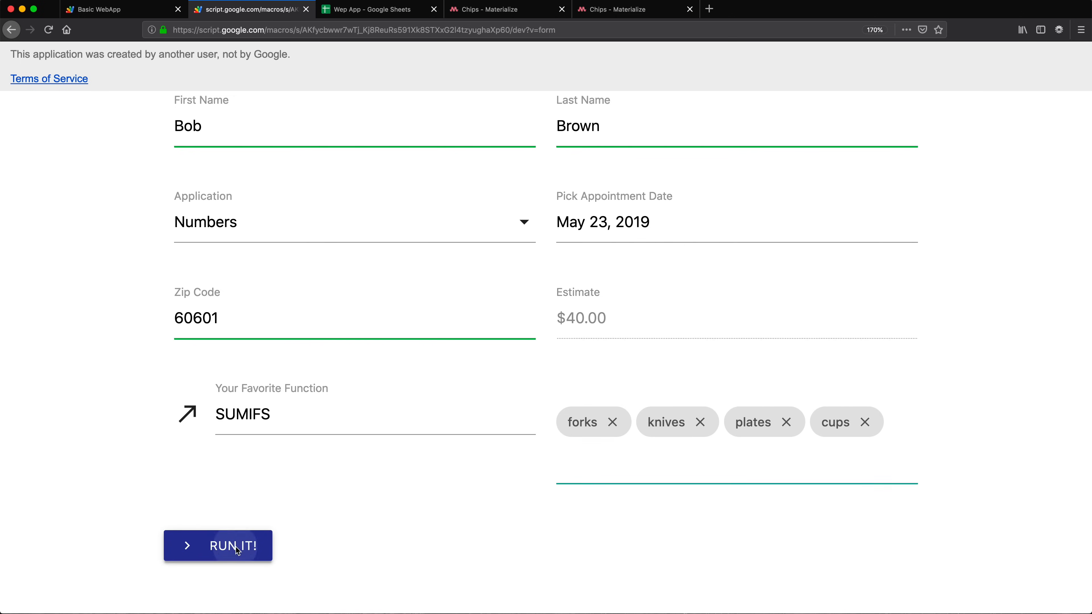
pyautogui.click(217, 546)
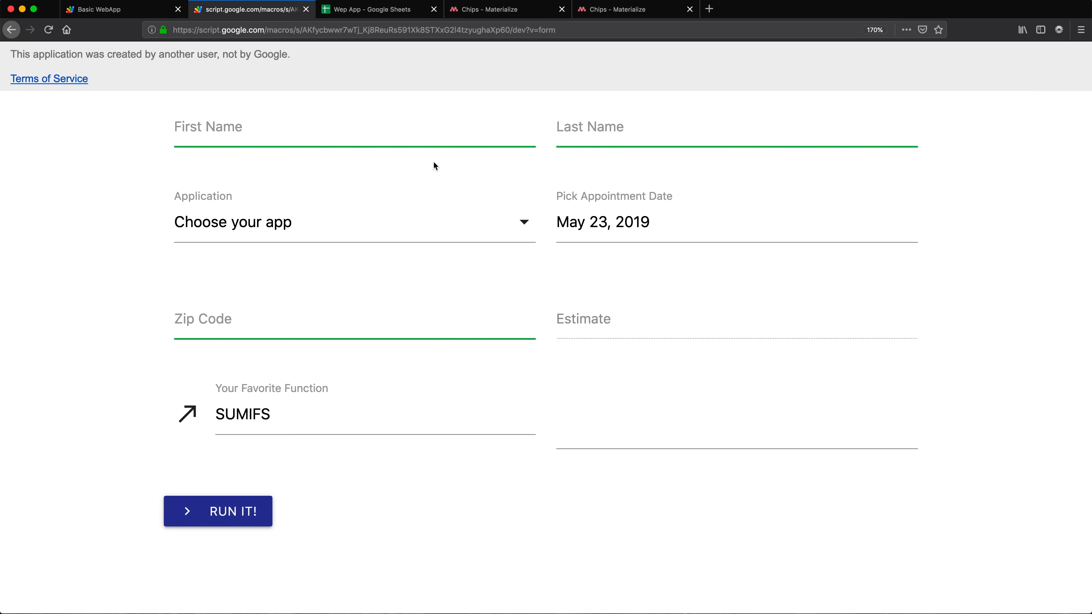
pyautogui.moveTo(276, 14)
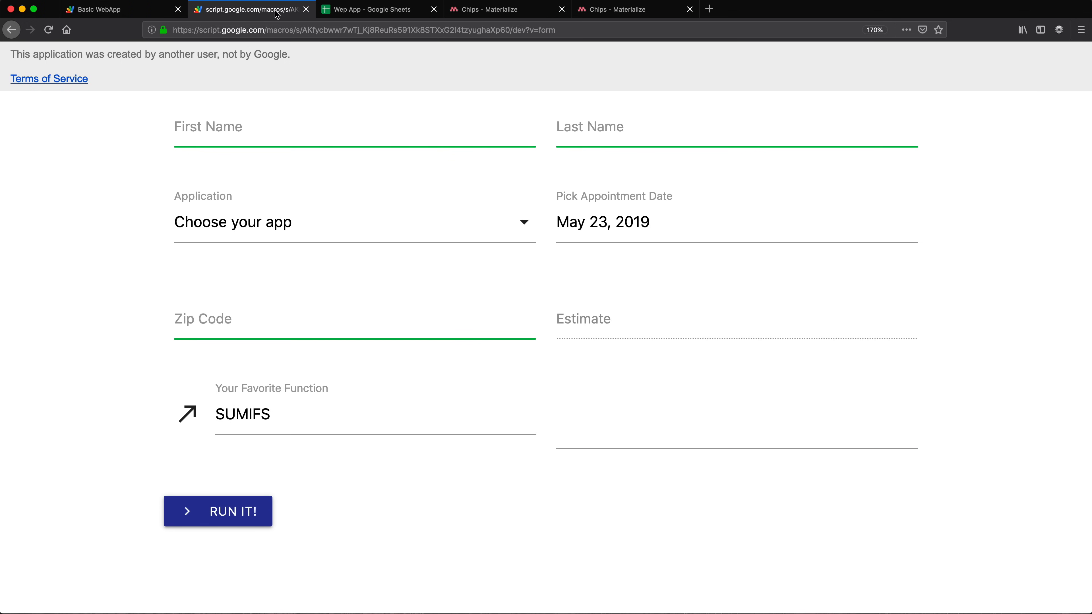
pyautogui.click(376, 9)
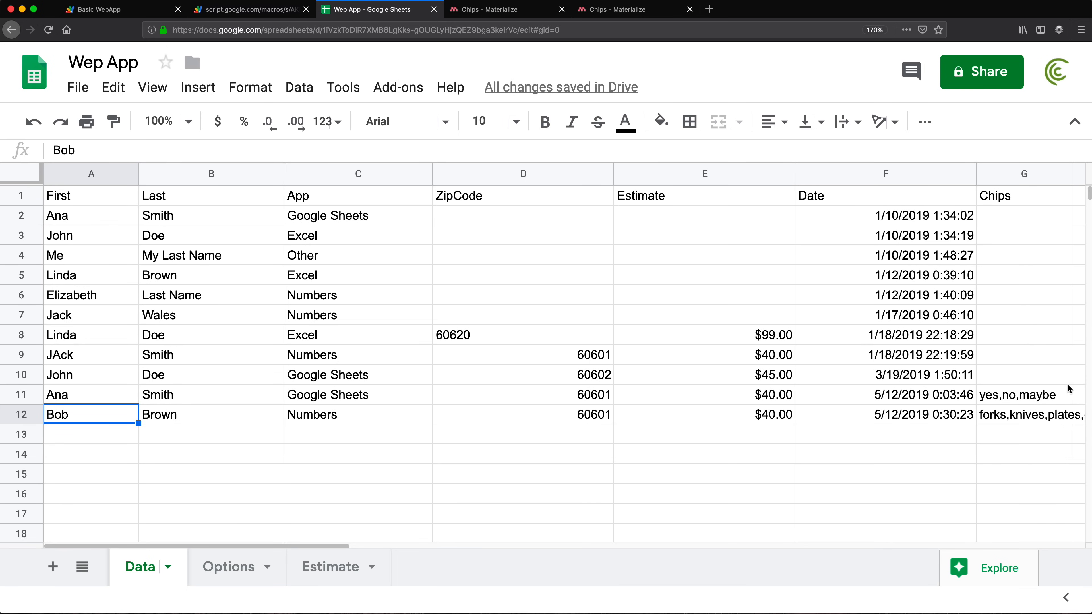